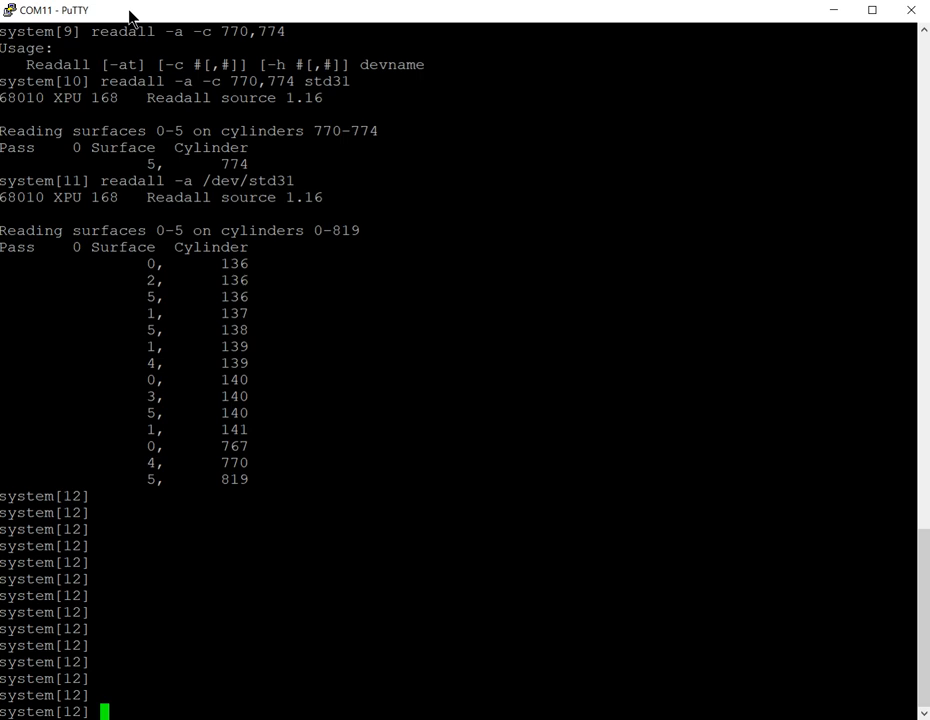
Step: Run diskinfo std31 to list the hard disk's parameters, partitions and alternate track table
text(di)
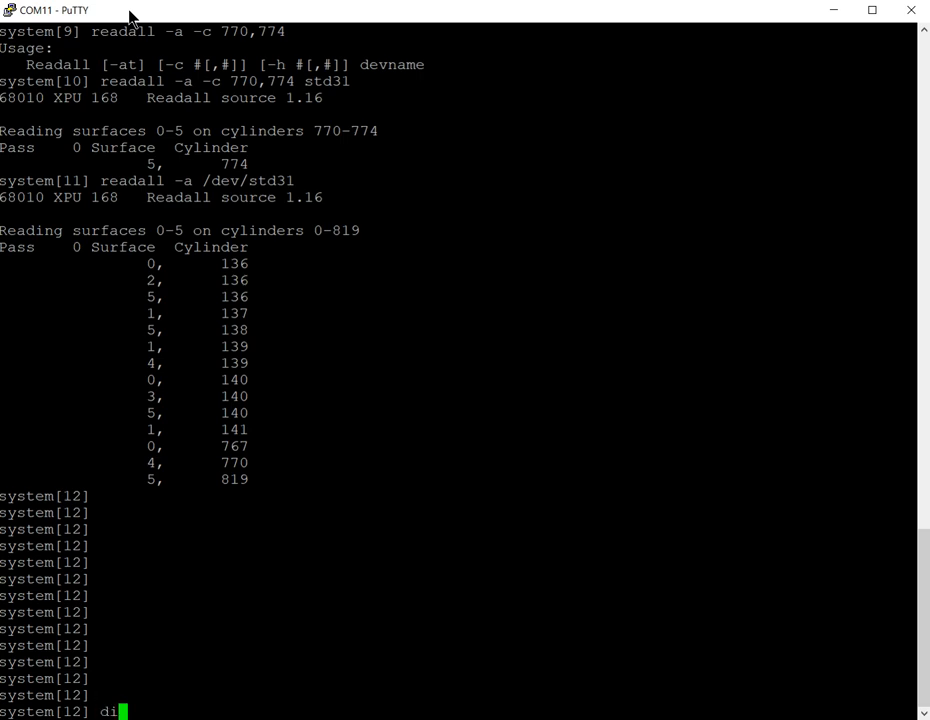
text(skinfo)
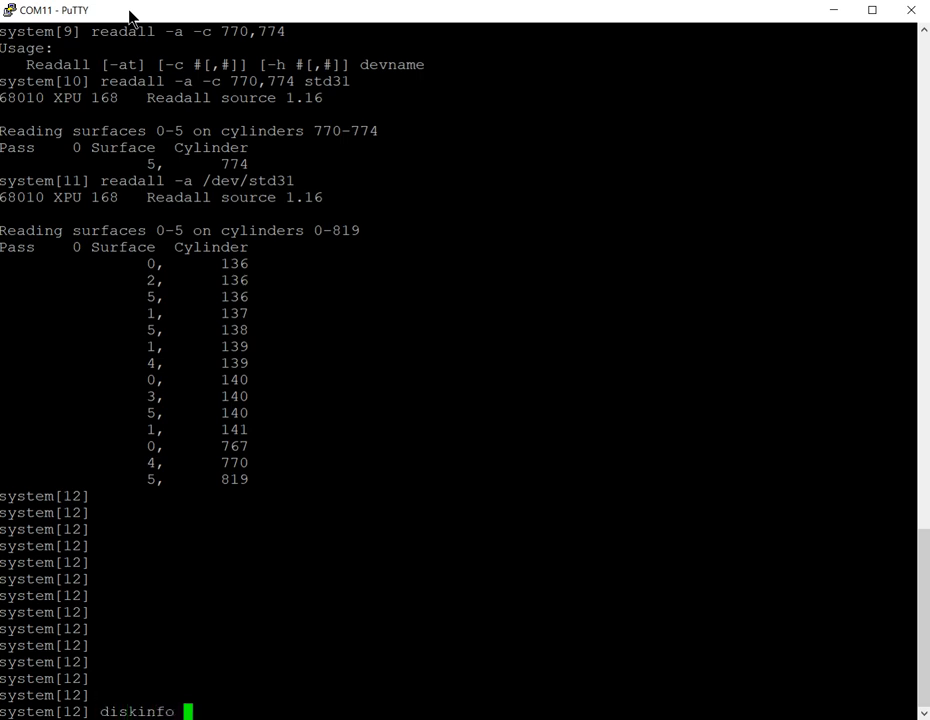
text(std31)
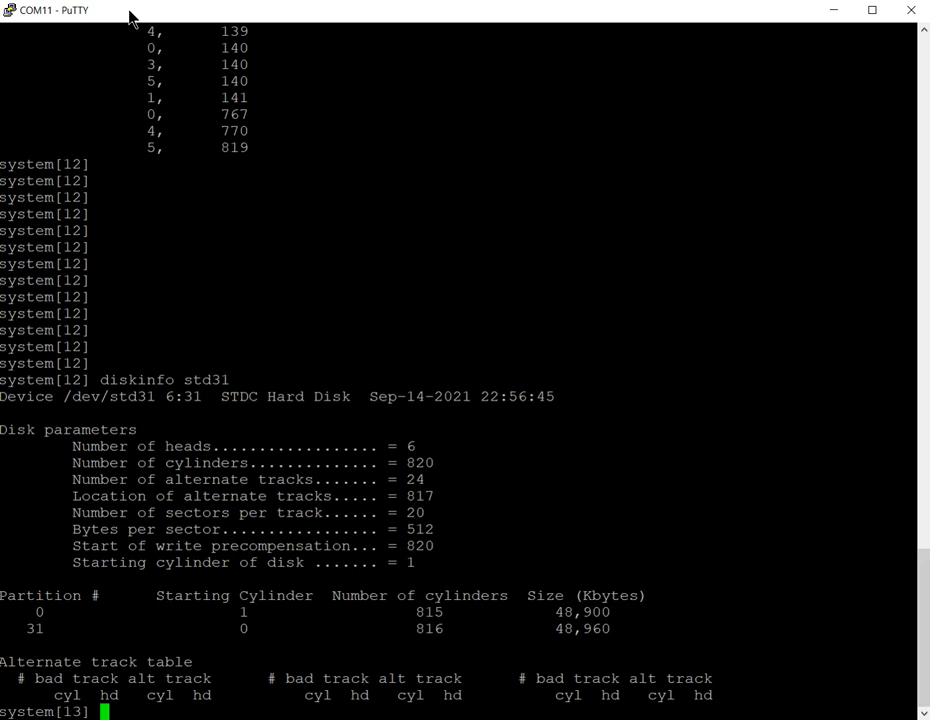
Step: Run inithard on std31, accepting default geometry and entering 30 as the maximum alternate tracks
text(inithard)
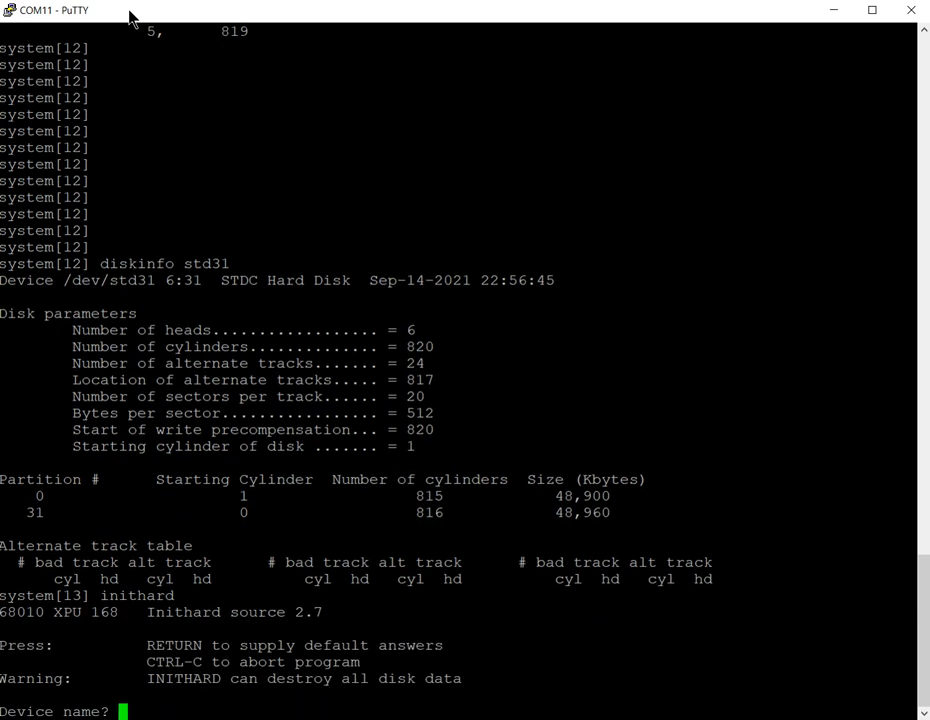
text(std3)
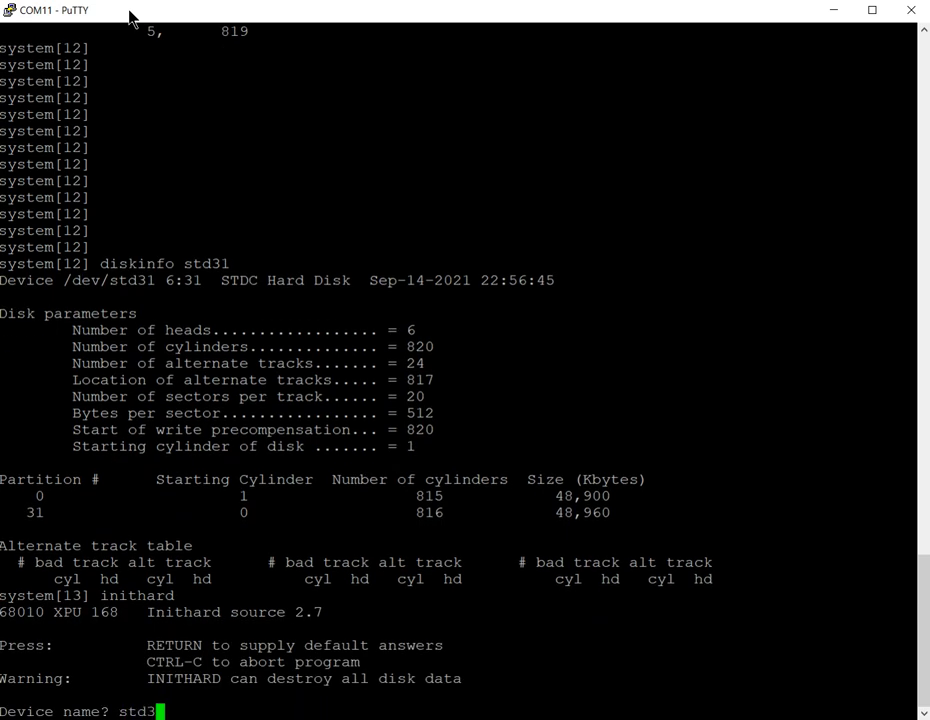
key(Return)
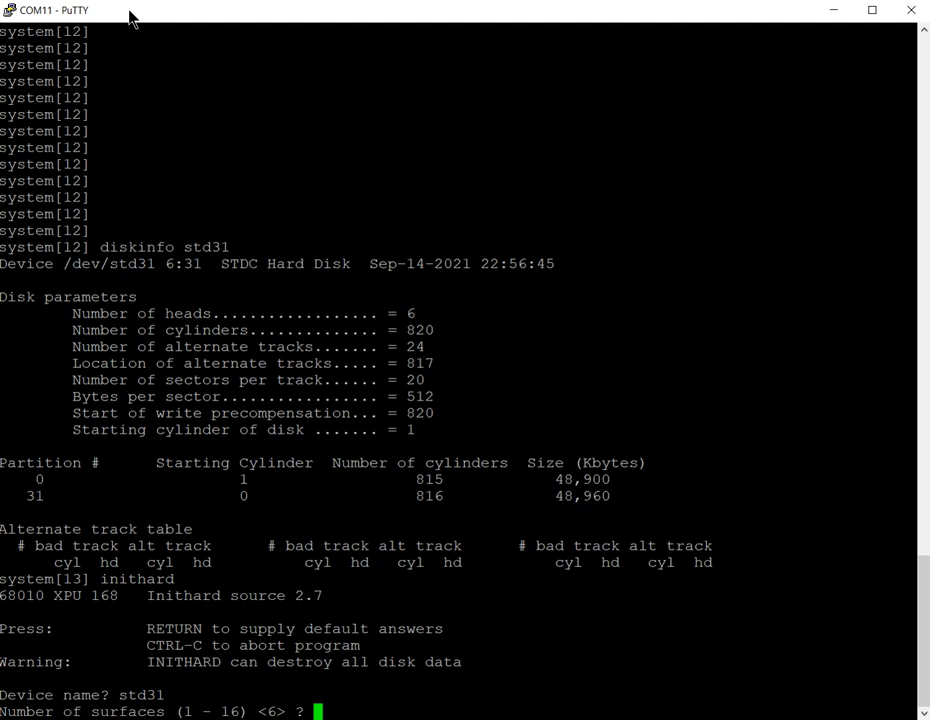
key(Return)
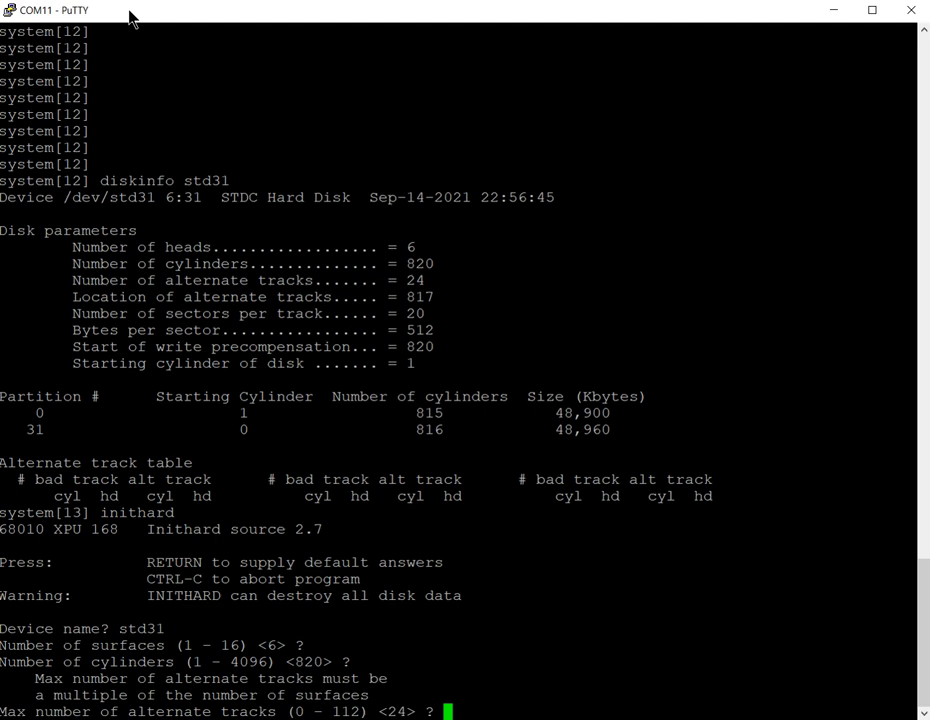
text(30)
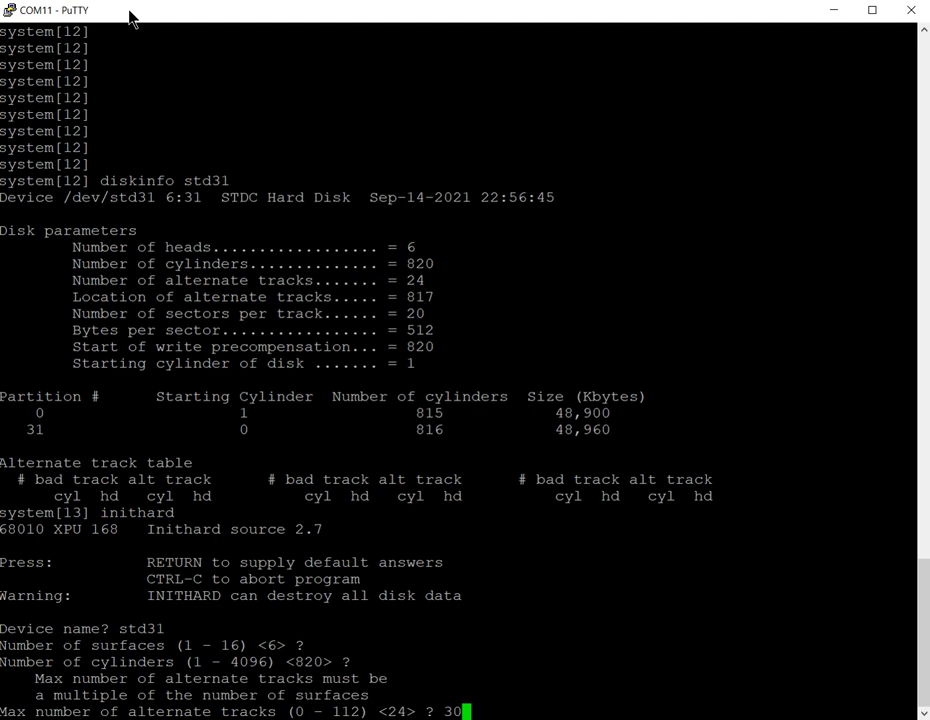
key(Return)
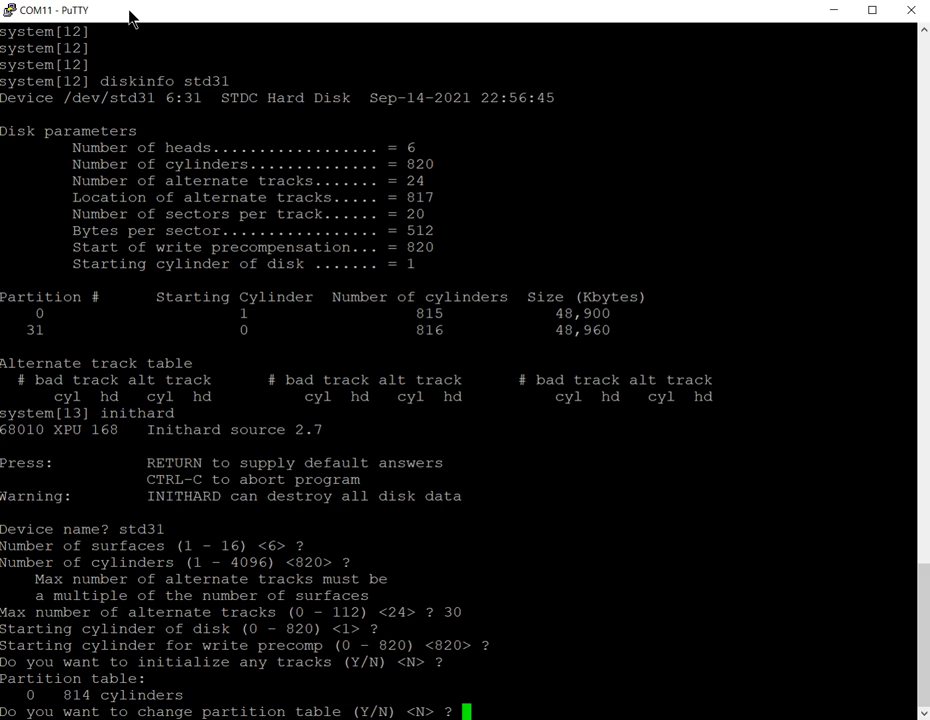
Step: Answer y to change partitions, keep partition 0 at 814 cylinders and place alternate tracks at 815
text(y)
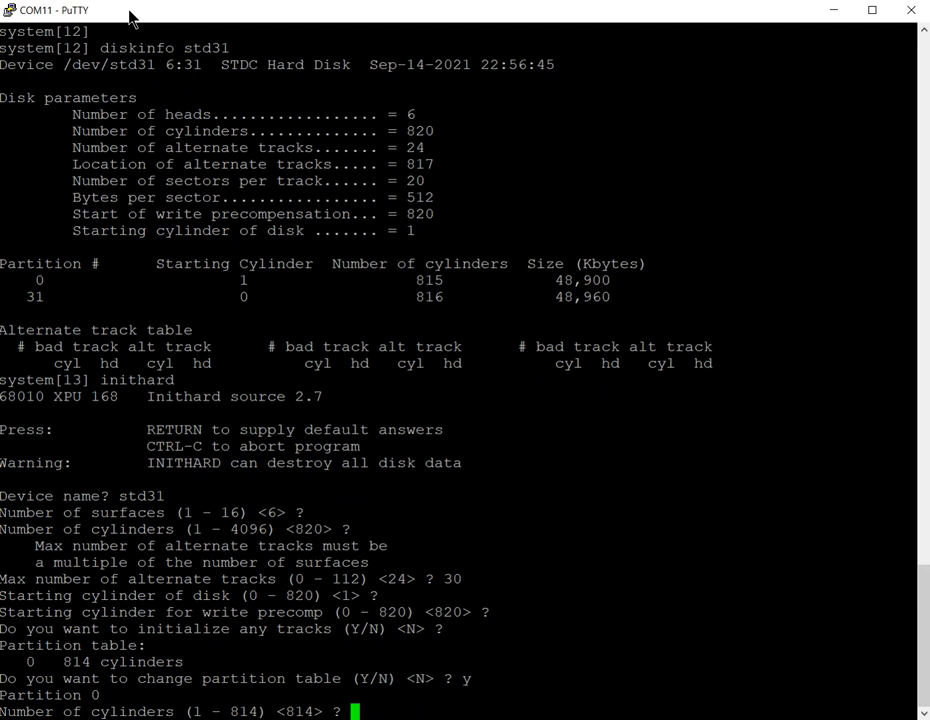
key(Return)
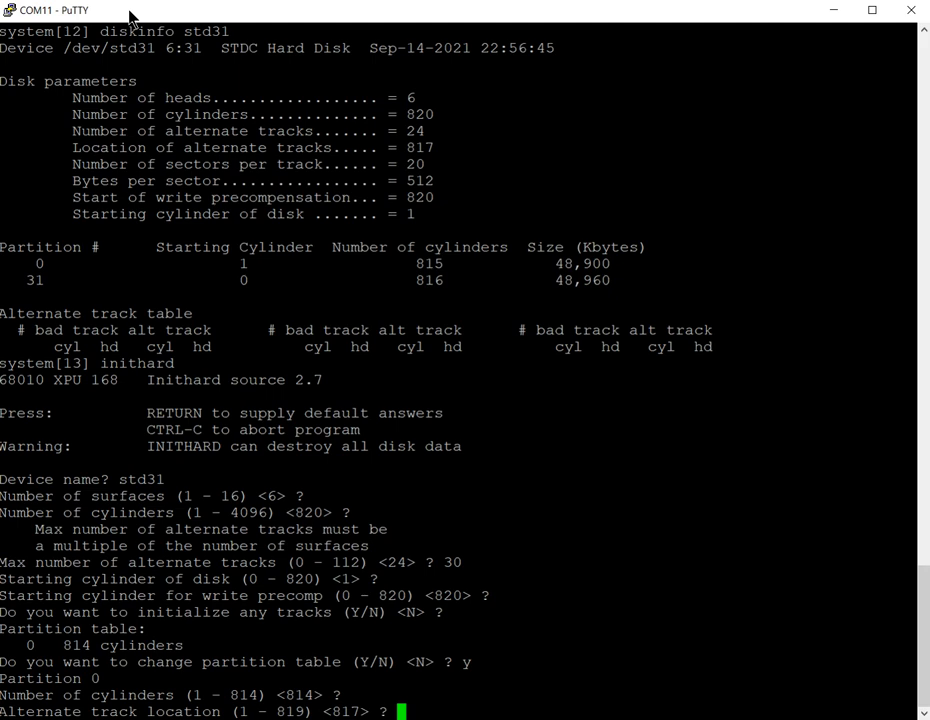
text(8)
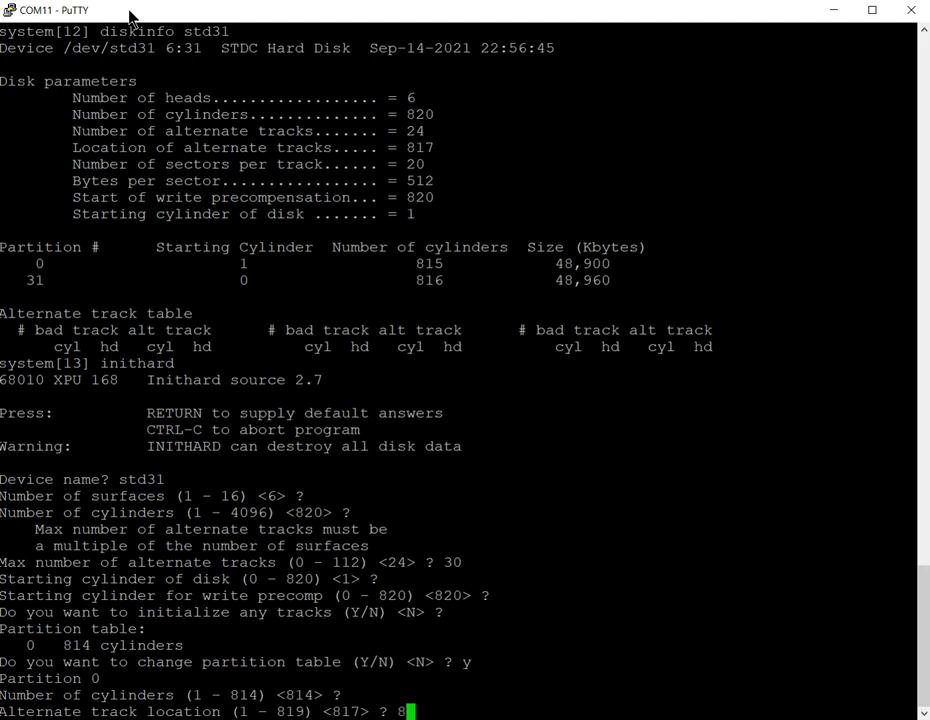
text(15)
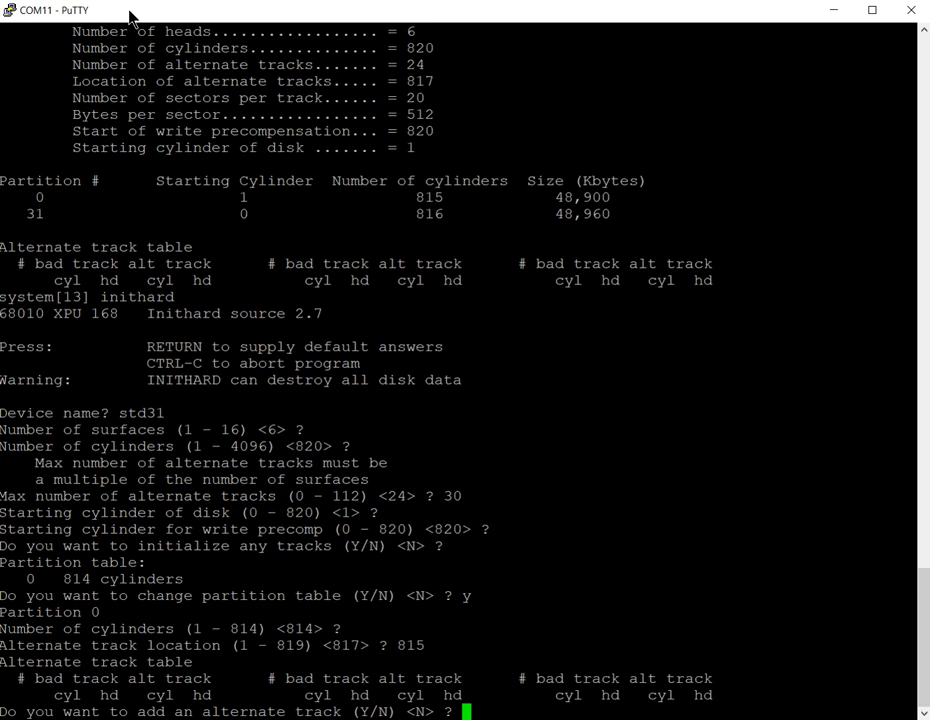
Step: Decline adding an alternate track, then rerun diskinfo std31 to confirm 30 alternate tracks at 815
key(Return)
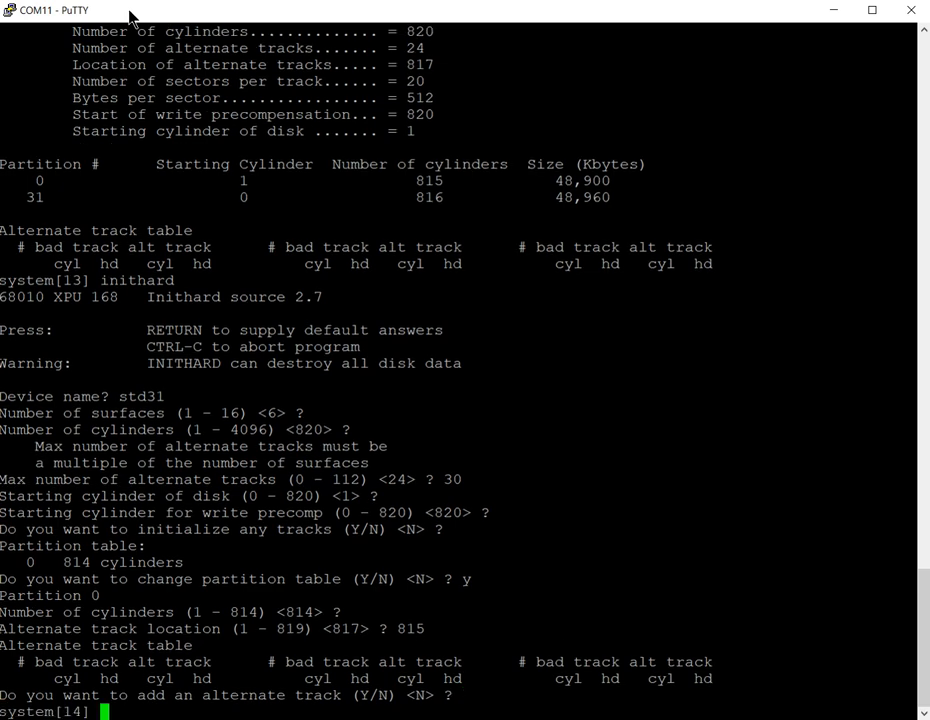
text(diskinfo)
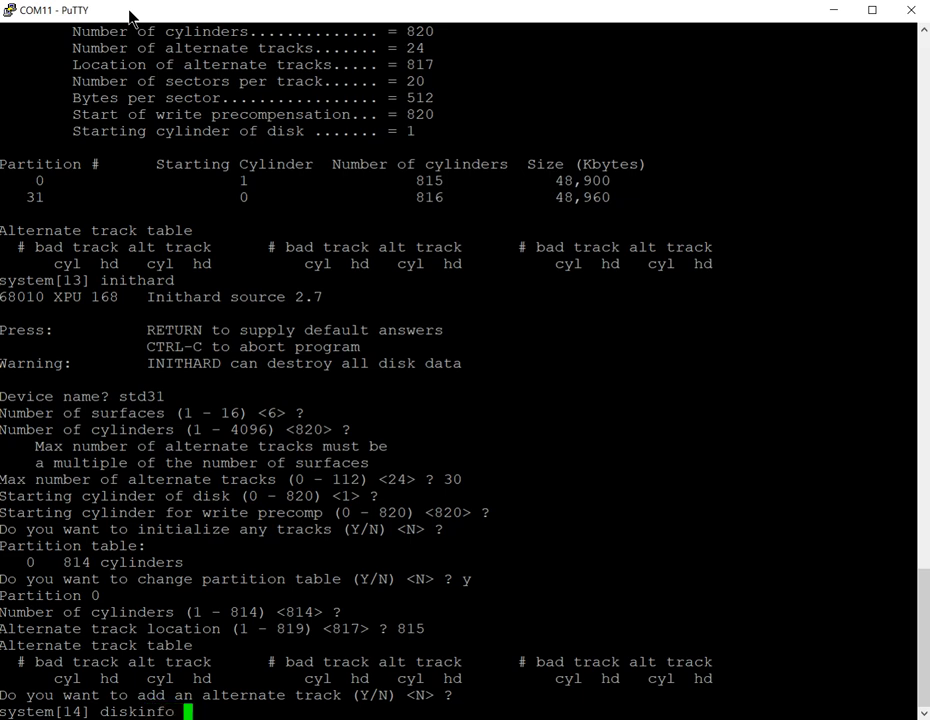
text(std31)
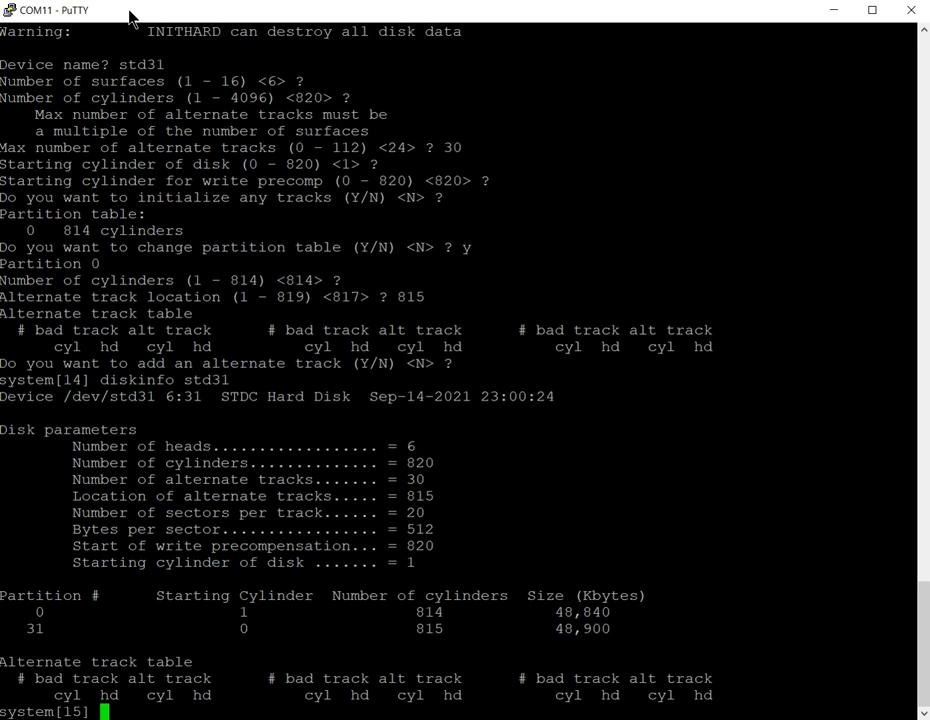
text(makf)
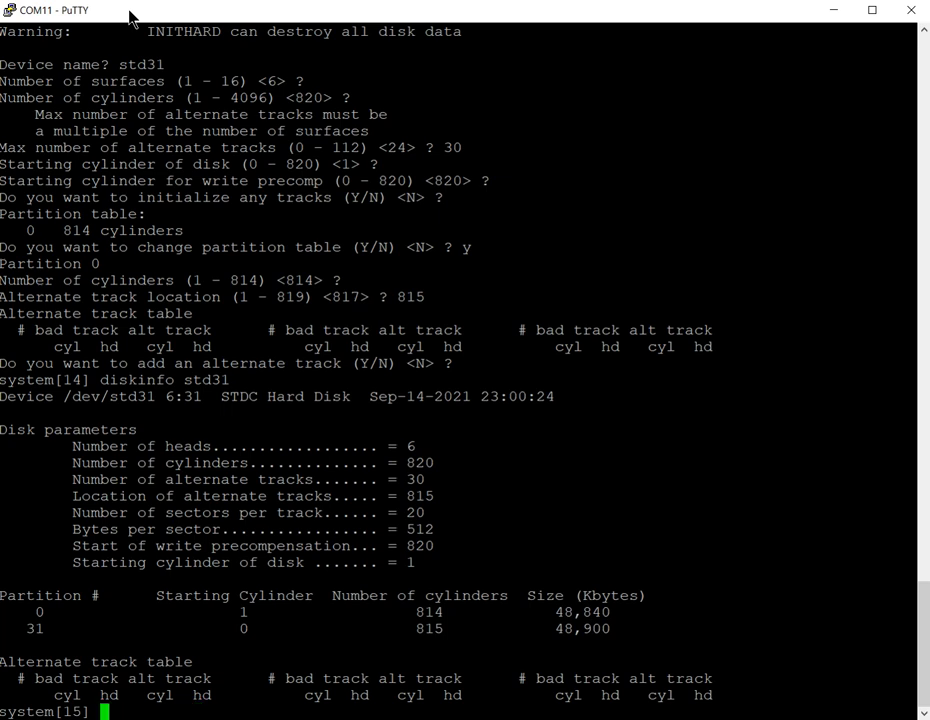
Step: List /dev/std* to show the std0, std1, std2 and std31 device nodes, then begin makfs
text(ls -l /)
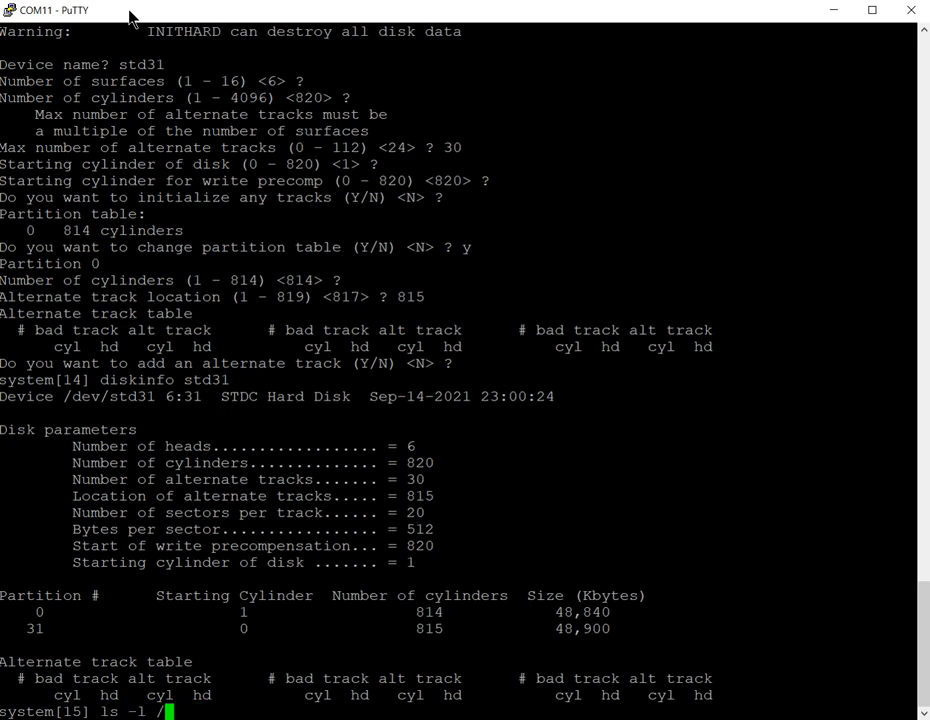
text(dev/std*)
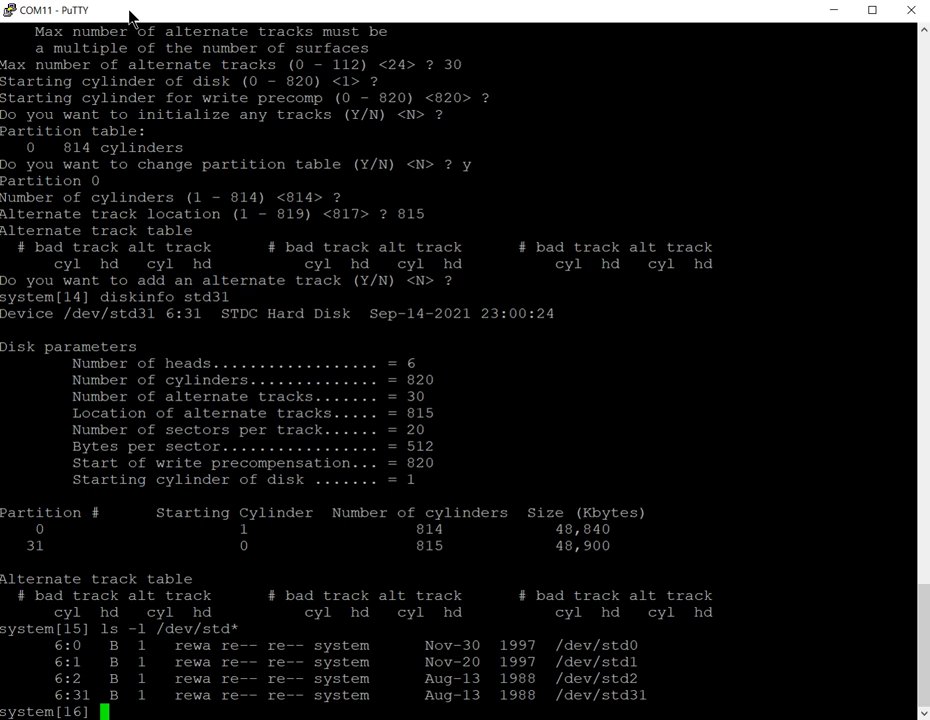
text(makfs)
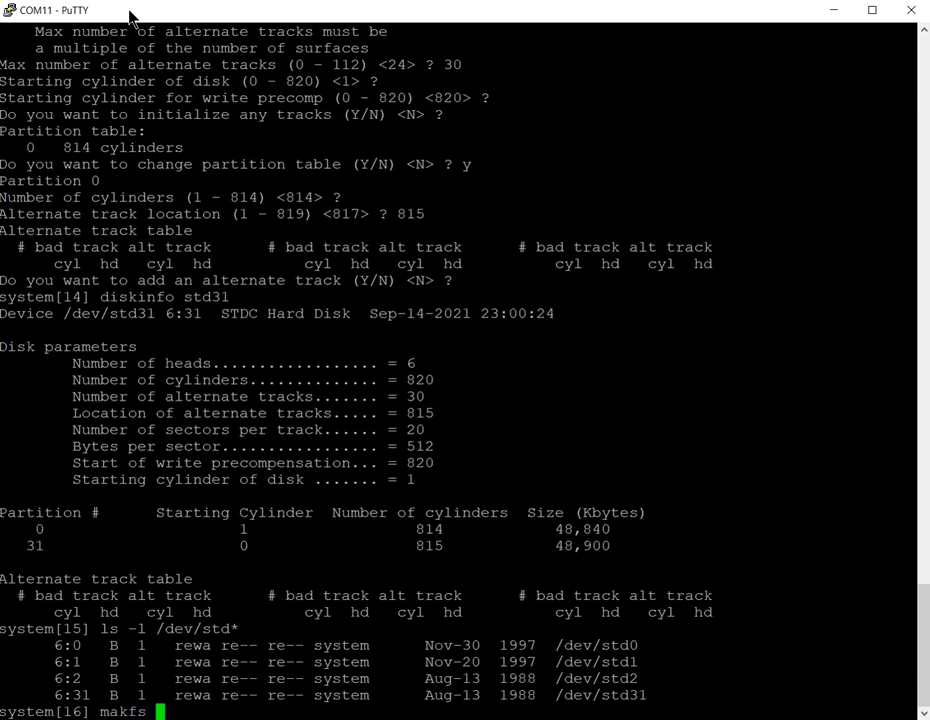
Step: Show the makfs usage line, then run makfs std0 up to its destroy-existing-file-system warning
text(std0)
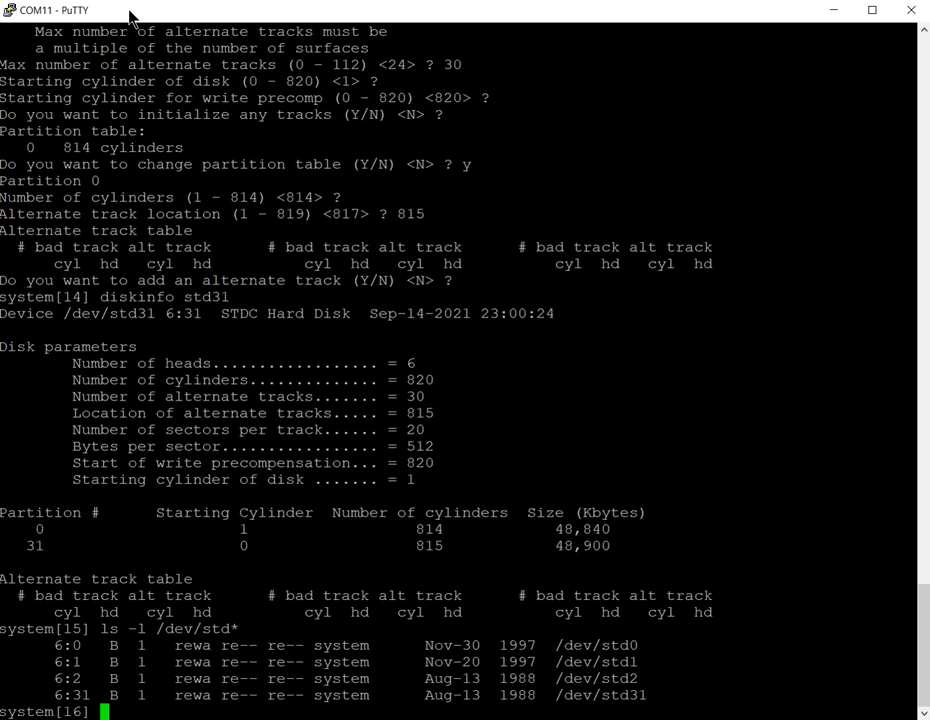
text(makfs -h)
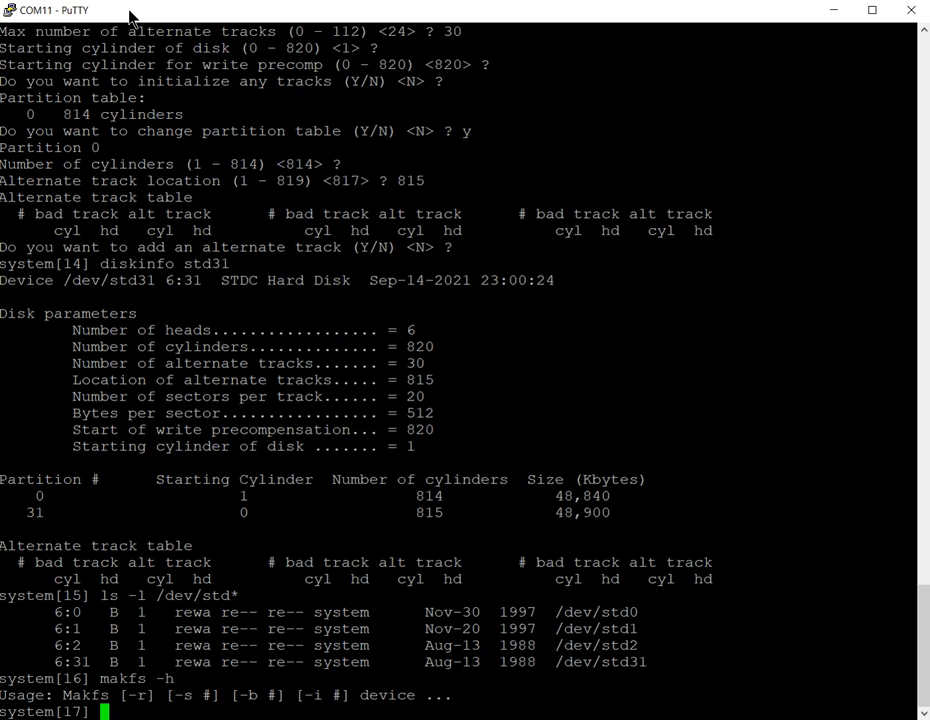
text(makfs)
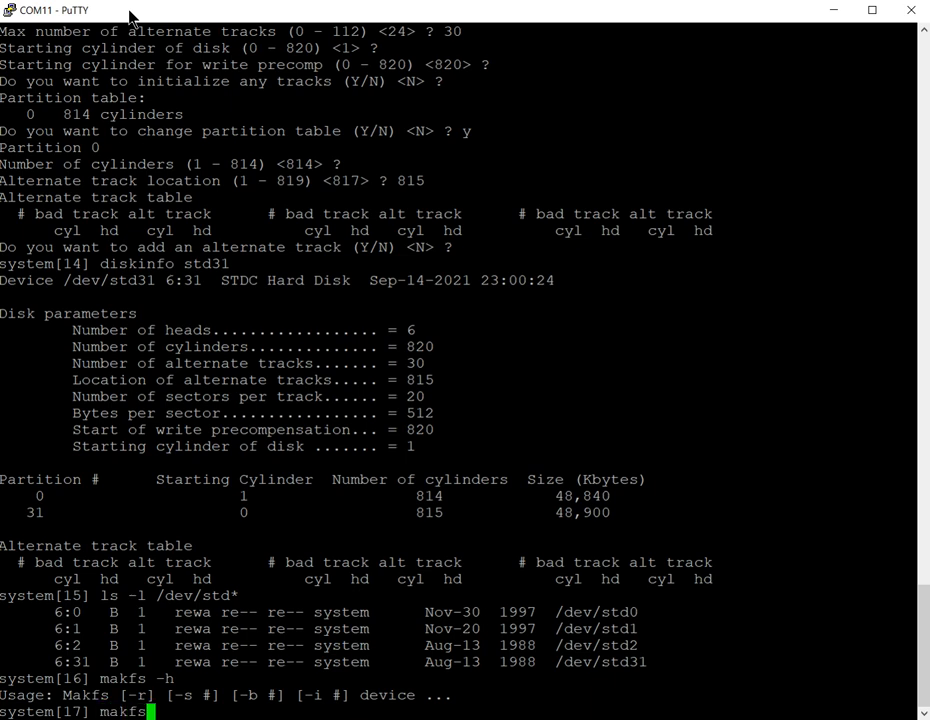
text(std0)
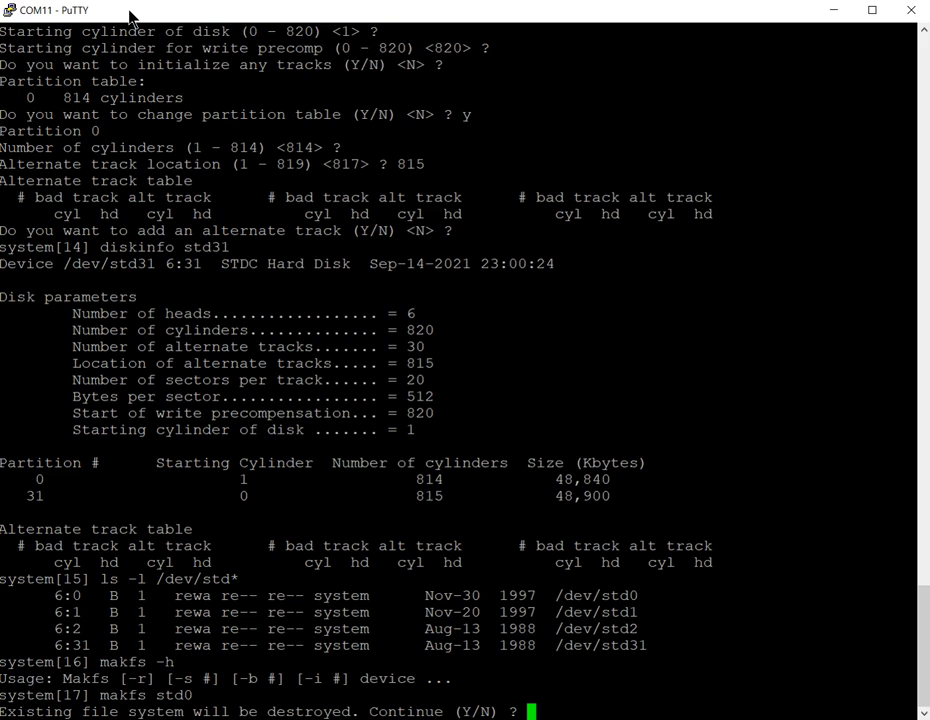
Step: Answer y to destroy the old file system and build a fresh one on std0
text(y)
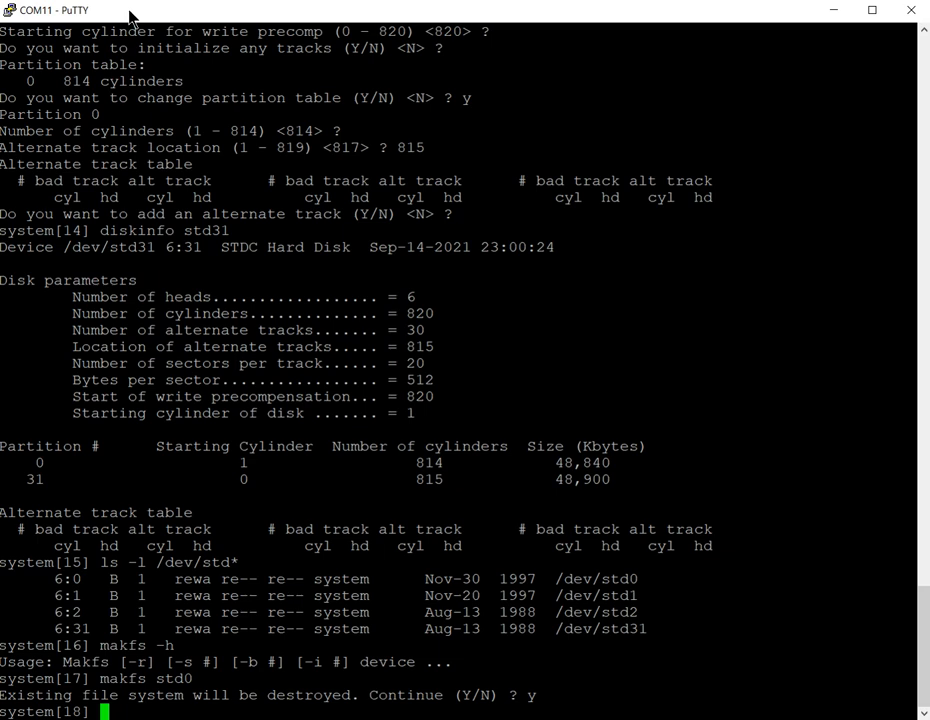
Step: Enter free std0 to check the new file system's free space
text(free std0)
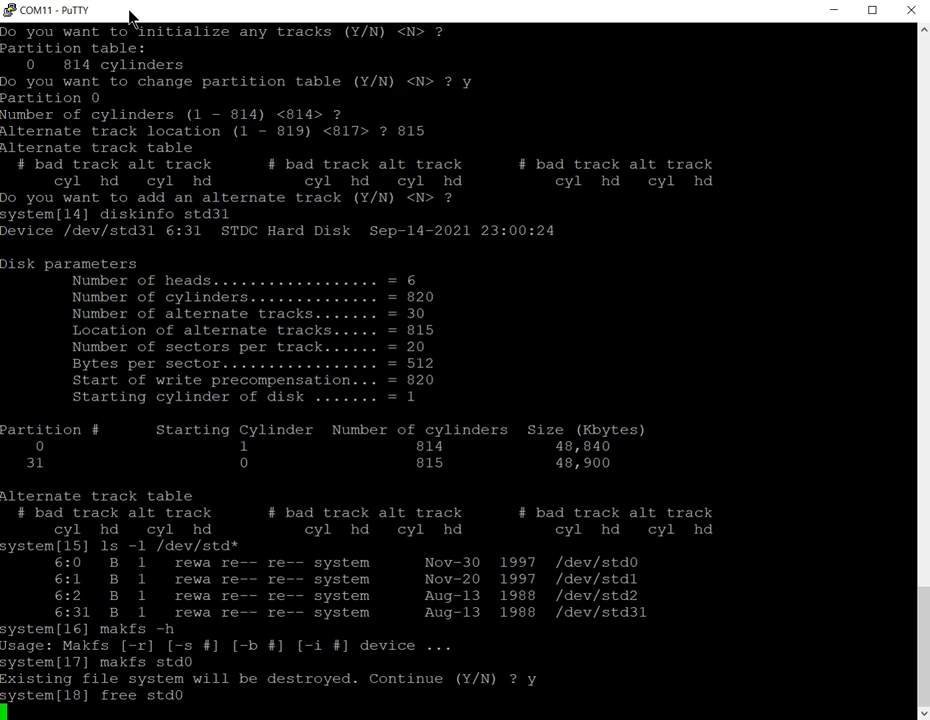
mouse_move(596, 450)
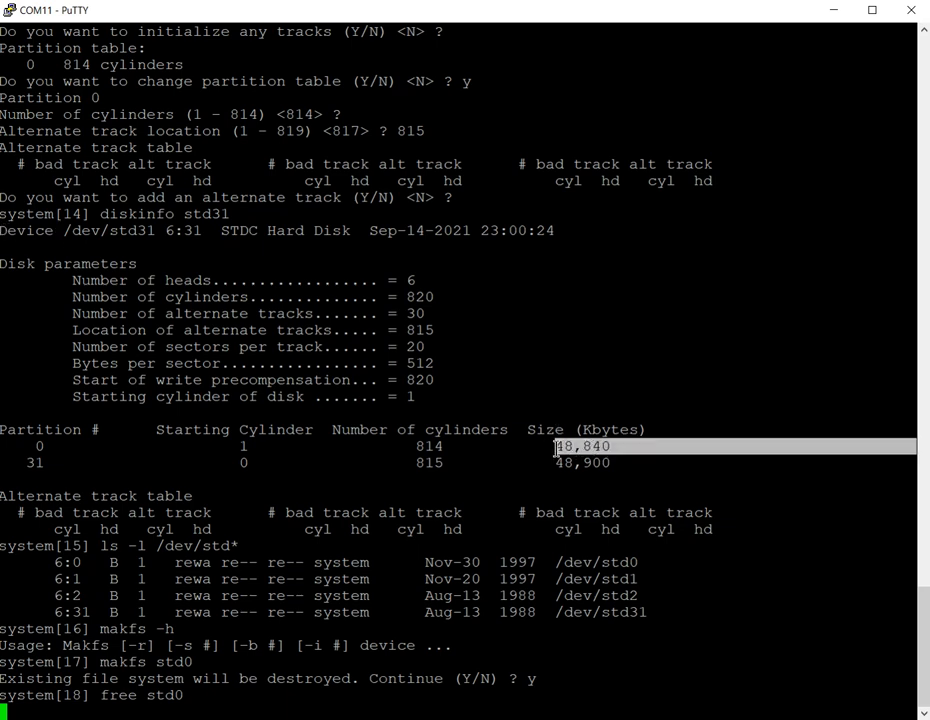
mouse_move(504, 518)
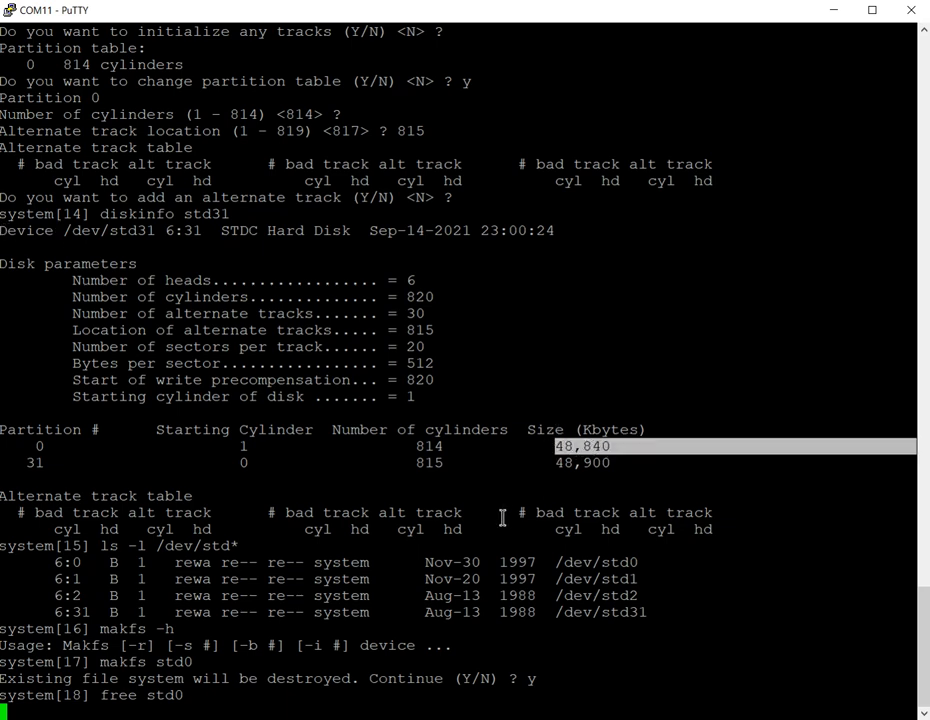
scroll(down, 3)
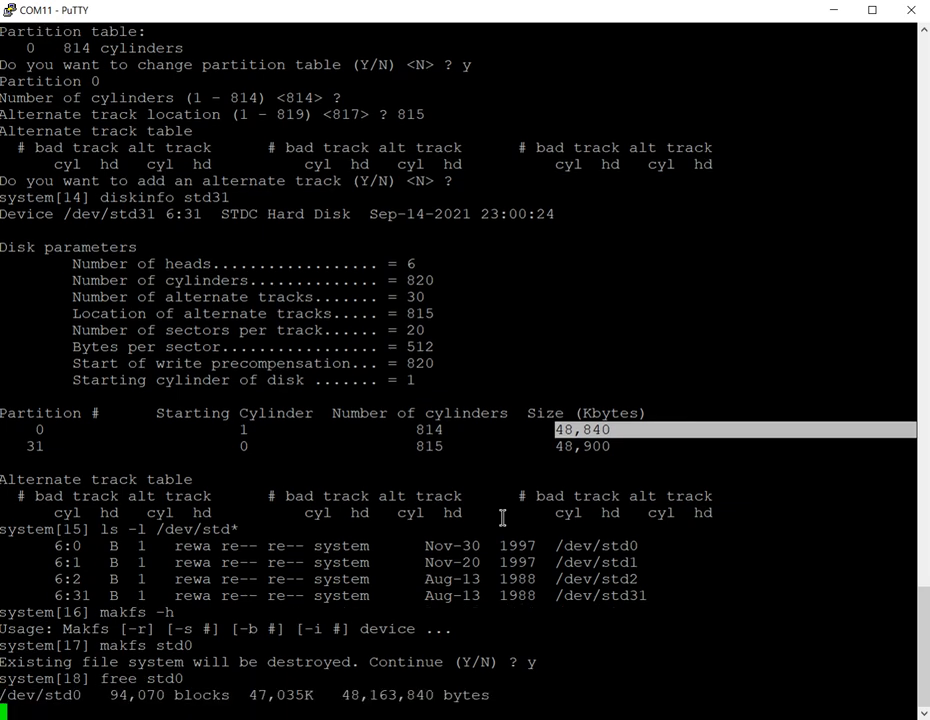
Step: Run the free-space check on std0, then enter ls -l / at the next prompt
key(Return)
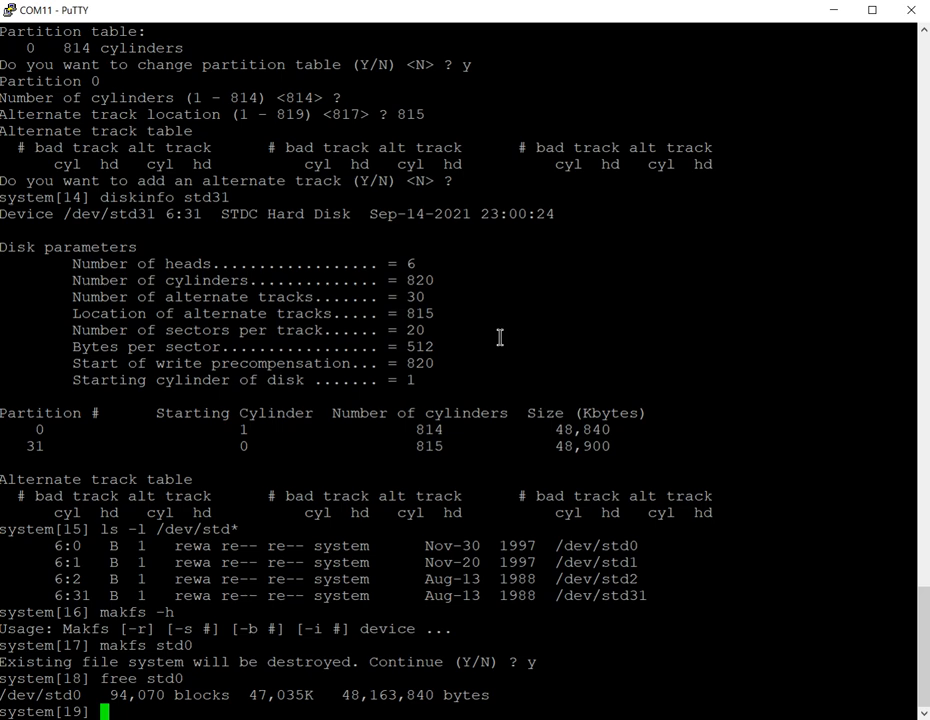
text(l)
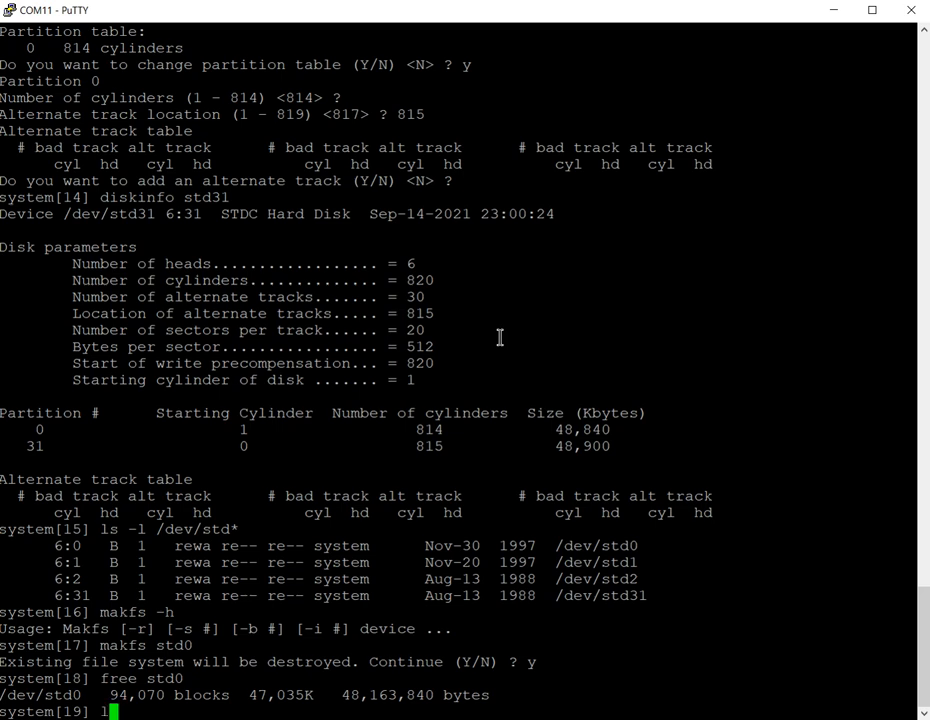
text(s -l /)
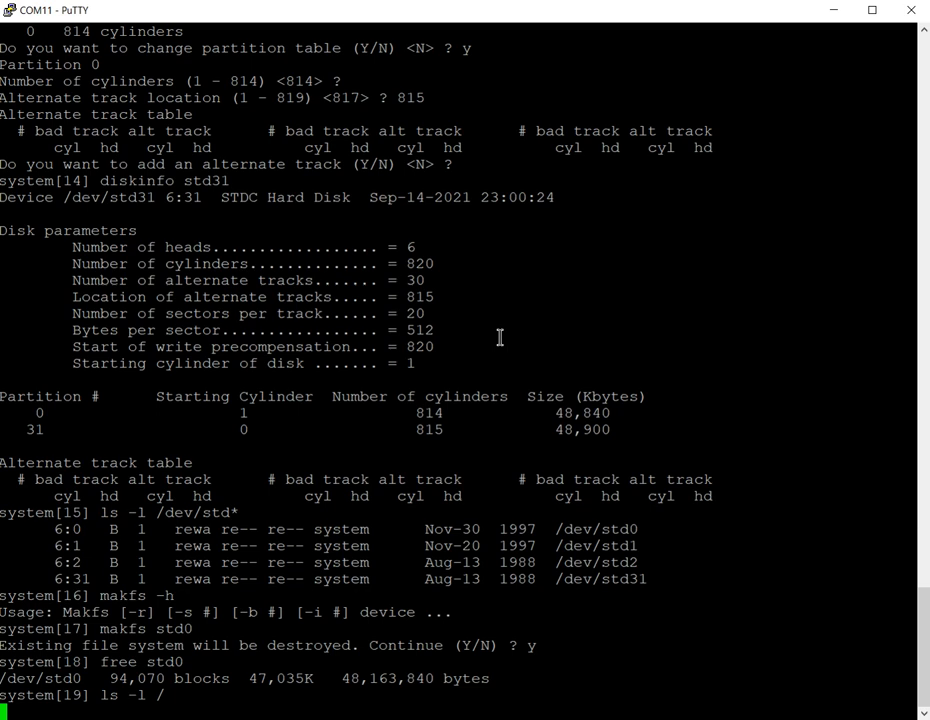
Step: Review the root listing and run mount /dev/std0 /da to mount the new file system
scroll(down, 3)
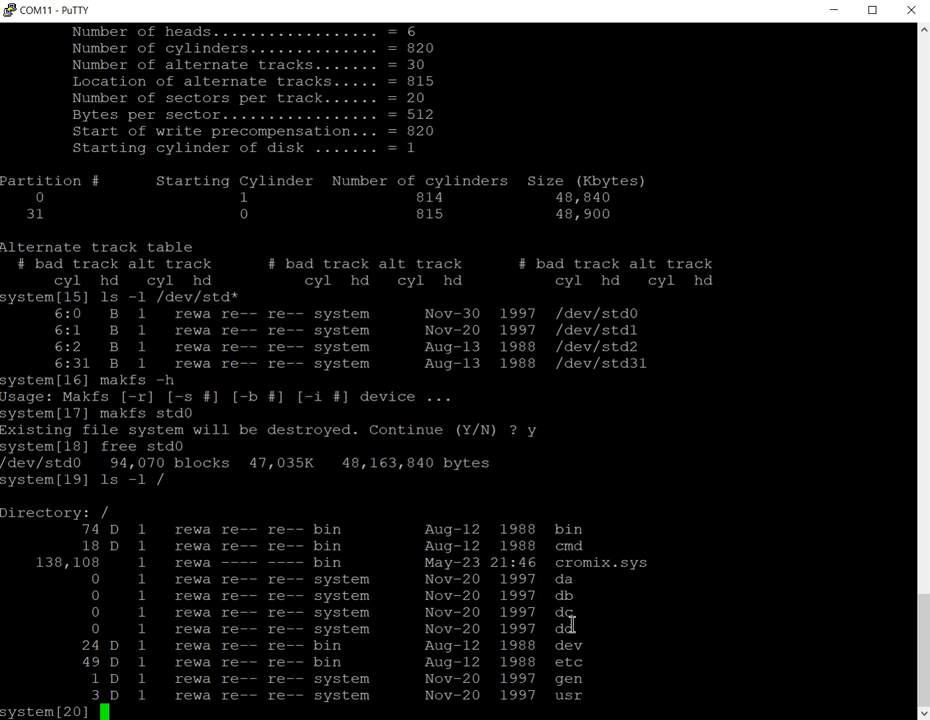
double_click(562, 628)
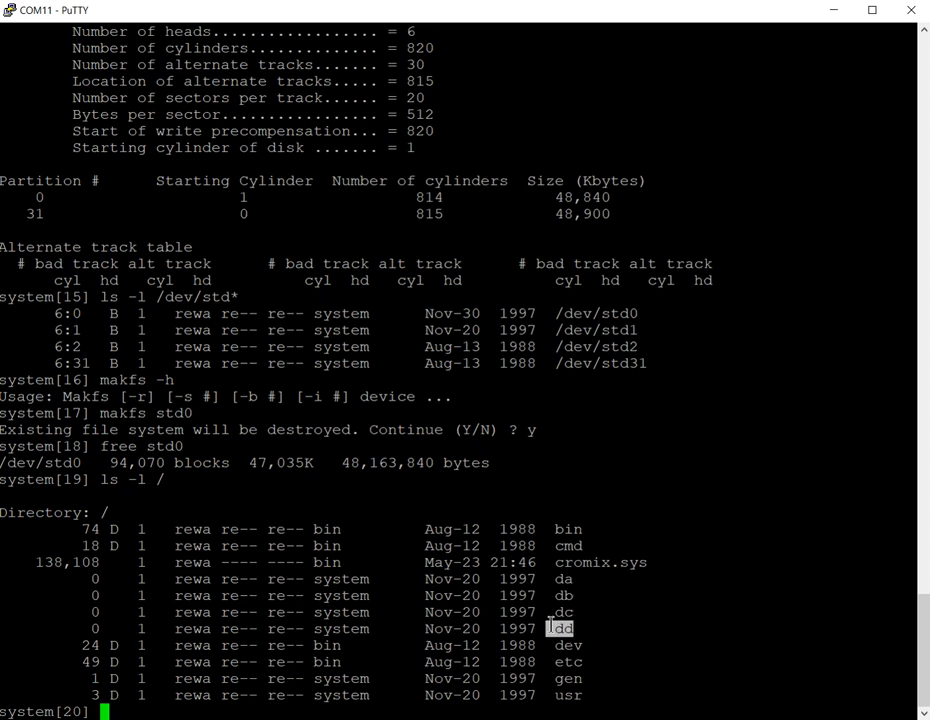
text(mount)
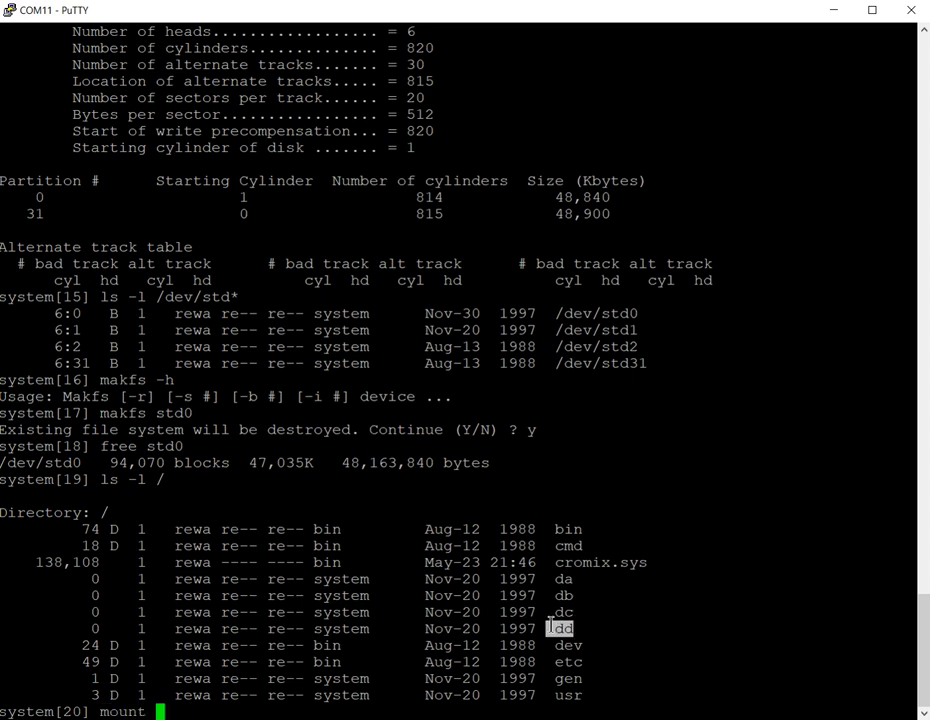
text(/dev/std0)
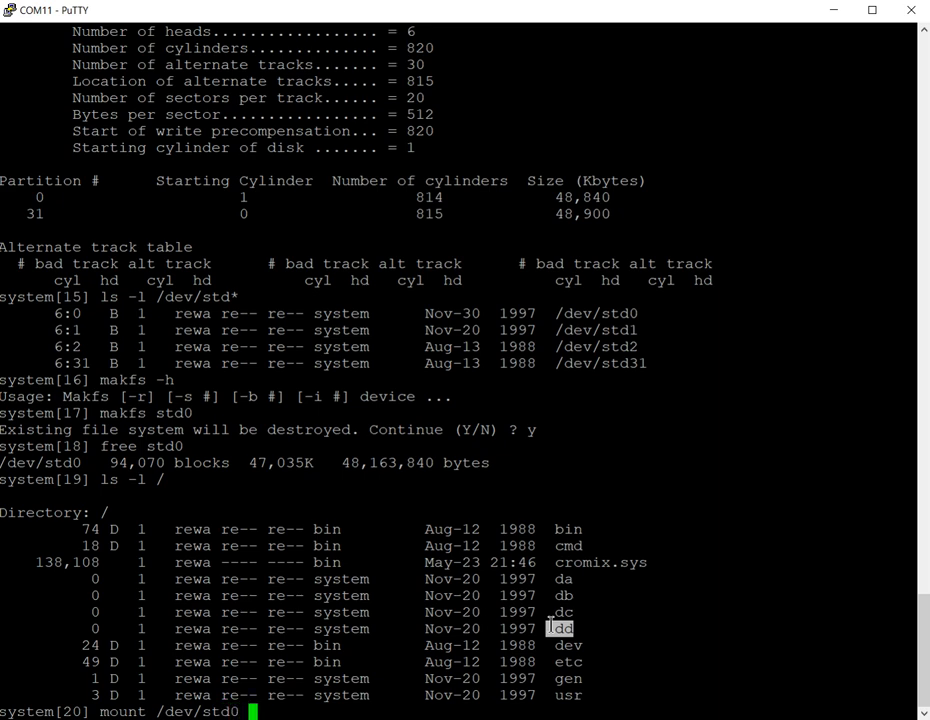
text(/da)
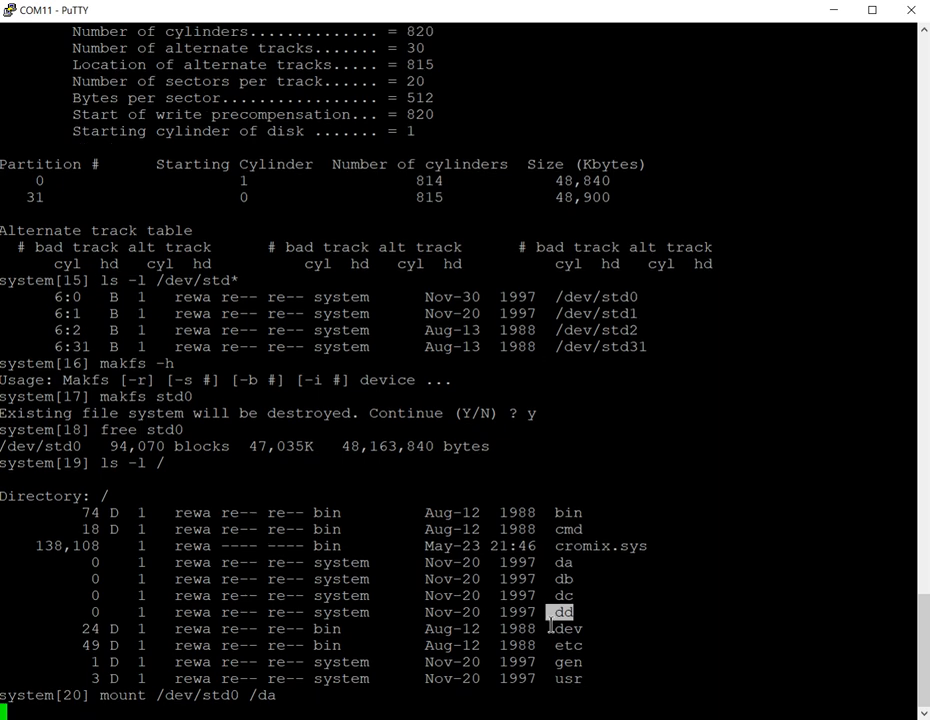
key(Return)
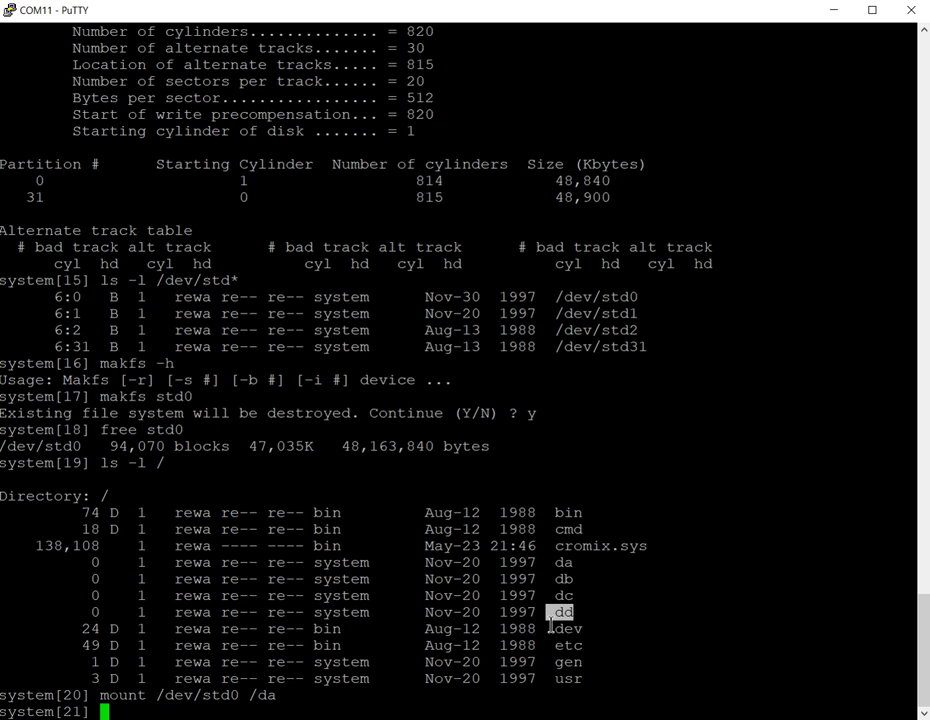
Step: Start a cptree -v command, then run mode -pa to change the console mode
text(cptree)
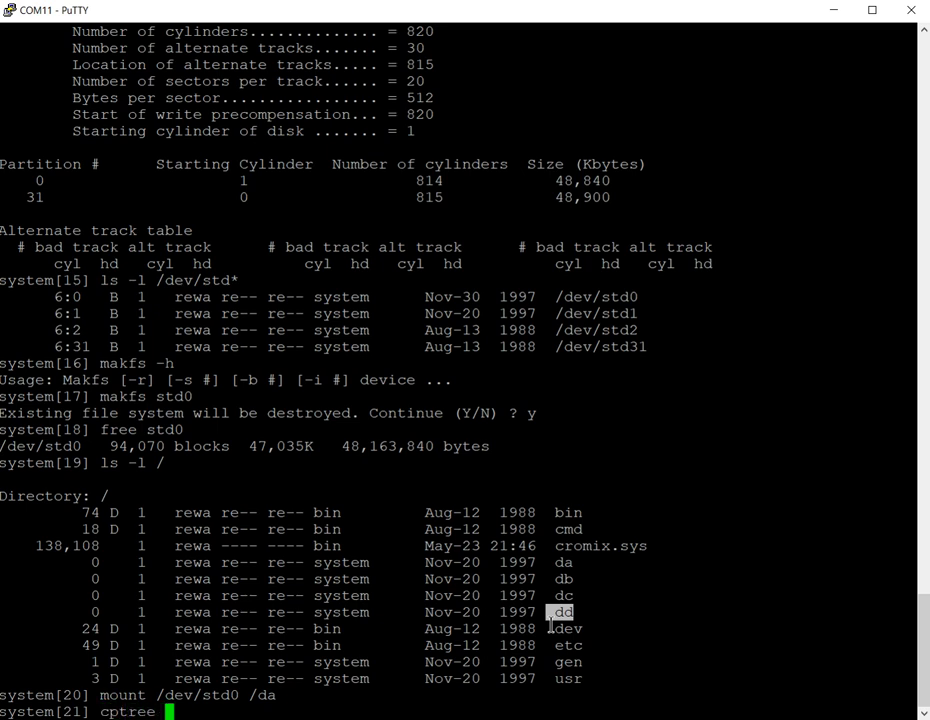
text(-)
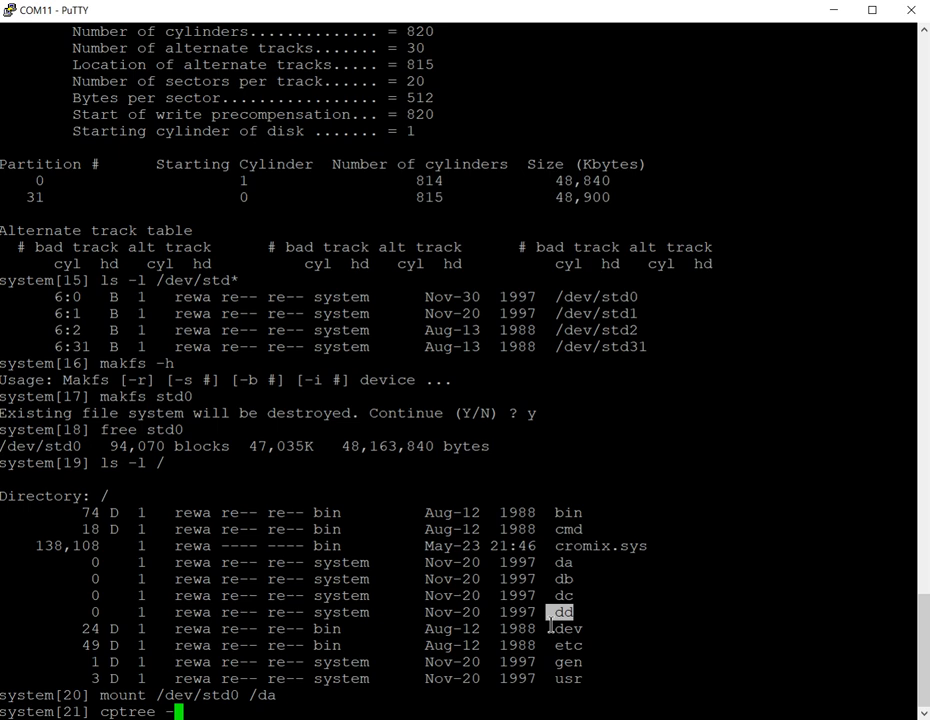
text(v)
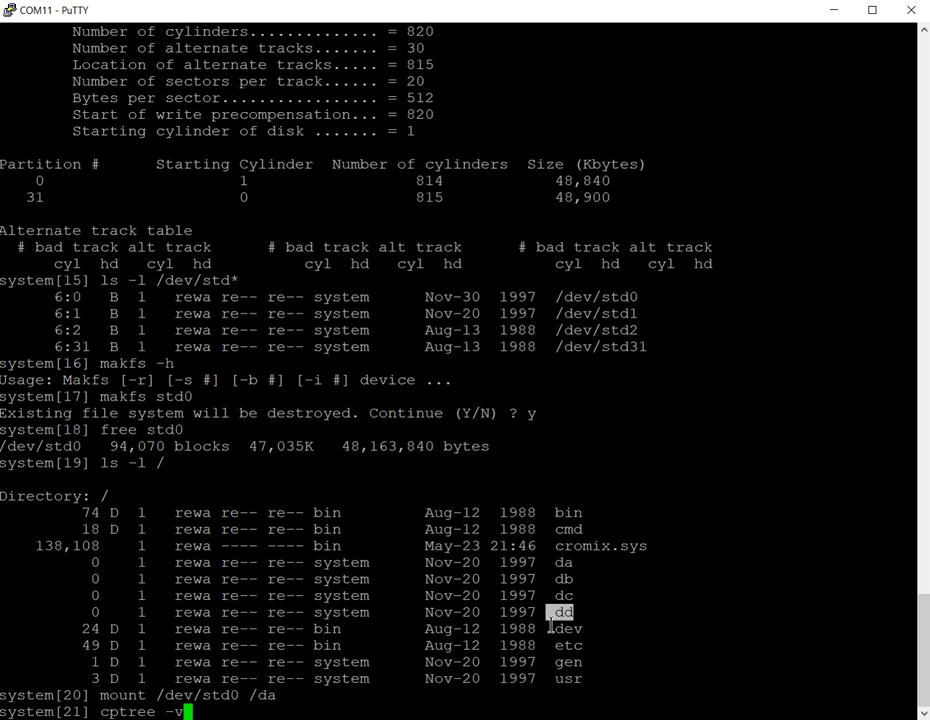
text(mode -)
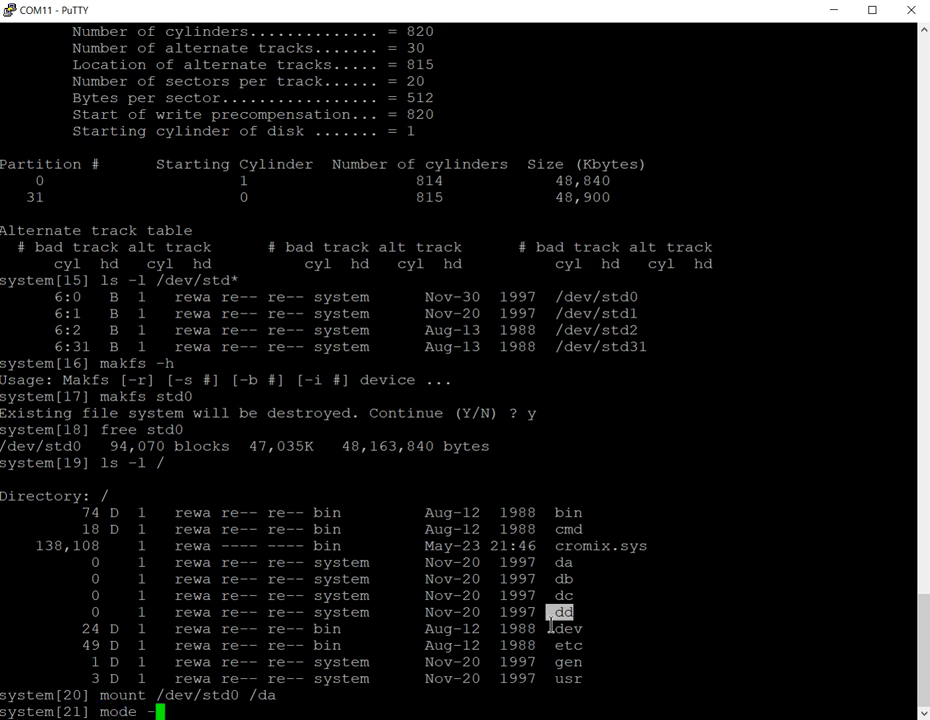
text(pa)
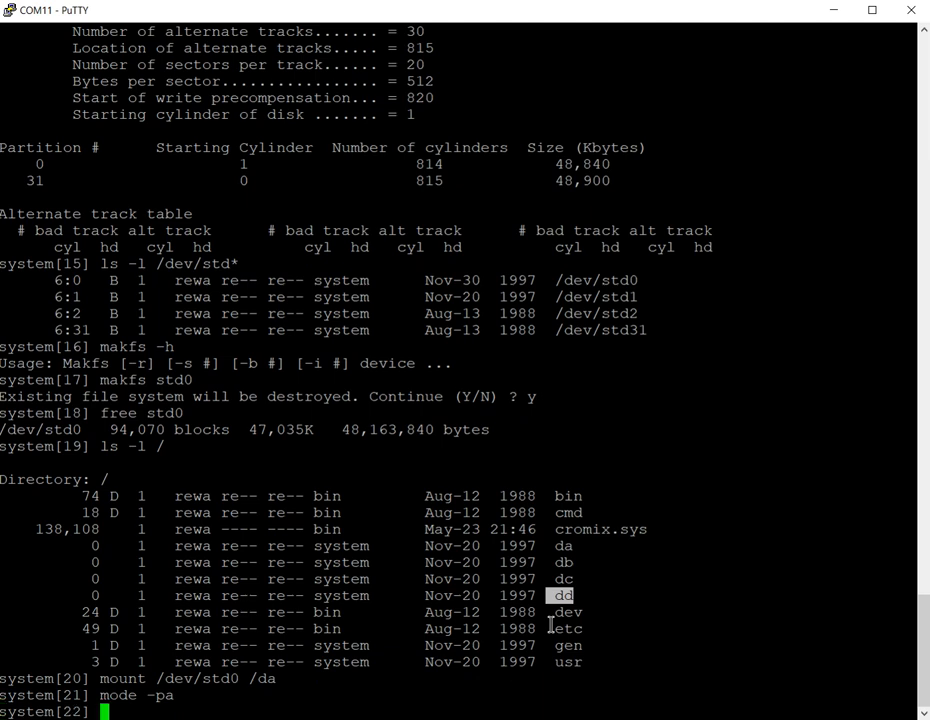
Step: Enter cptree -v / /da, then cptree -z to show the cptree usage line
text(cptree)
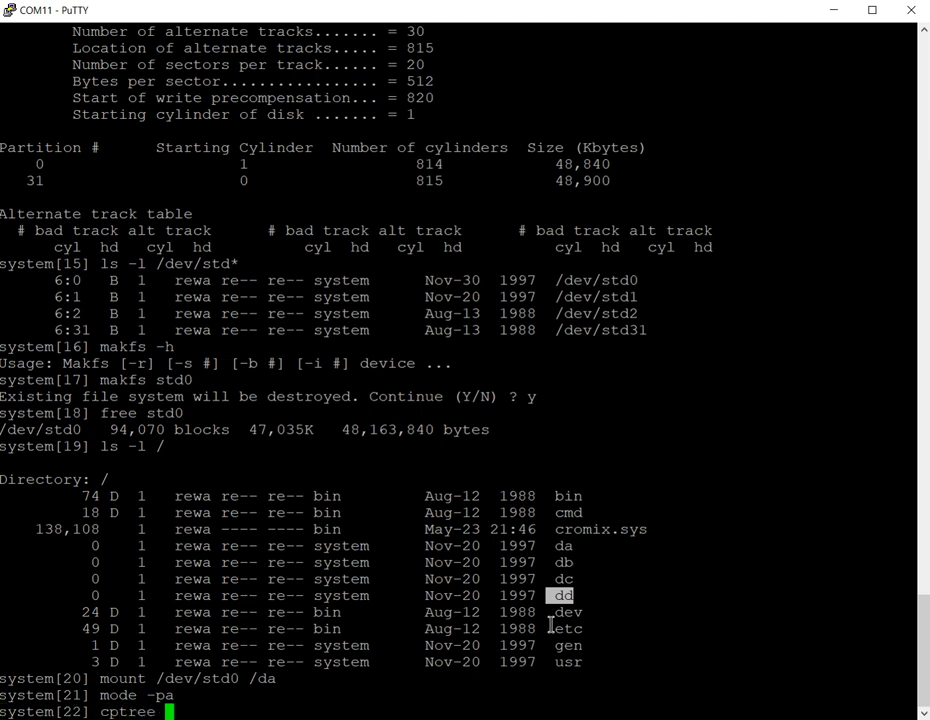
text(-)
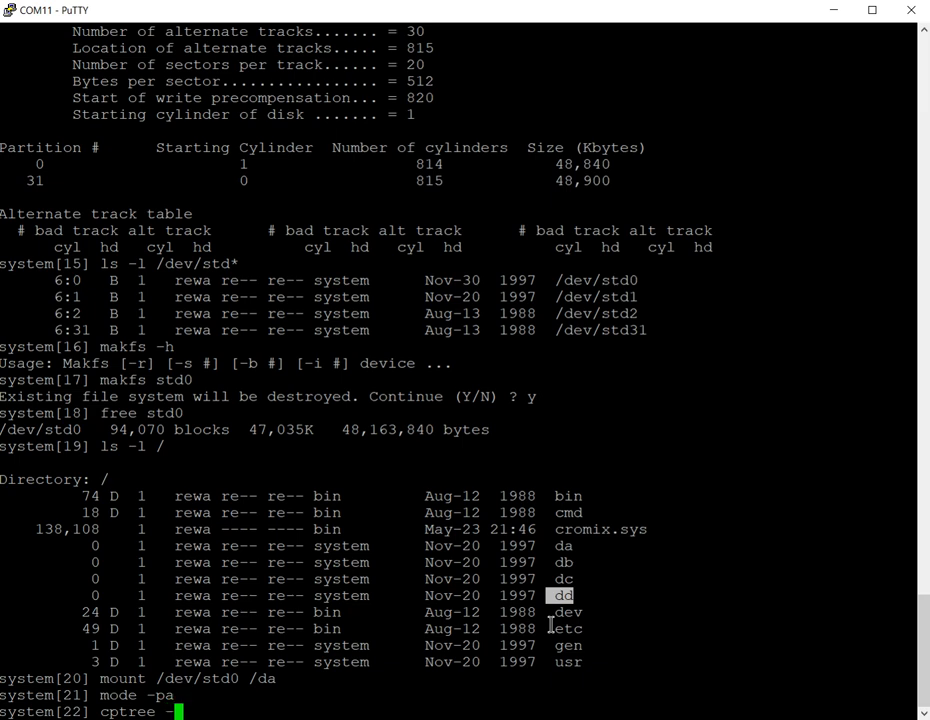
text(v)
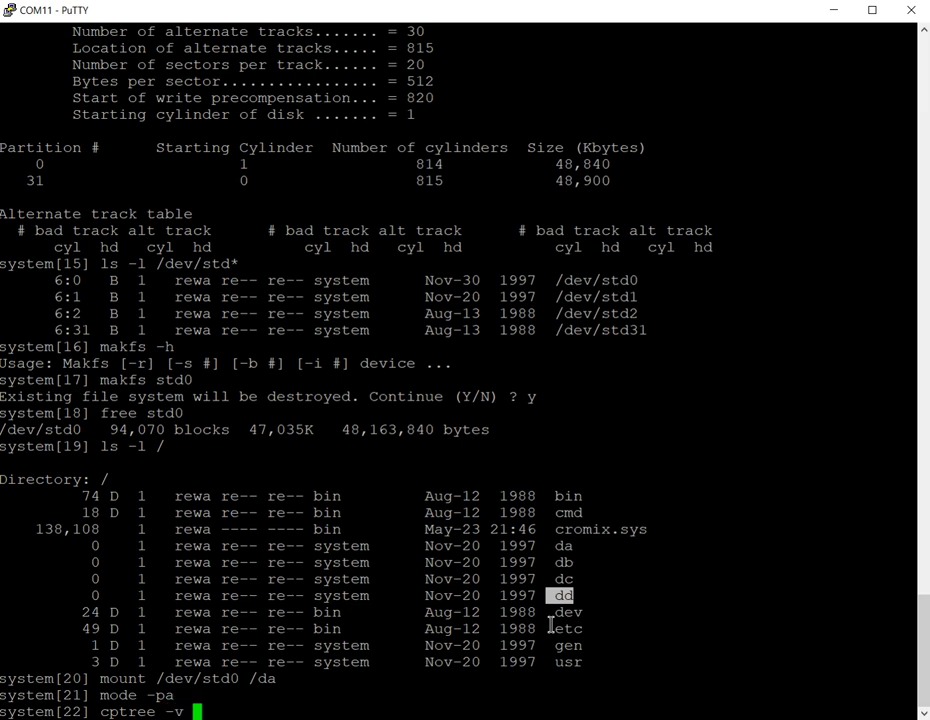
text(/)
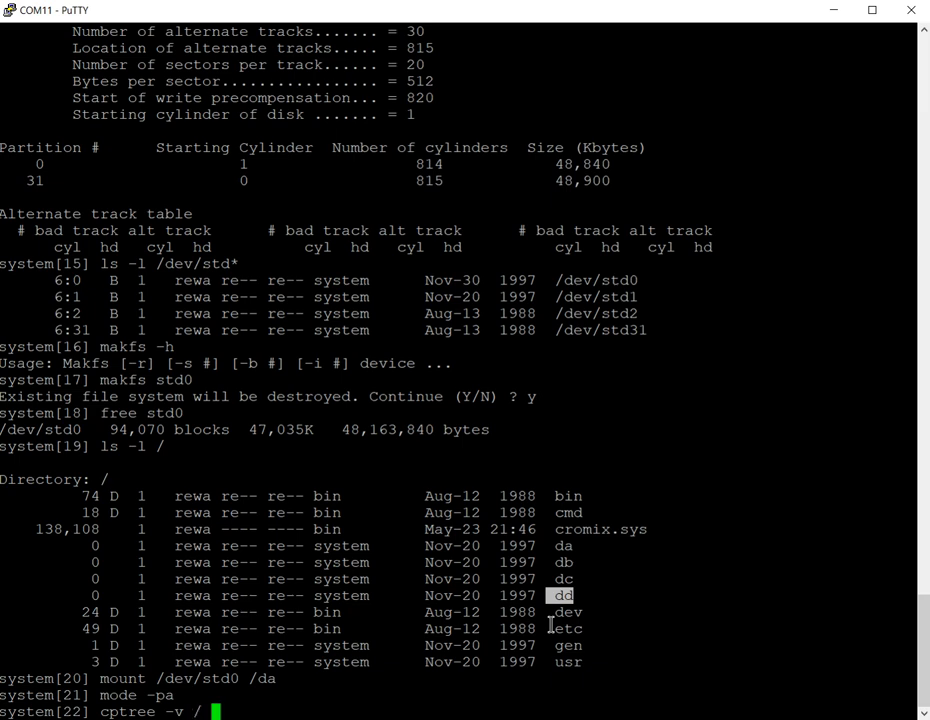
text(/da)
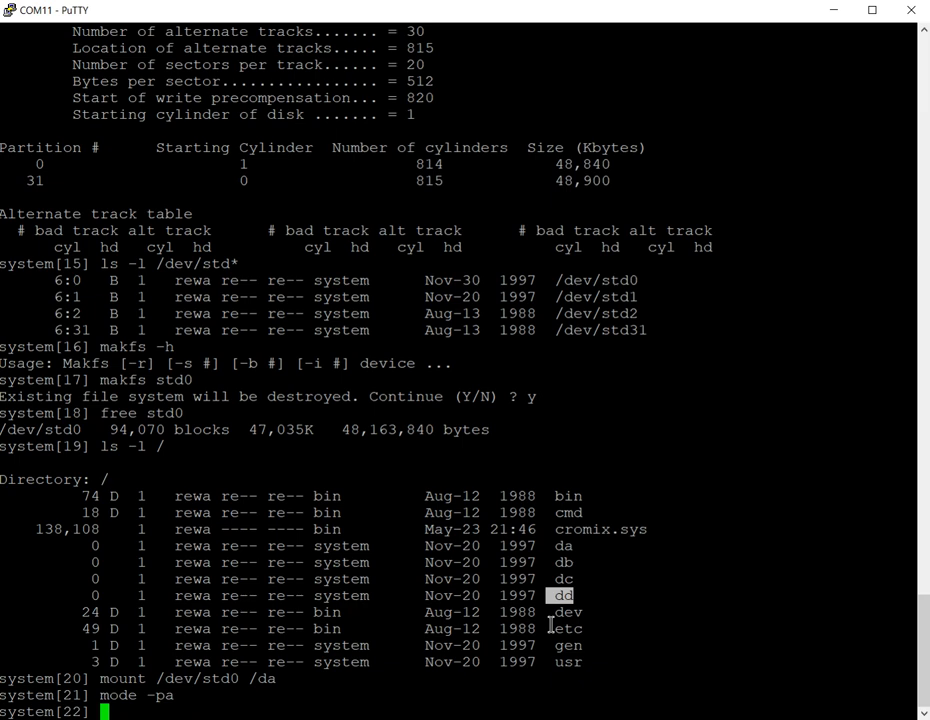
text(cptree -)
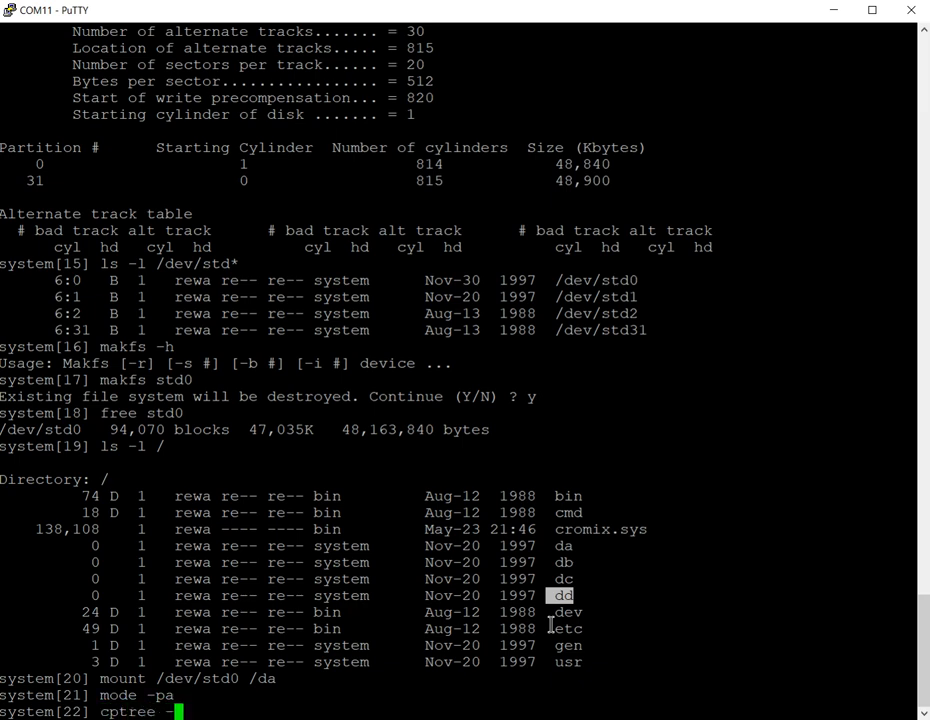
text(z)
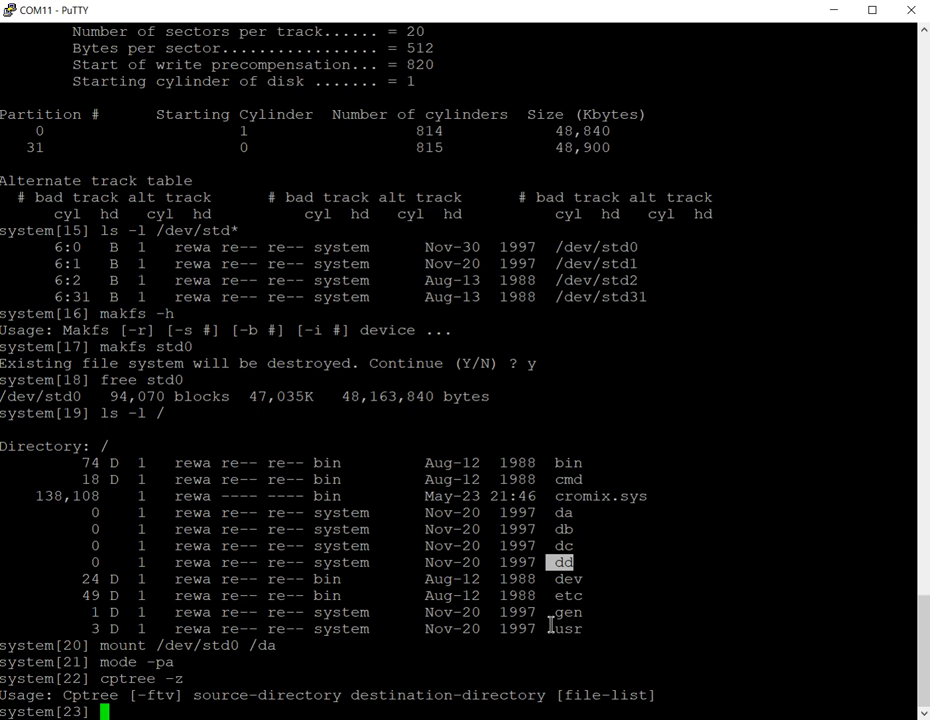
Step: Run cptree -tv / /da to copy the root tree onto /da verbosely
text(cptre)
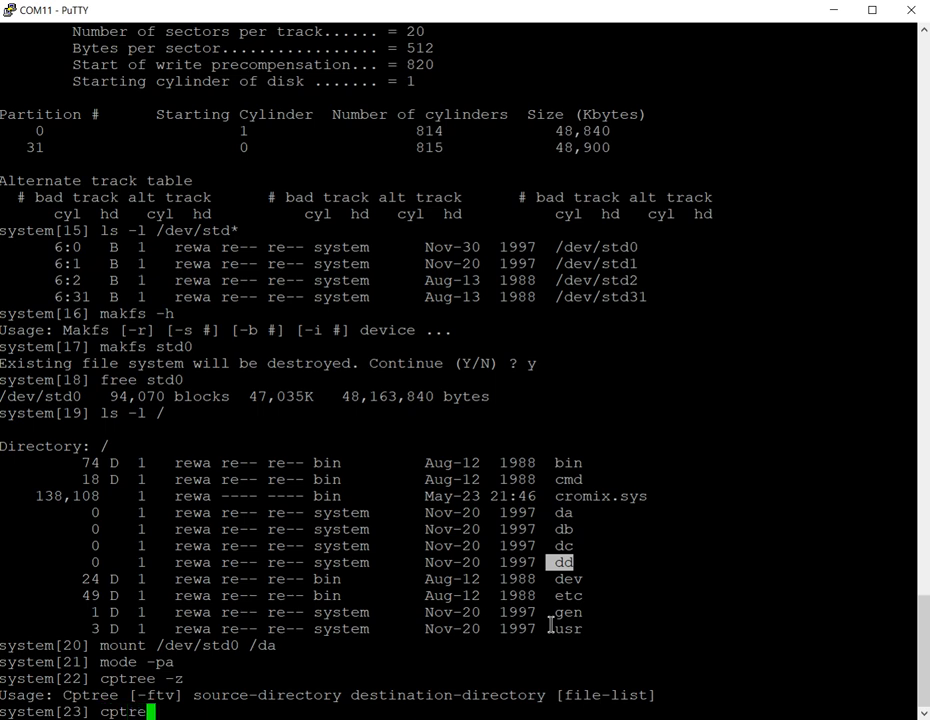
text(-)
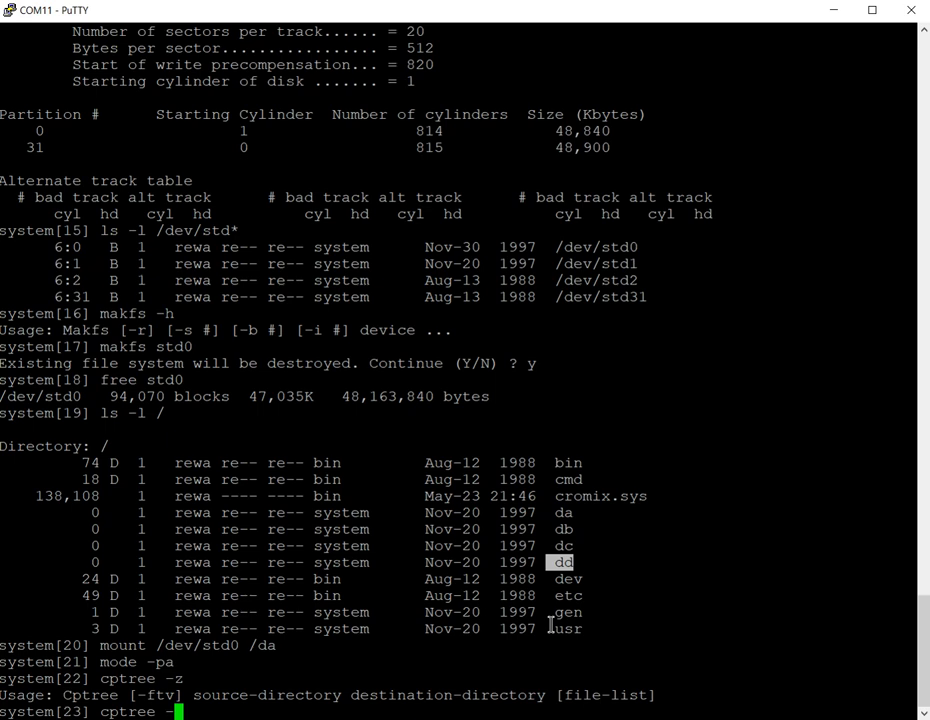
text(tv)
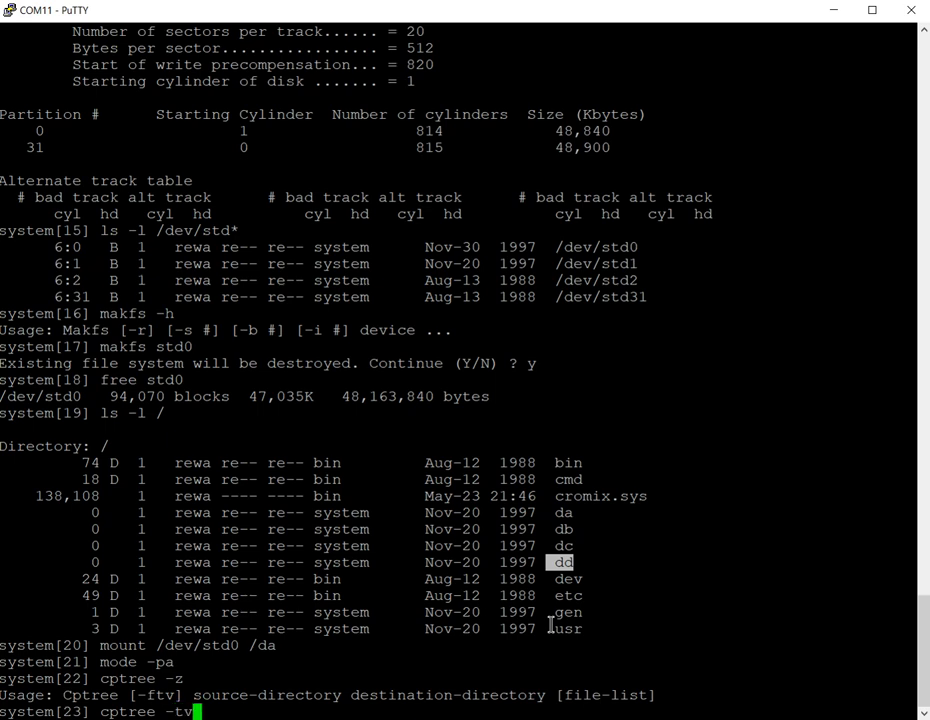
text(/)
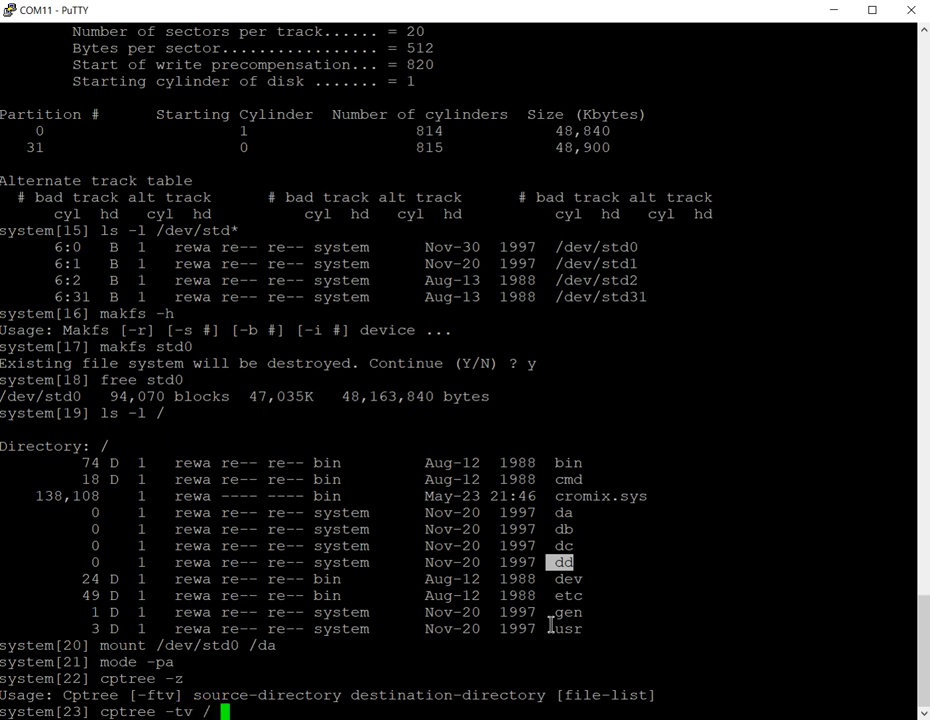
text(da)
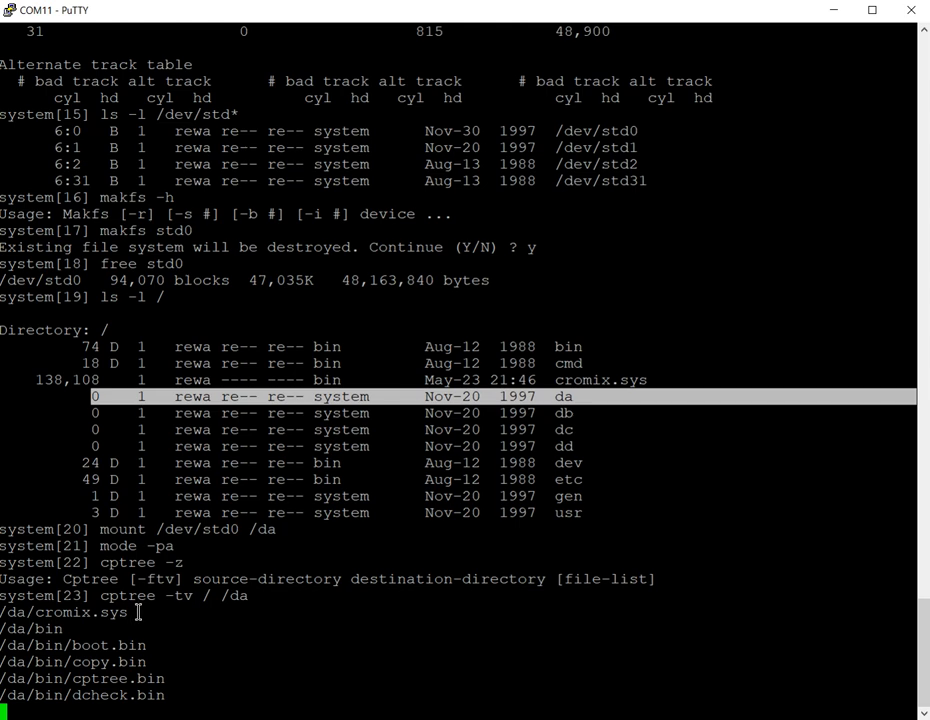
Step: Scroll the terminal as cptree copies /da/bin .bin files through pckt.bin and starts /da/cmd
scroll(down, 3)
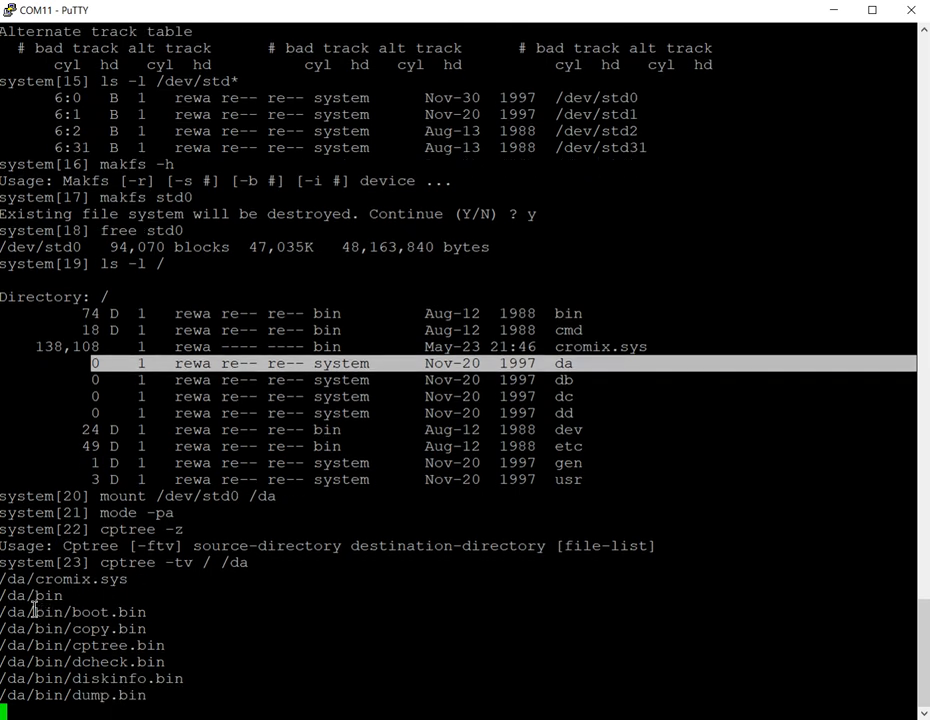
scroll(down, 3)
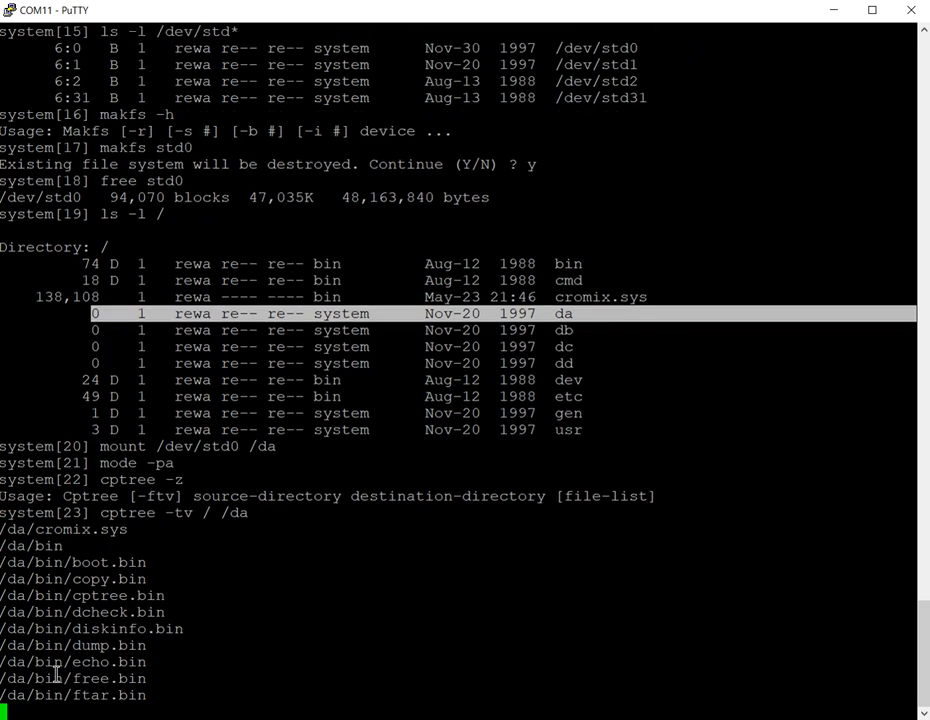
scroll(down, 3)
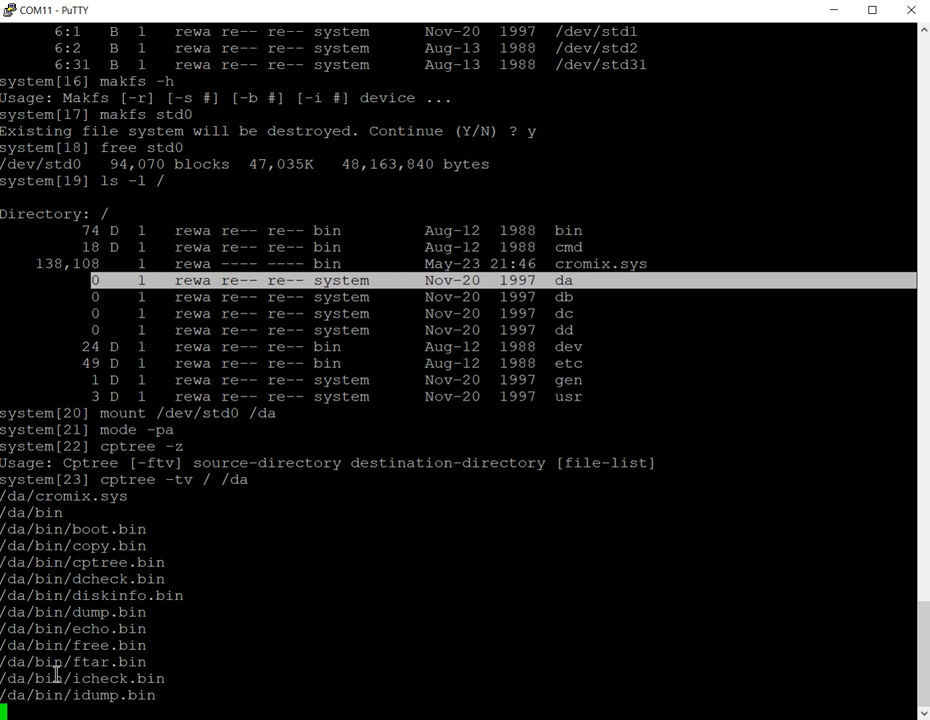
scroll(down, 3)
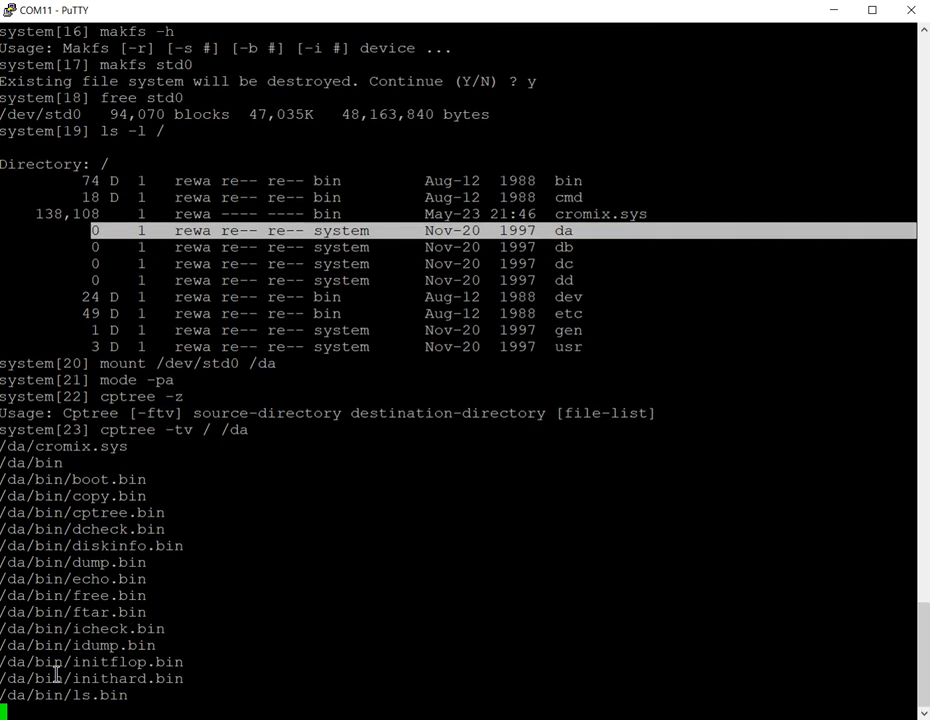
scroll(down, 3)
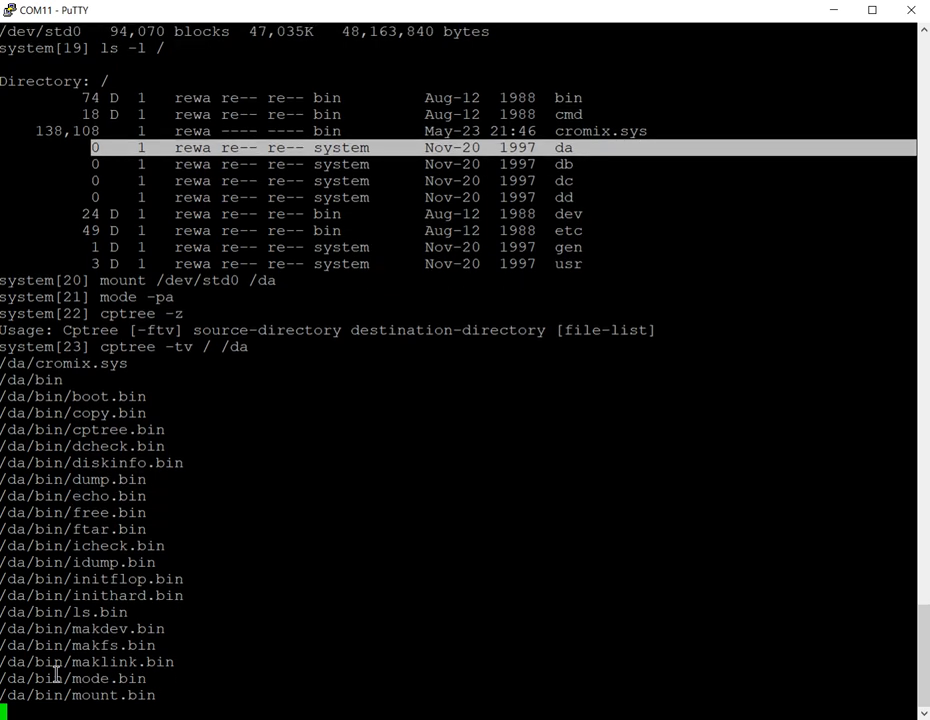
scroll(down, 3)
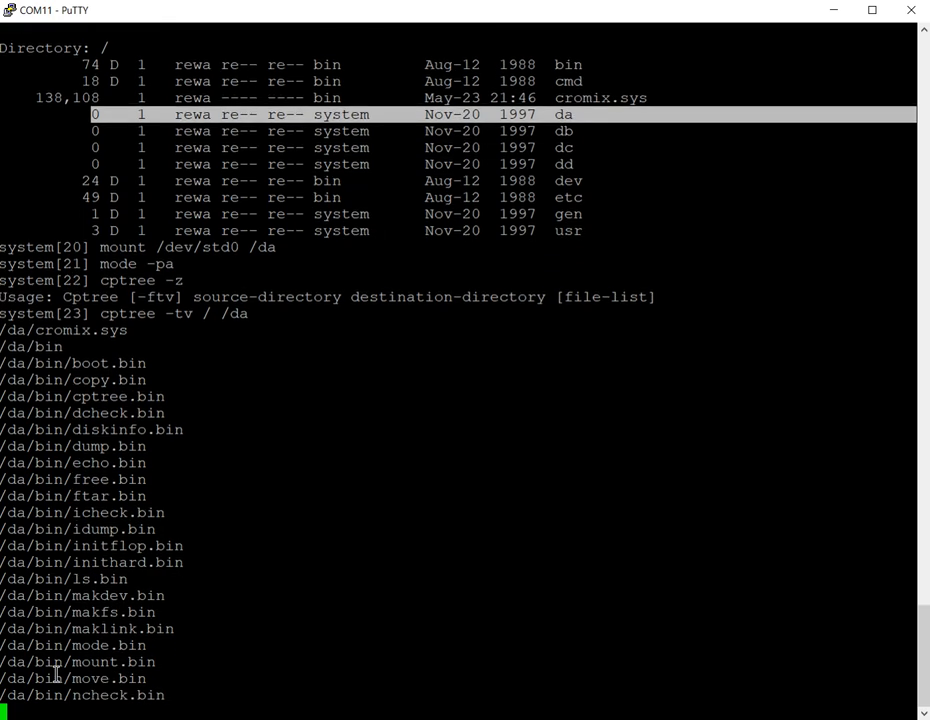
scroll(down, 3)
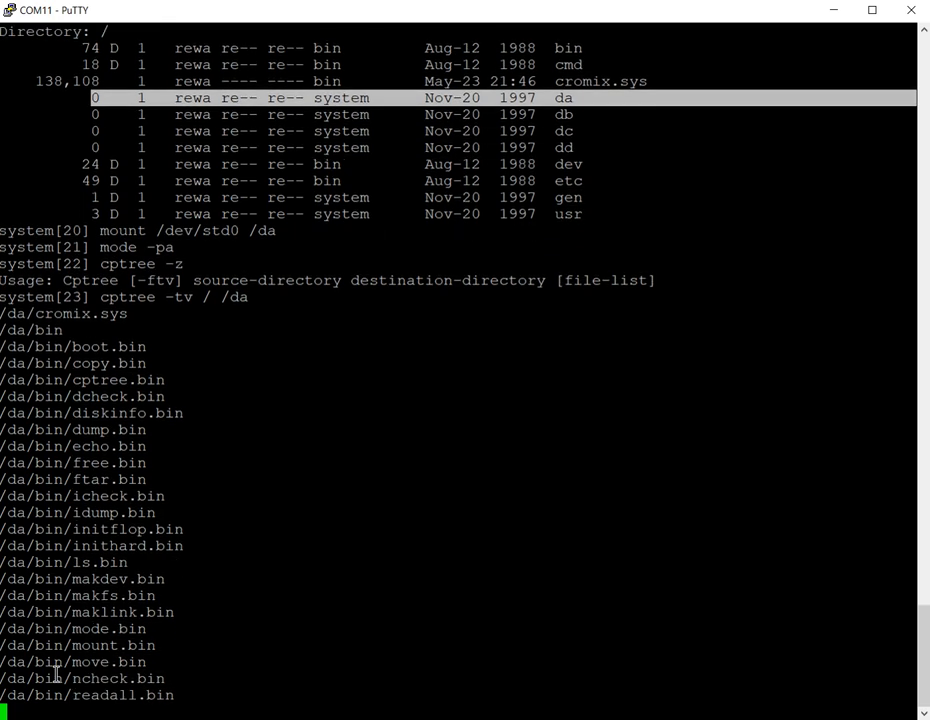
scroll(down, 3)
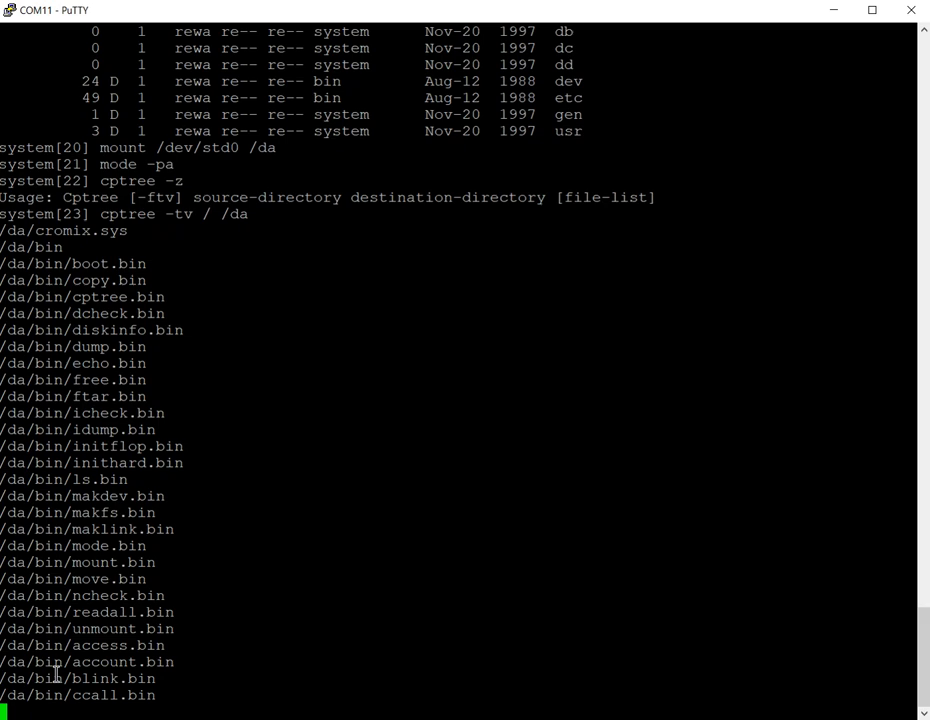
scroll(down, 3)
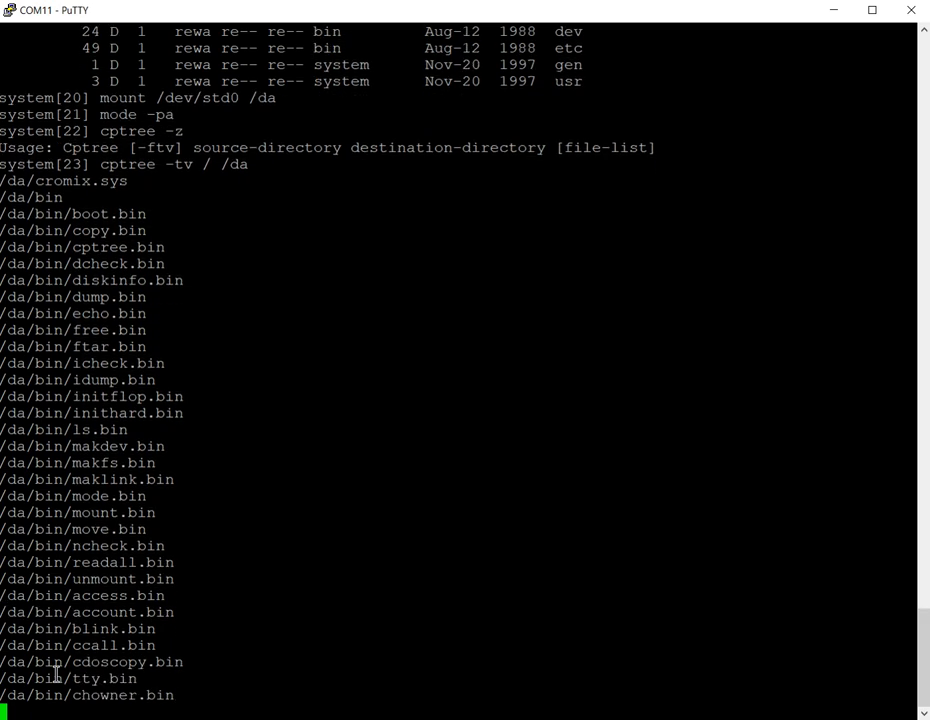
scroll(down, 3)
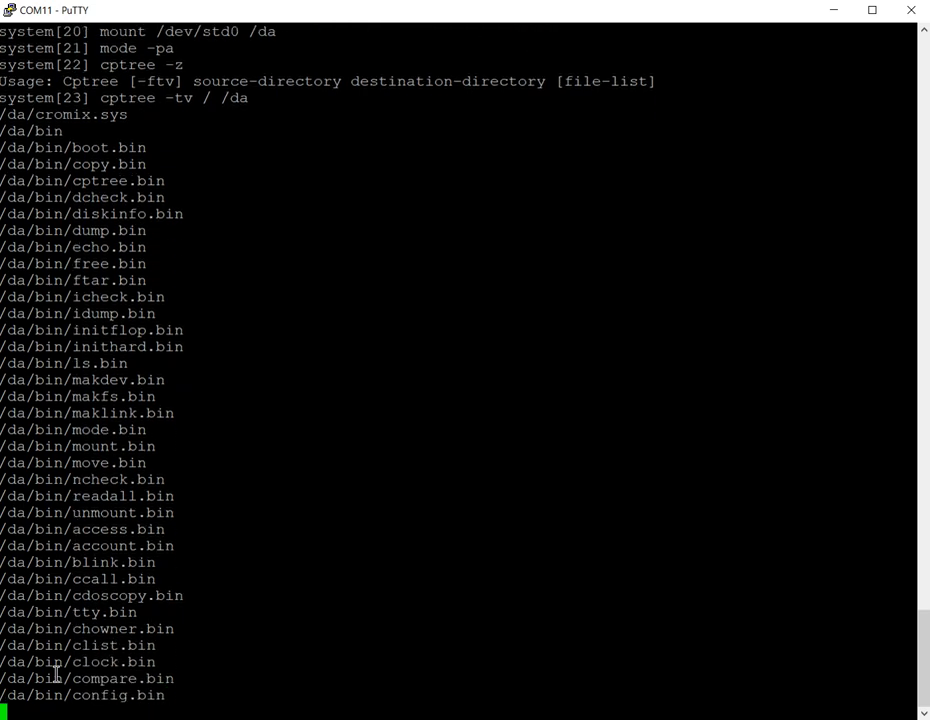
scroll(down, 3)
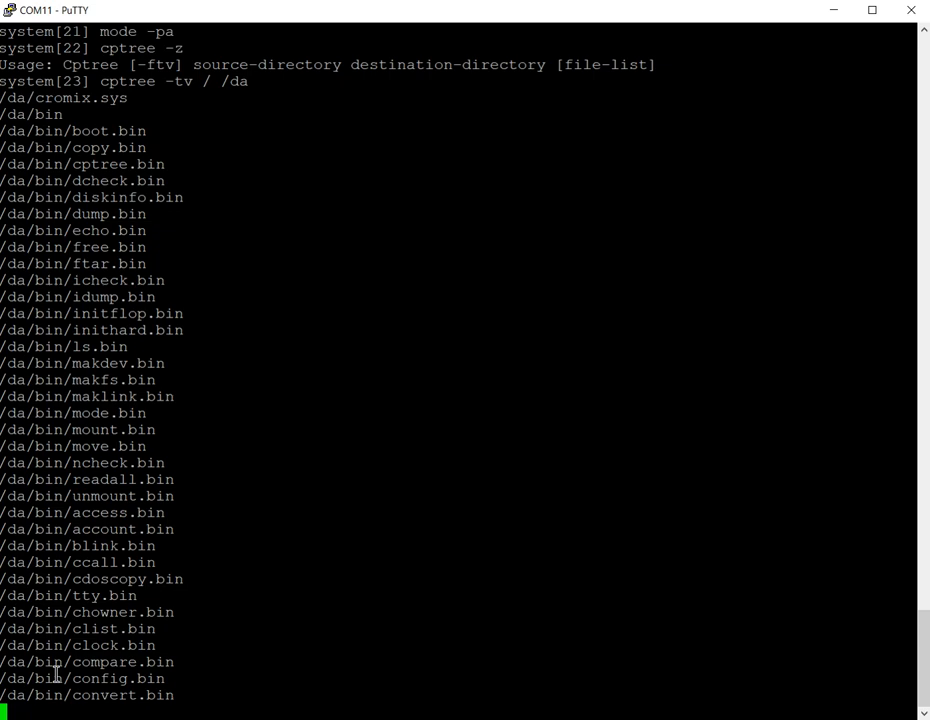
scroll(down, 3)
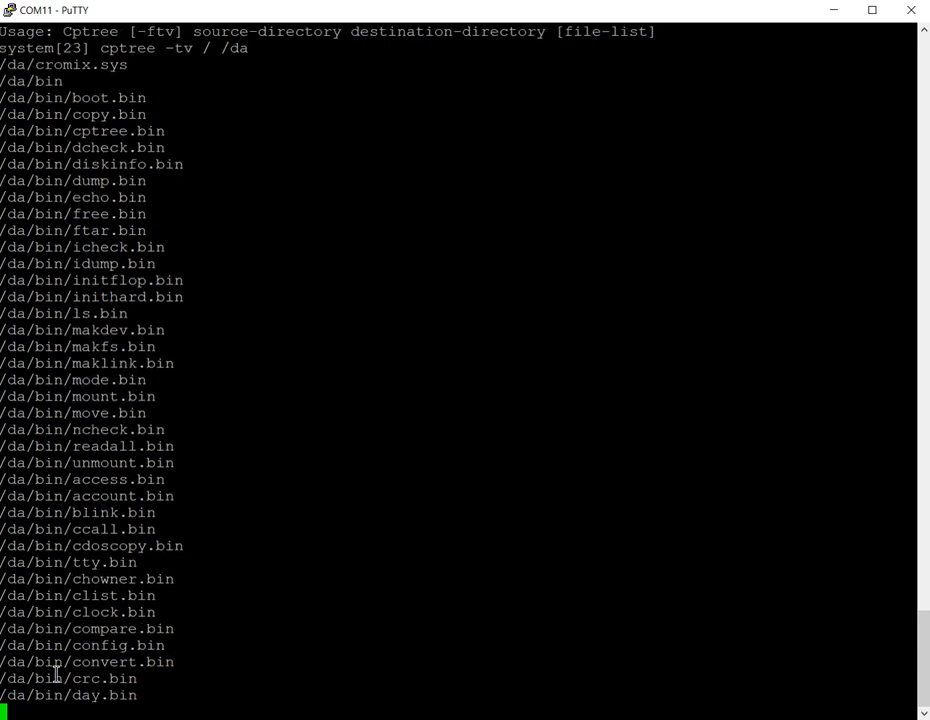
scroll(down, 3)
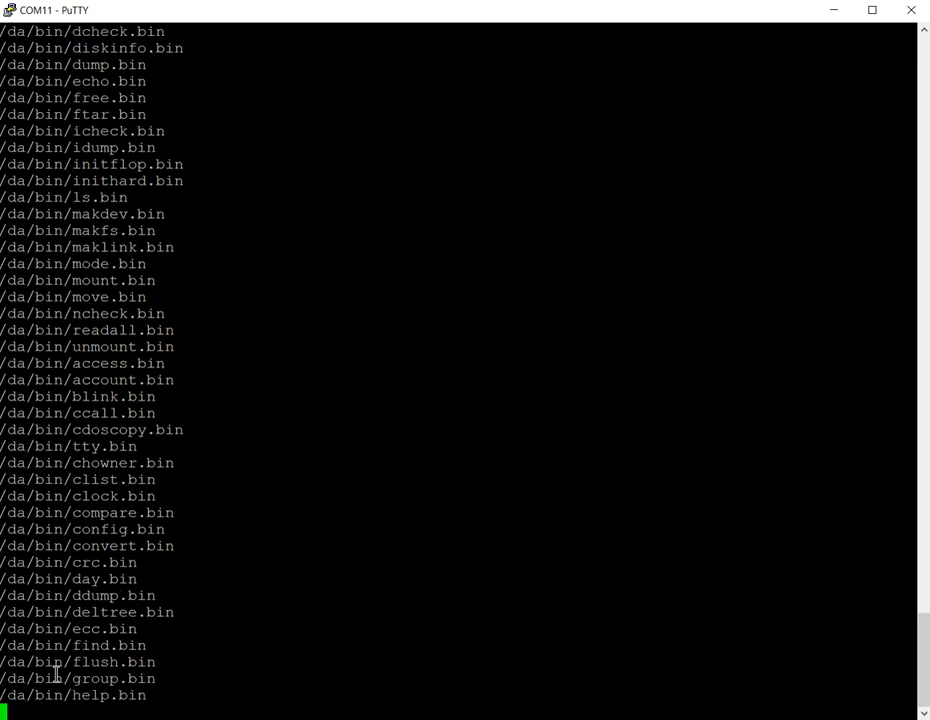
scroll(down, 3)
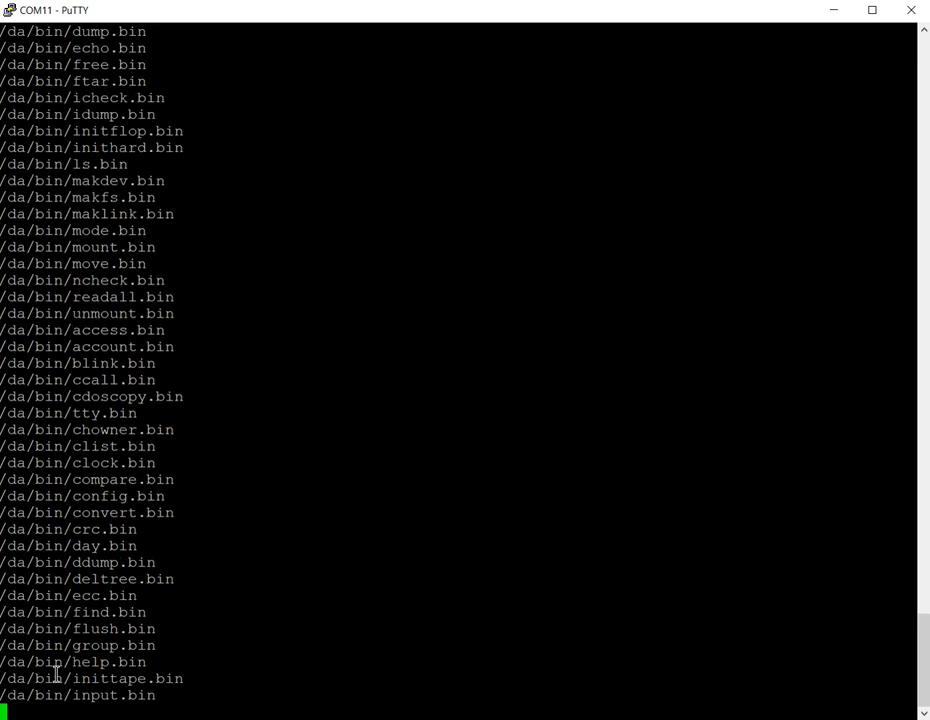
scroll(down, 3)
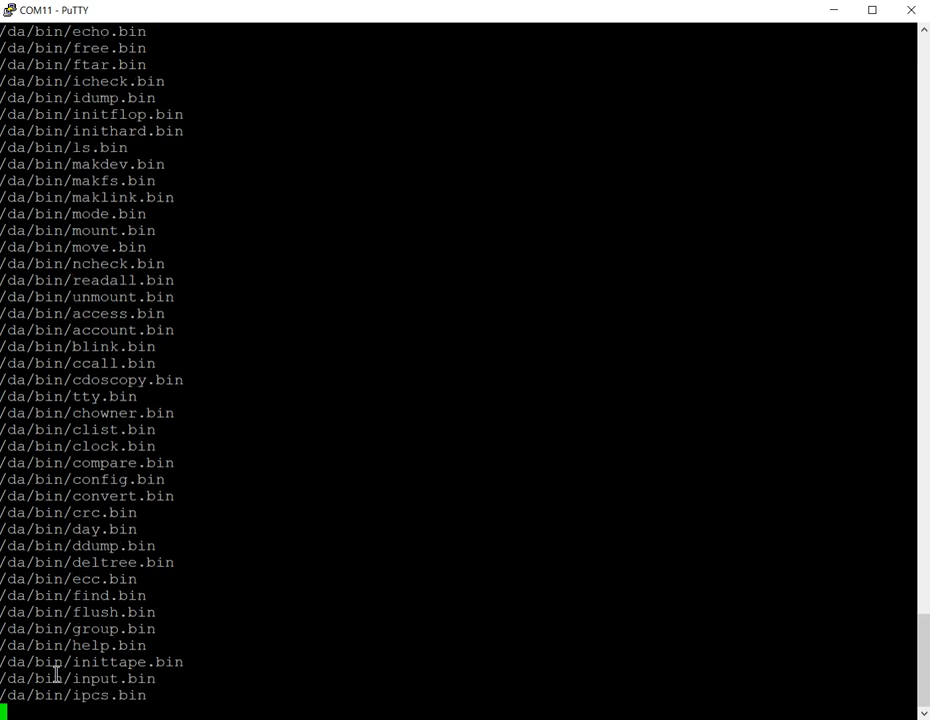
scroll(down, 3)
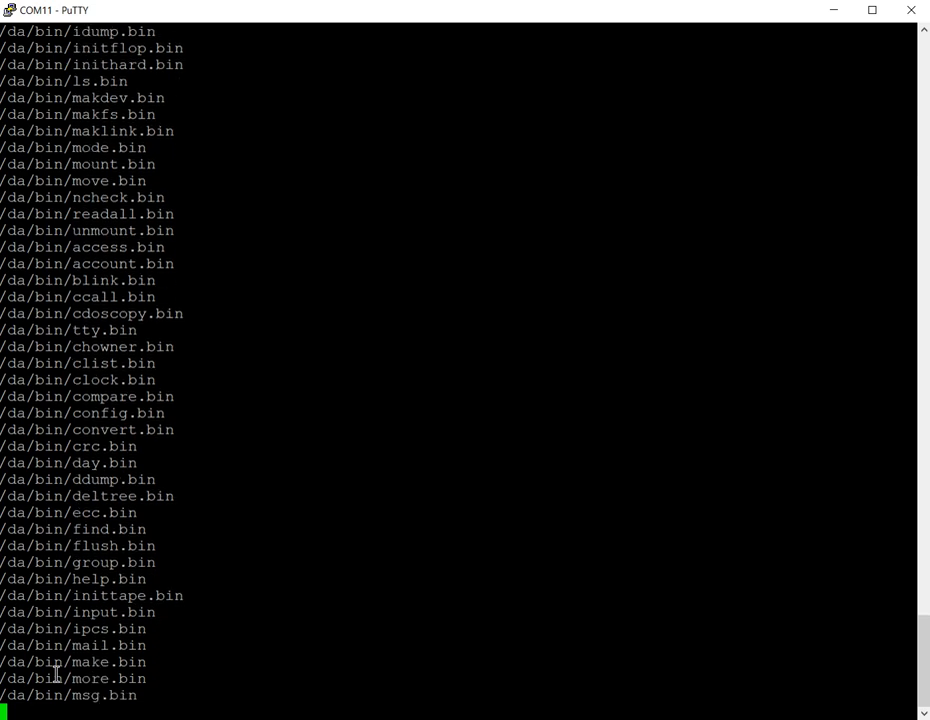
scroll(down, 3)
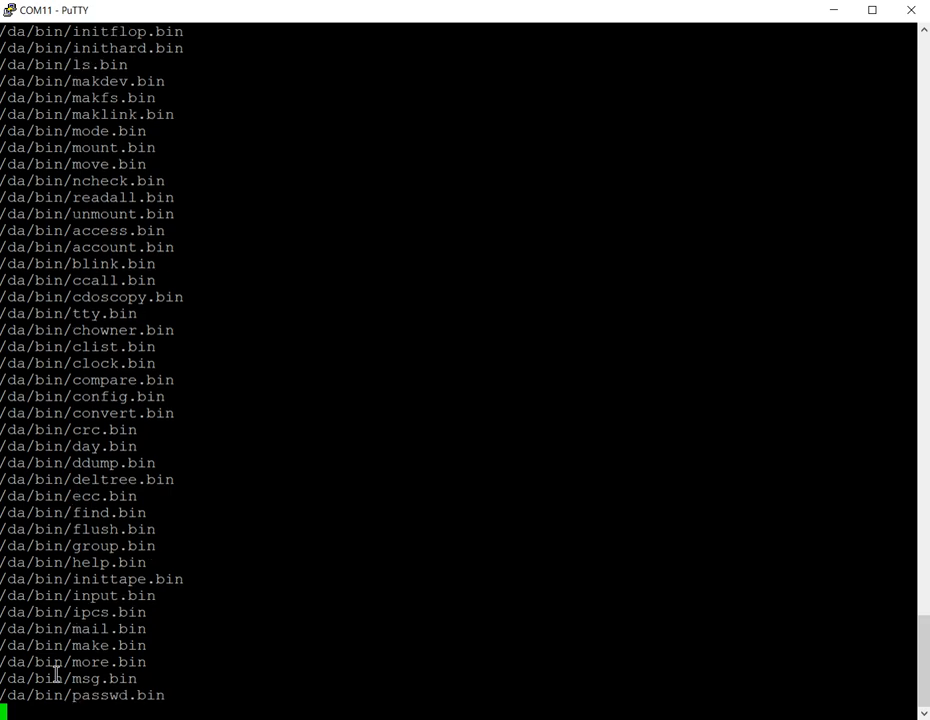
scroll(down, 3)
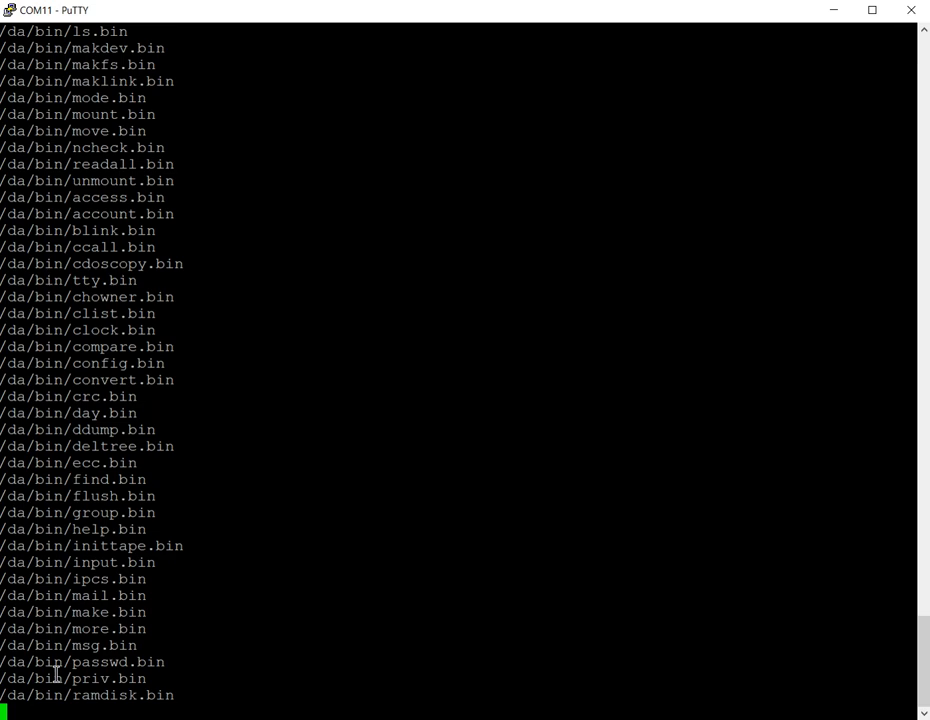
scroll(down, 3)
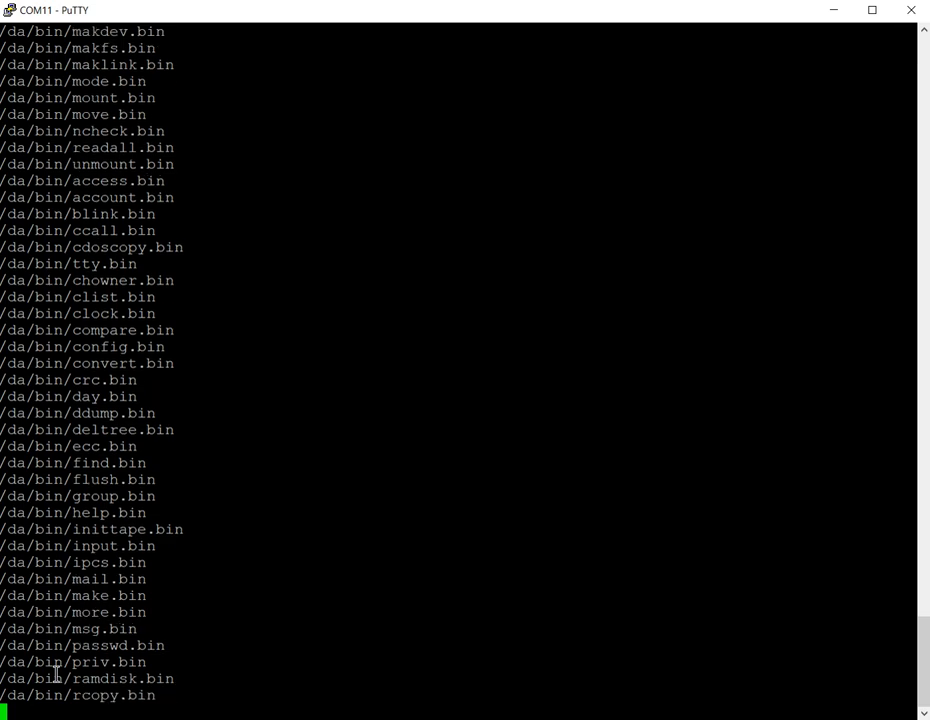
scroll(down, 3)
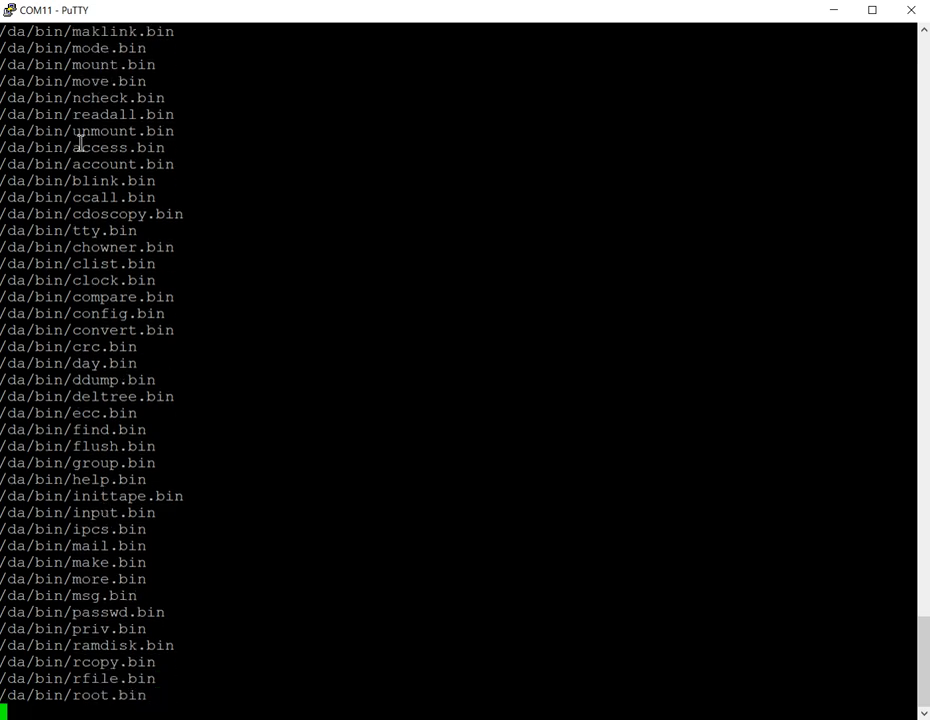
mouse_move(120, 656)
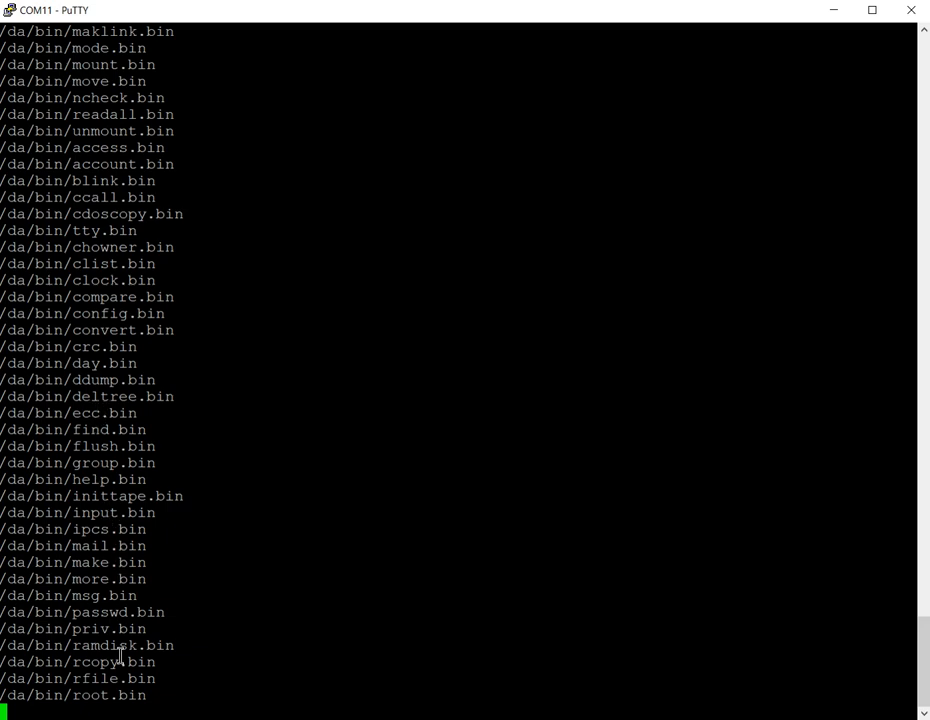
scroll(down, 3)
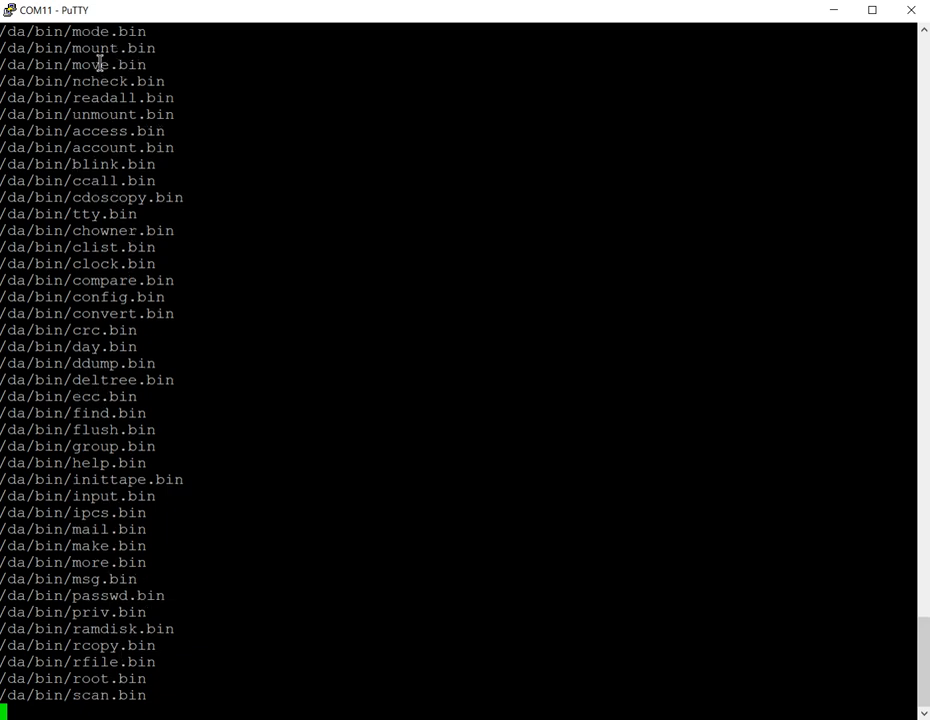
scroll(down, 3)
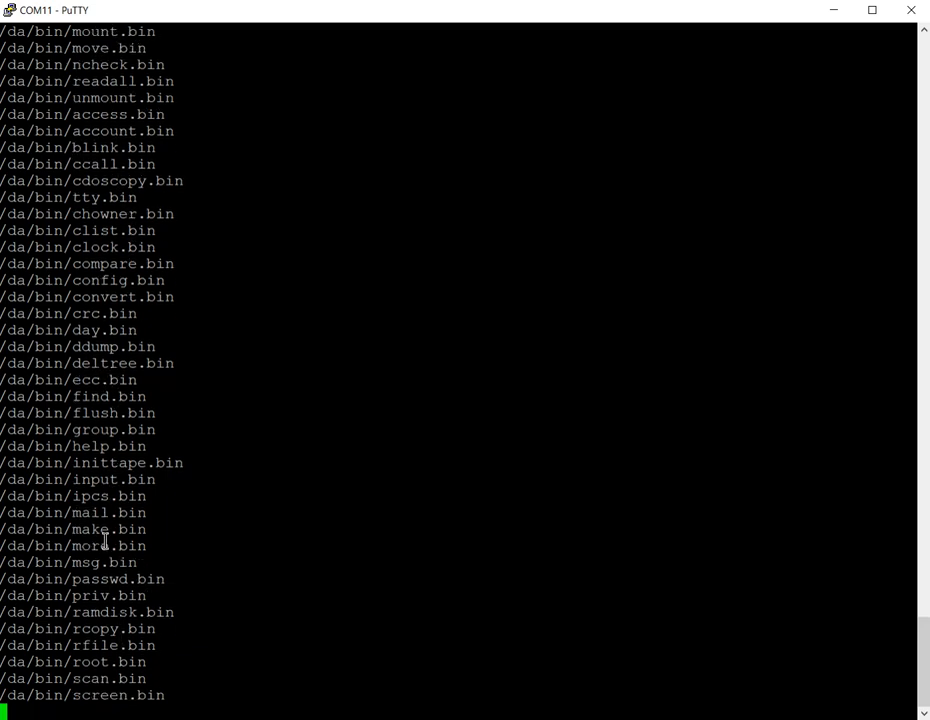
scroll(down, 3)
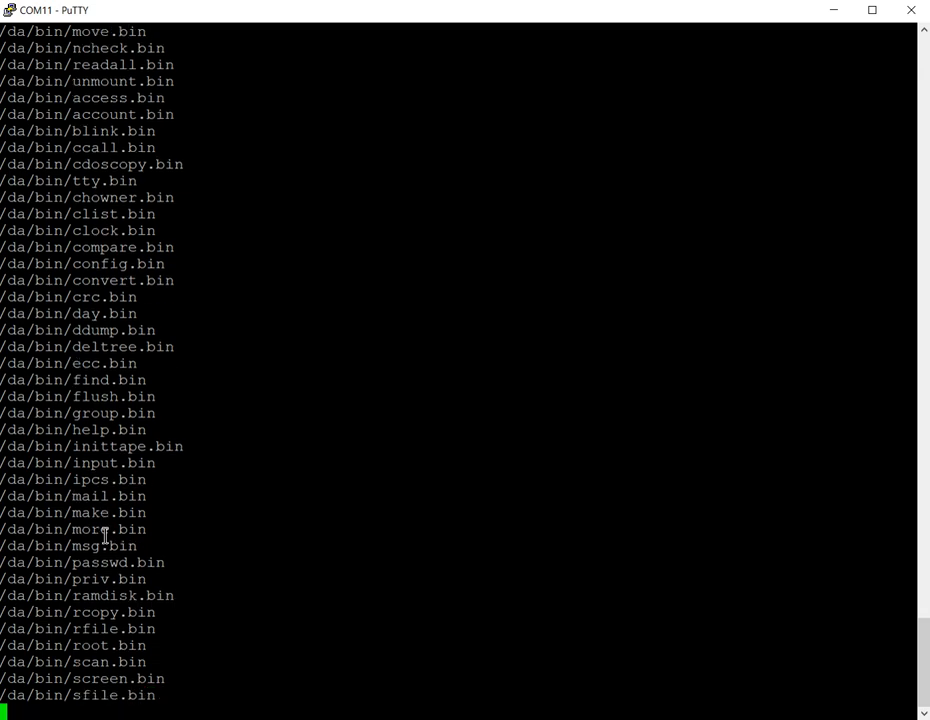
scroll(down, 3)
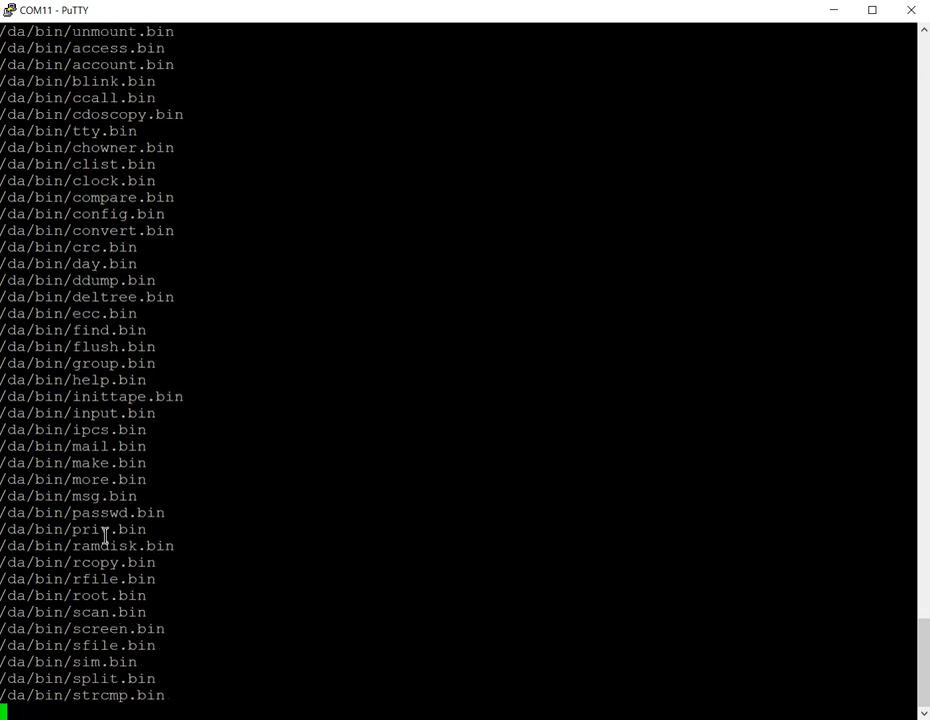
scroll(down, 3)
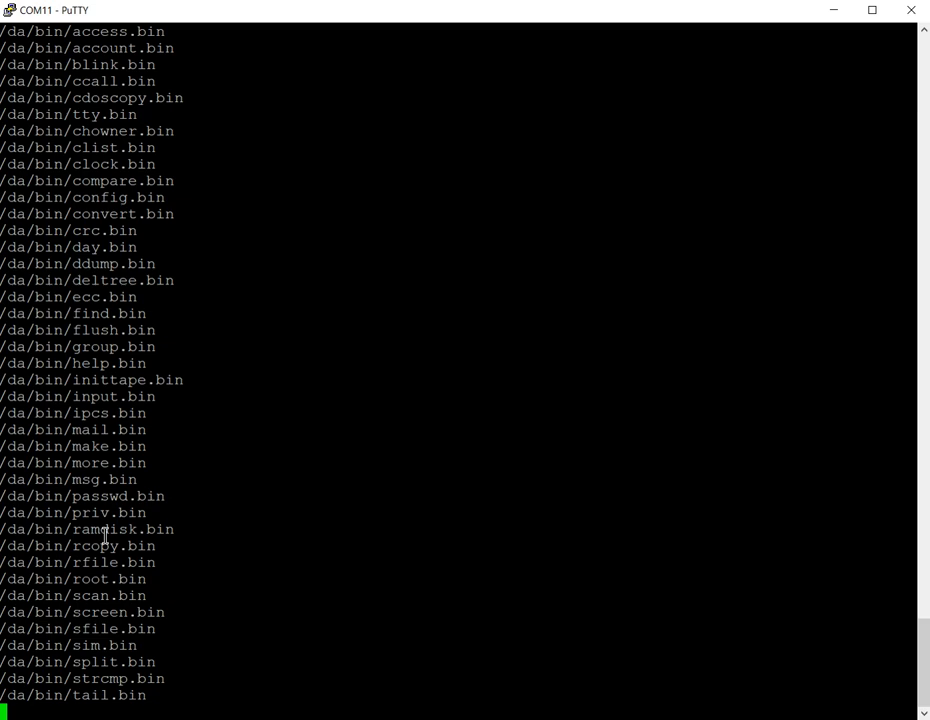
scroll(down, 3)
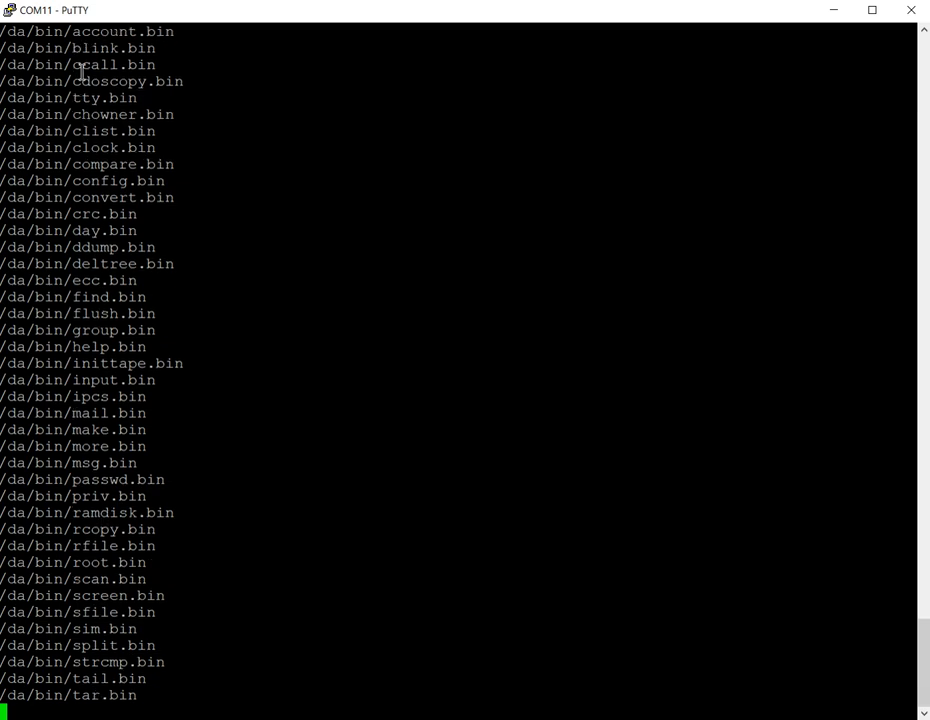
scroll(down, 3)
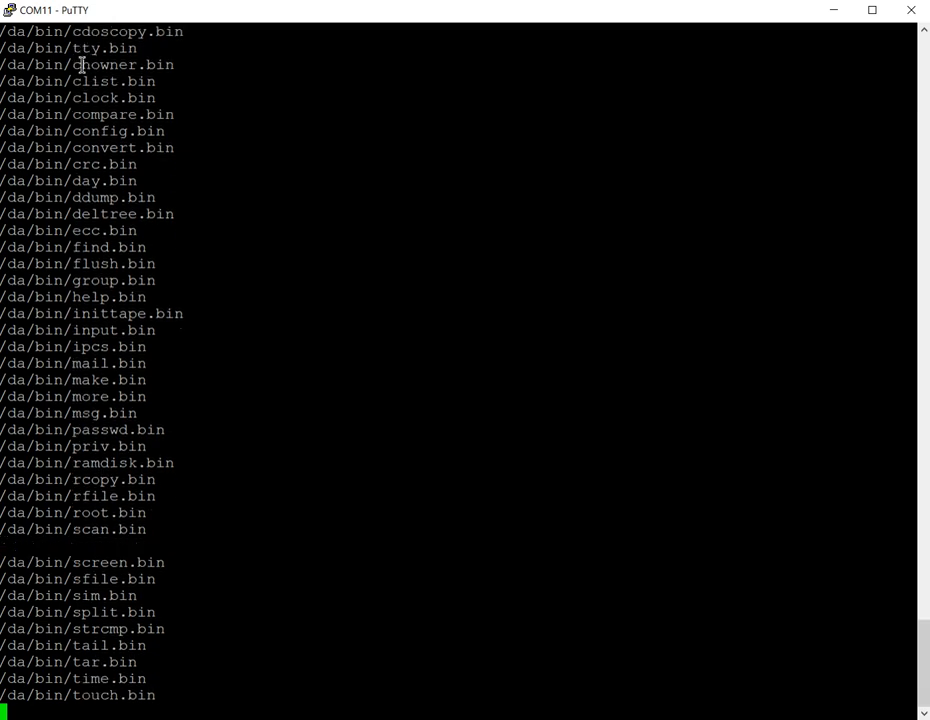
scroll(down, 3)
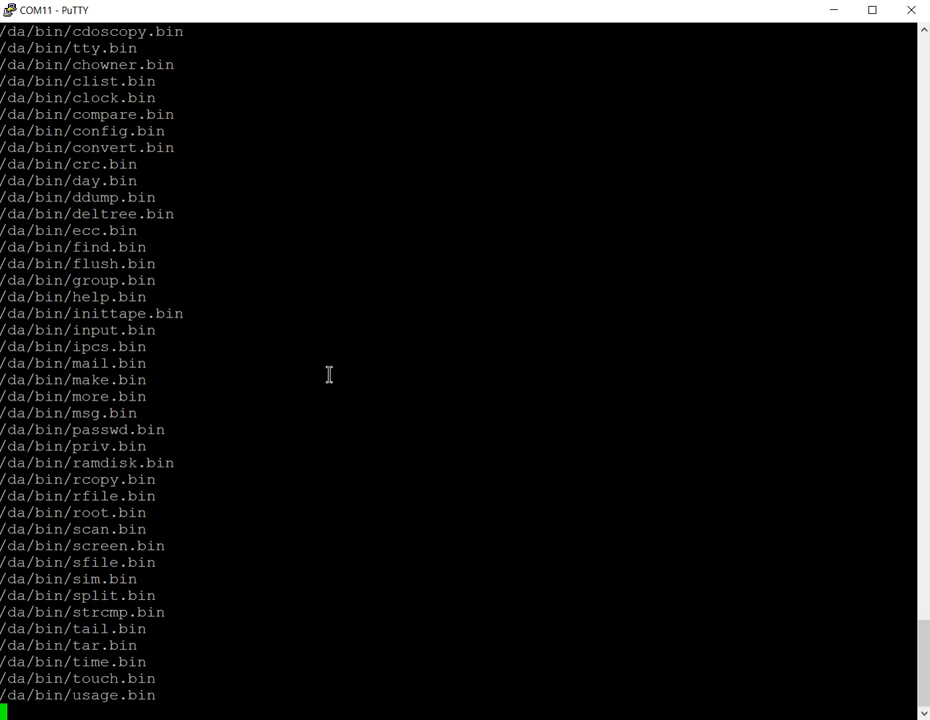
scroll(down, 3)
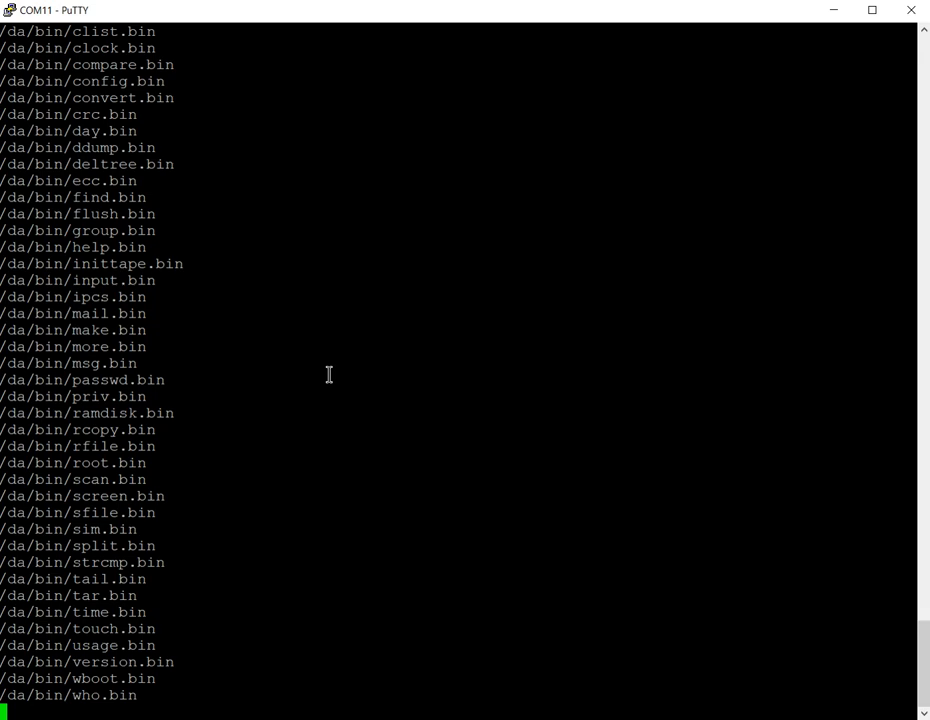
scroll(down, 3)
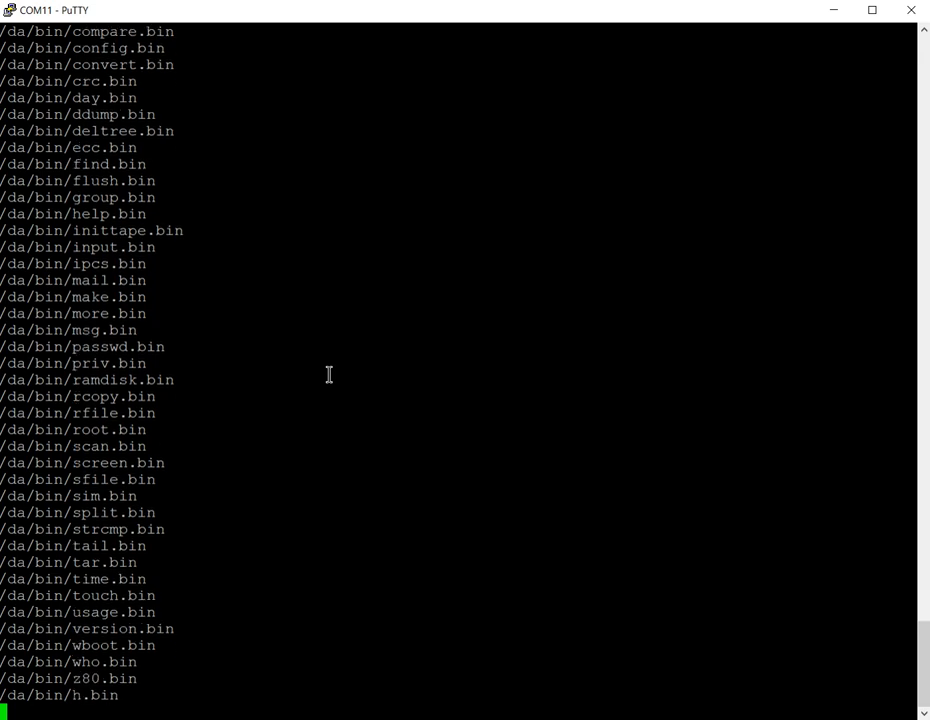
scroll(down, 3)
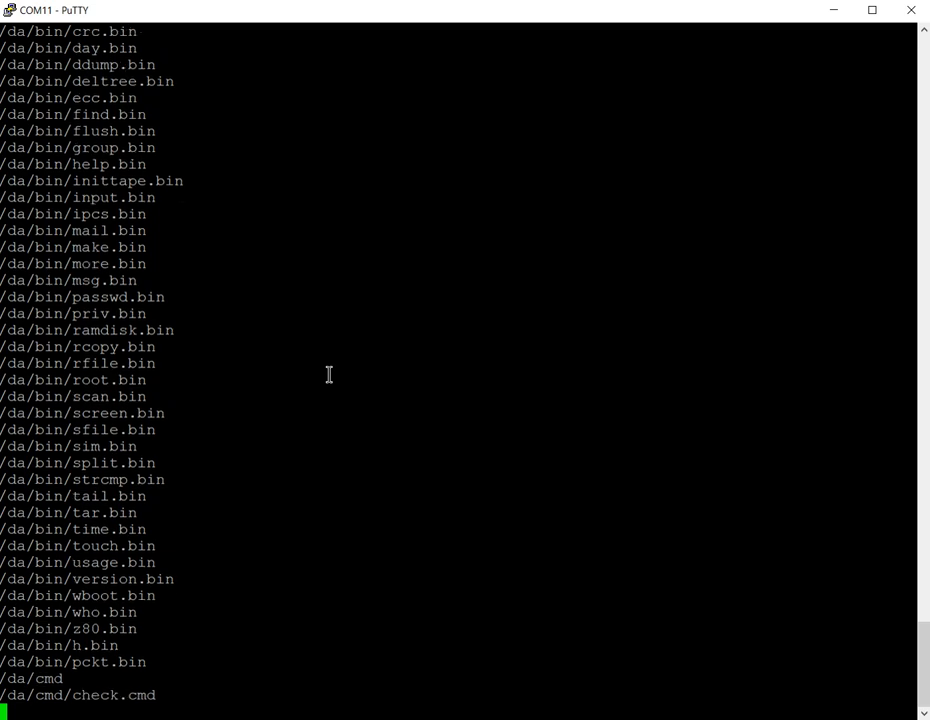
Step: Scroll as the copy finishes /da/cmd and /da/dev/disks and reaches /da/dev/printers
scroll(down, 3)
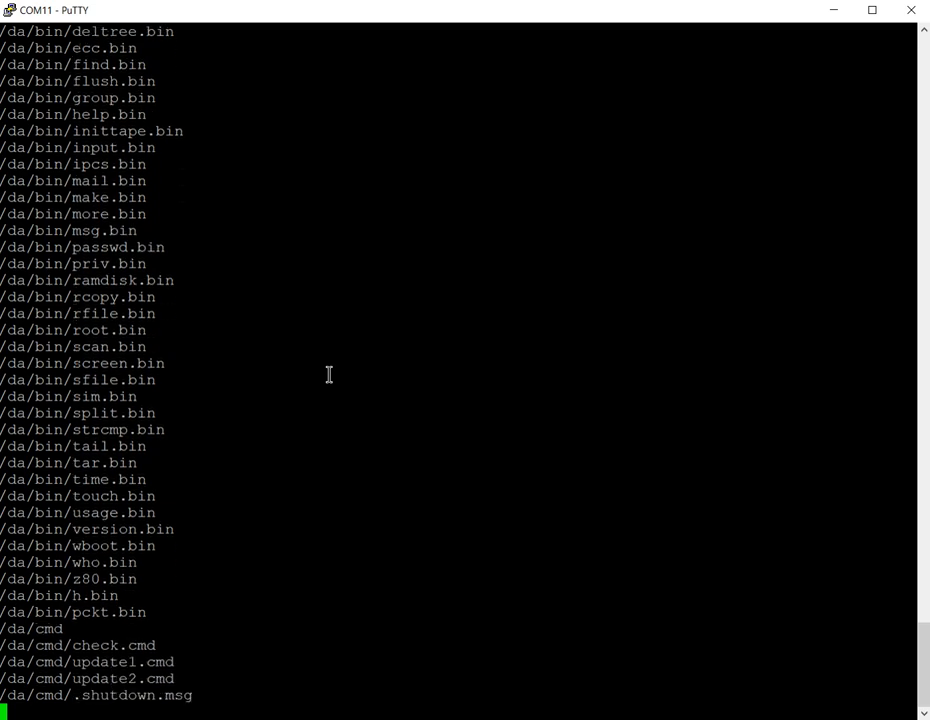
scroll(down, 3)
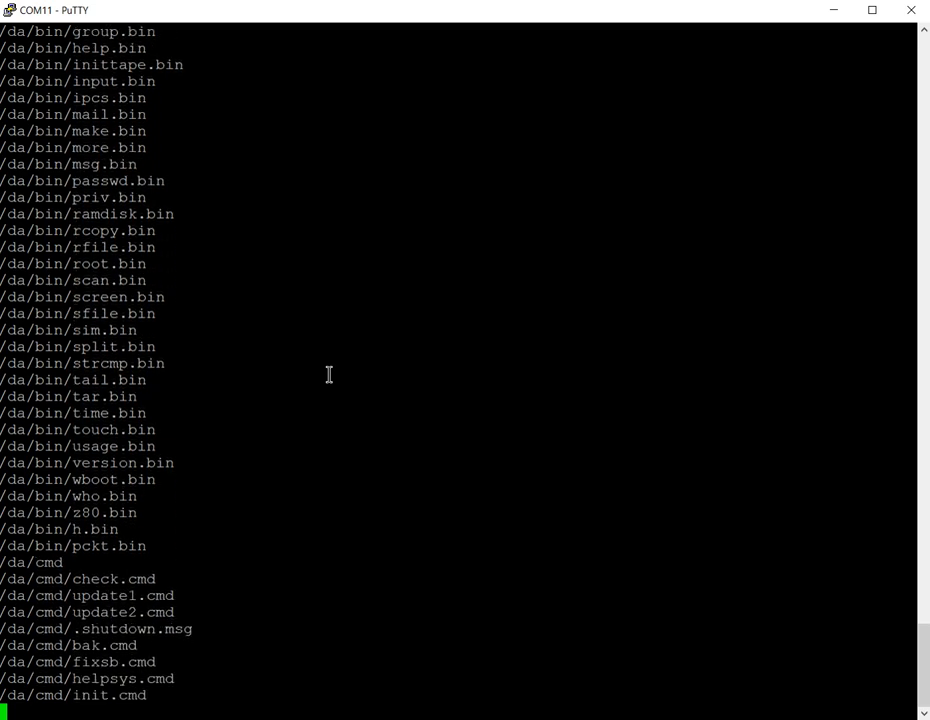
scroll(down, 3)
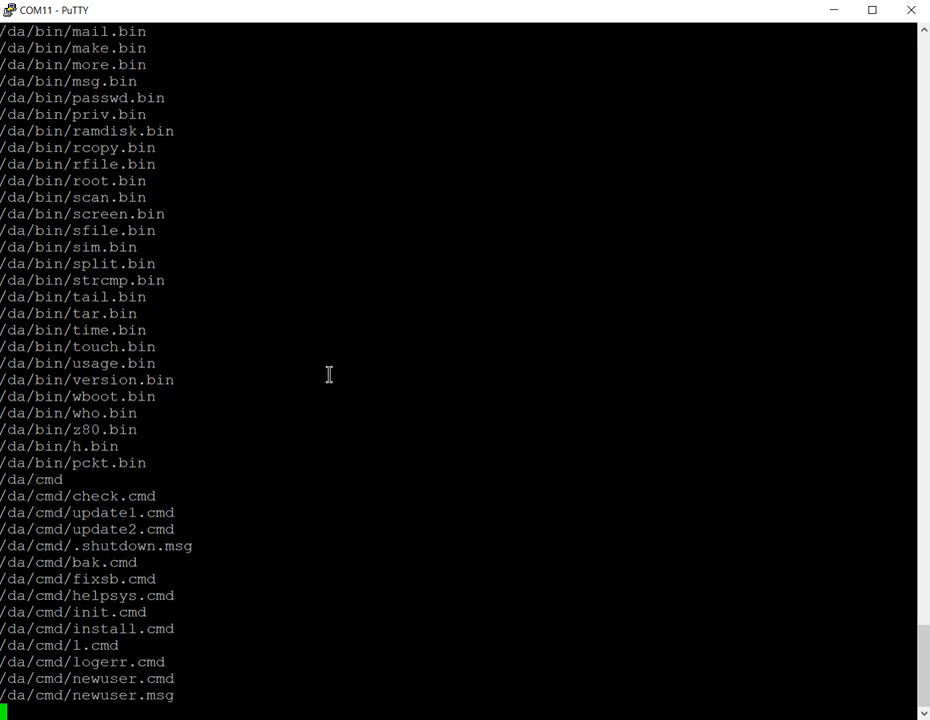
scroll(down, 3)
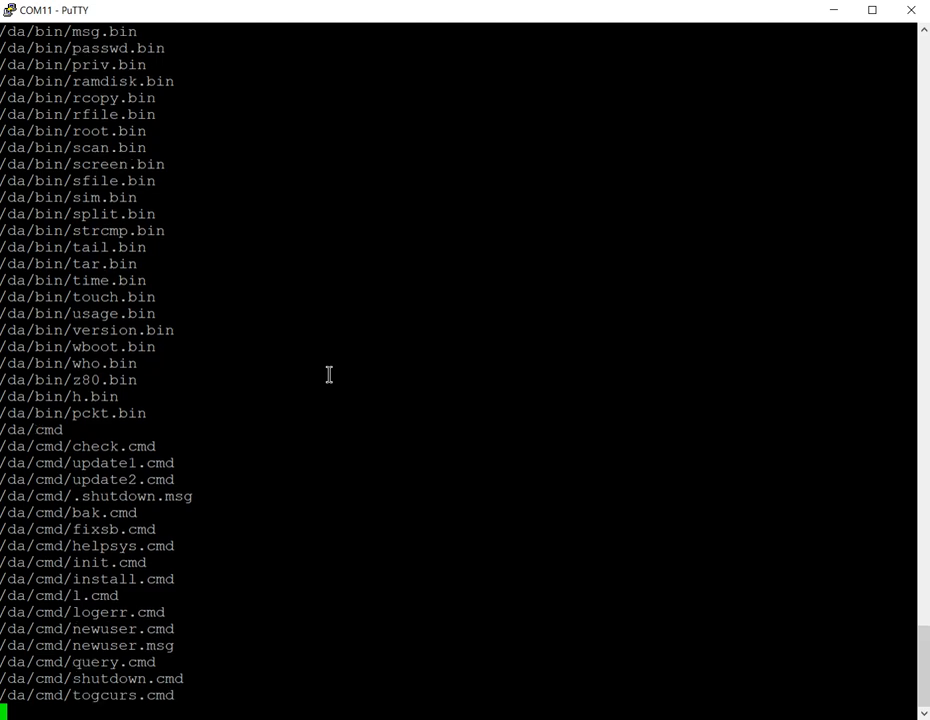
scroll(down, 3)
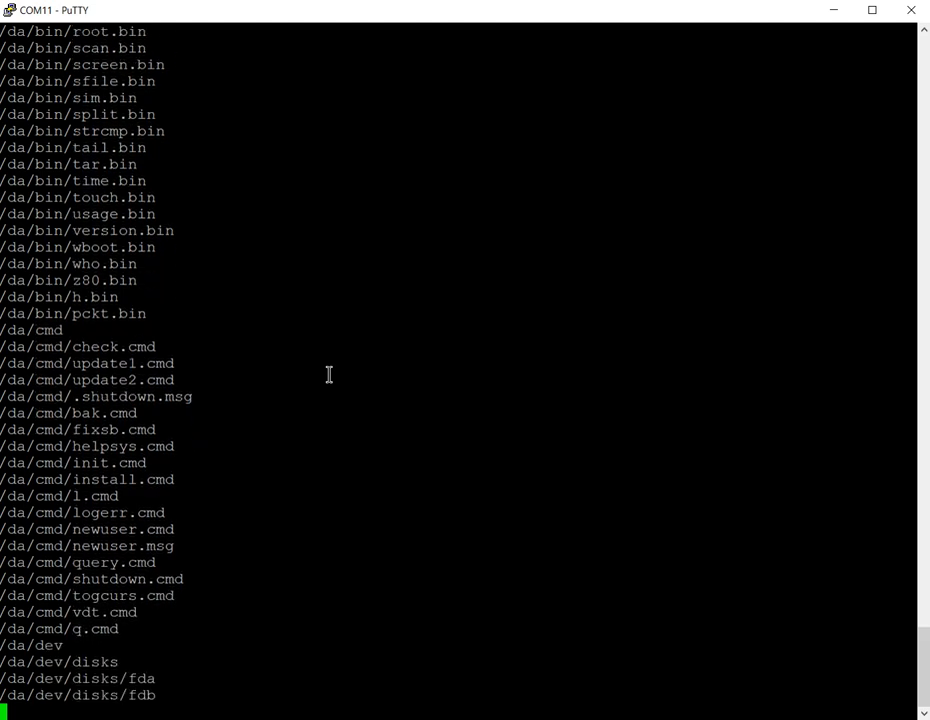
scroll(down, 3)
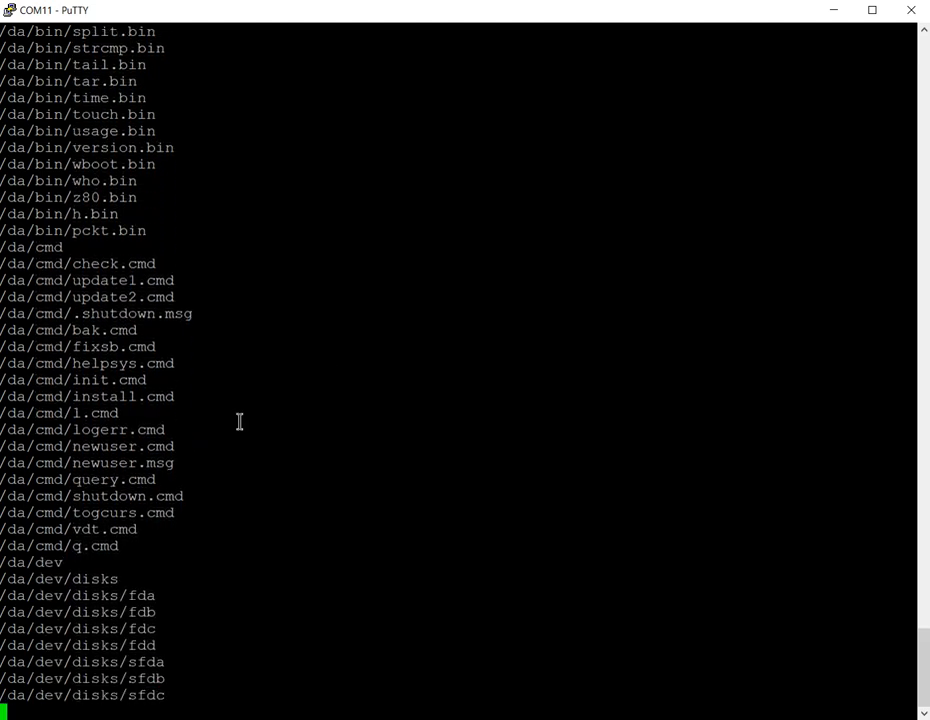
scroll(down, 3)
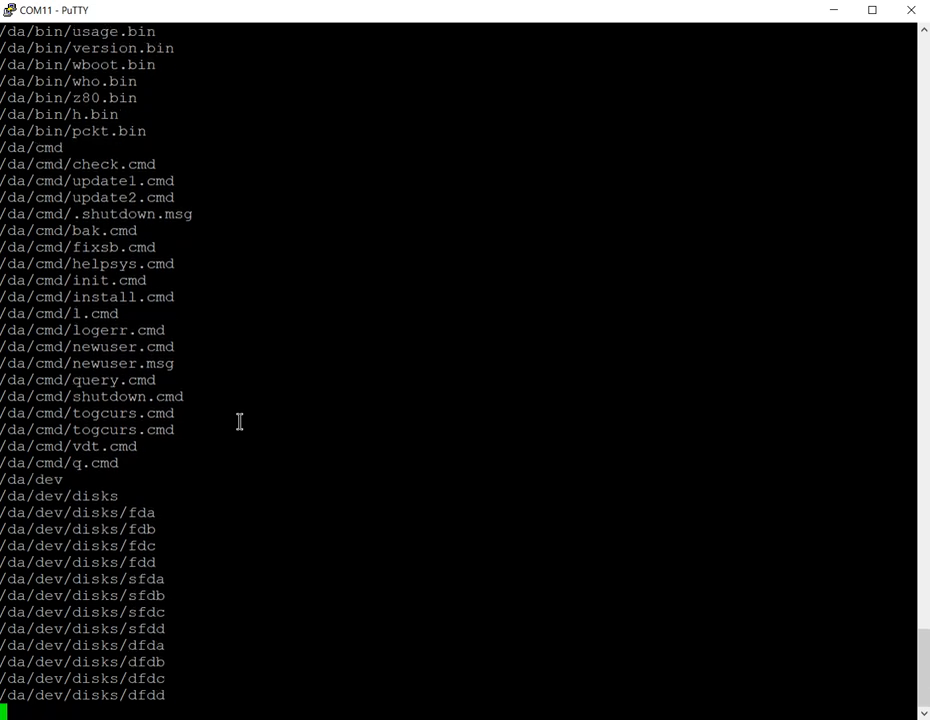
scroll(down, 3)
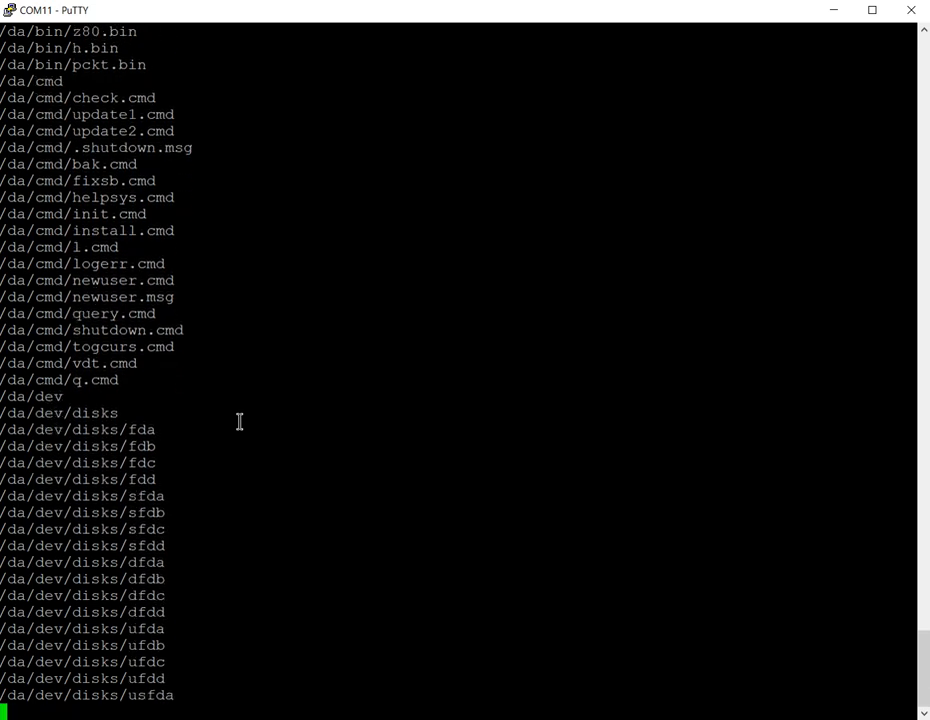
scroll(down, 3)
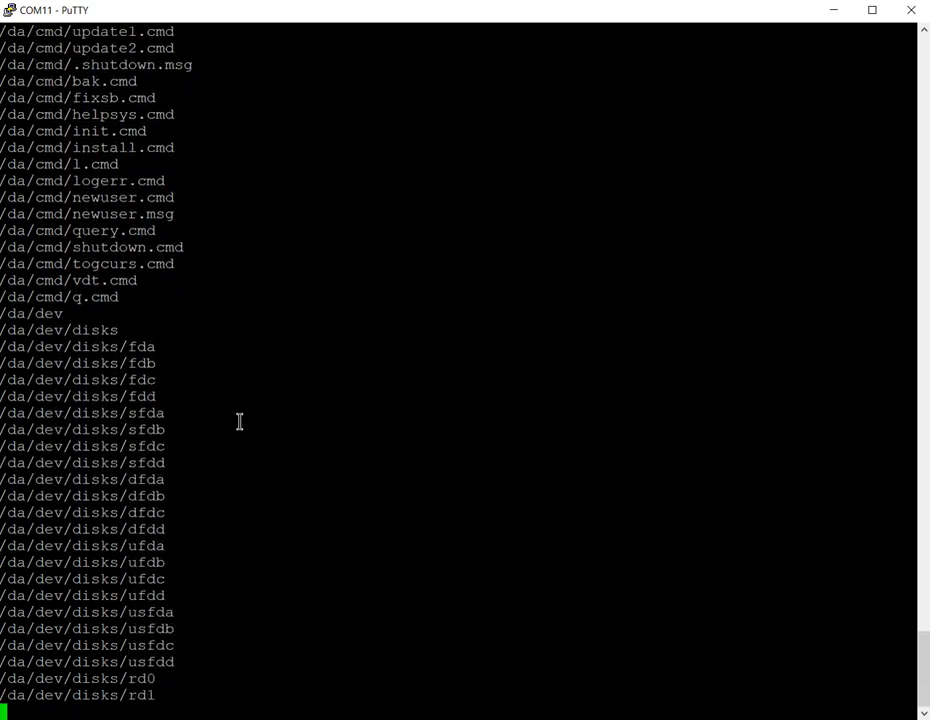
scroll(down, 3)
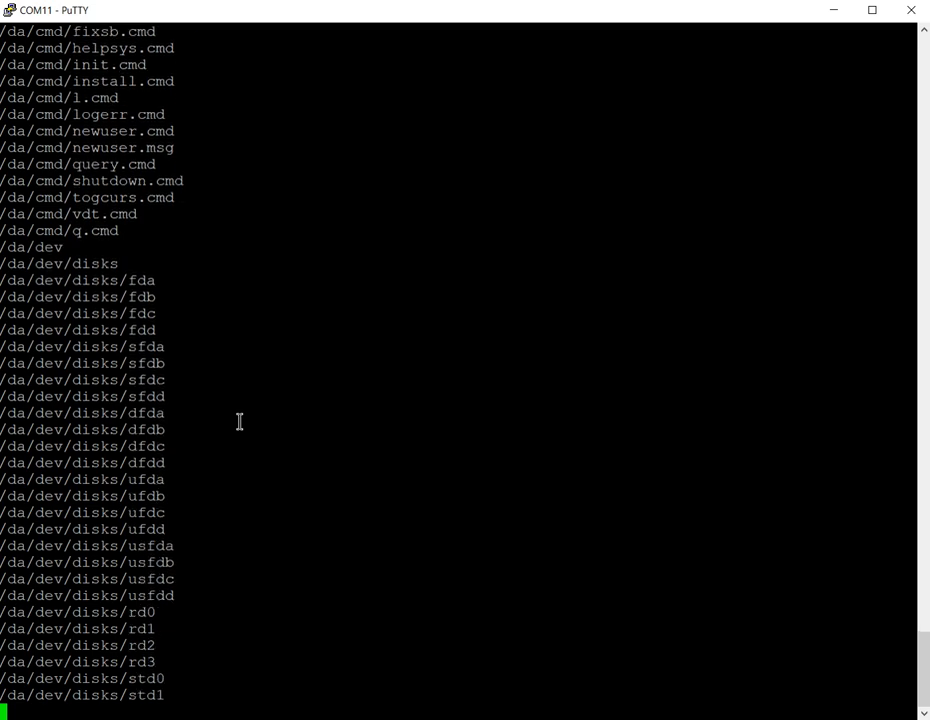
scroll(down, 3)
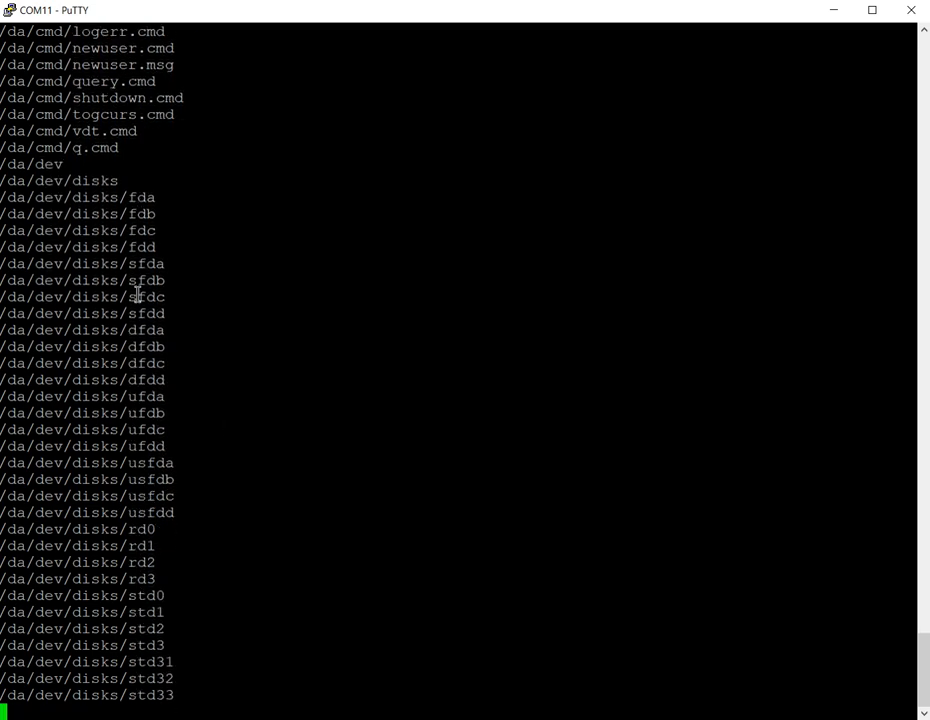
scroll(down, 3)
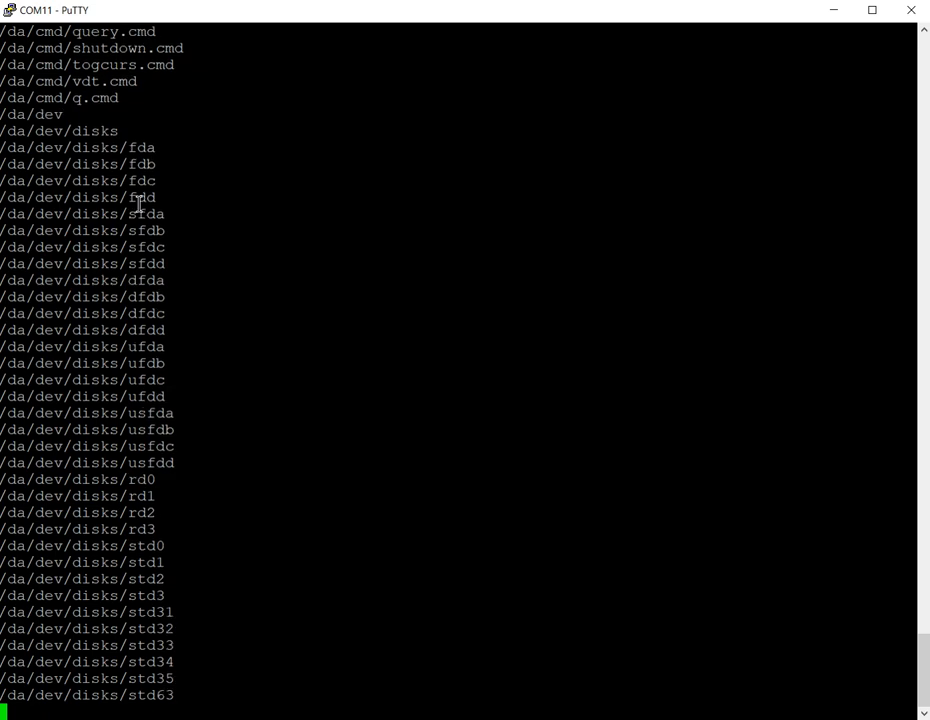
scroll(down, 3)
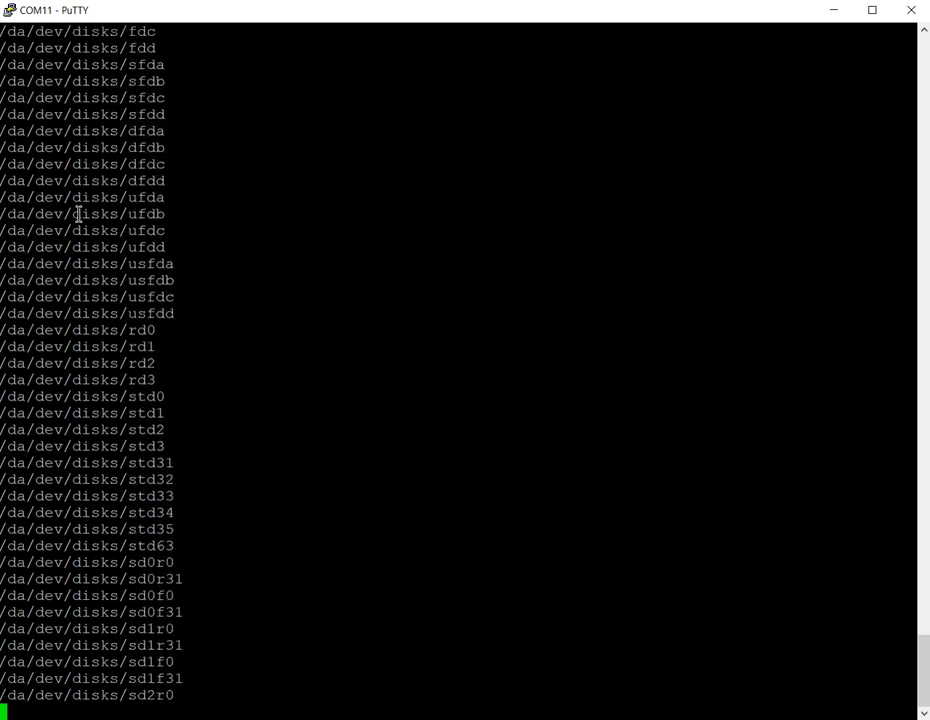
scroll(down, 3)
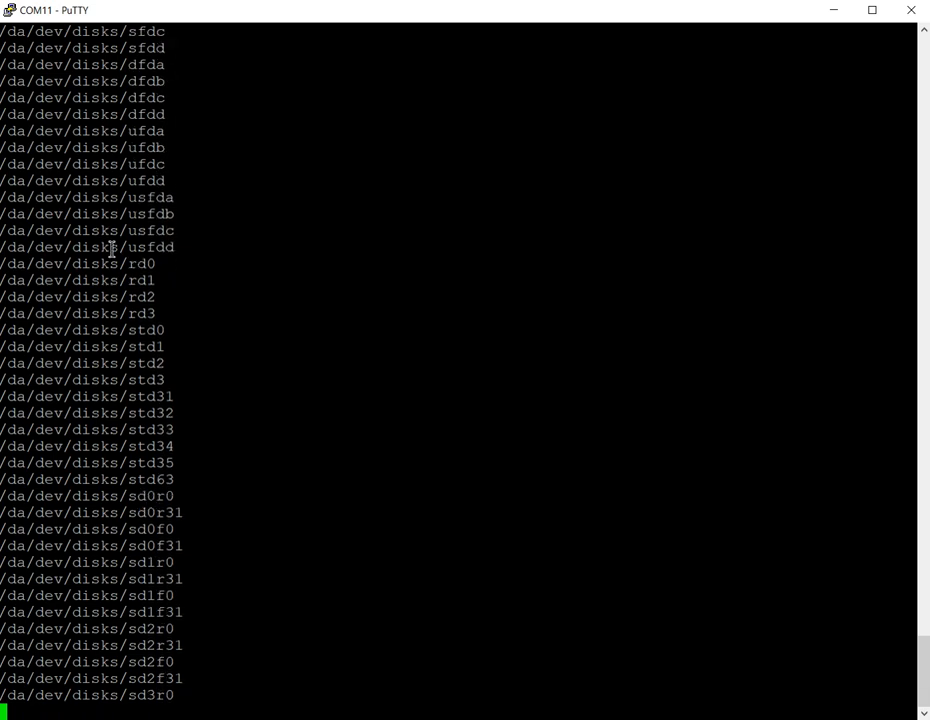
scroll(down, 3)
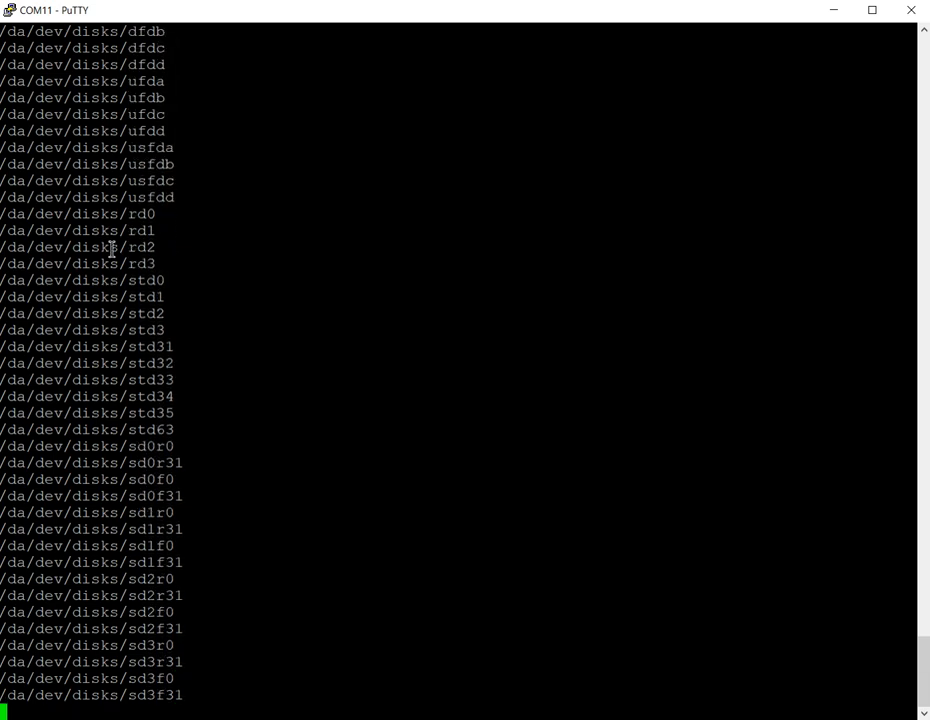
scroll(down, 3)
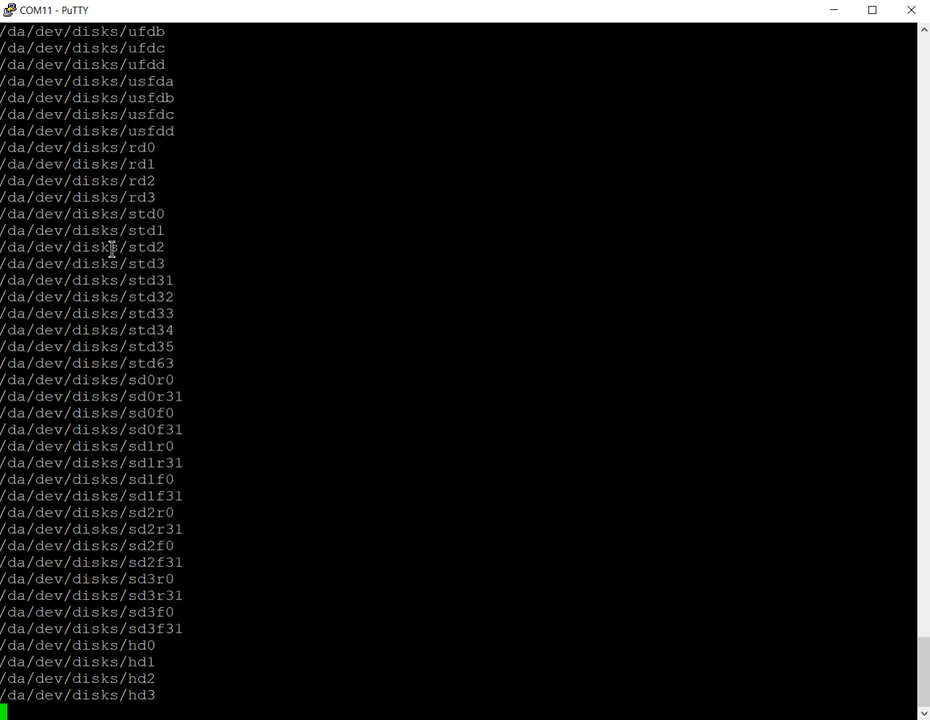
scroll(down, 3)
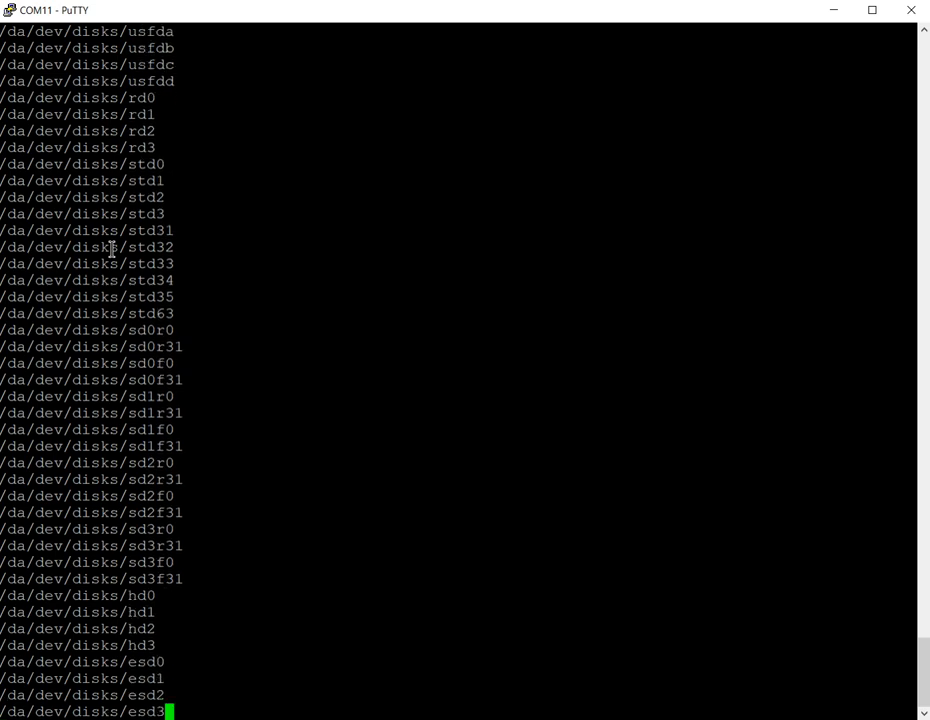
scroll(down, 3)
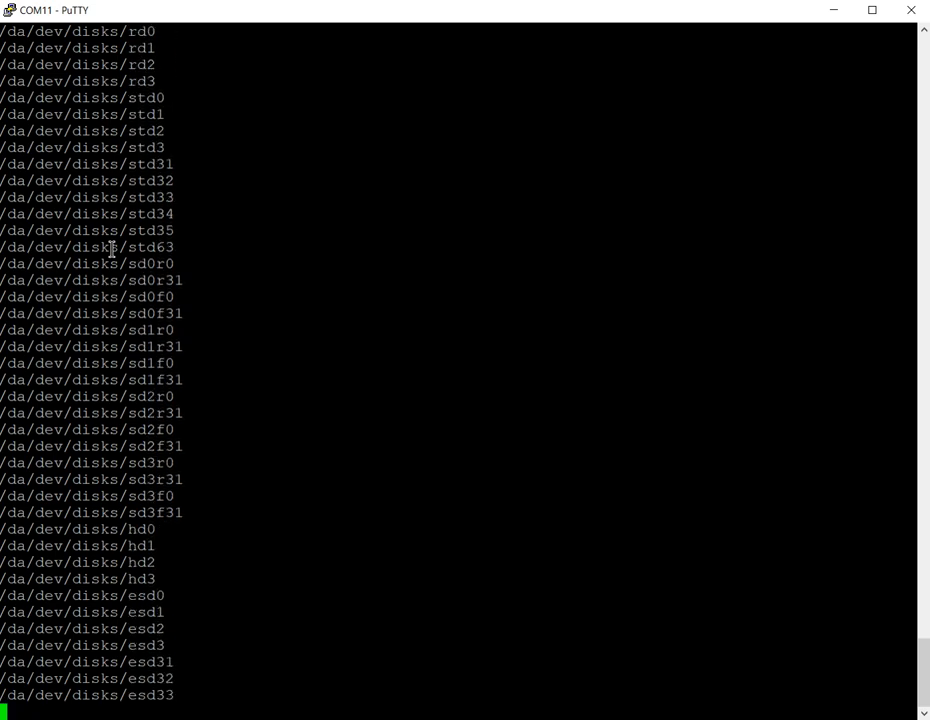
scroll(down, 3)
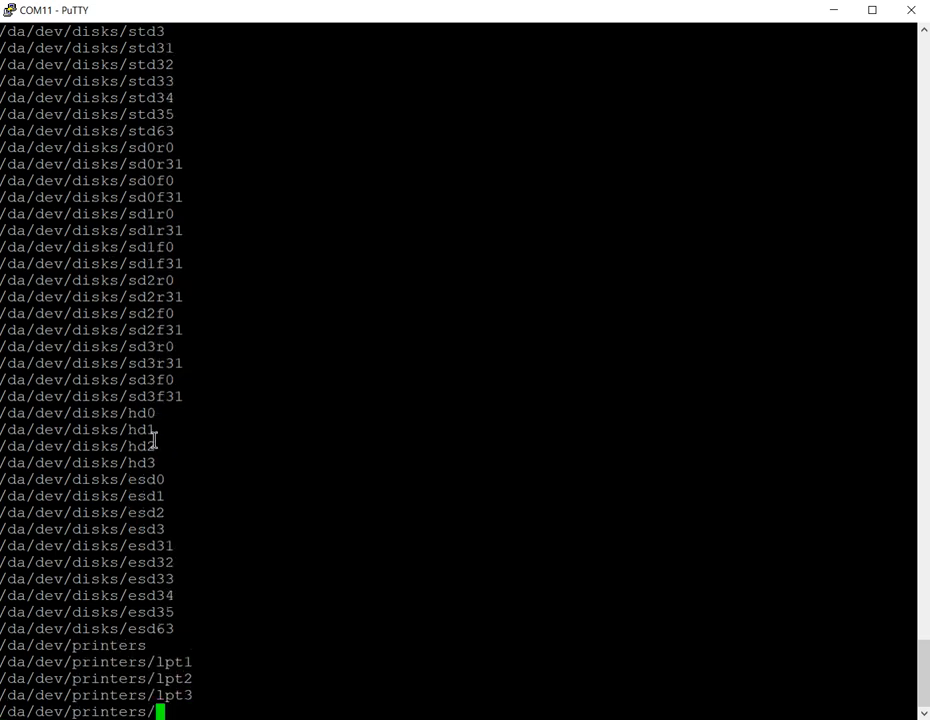
Step: Scroll as the copy passes the printer devices into /da/dev/terminals, reaching qtty7
scroll(down, 3)
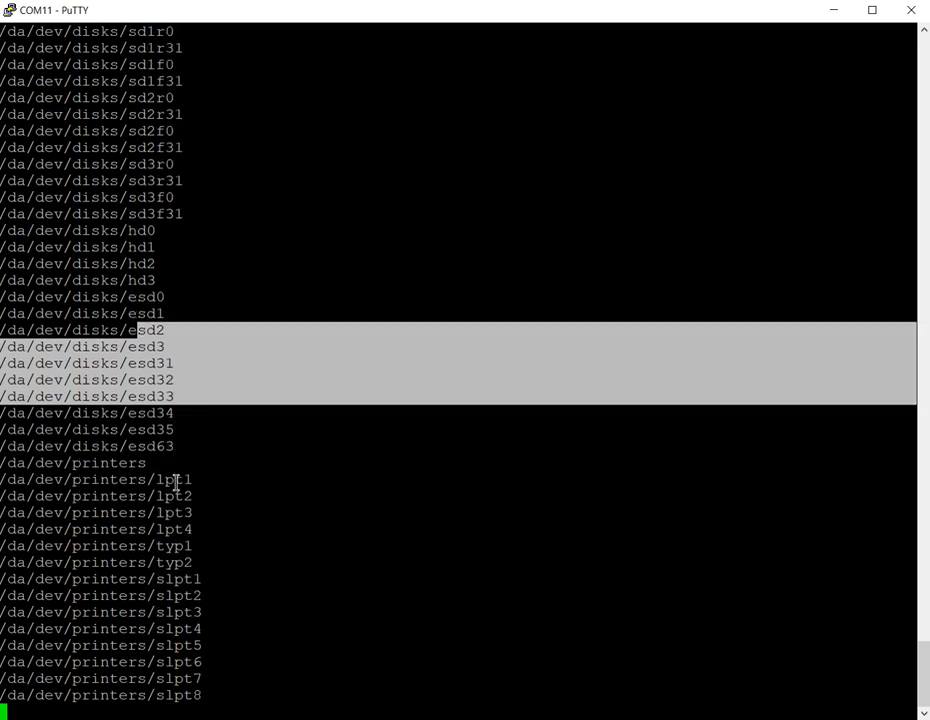
scroll(down, 3)
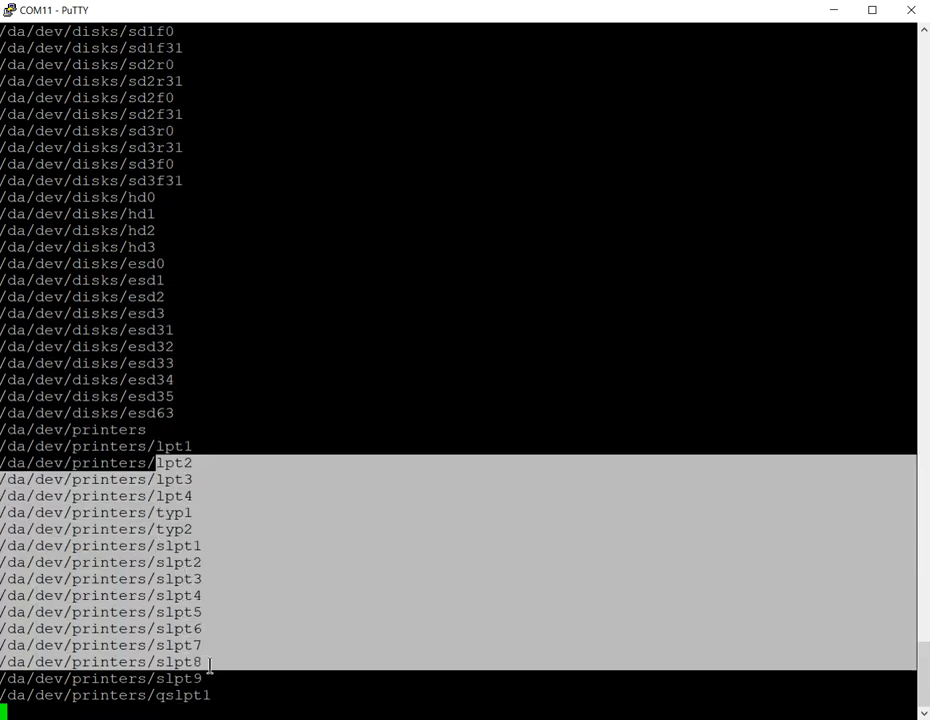
scroll(down, 3)
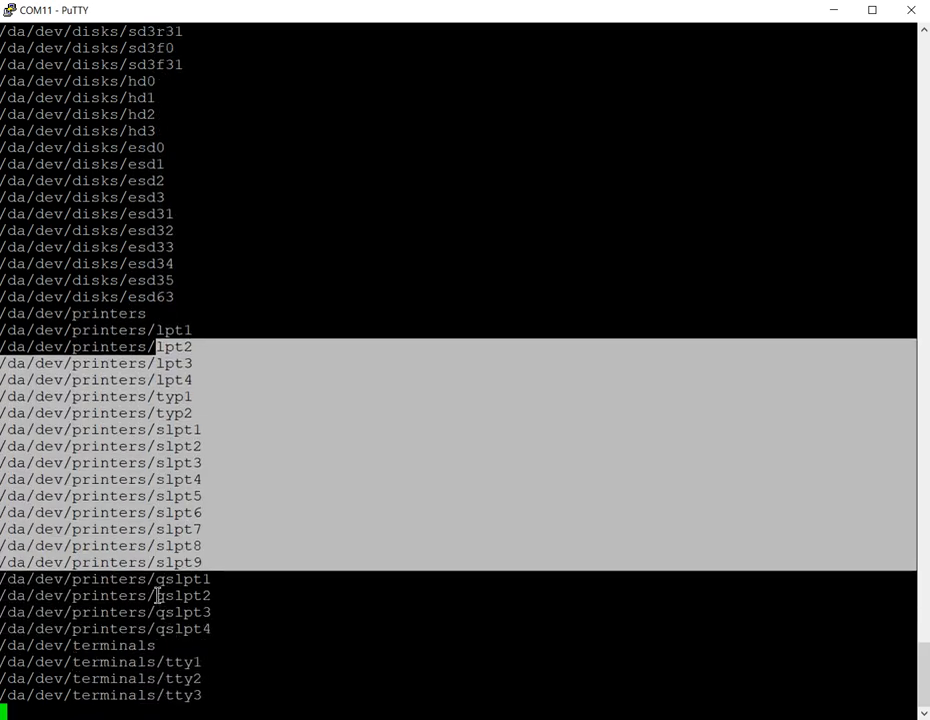
scroll(down, 3)
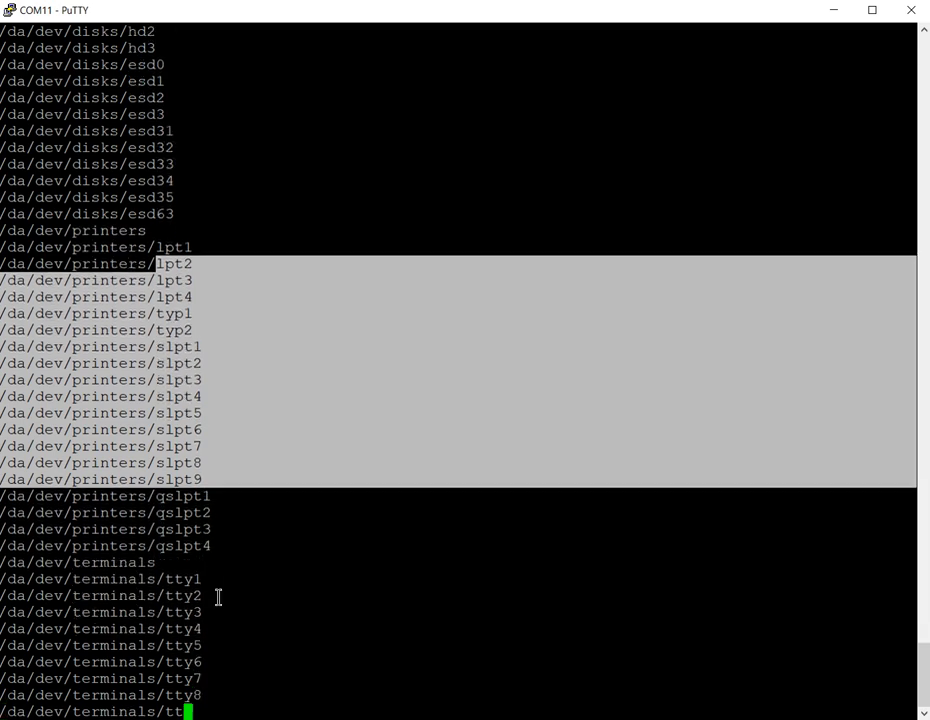
scroll(down, 3)
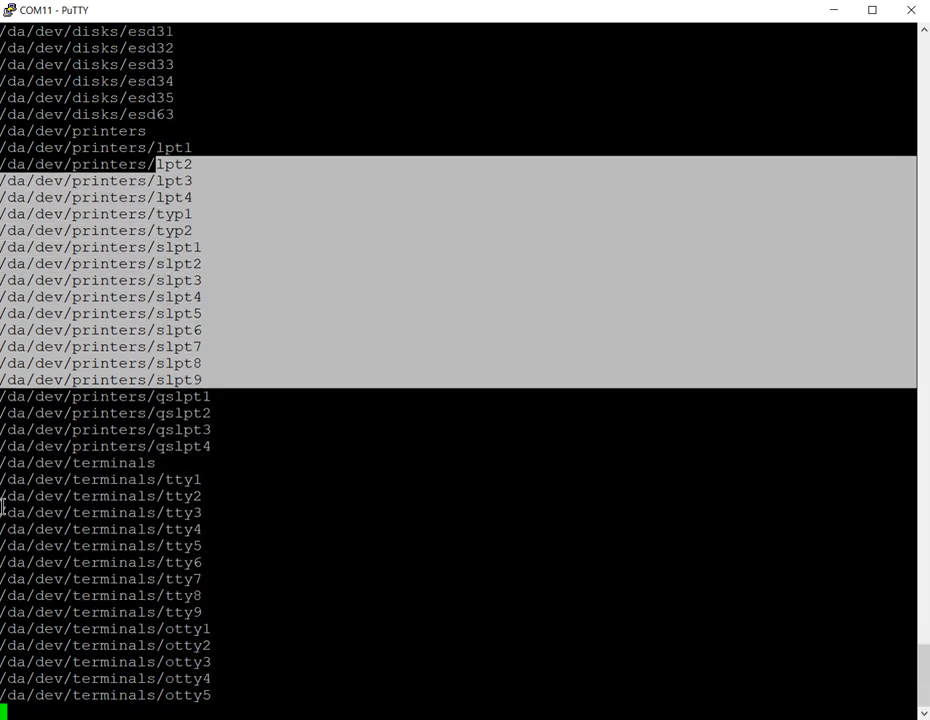
scroll(down, 3)
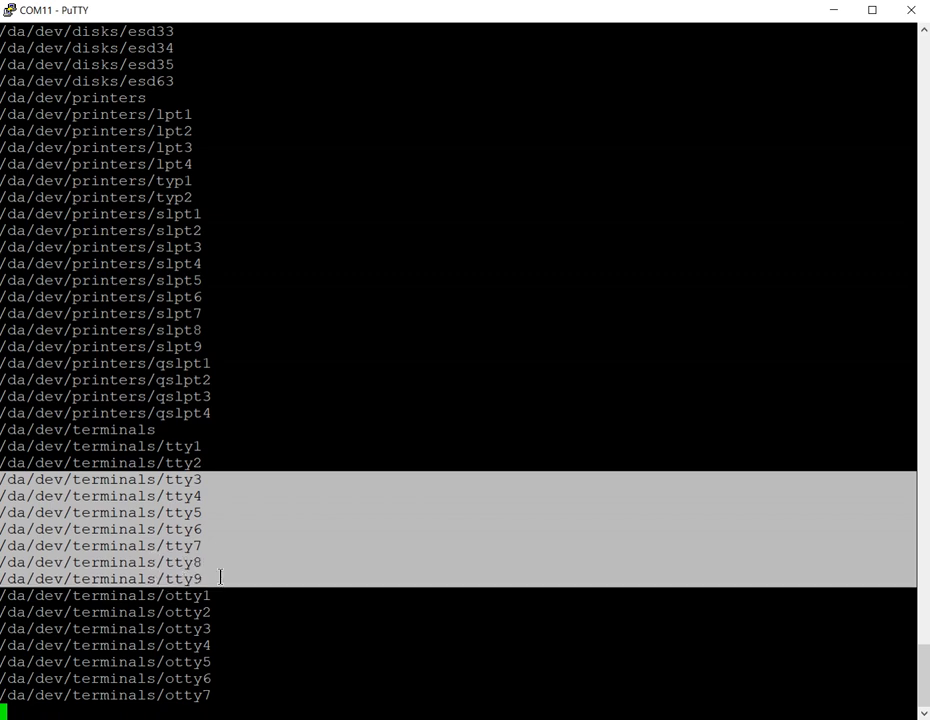
scroll(down, 3)
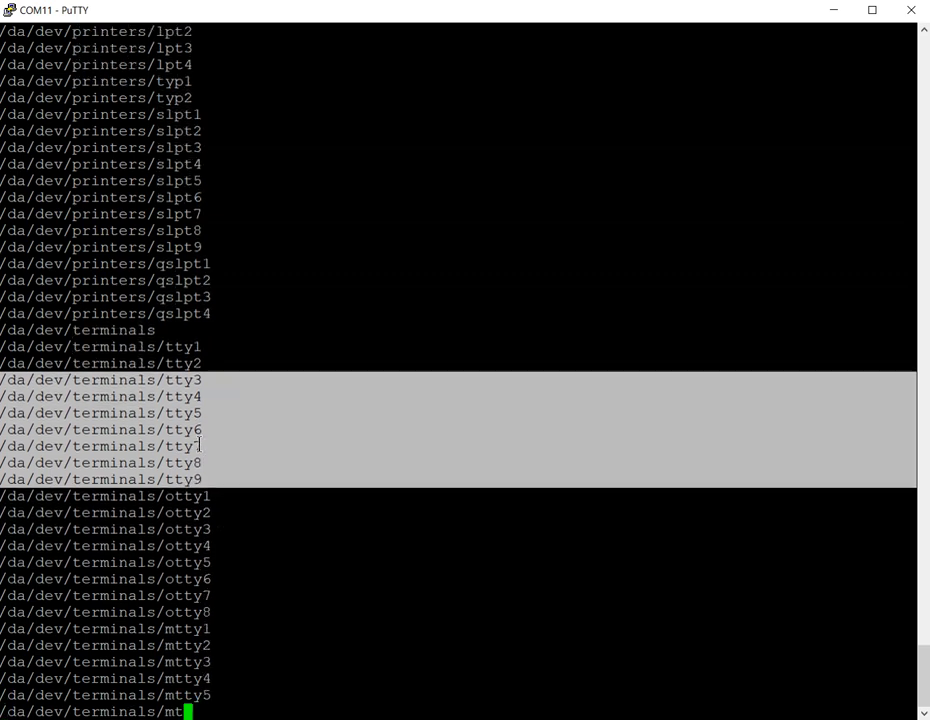
scroll(down, 3)
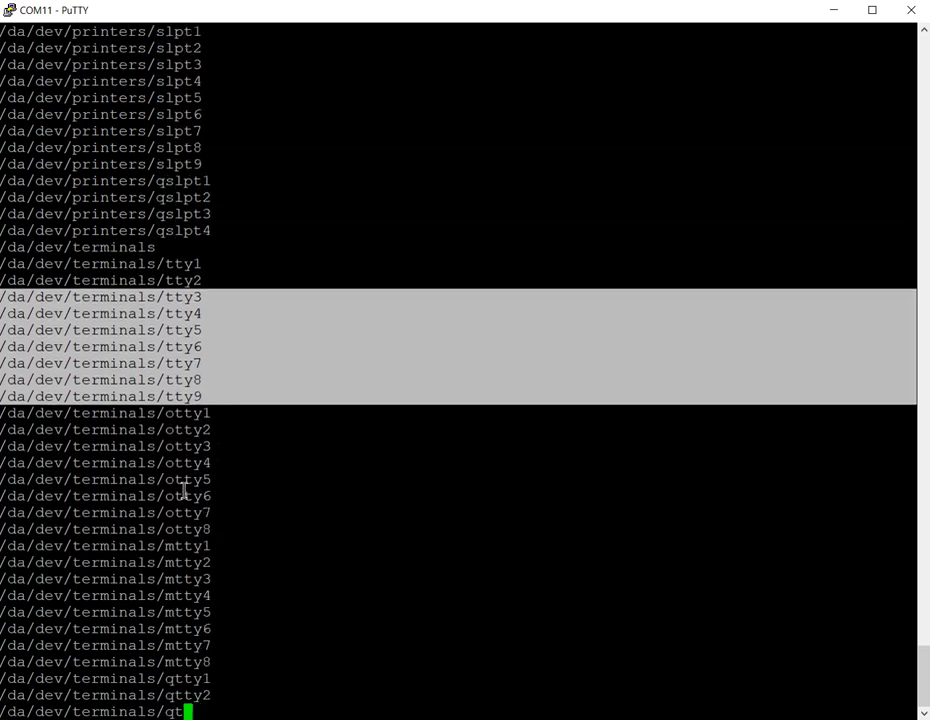
scroll(down, 3)
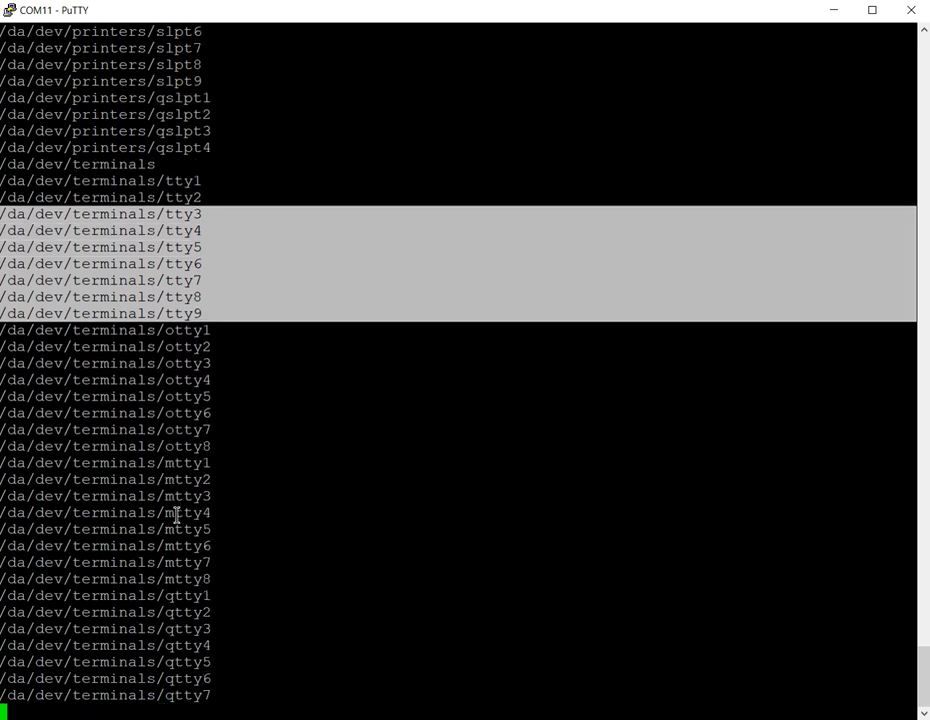
Step: Scroll as the copy finishes /da/dev and works into /da/etc files up to ioload.bin
scroll(down, 3)
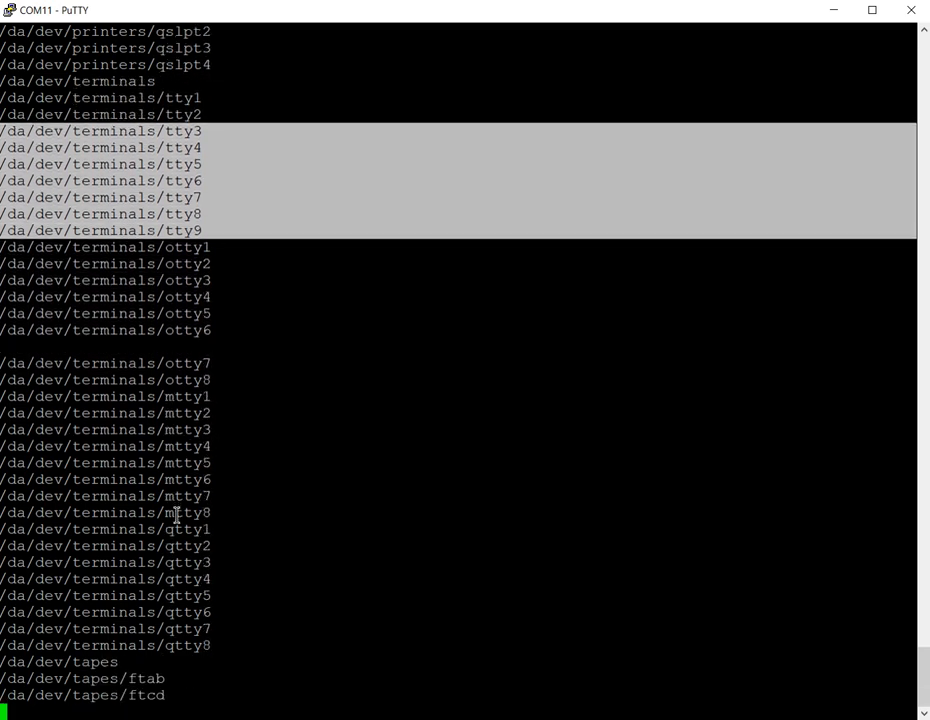
scroll(down, 3)
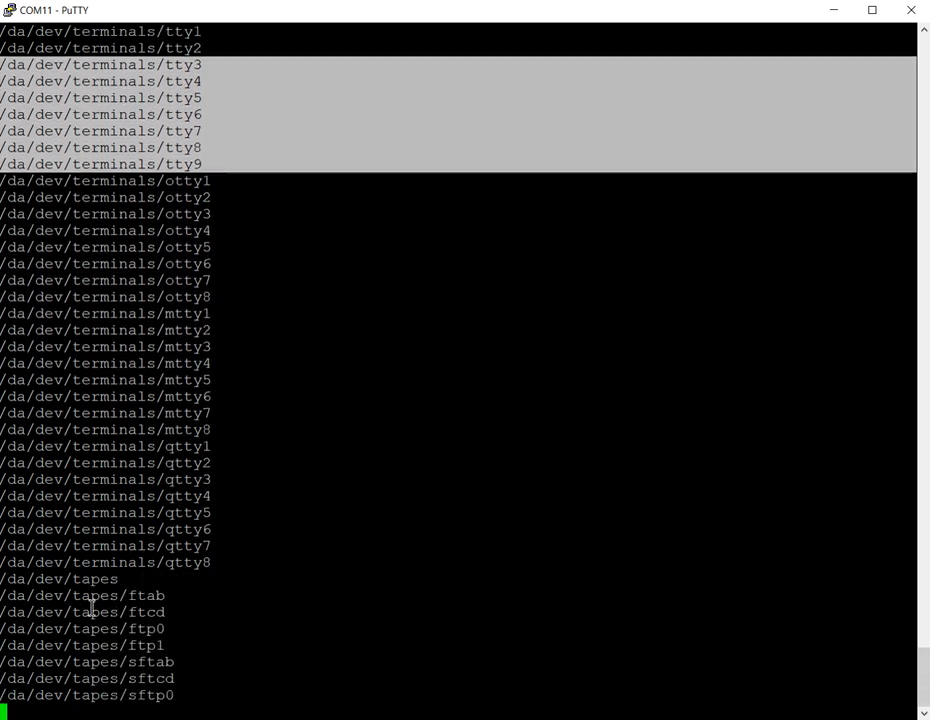
scroll(down, 3)
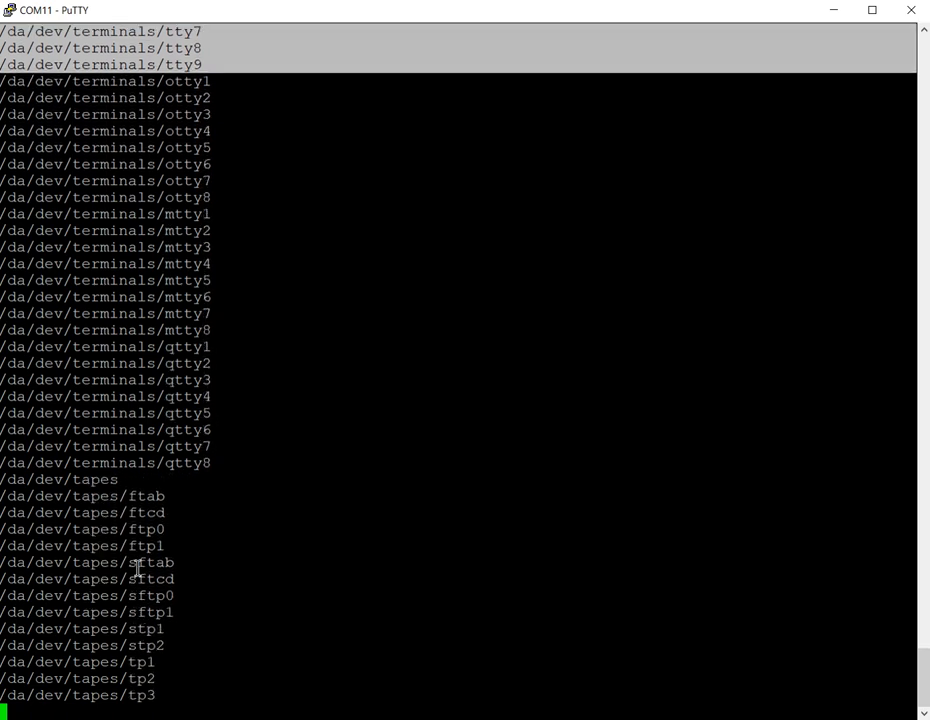
scroll(down, 3)
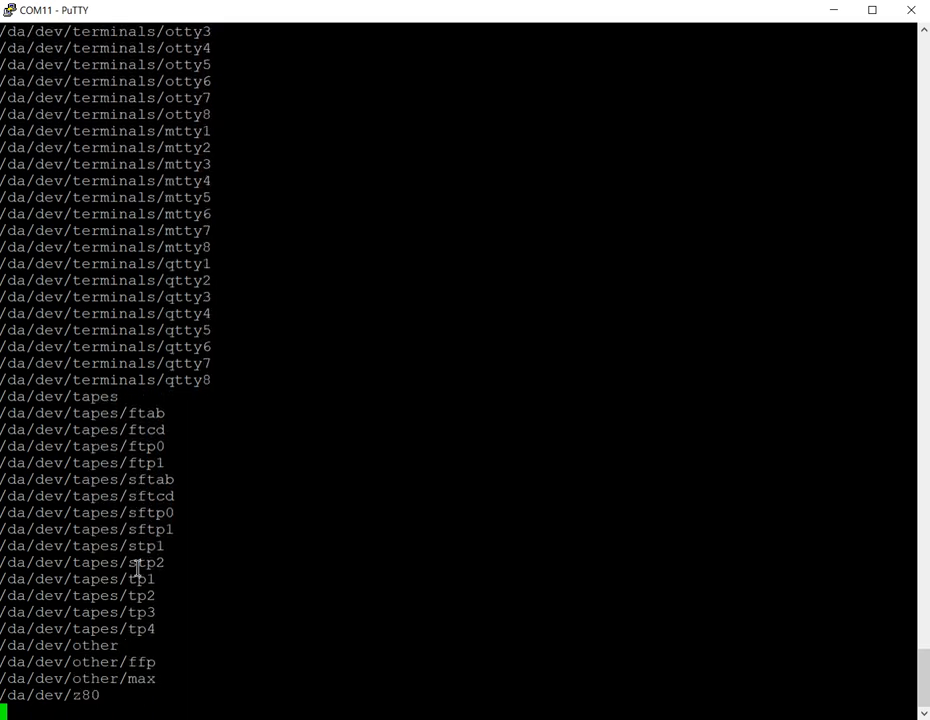
scroll(down, 3)
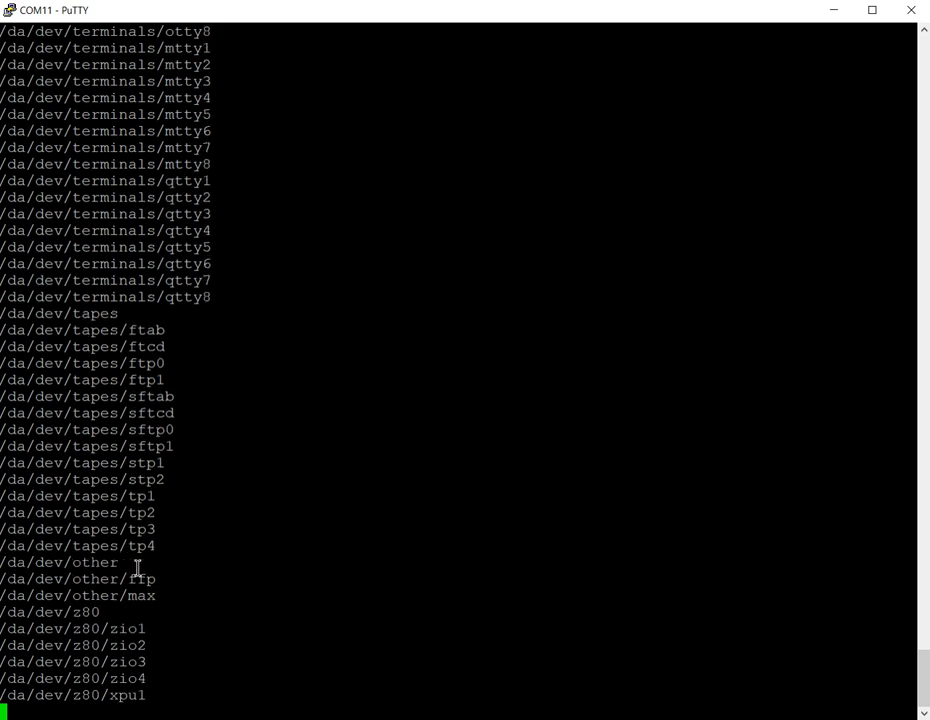
scroll(down, 3)
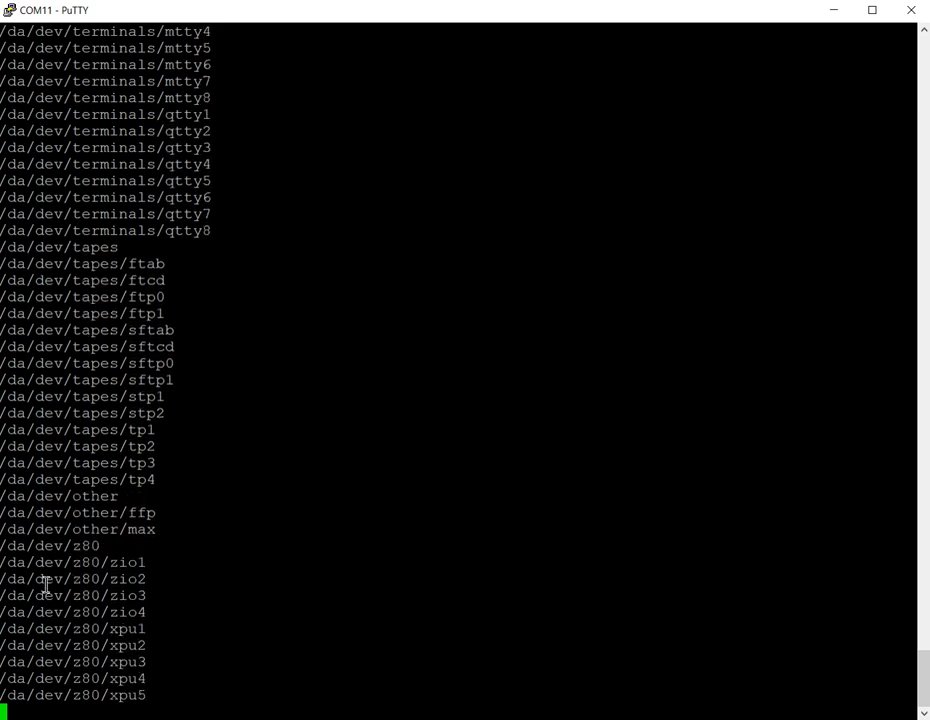
scroll(down, 3)
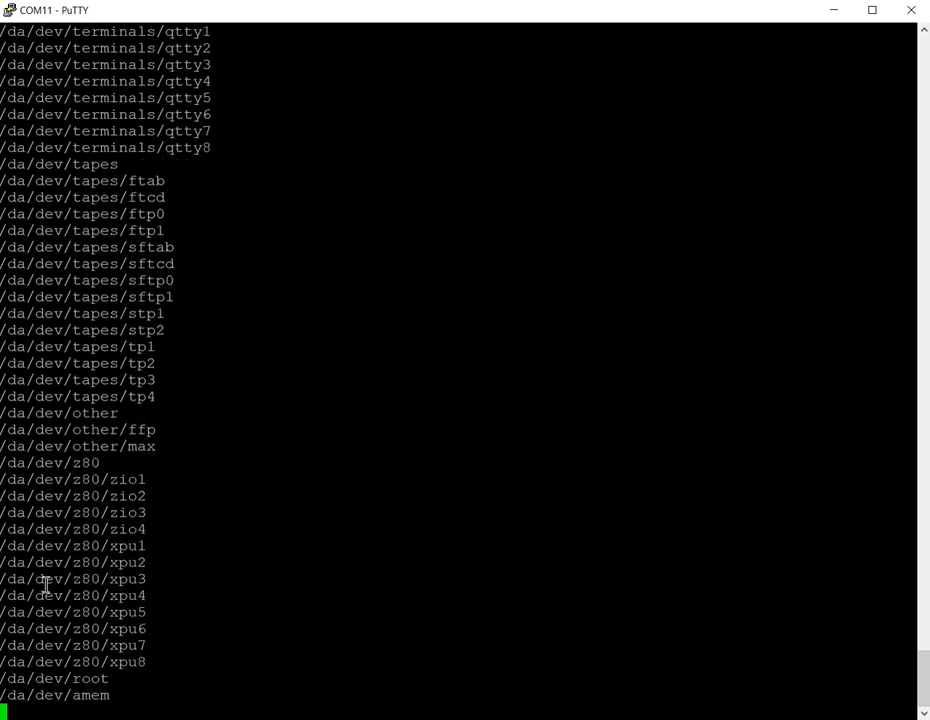
scroll(down, 3)
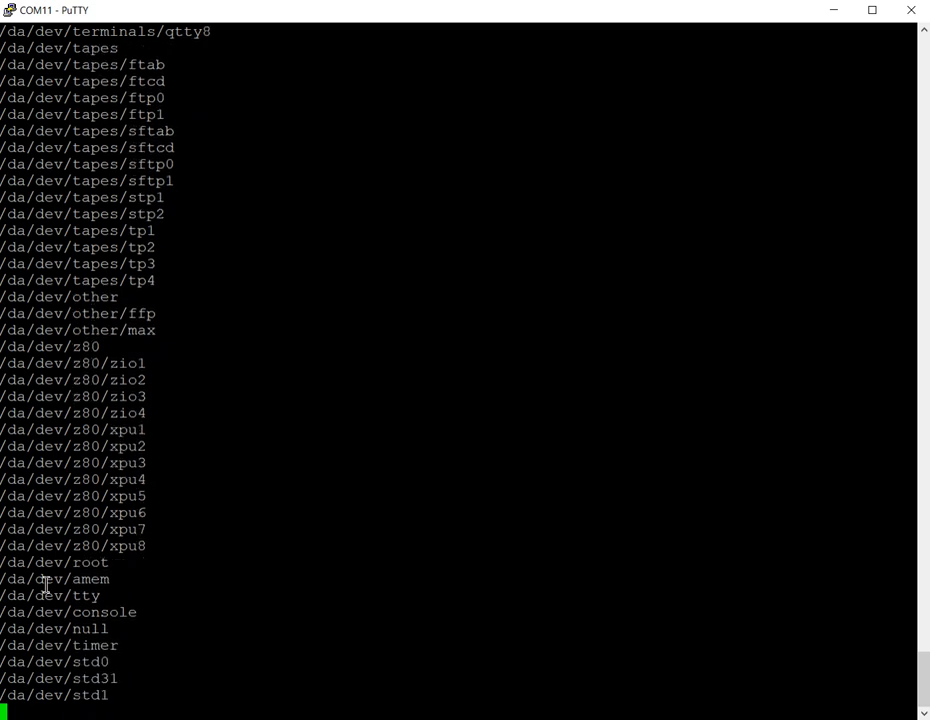
scroll(down, 3)
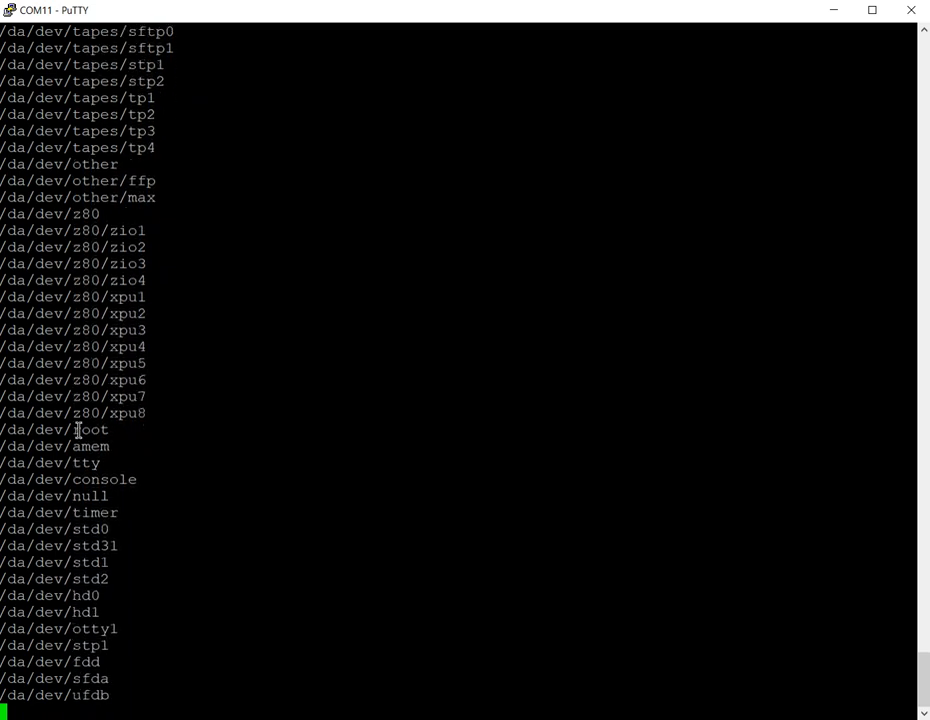
scroll(down, 3)
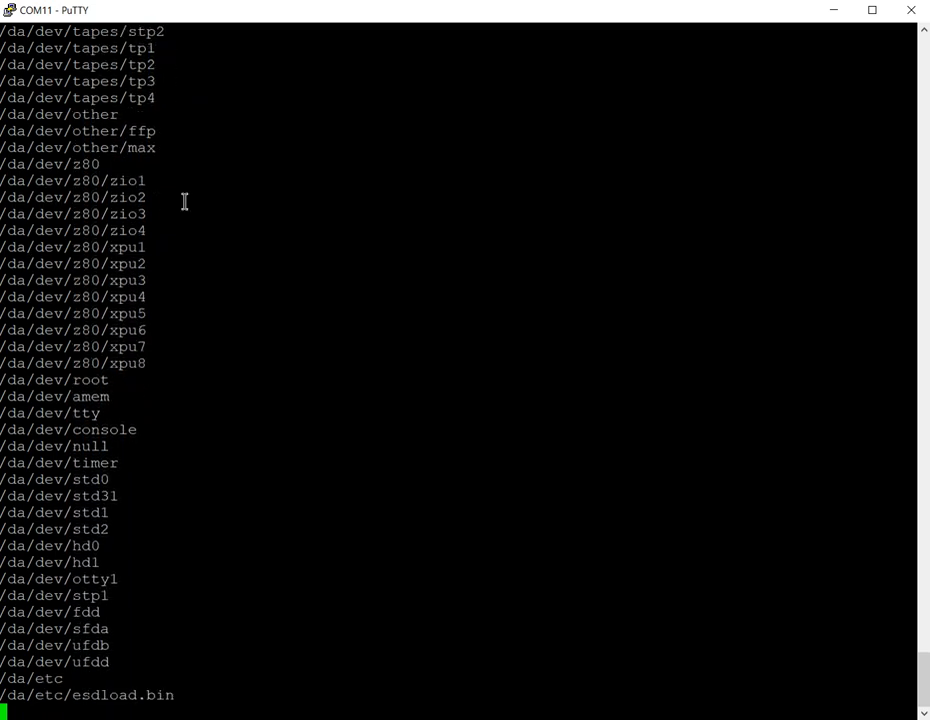
scroll(down, 3)
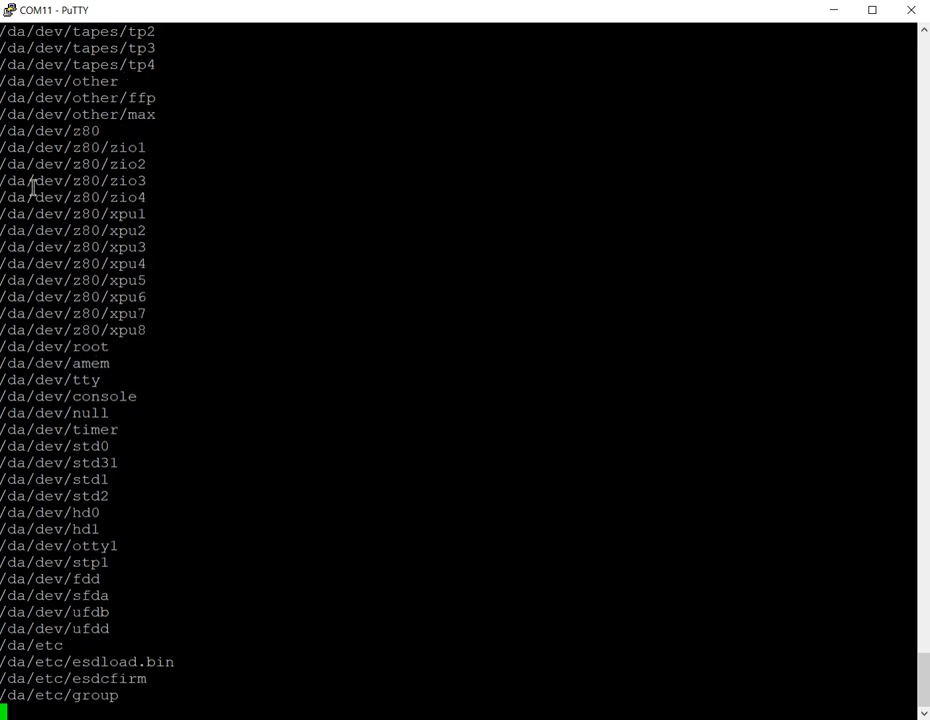
scroll(down, 3)
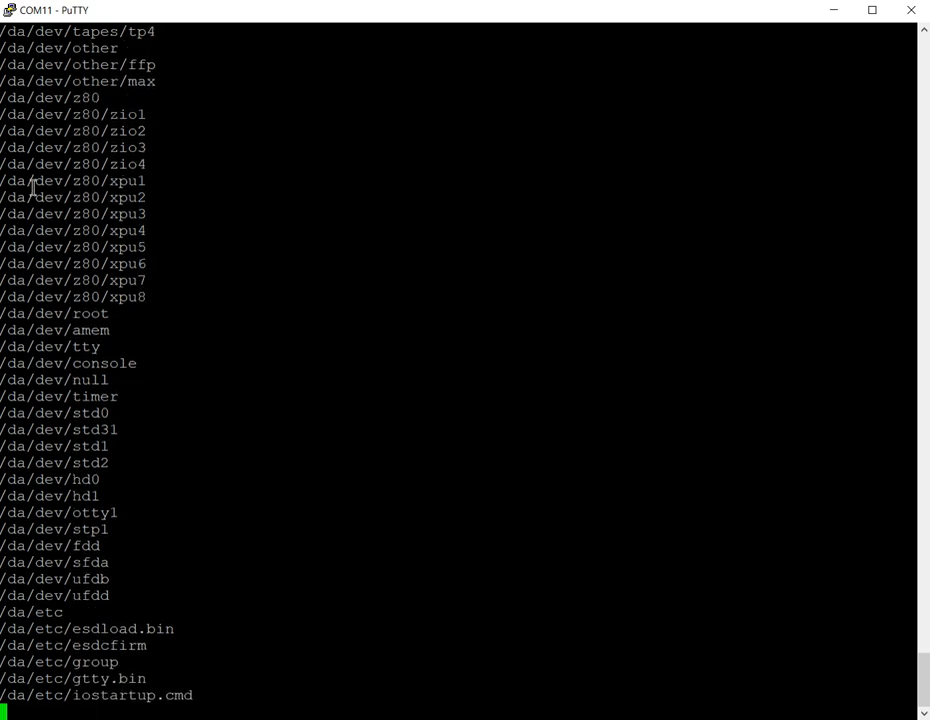
scroll(down, 3)
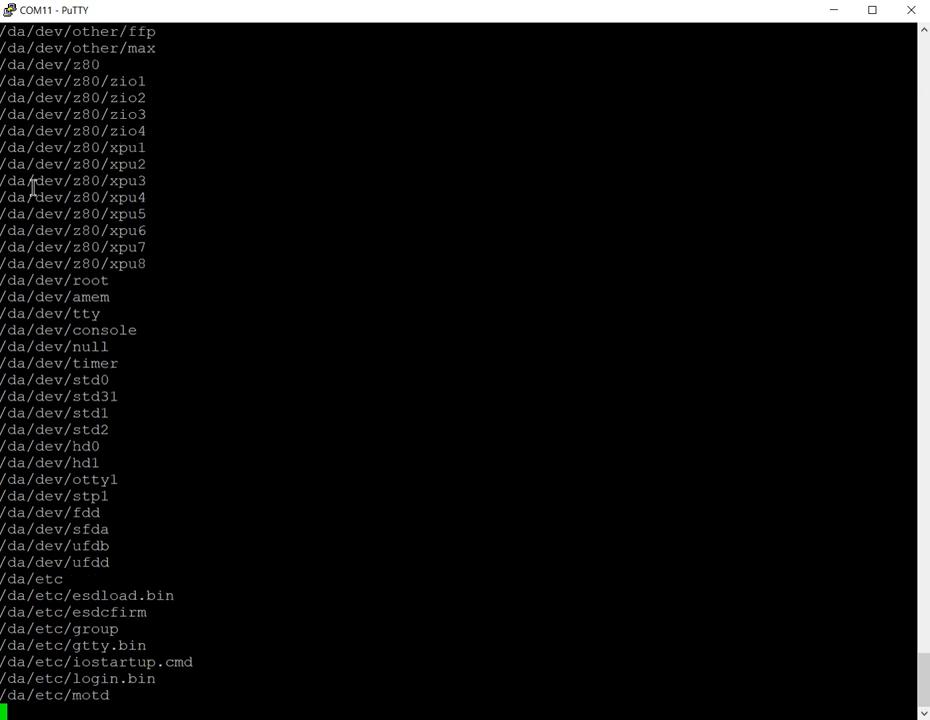
scroll(down, 3)
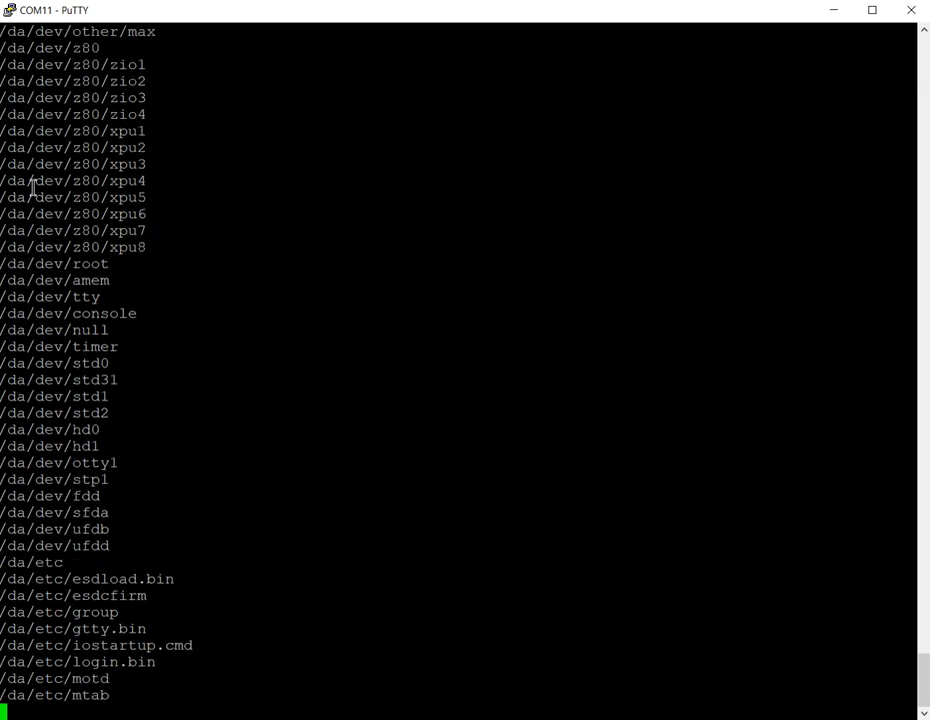
scroll(down, 3)
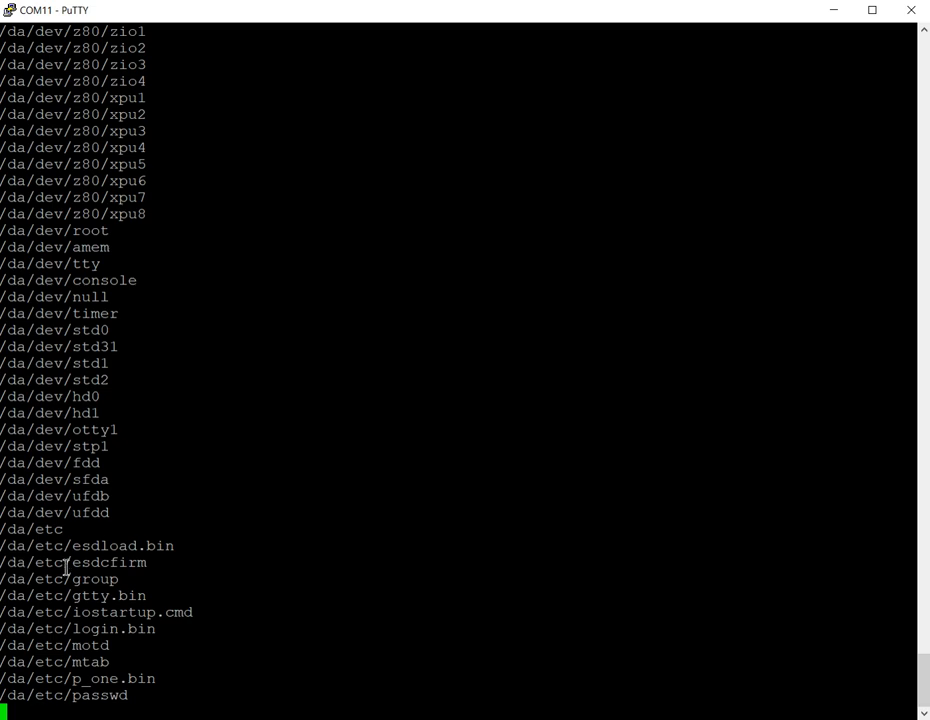
scroll(down, 3)
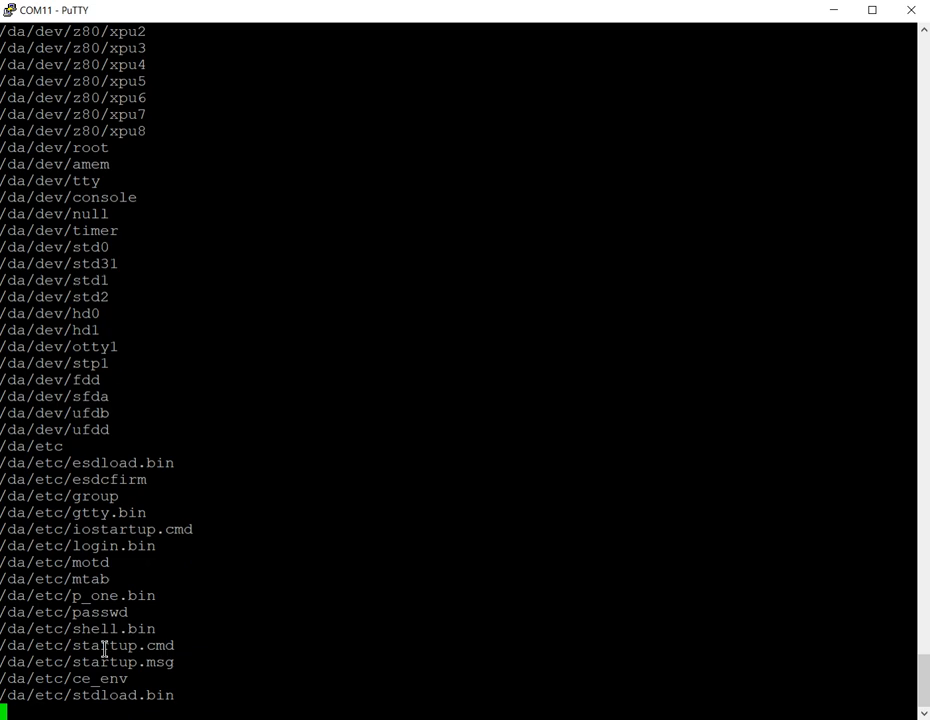
scroll(down, 3)
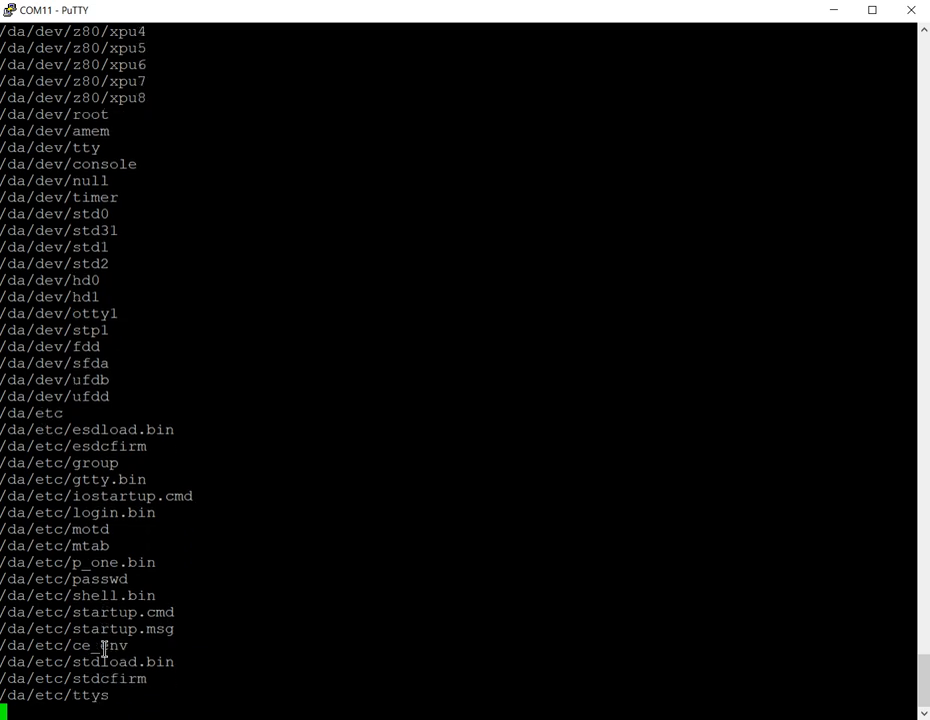
scroll(down, 3)
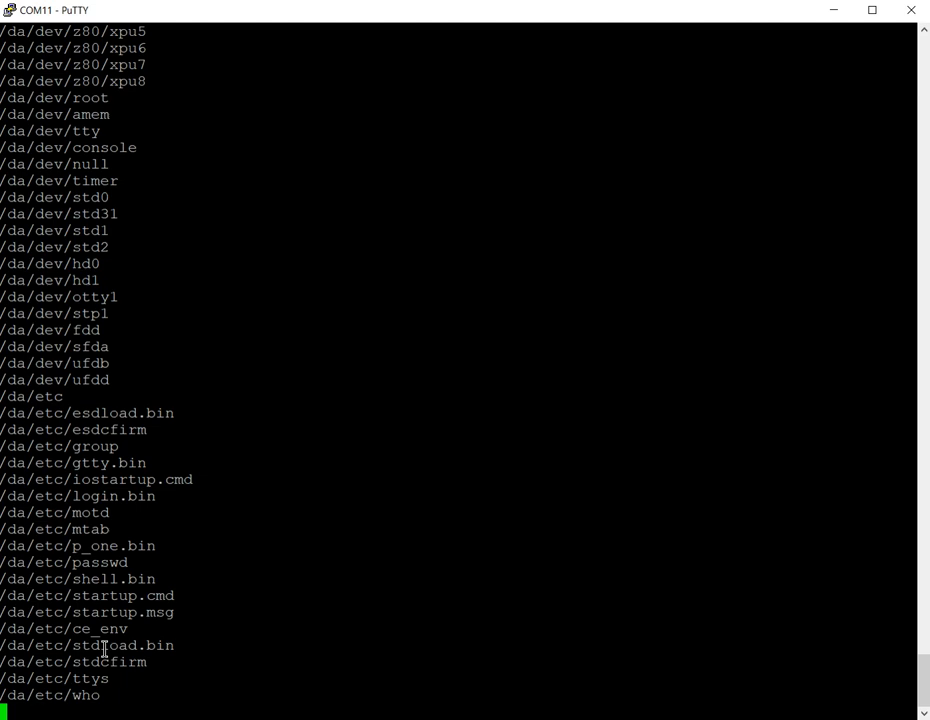
scroll(down, 3)
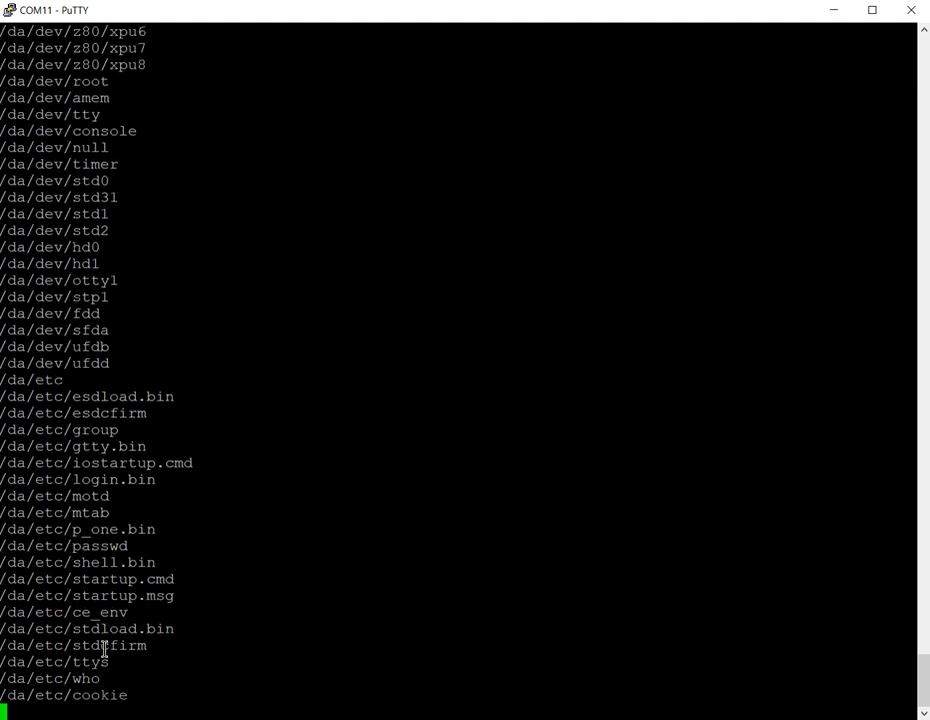
scroll(down, 3)
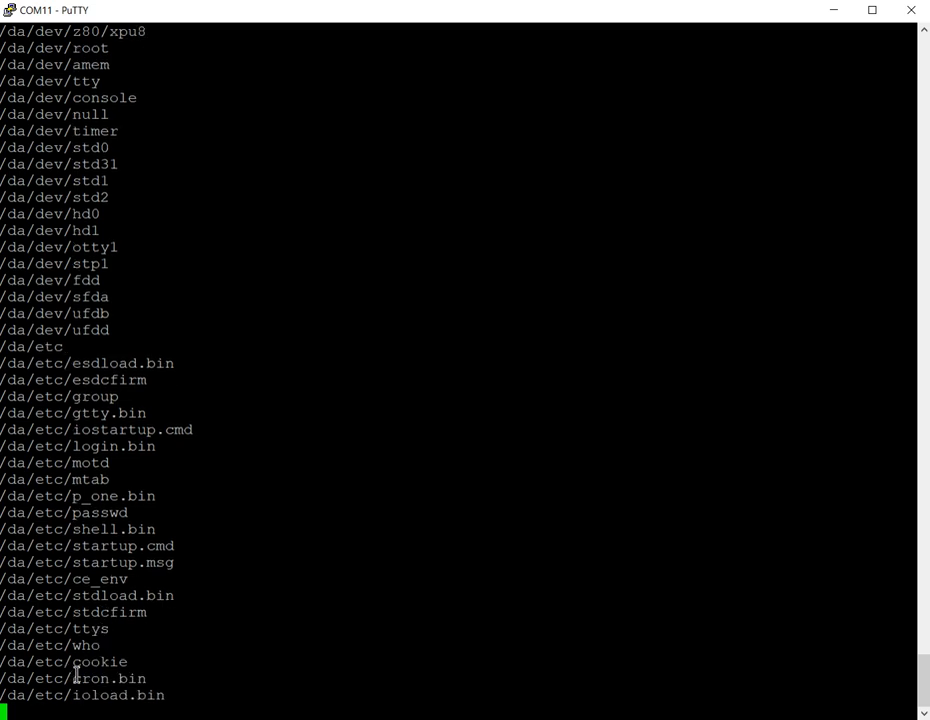
Step: Highlight cron.bin, then scroll as /da/etc copying continues past boot files to ttys.bak
double_click(108, 678)
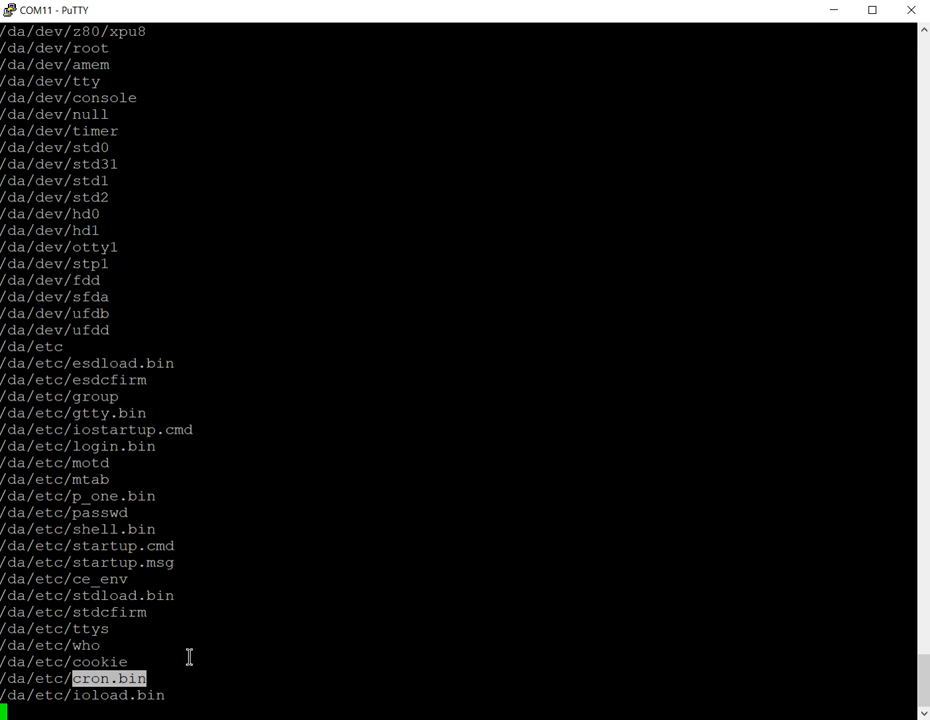
scroll(down, 3)
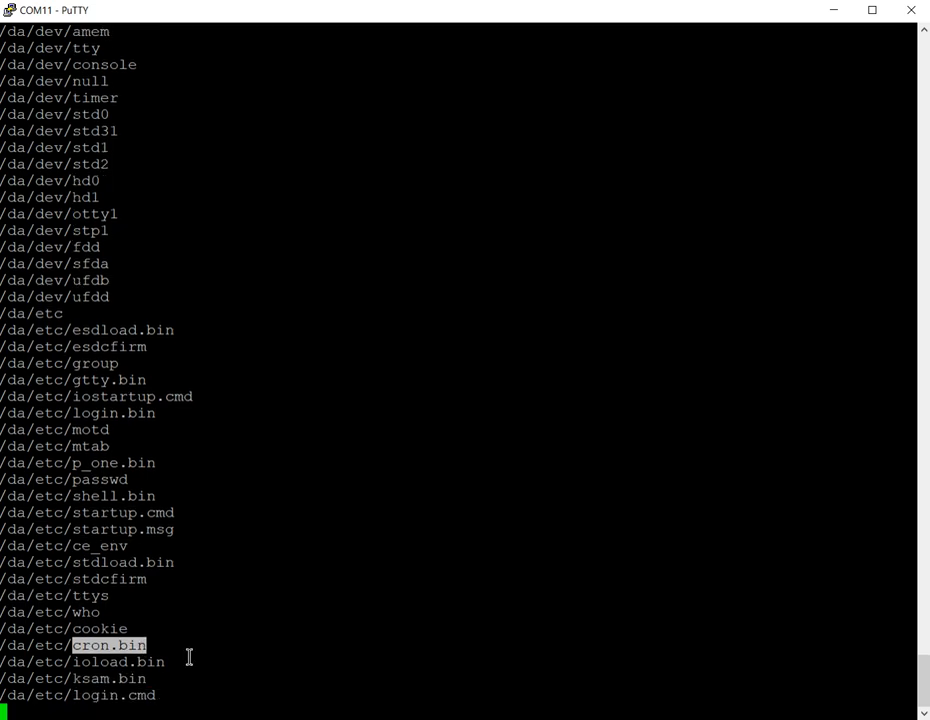
scroll(down, 3)
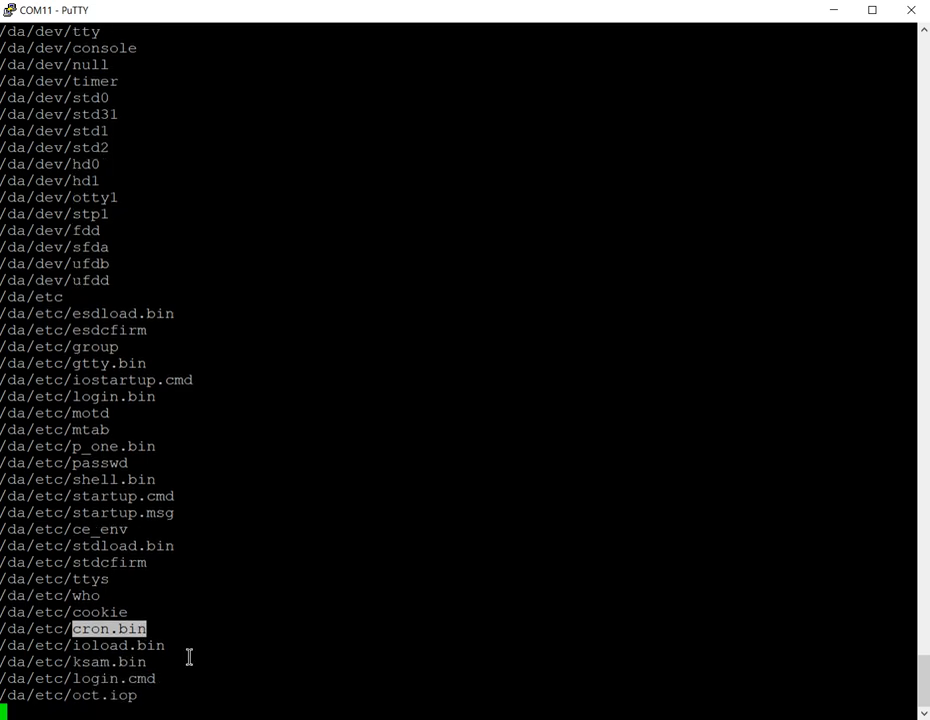
scroll(down, 3)
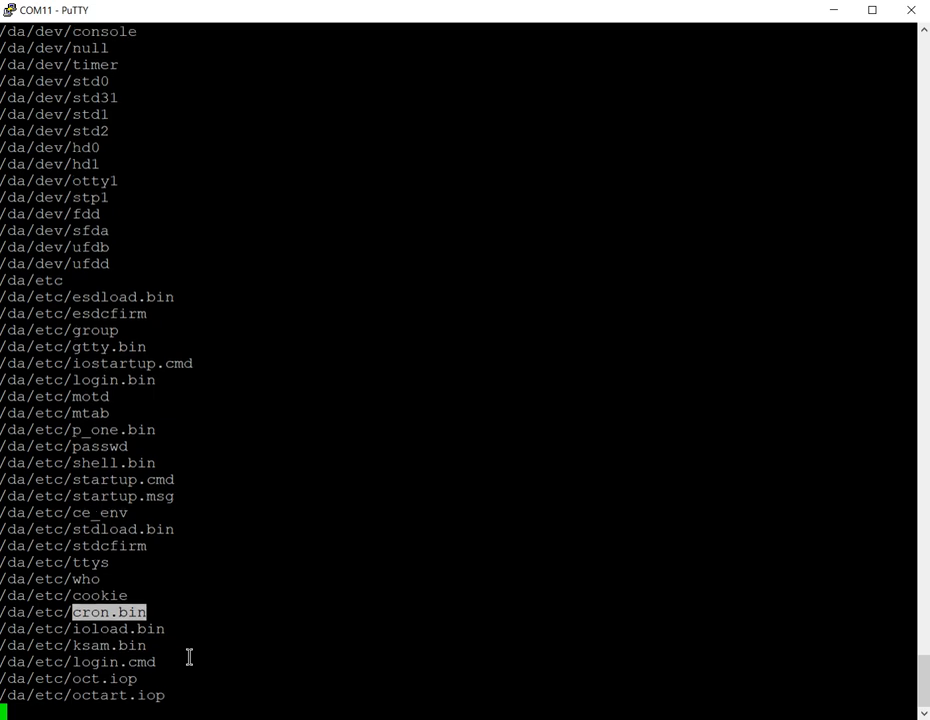
scroll(down, 3)
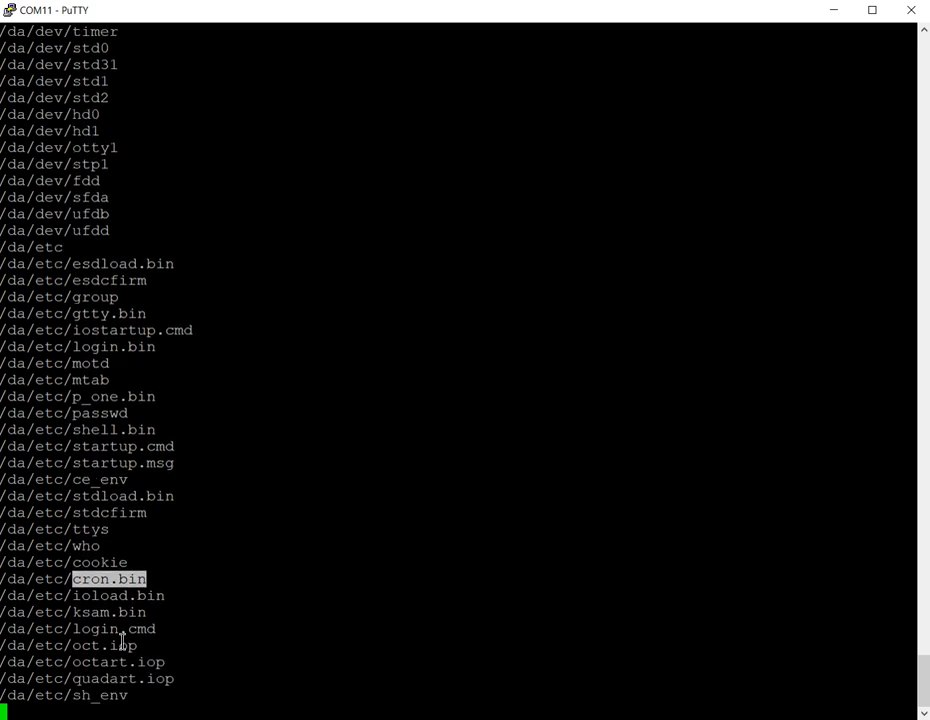
scroll(down, 3)
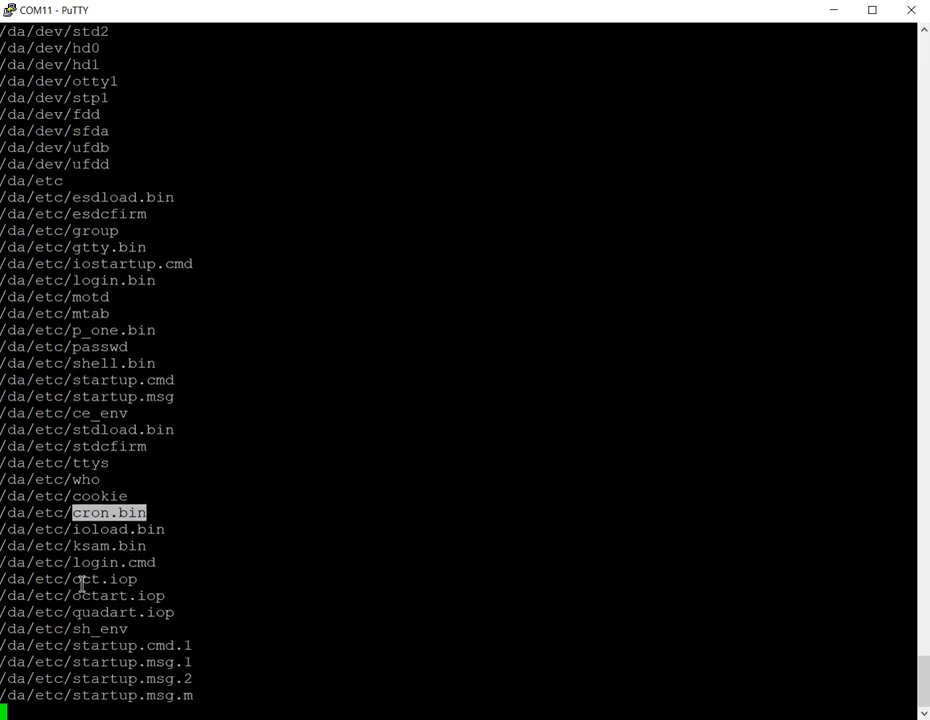
scroll(down, 3)
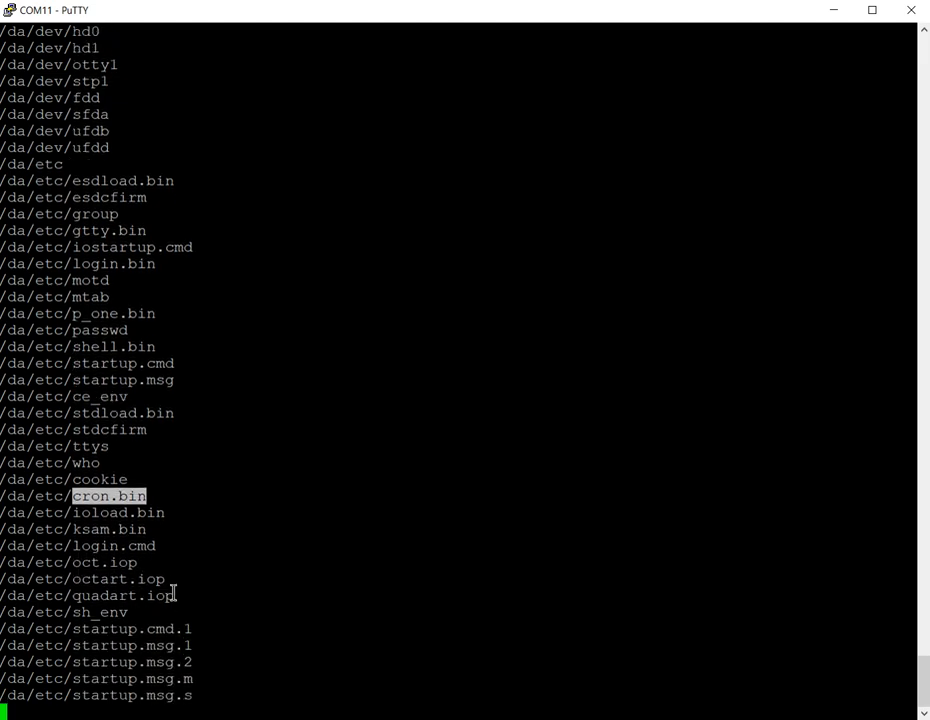
scroll(down, 3)
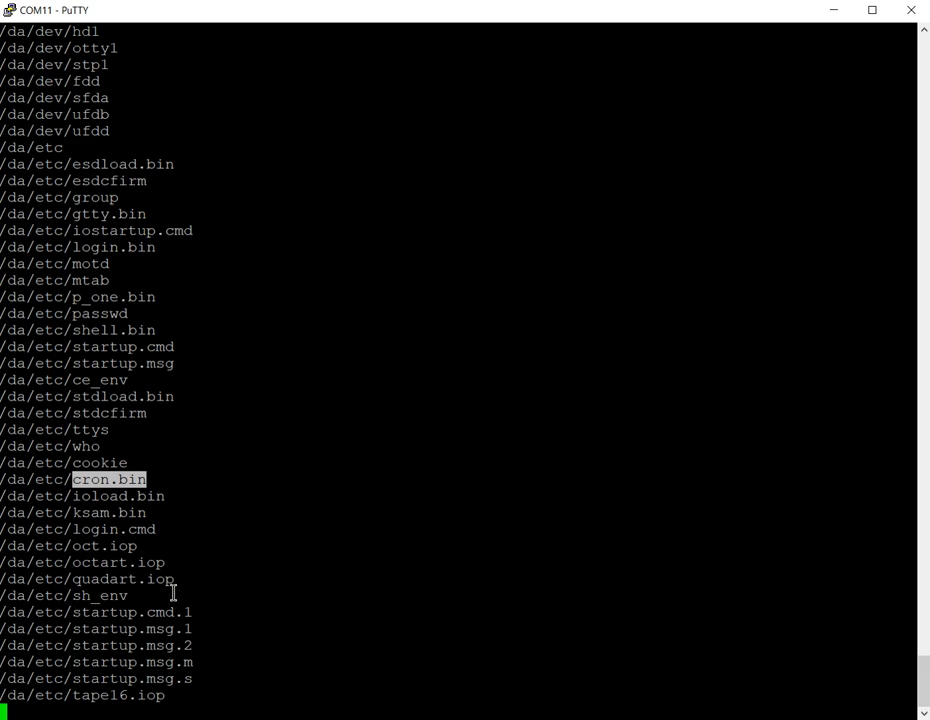
scroll(down, 3)
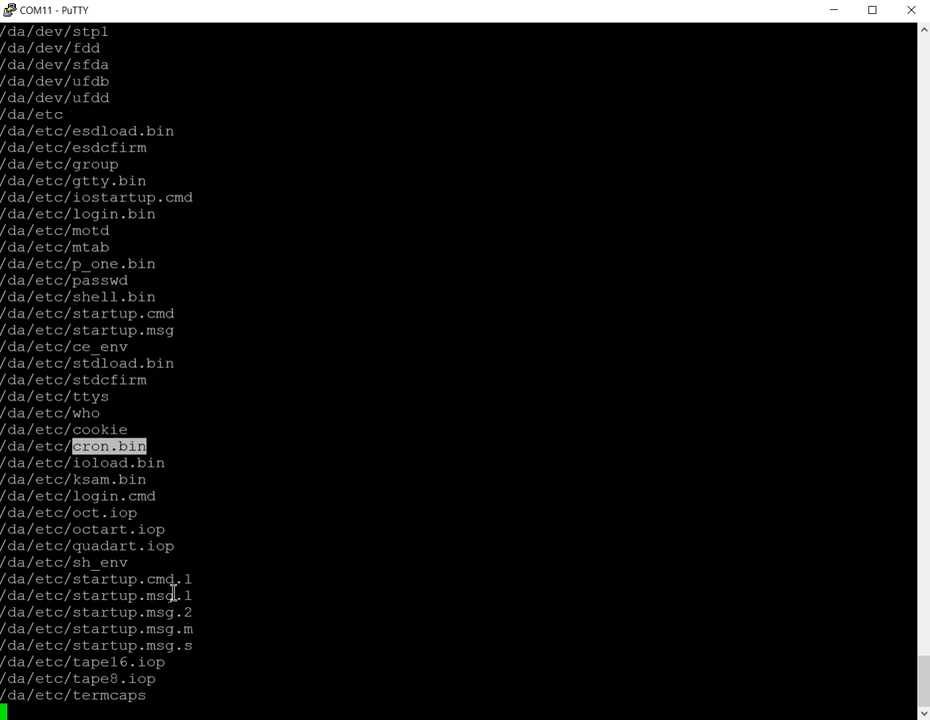
scroll(down, 3)
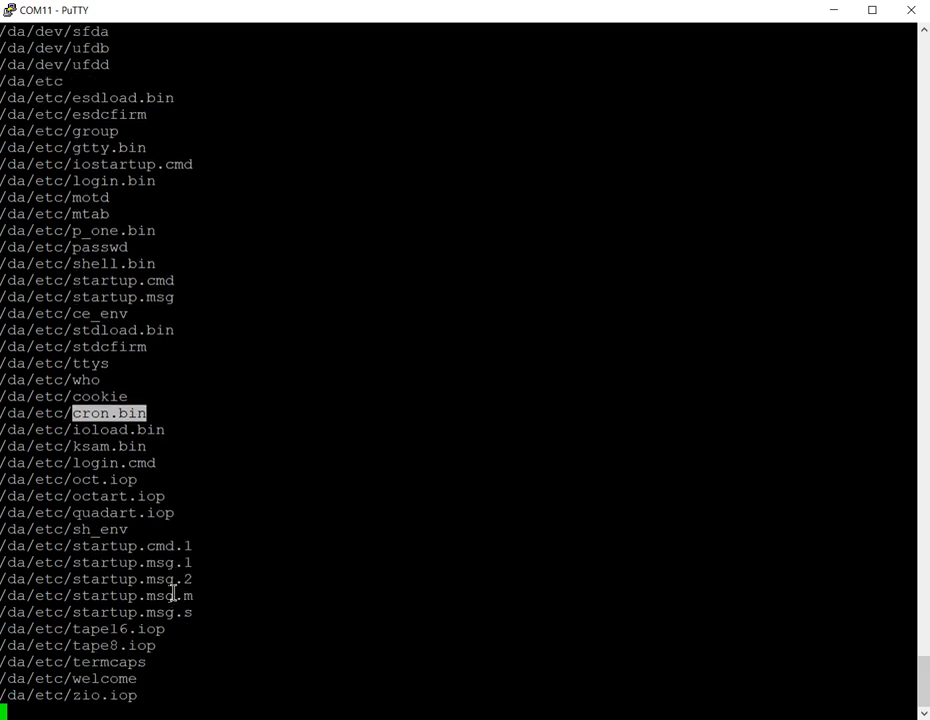
scroll(down, 3)
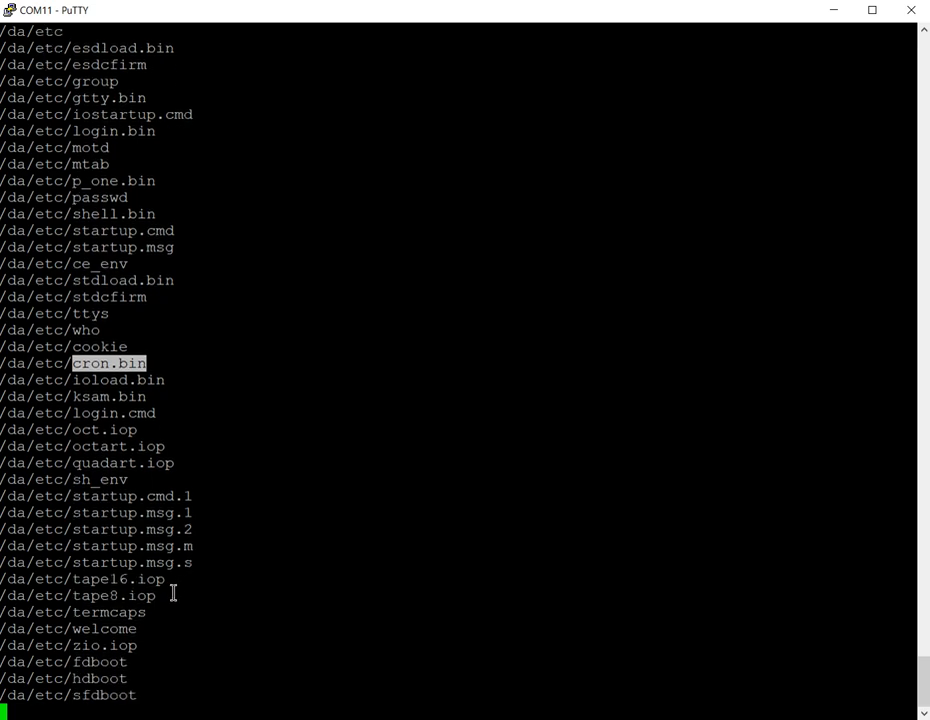
scroll(down, 3)
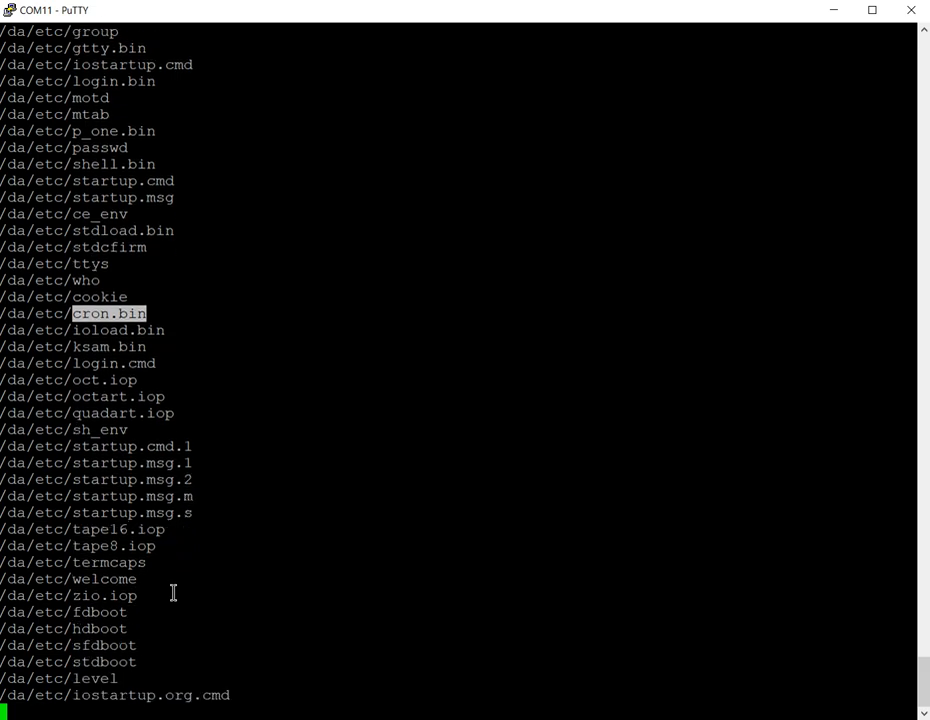
scroll(down, 3)
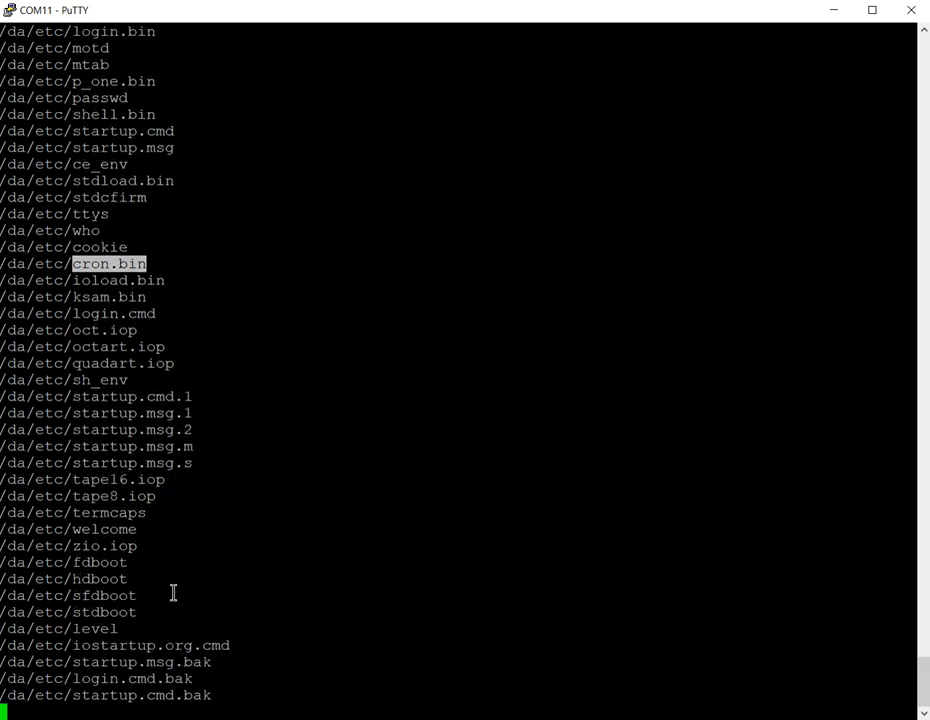
scroll(down, 3)
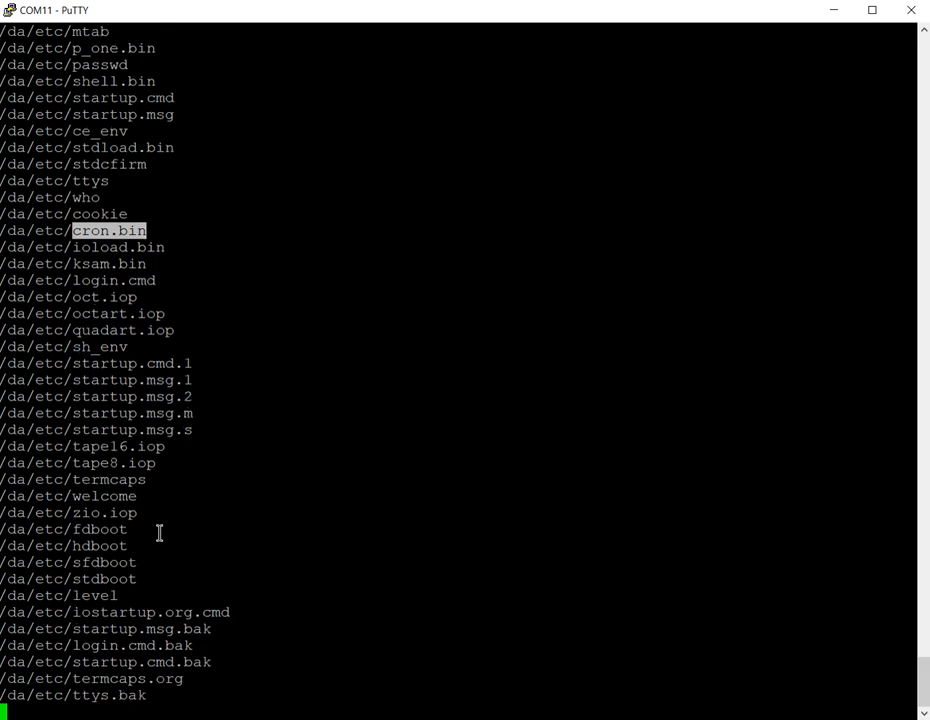
Step: Scroll as cptree finishes /da/usr, /da/gen, /da/db, /da/dc, /da/dd and returns to the prompt
scroll(down, 3)
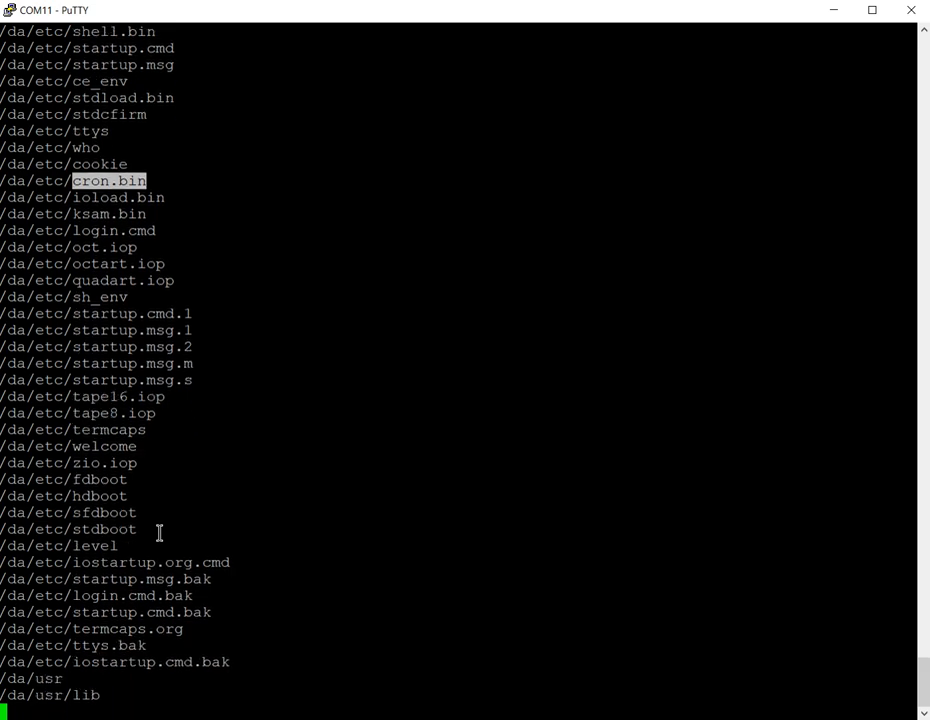
scroll(down, 3)
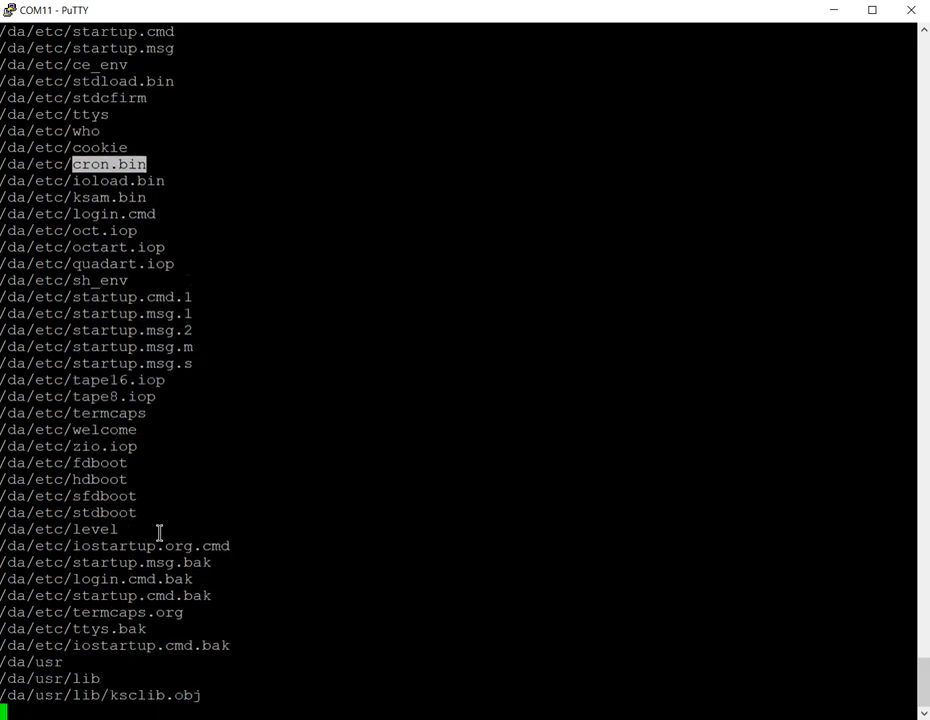
scroll(down, 3)
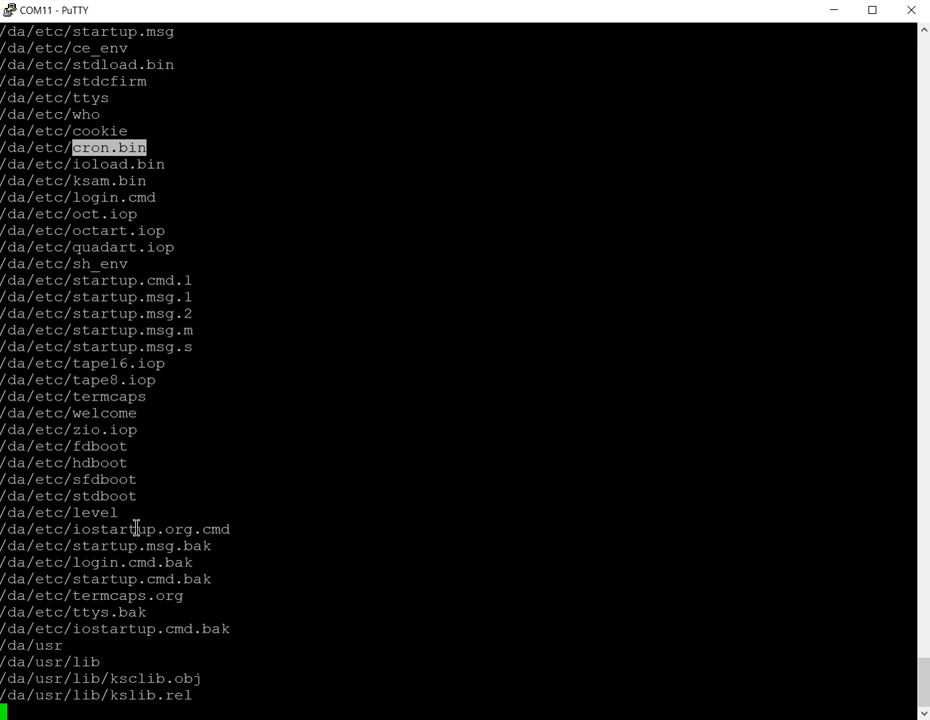
mouse_move(144, 464)
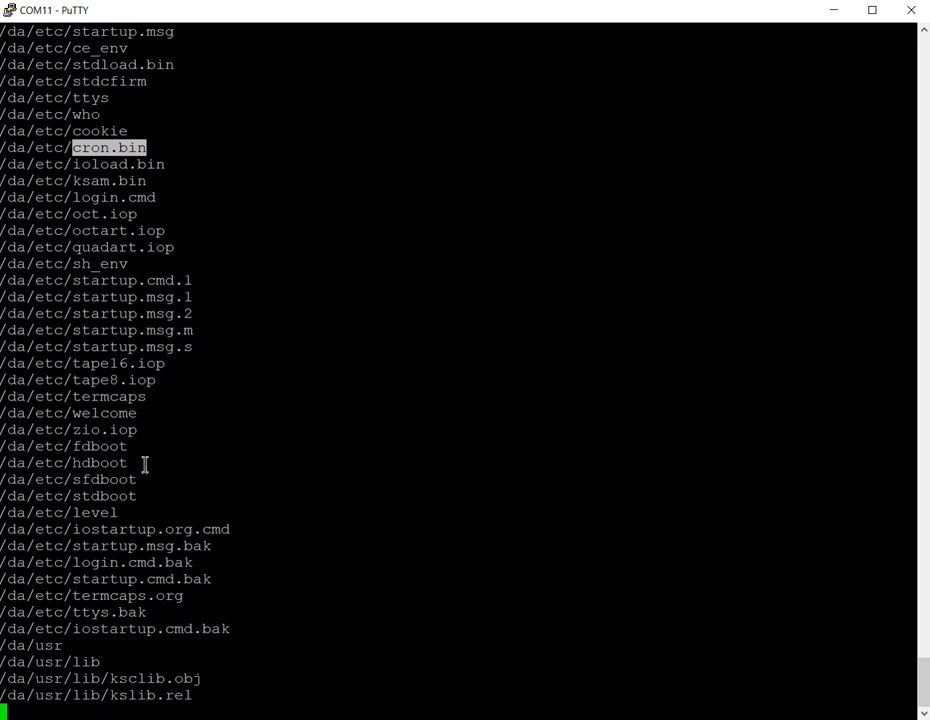
mouse_move(104, 260)
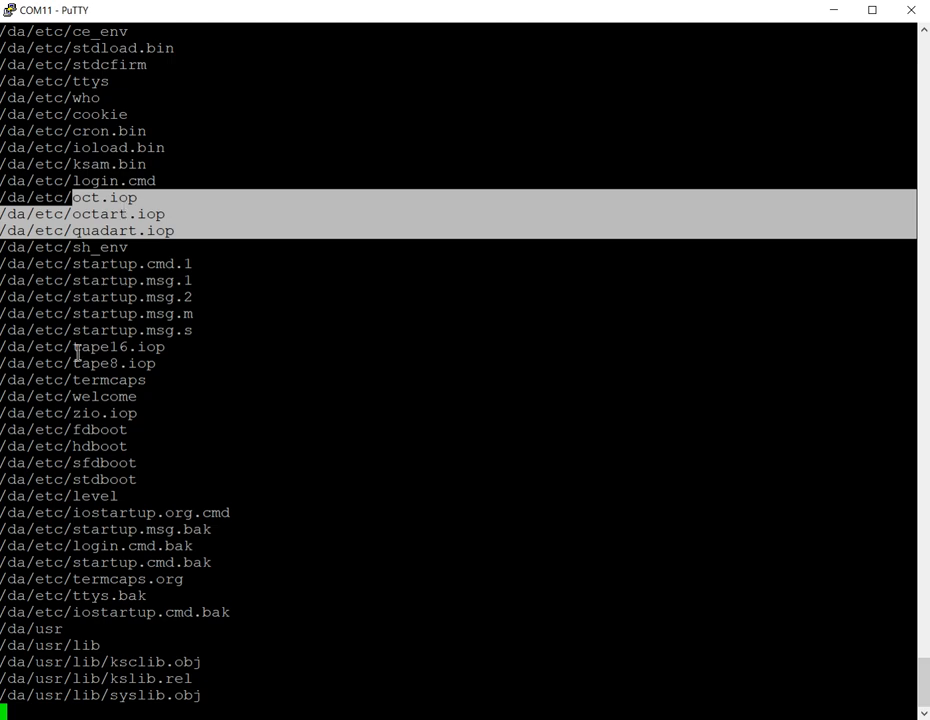
scroll(down, 3)
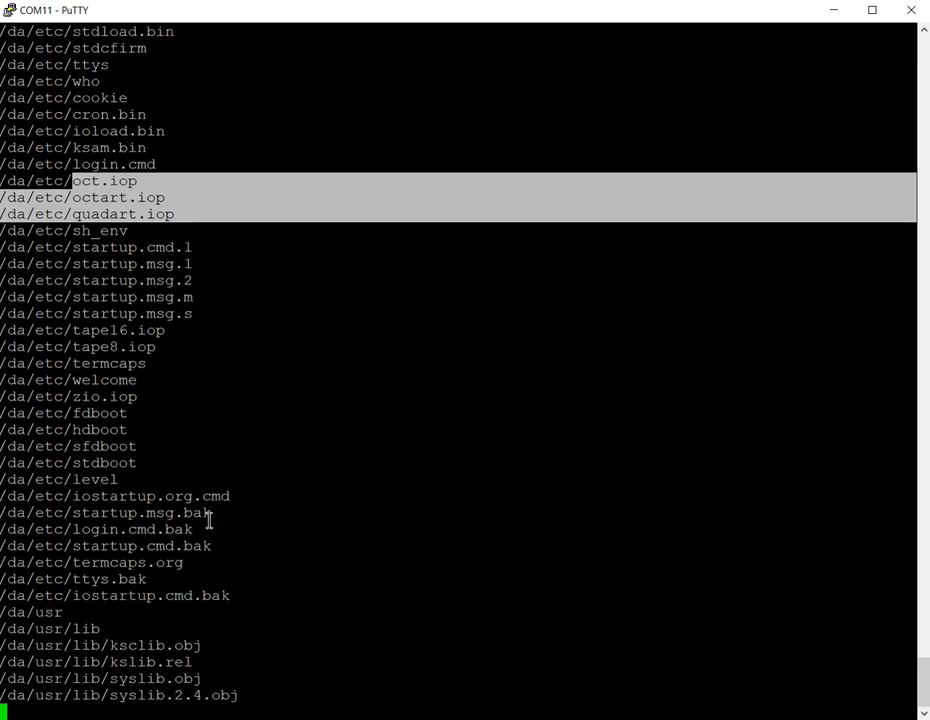
scroll(down, 3)
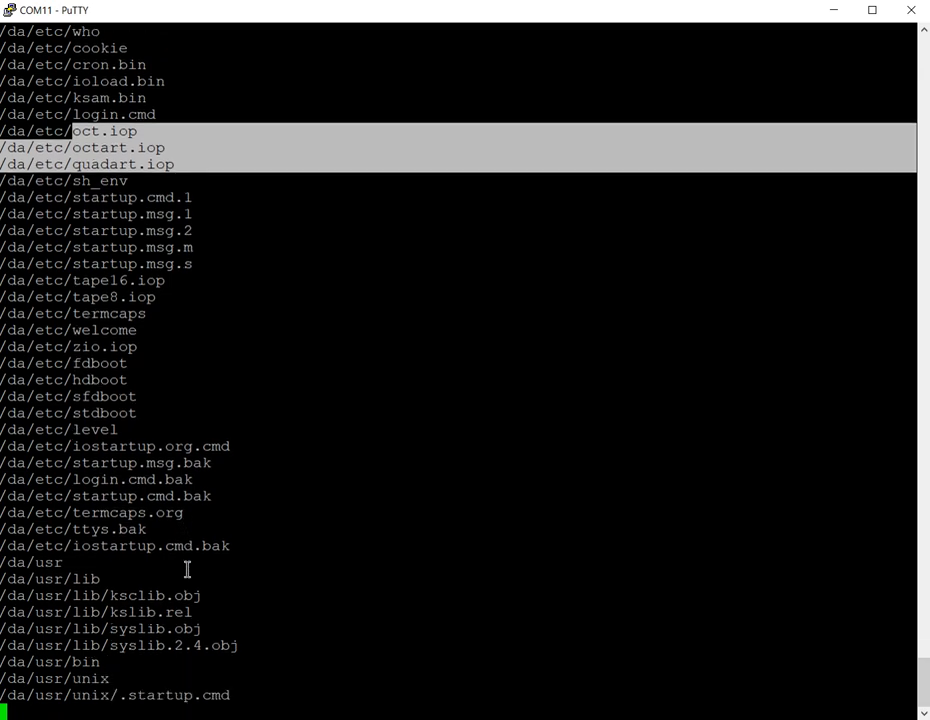
scroll(down, 3)
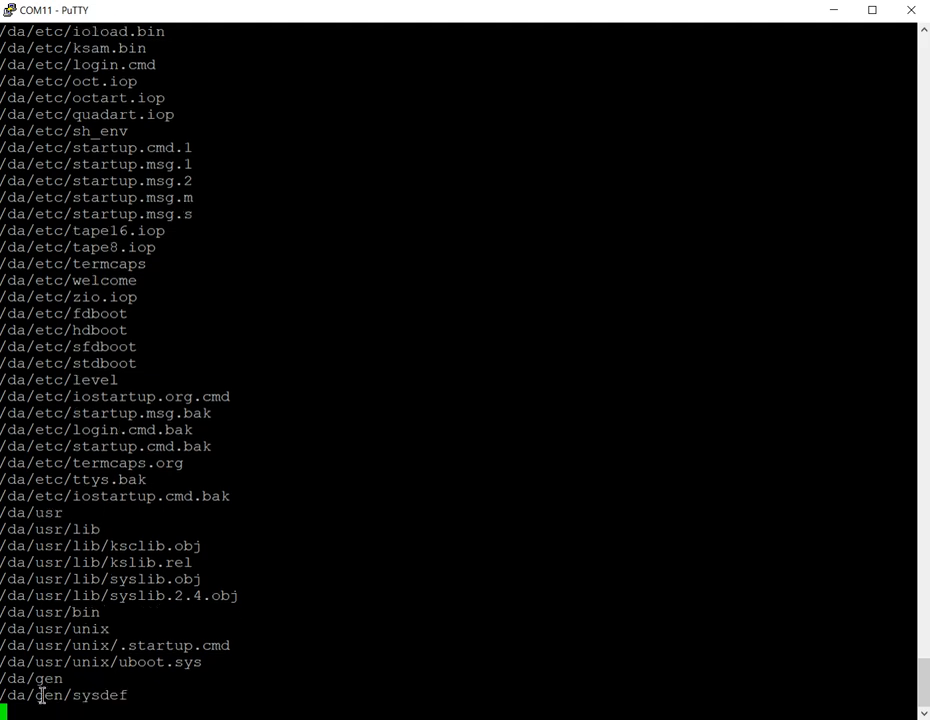
scroll(down, 3)
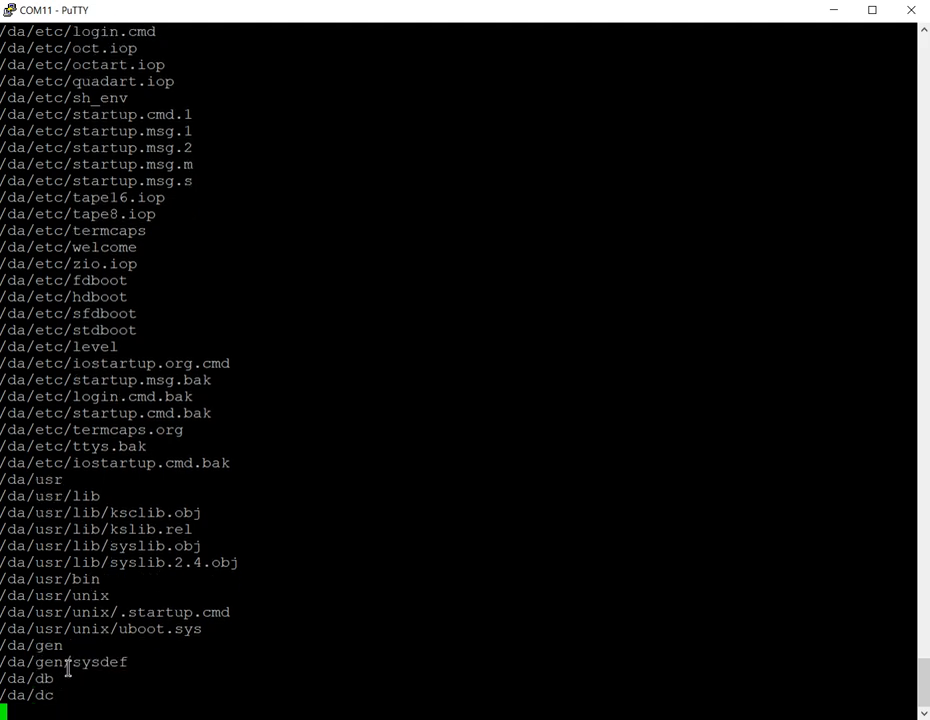
scroll(down, 3)
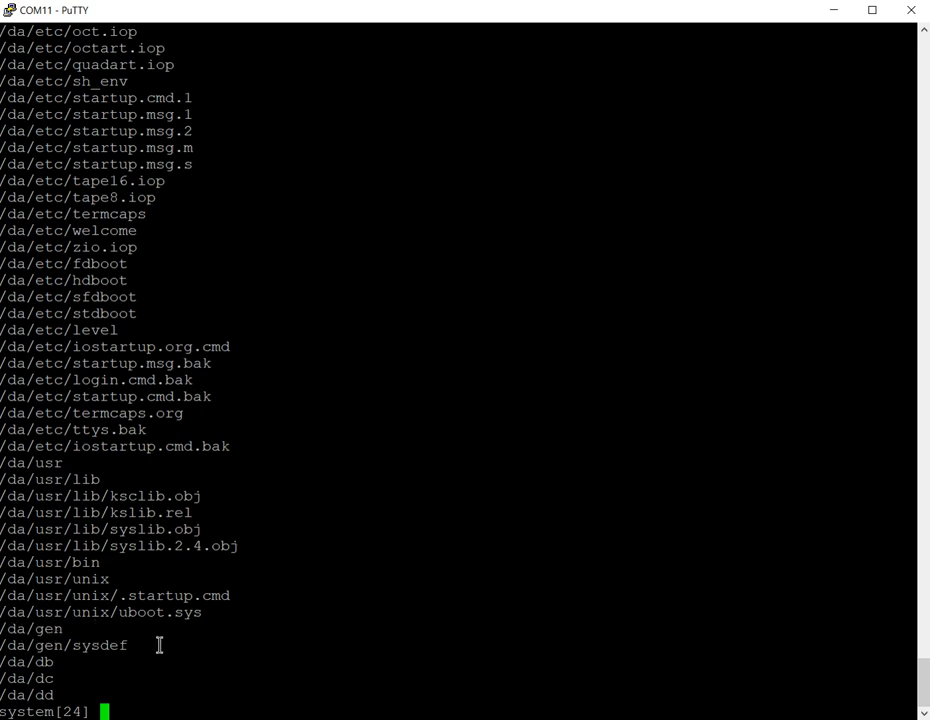
mouse_move(64, 604)
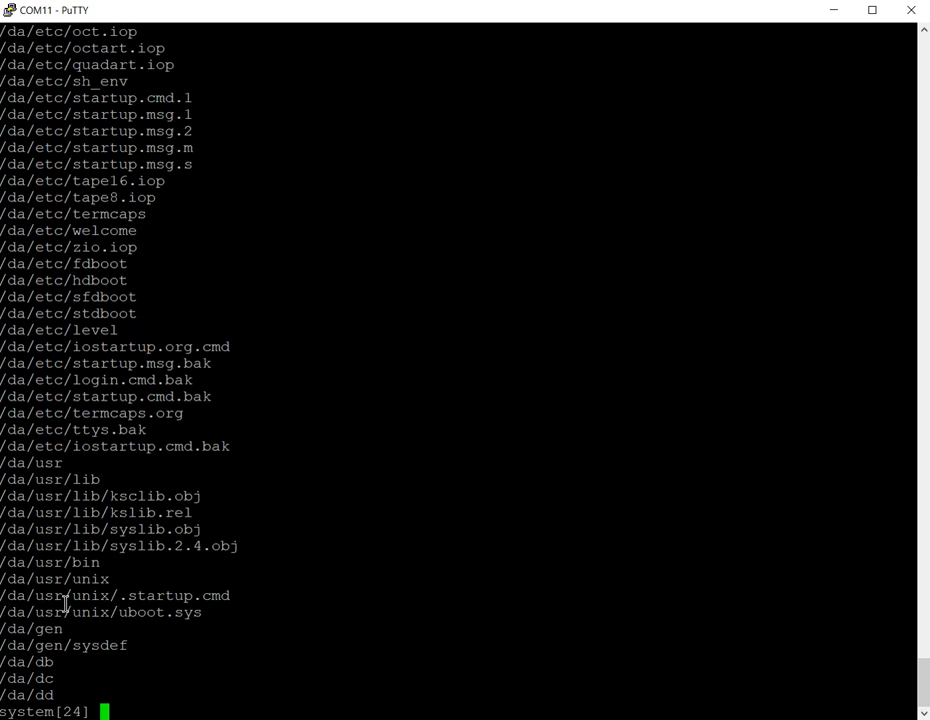
Step: Run wboot std0 to write the boot loader to hard disk std0
text(wboot)
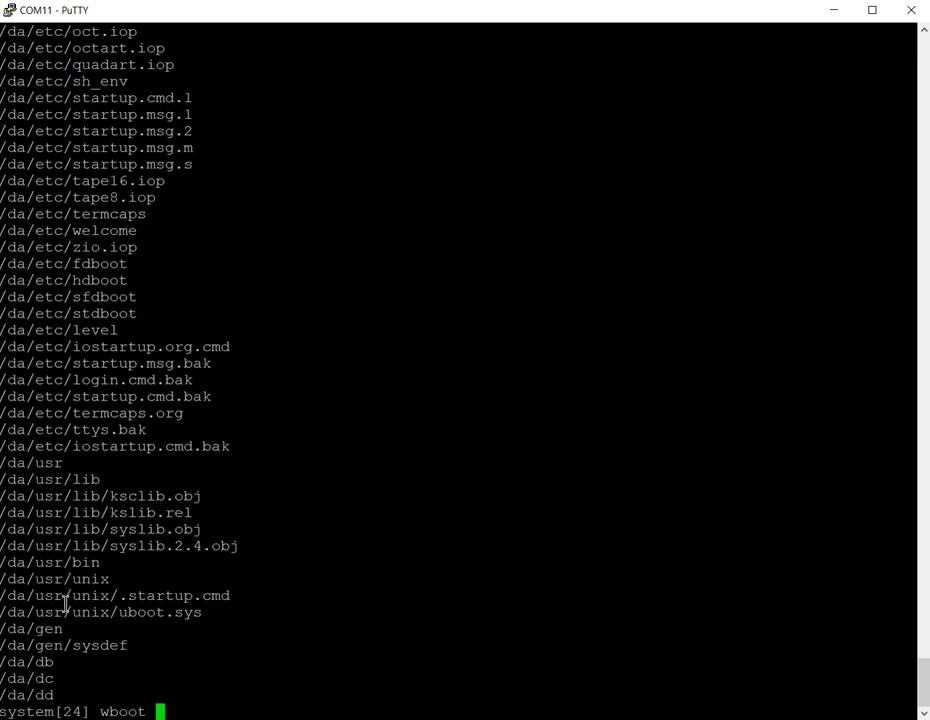
text(st)
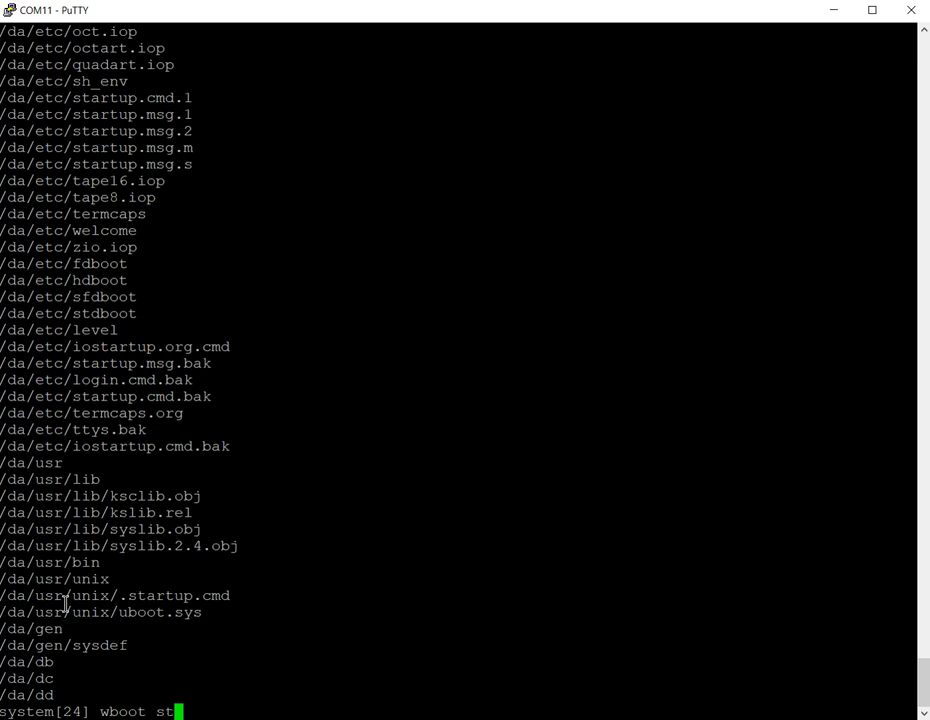
text(d0)
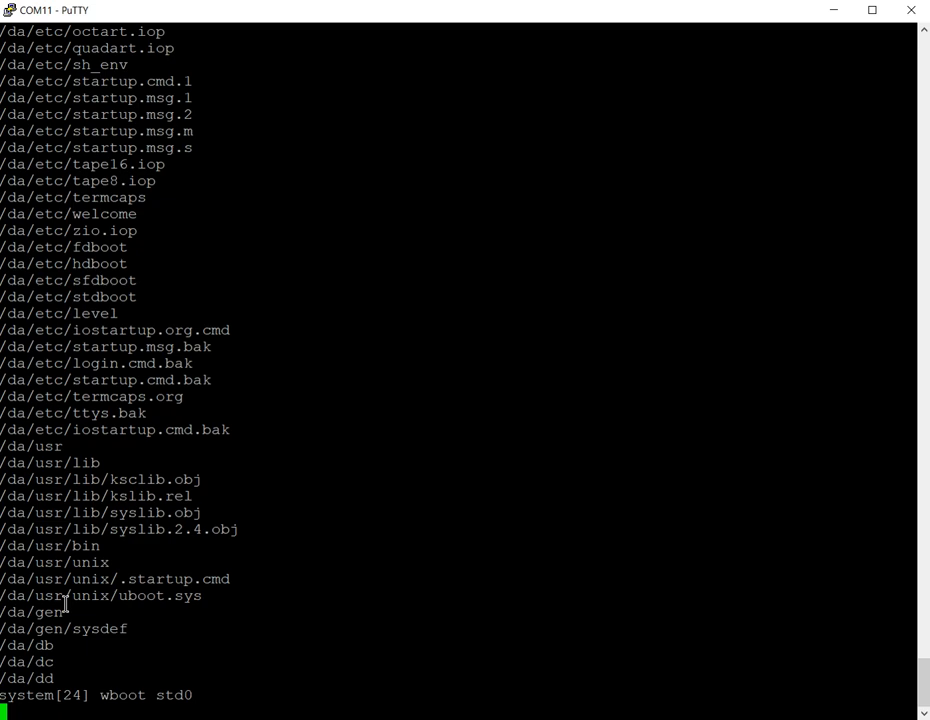
key(Return)
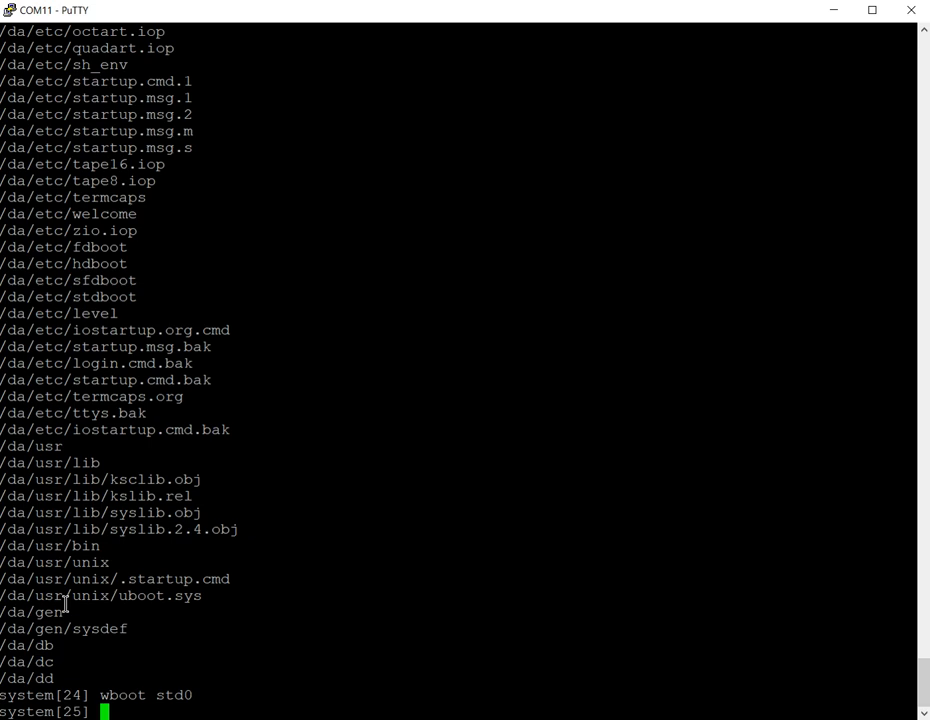
Step: List /etc/std* with ls -l showing stdboot, stdcfirm and stdload.bin, and highlight std0
double_click(168, 696)
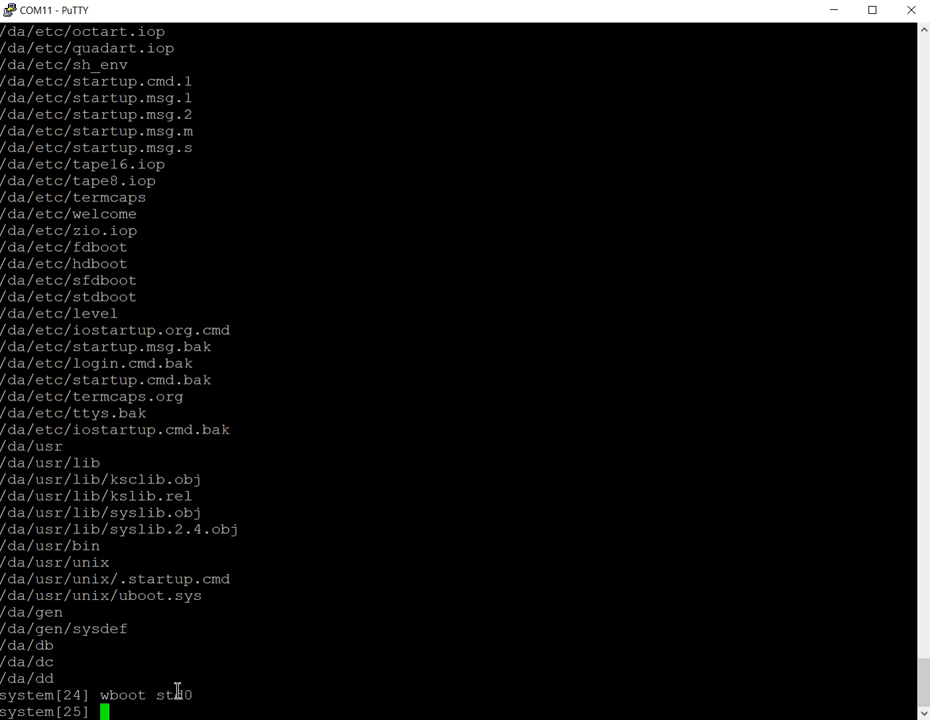
text(ls -l /etc/)
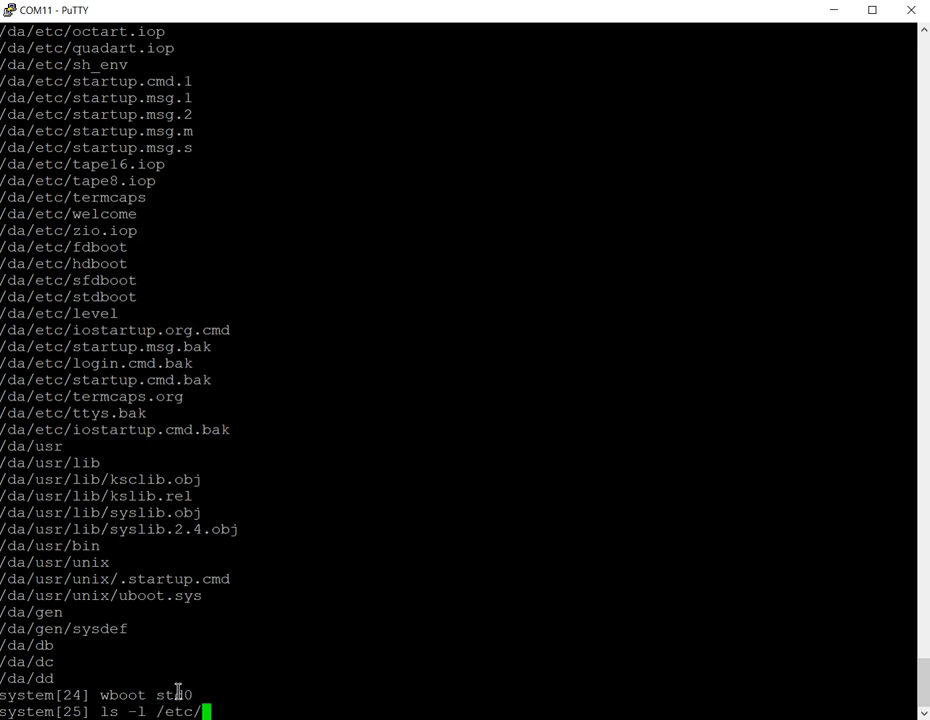
text(std**)
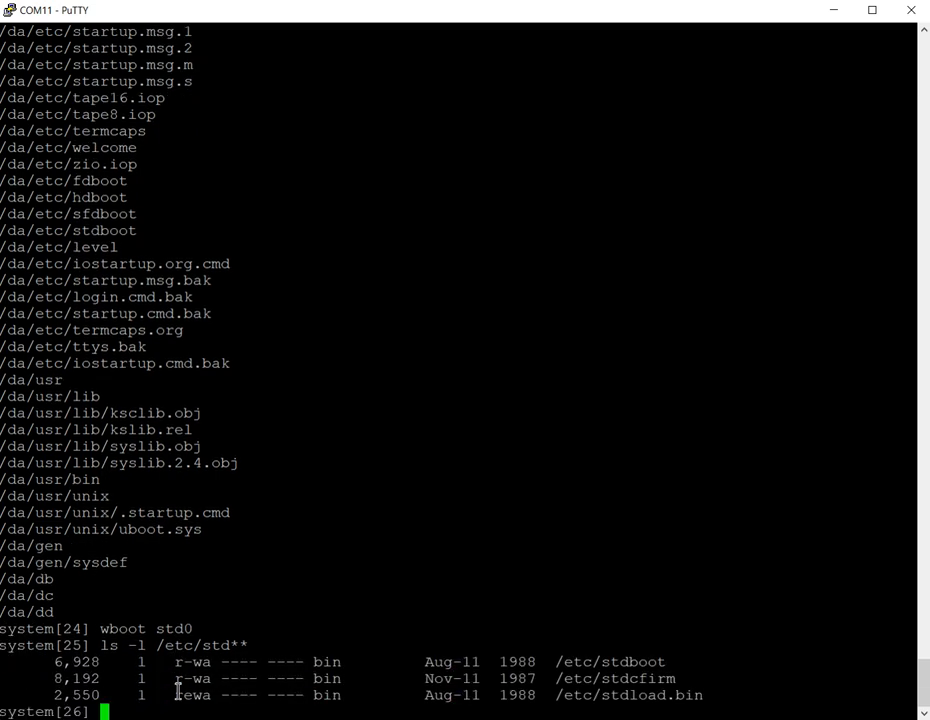
mouse_move(496, 670)
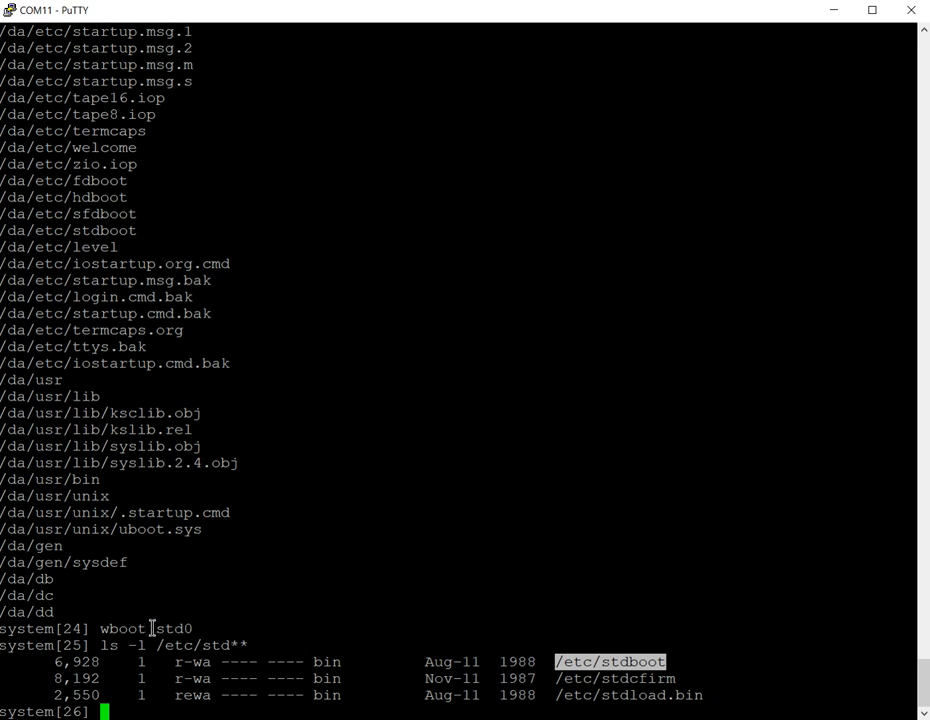
double_click(172, 628)
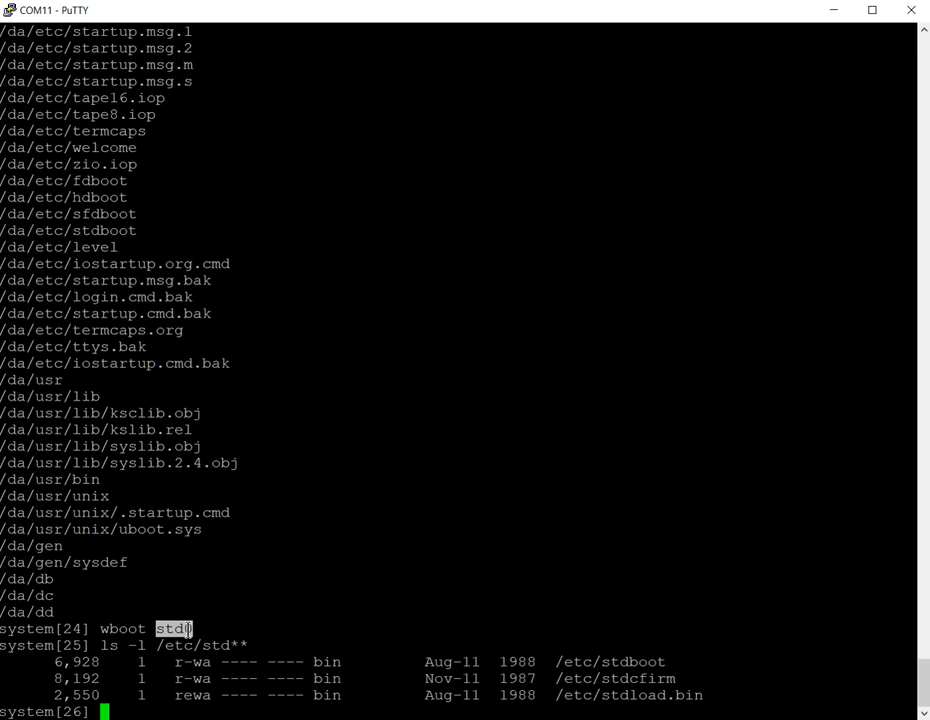
Step: Run sync to flush buffers, then kill -2 1 to shut Cromix down completely
text(sync)
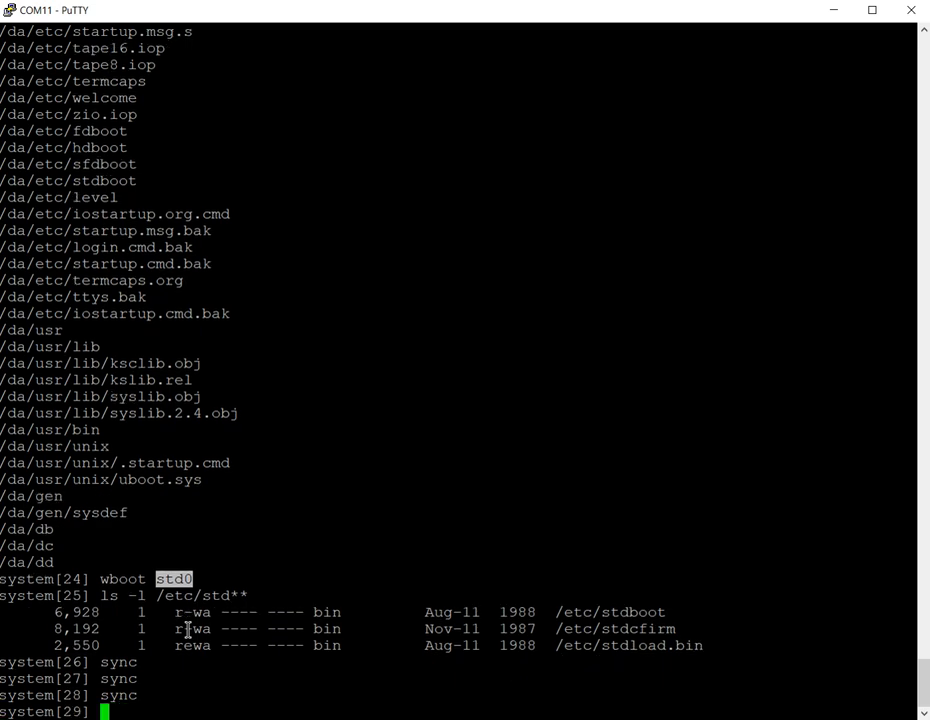
text(kill -)
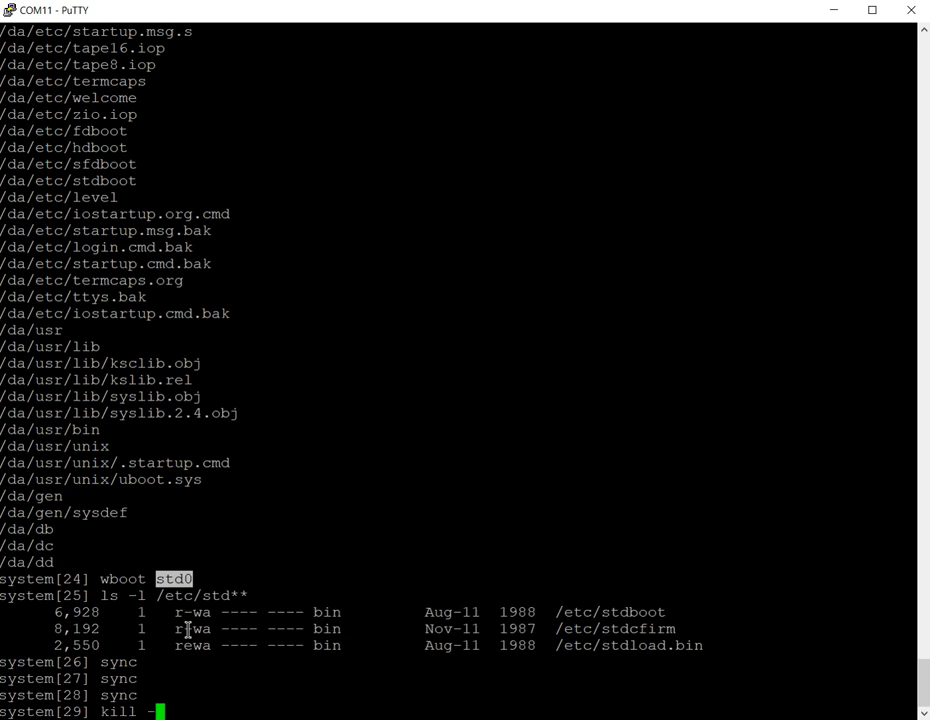
text(2 1)
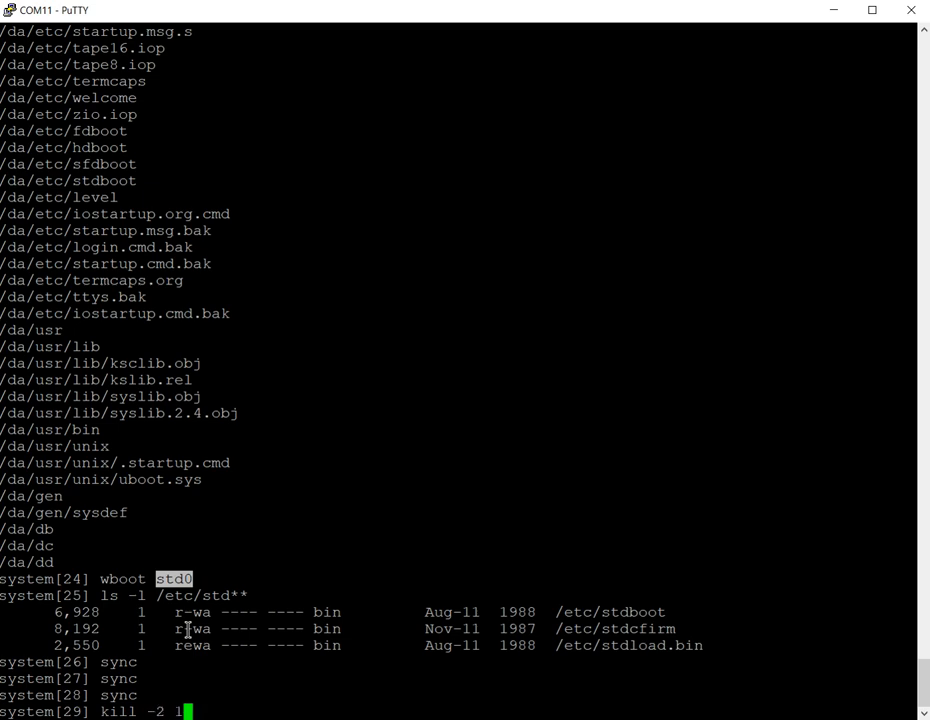
key(Return)
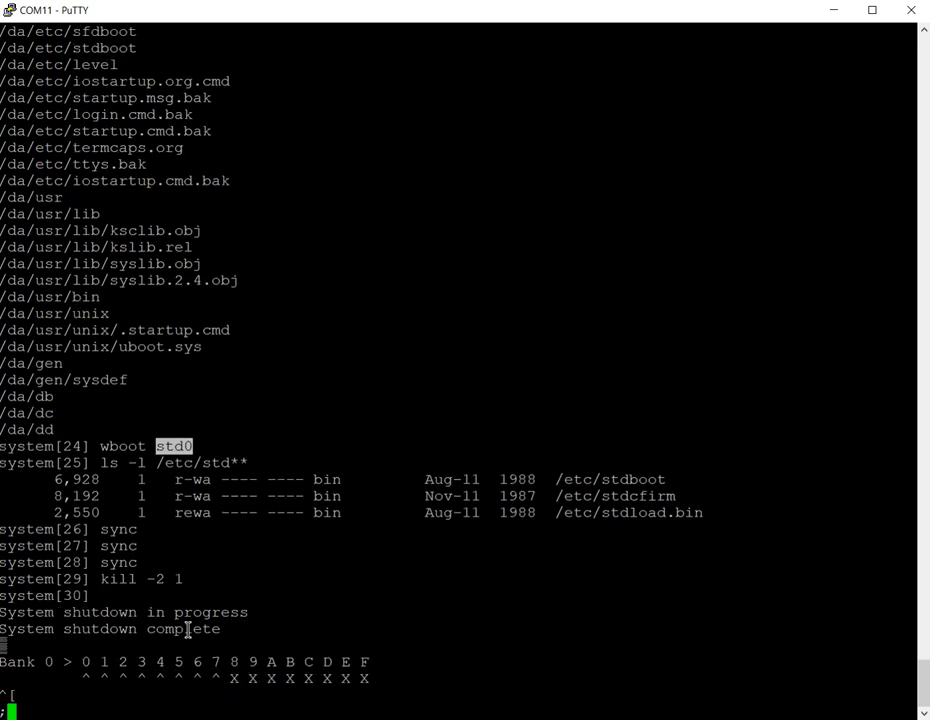
Step: Run the monitor disk test ;tz on unit 0 and abort before the destructive write test
text(;tz)
text(H)
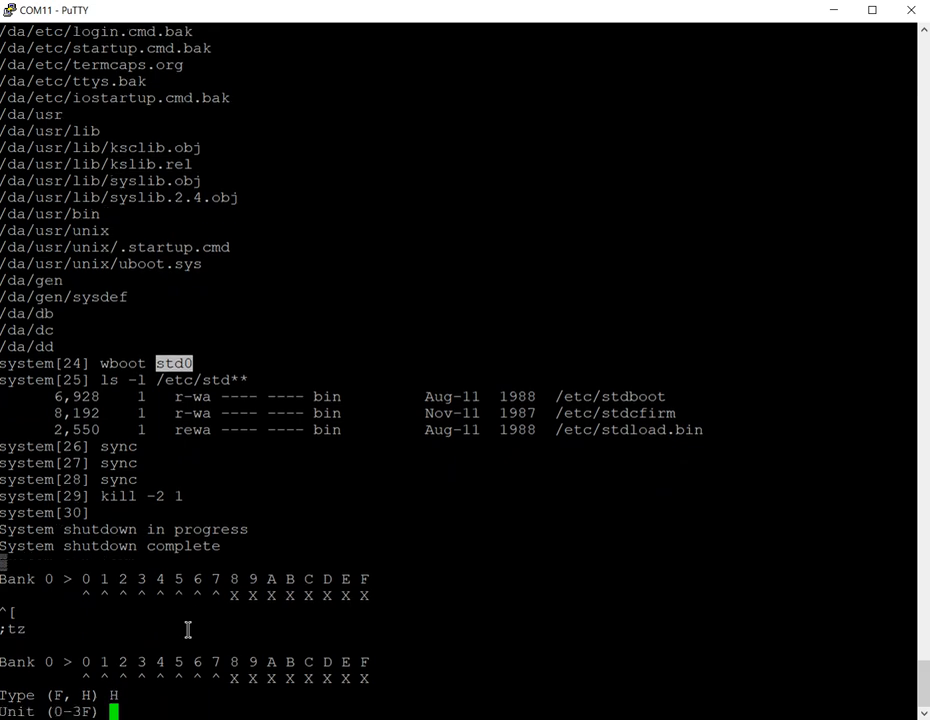
text(0)
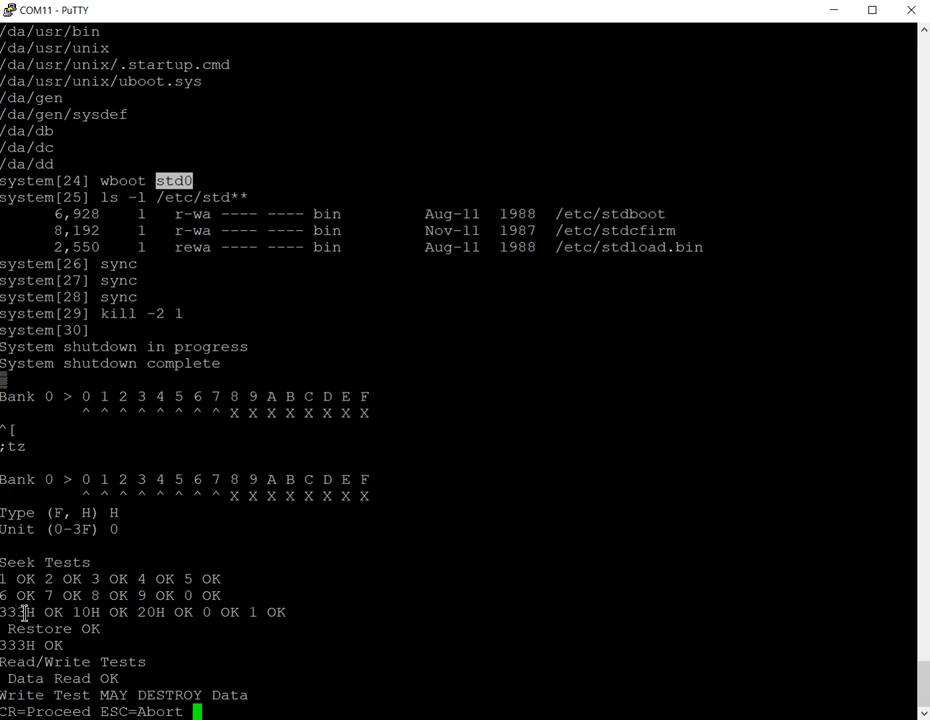
mouse_move(484, 250)
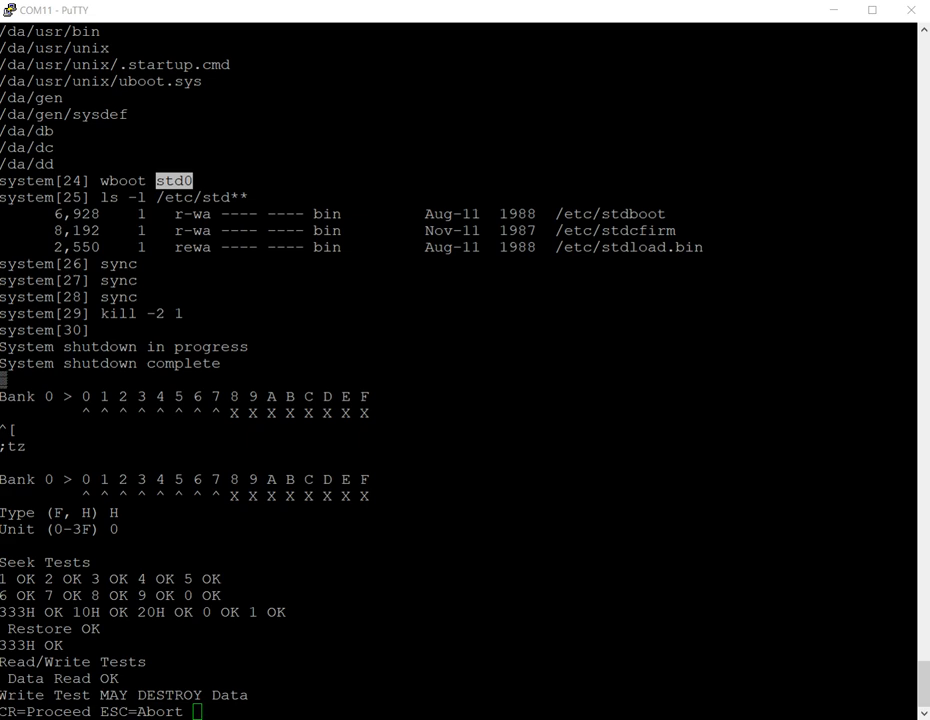
mouse_move(800, 154)
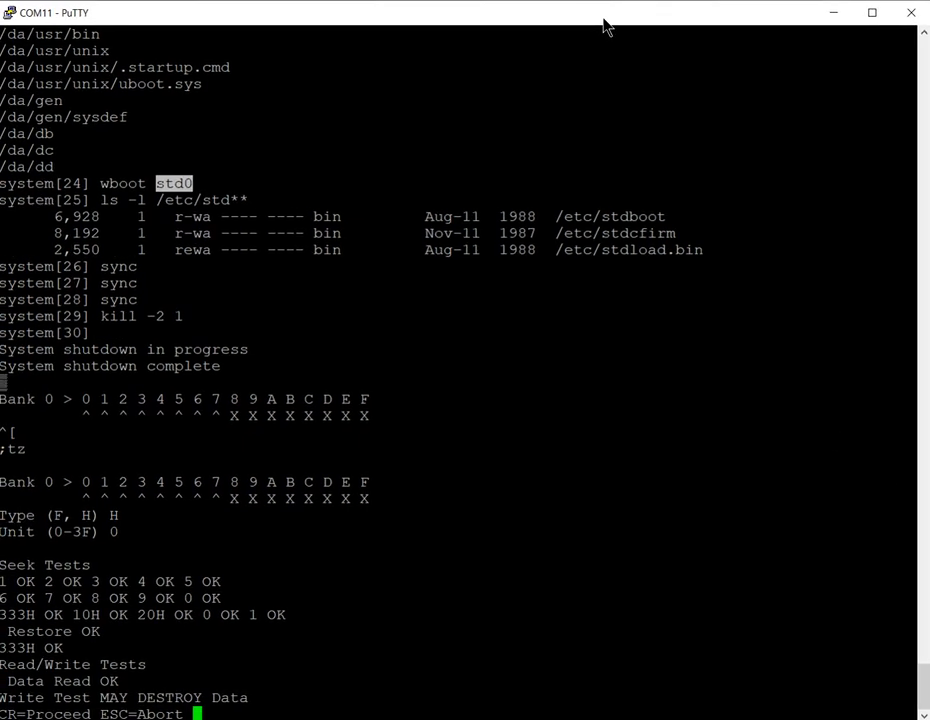
mouse_move(356, 550)
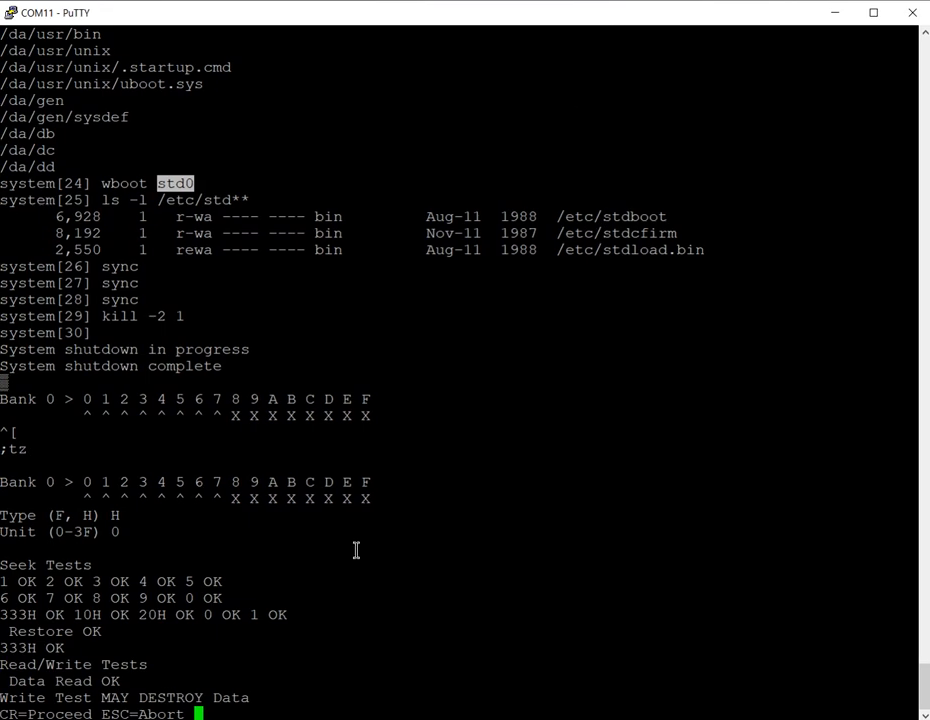
mouse_move(16, 628)
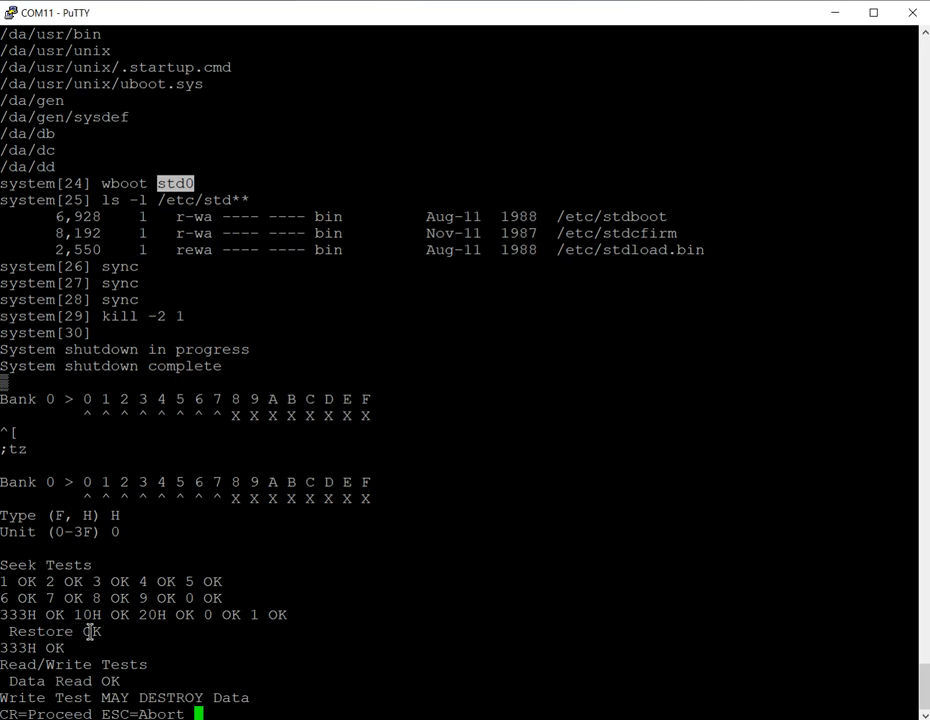
mouse_move(104, 580)
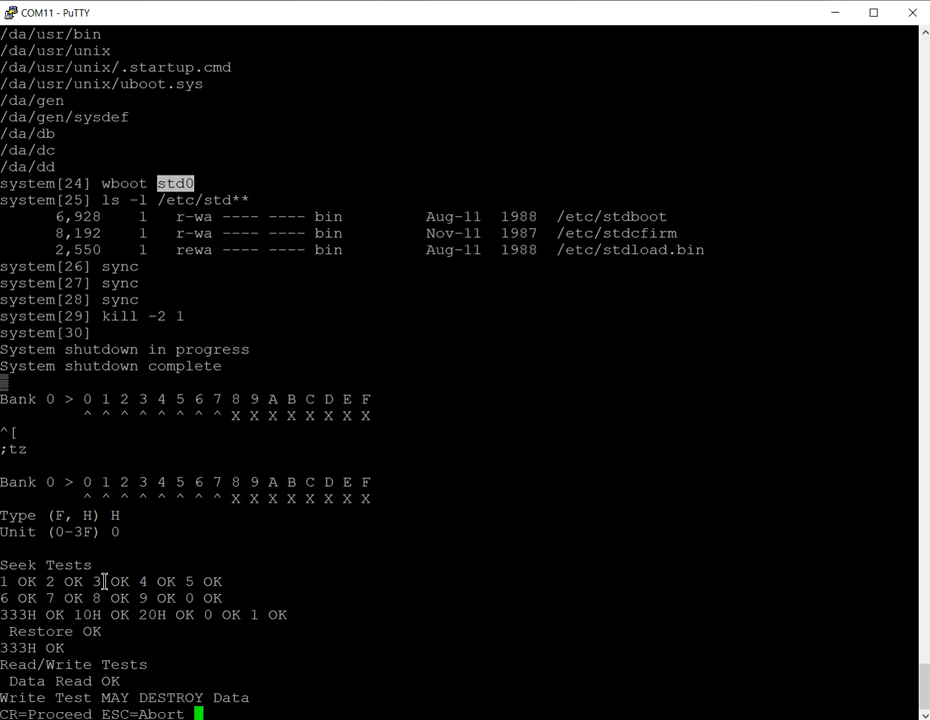
mouse_move(308, 24)
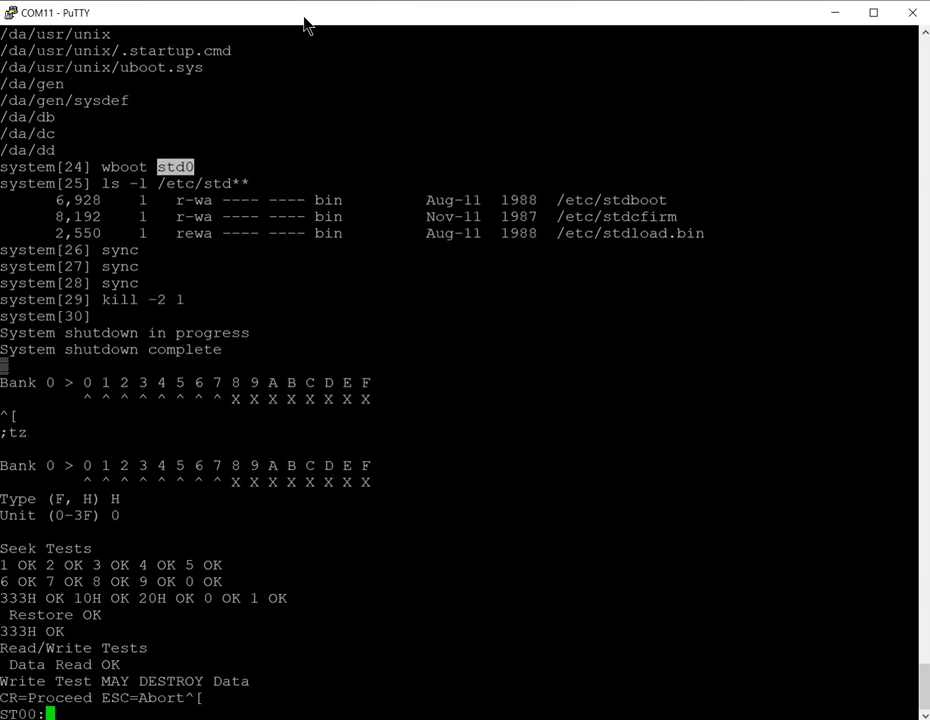
Step: Boot Cromix-Plus with bst0, giving root device major 6, and reach the system prompt
text(b)
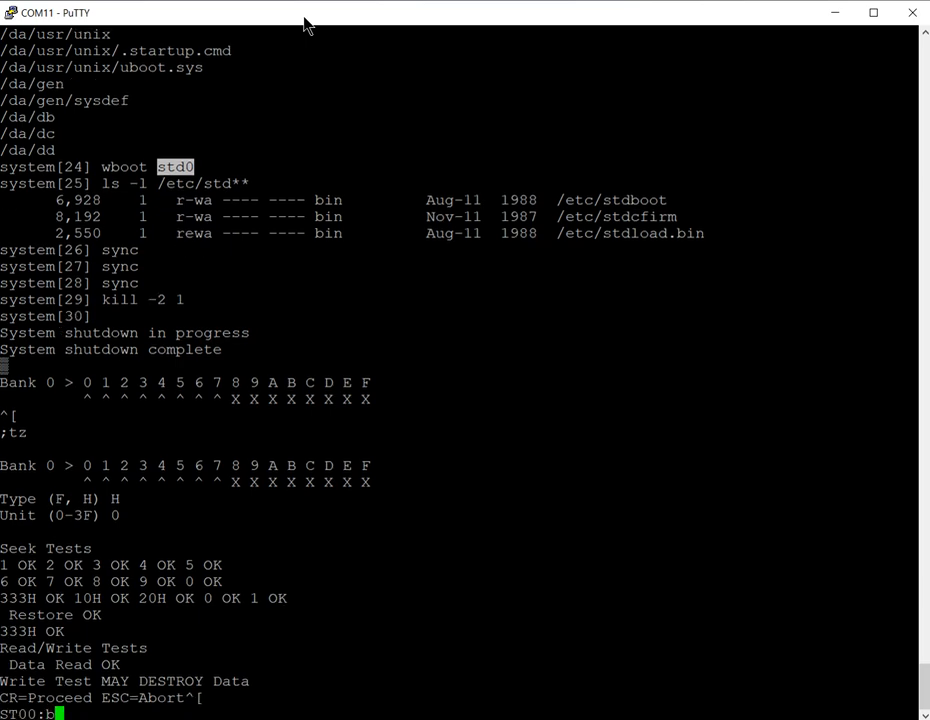
text(s)
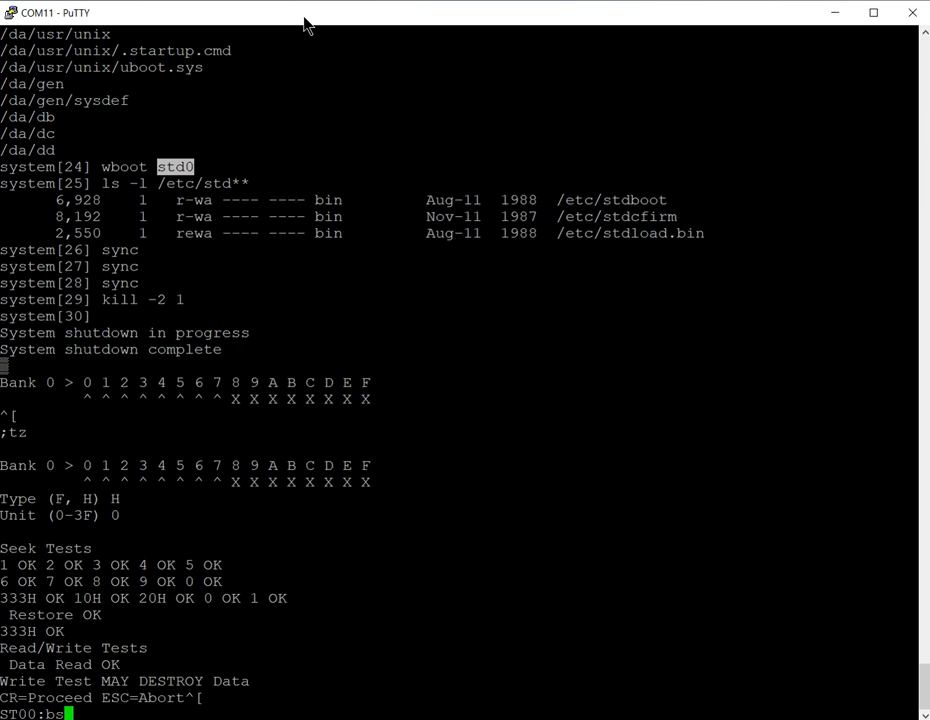
text(t0)
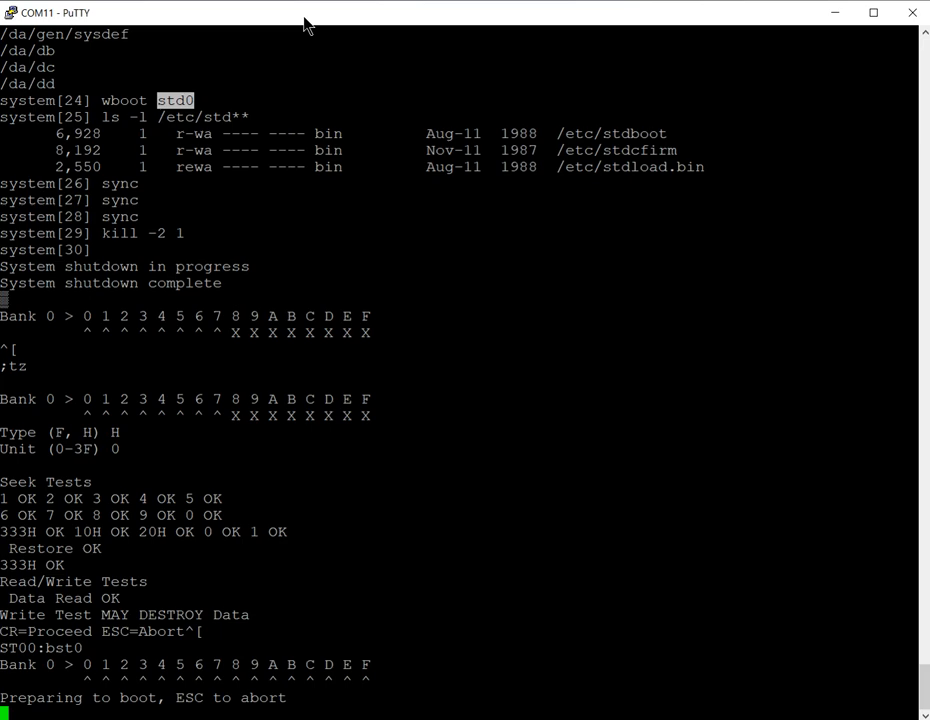
scroll(down, 3)
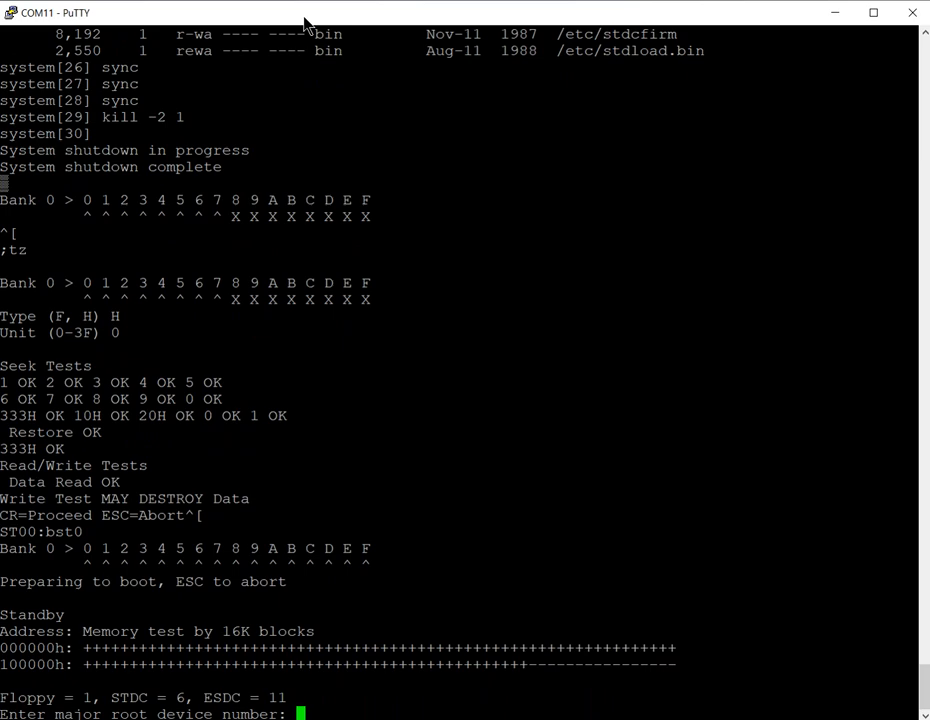
text(6)
text(syste)
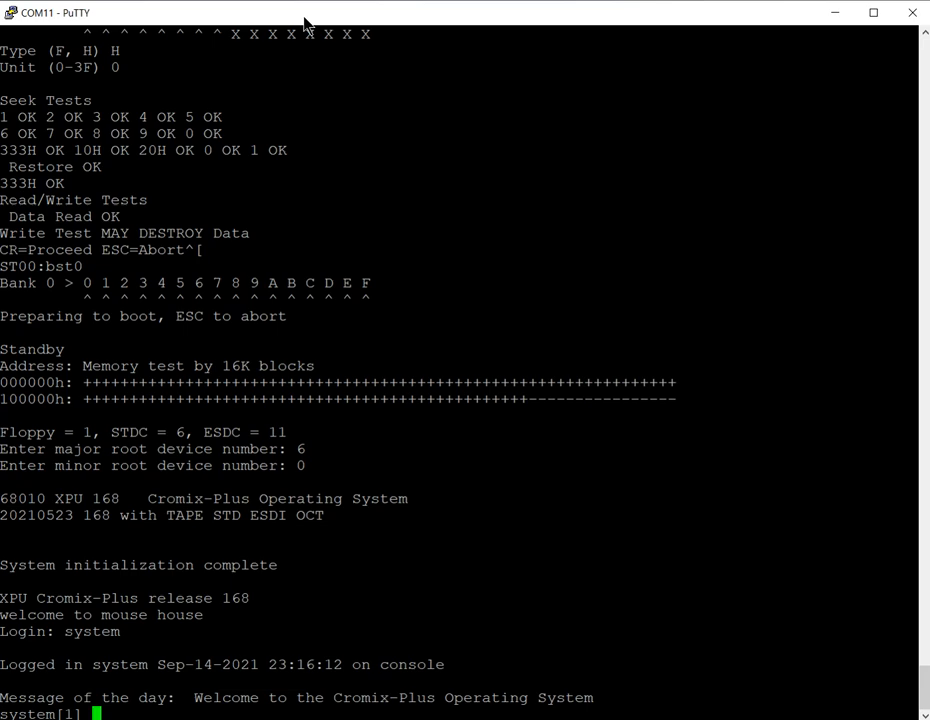
Step: Run mode -pa, then find / -type d -print to list all directories down to /gen
text(mode -pa)
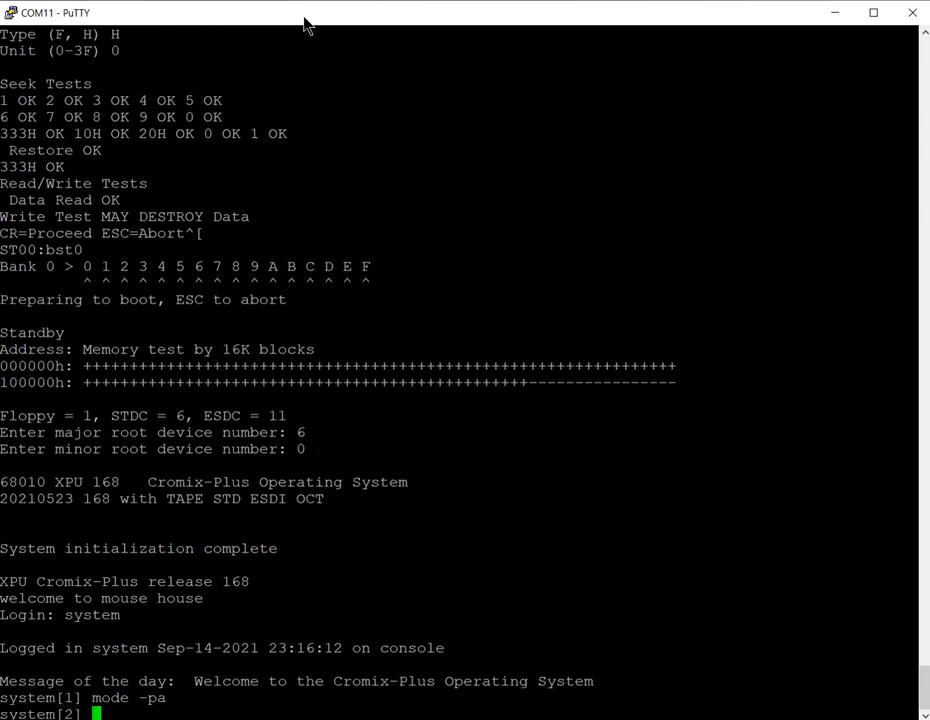
text(find /)
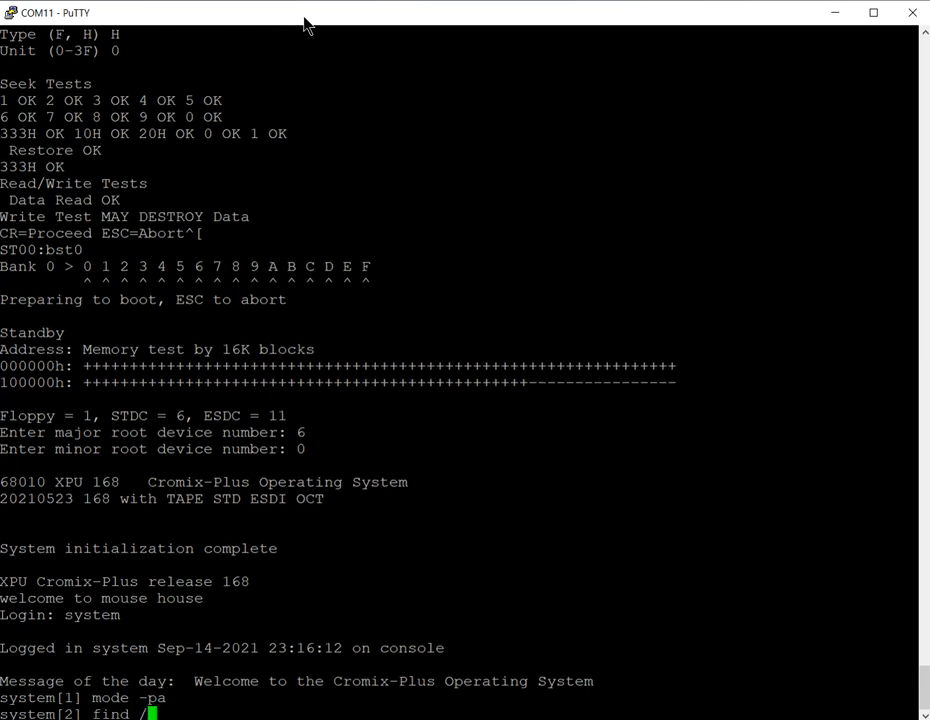
text(-print)
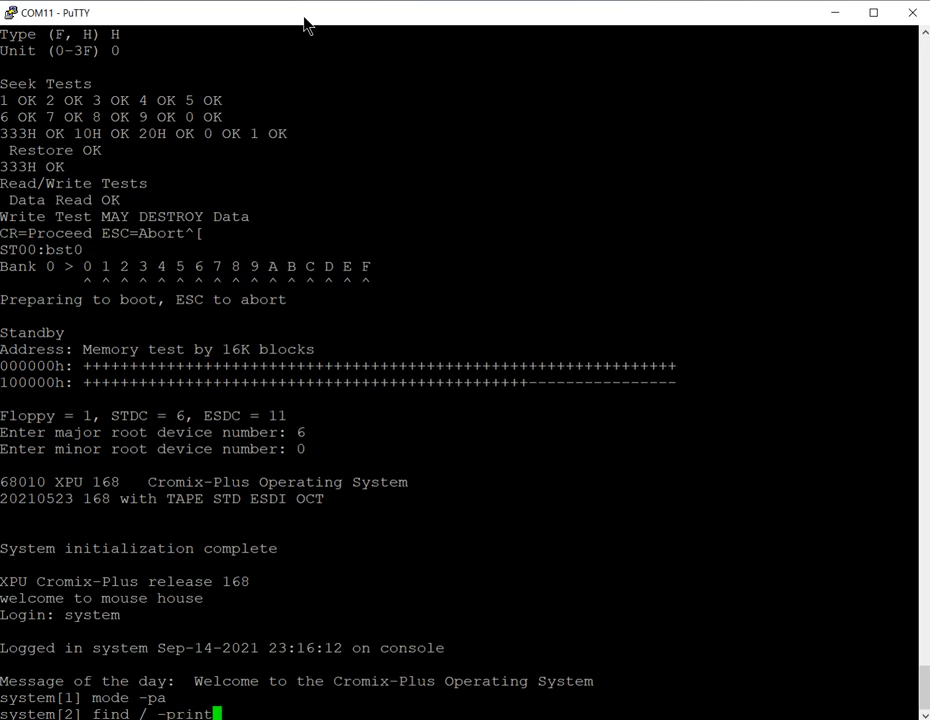
key(BackSpace)
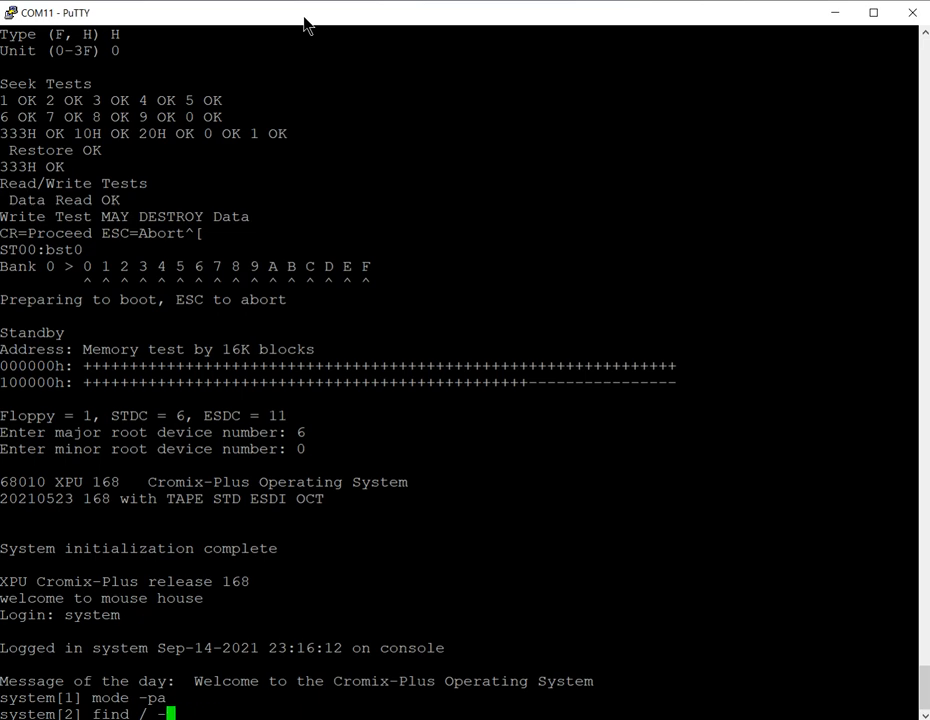
text(-type d)
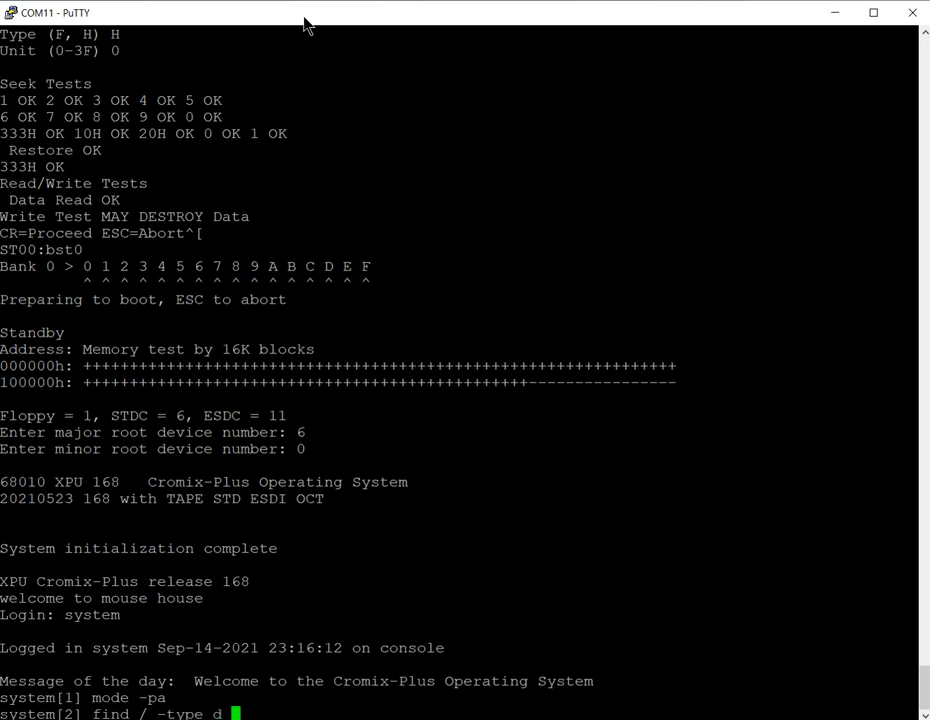
text(-print)
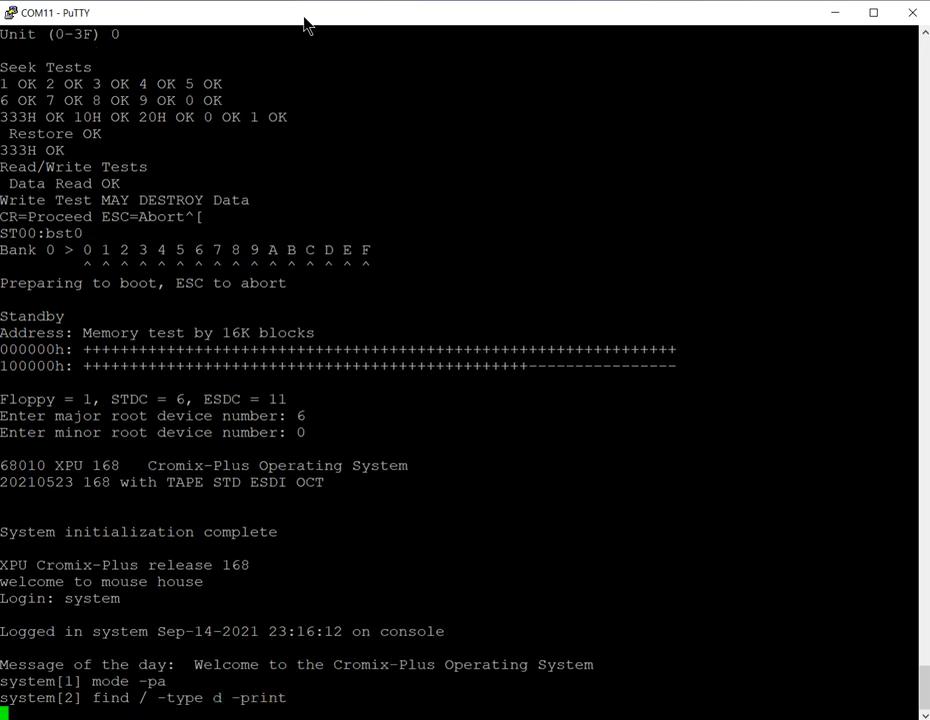
scroll(down, 3)
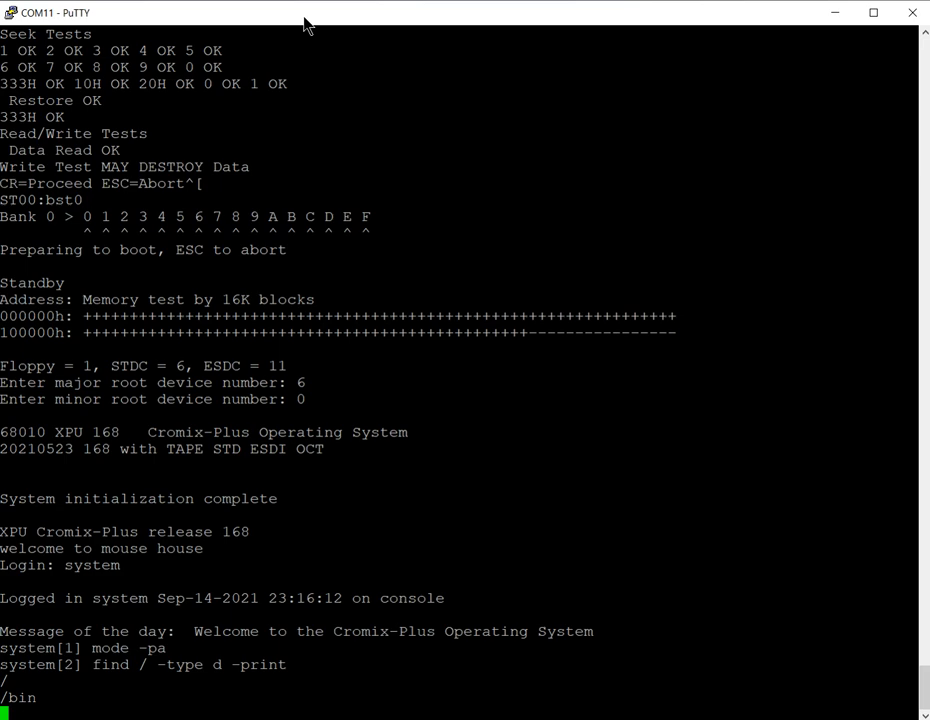
scroll(down, 3)
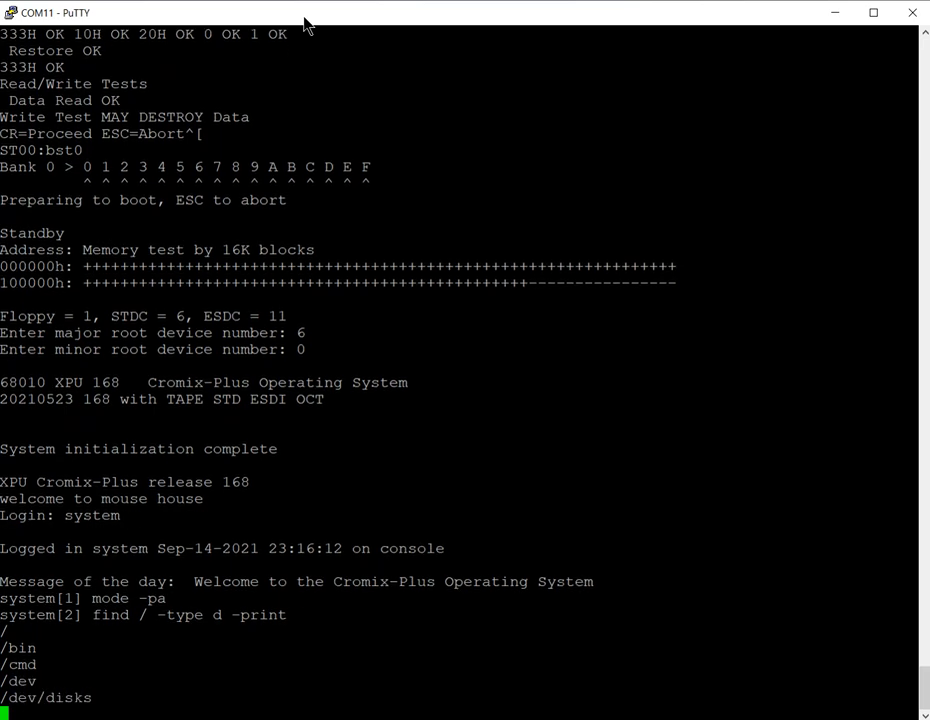
scroll(down, 3)
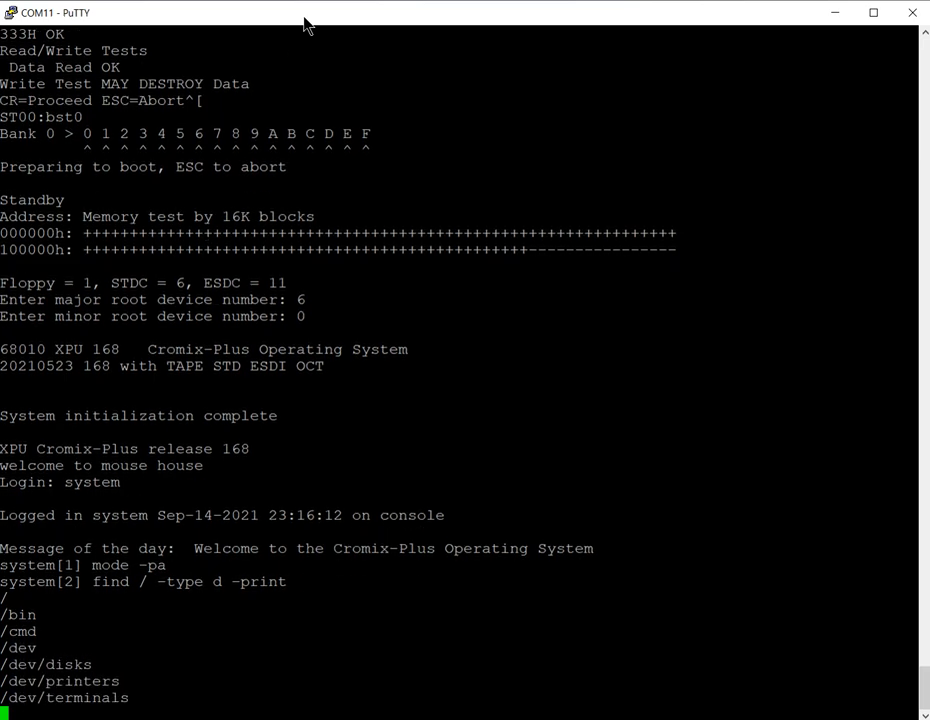
scroll(down, 3)
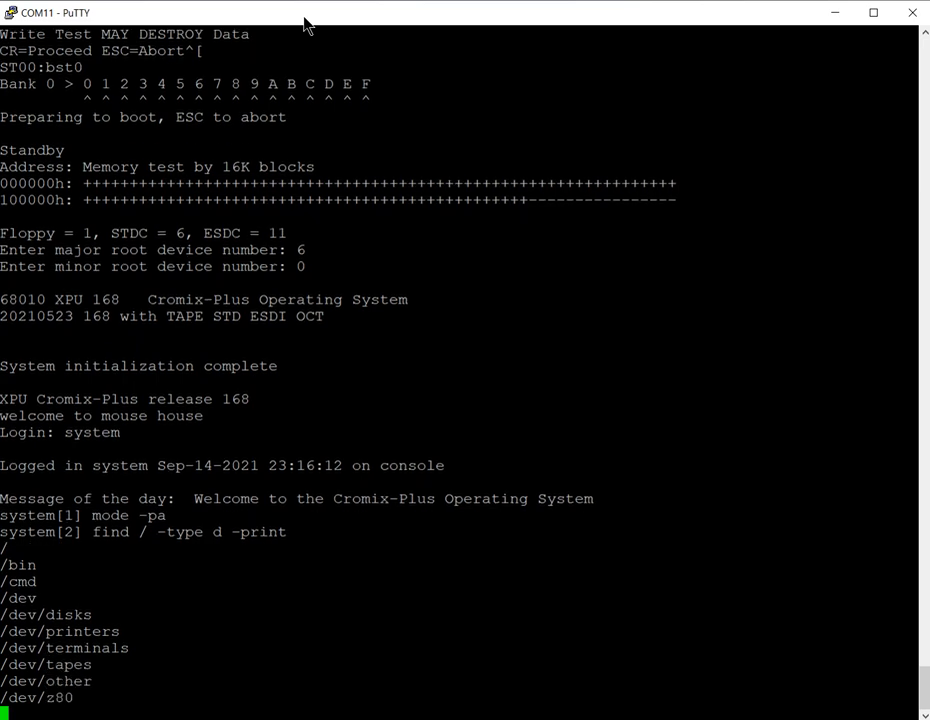
scroll(down, 3)
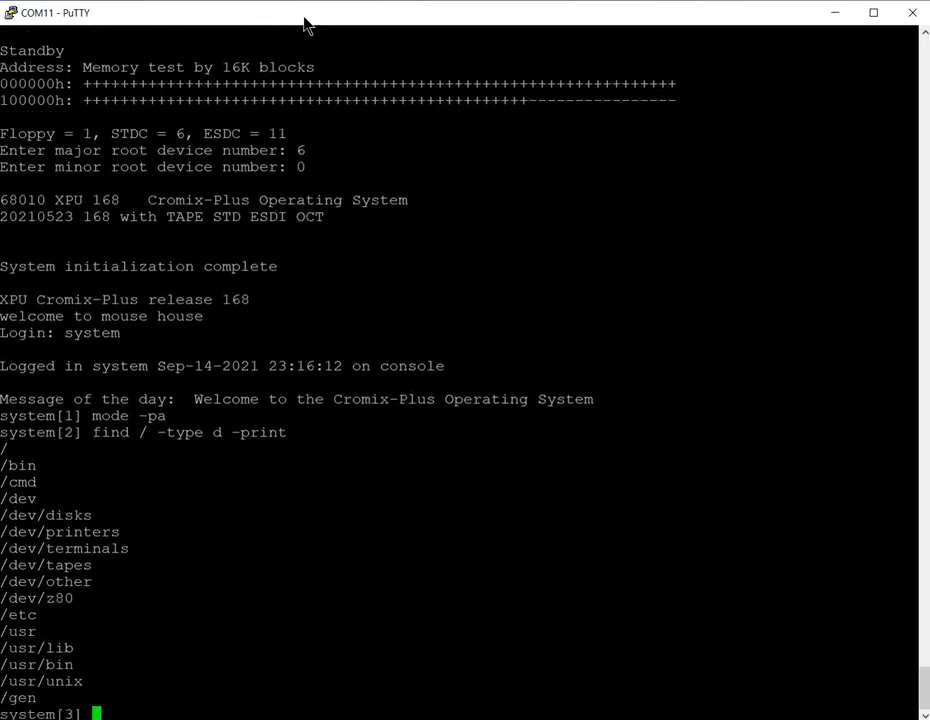
Step: Run find / -print and follow the full file listing down to /dd
text(find / -p)
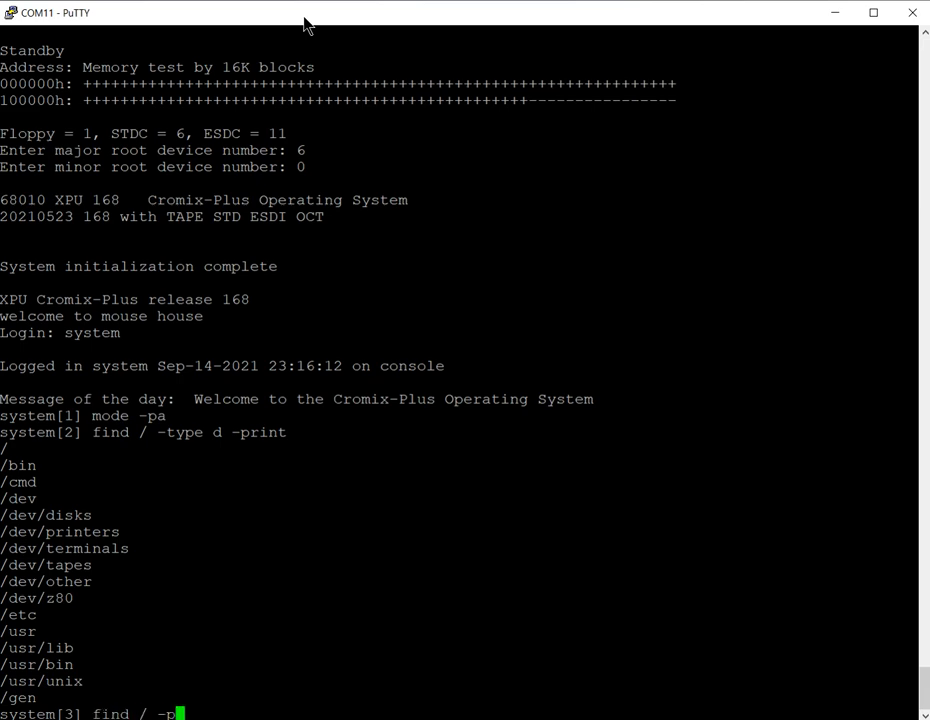
text(rint)
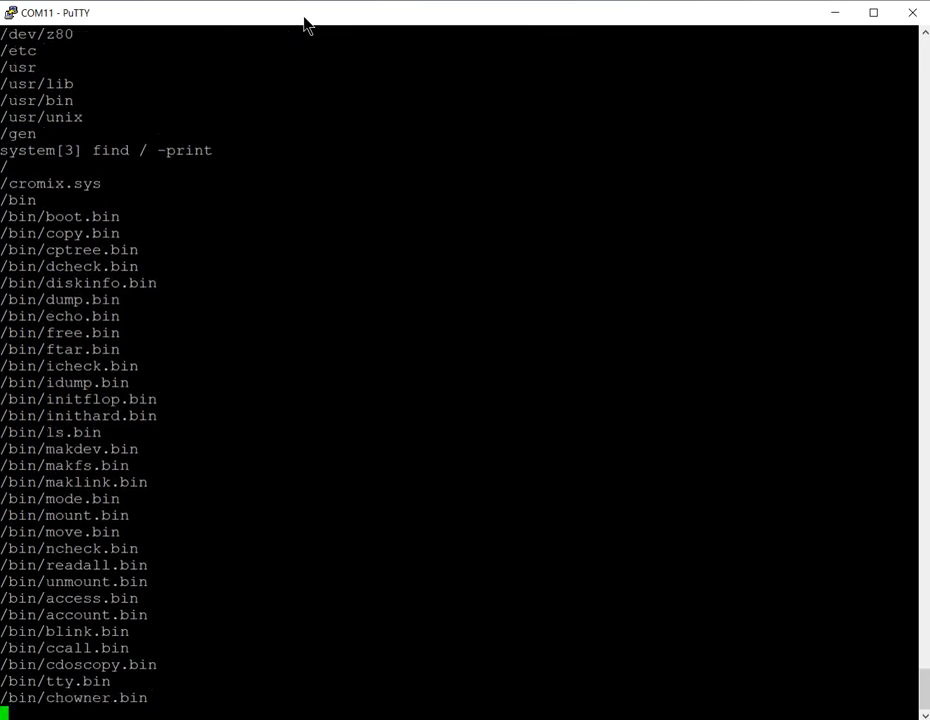
scroll(down, 3)
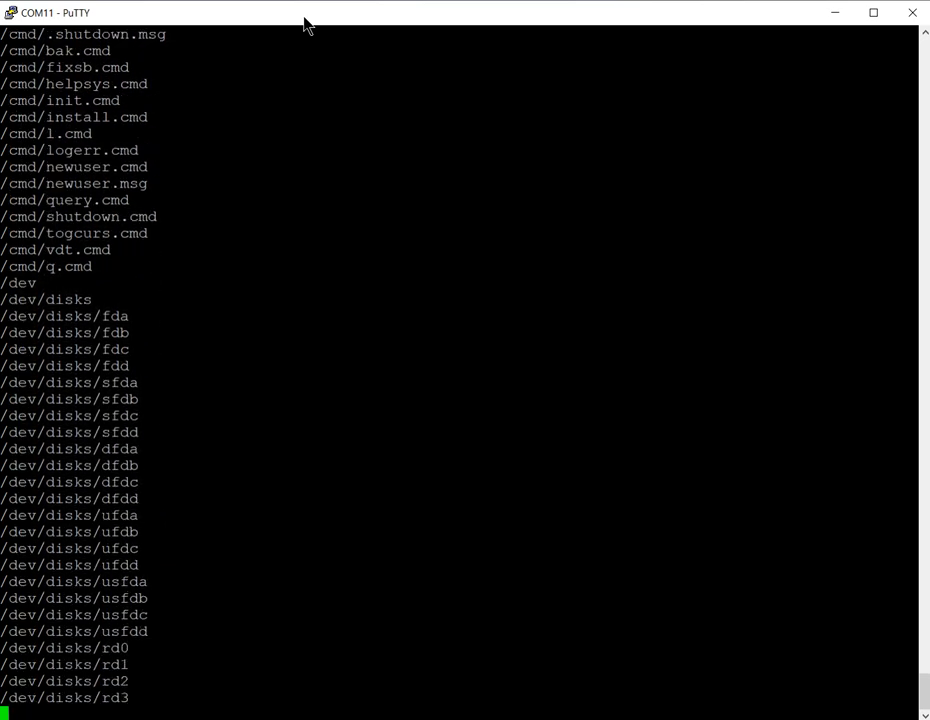
scroll(down, 3)
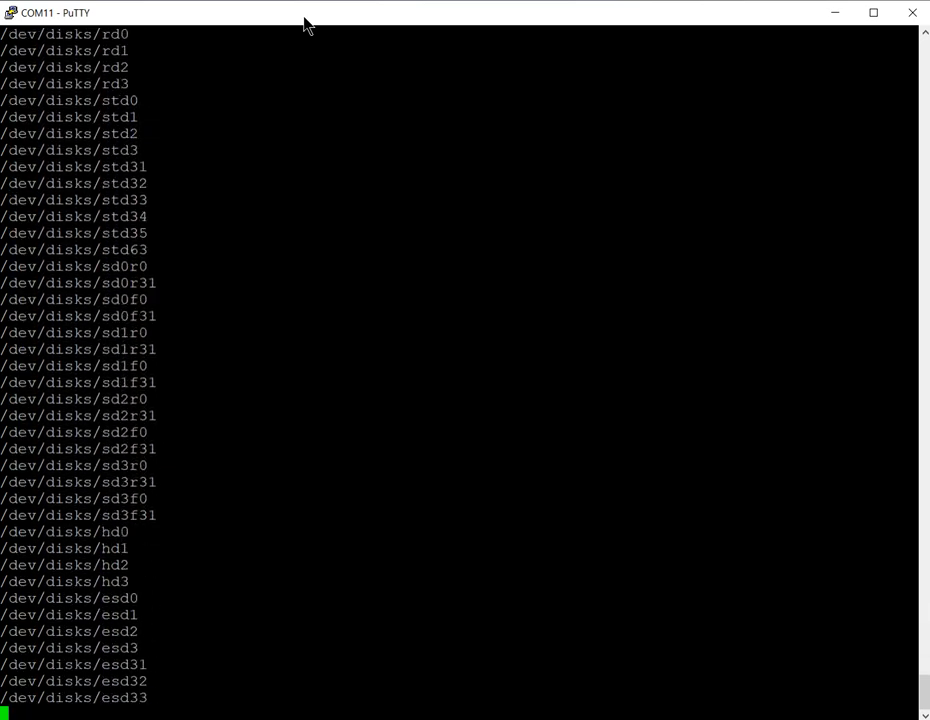
scroll(down, 3)
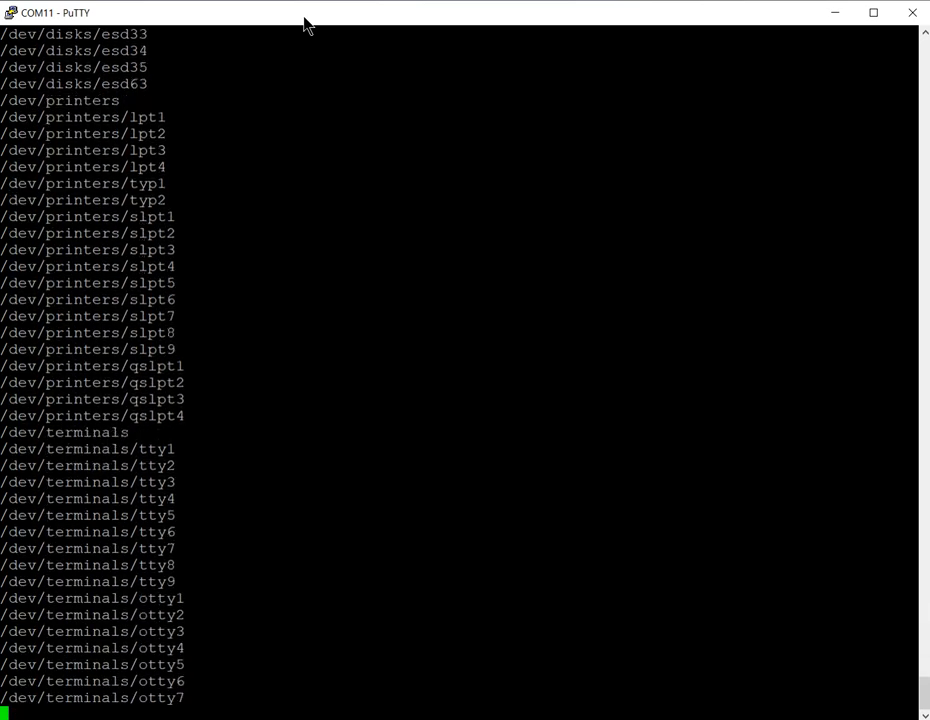
scroll(down, 3)
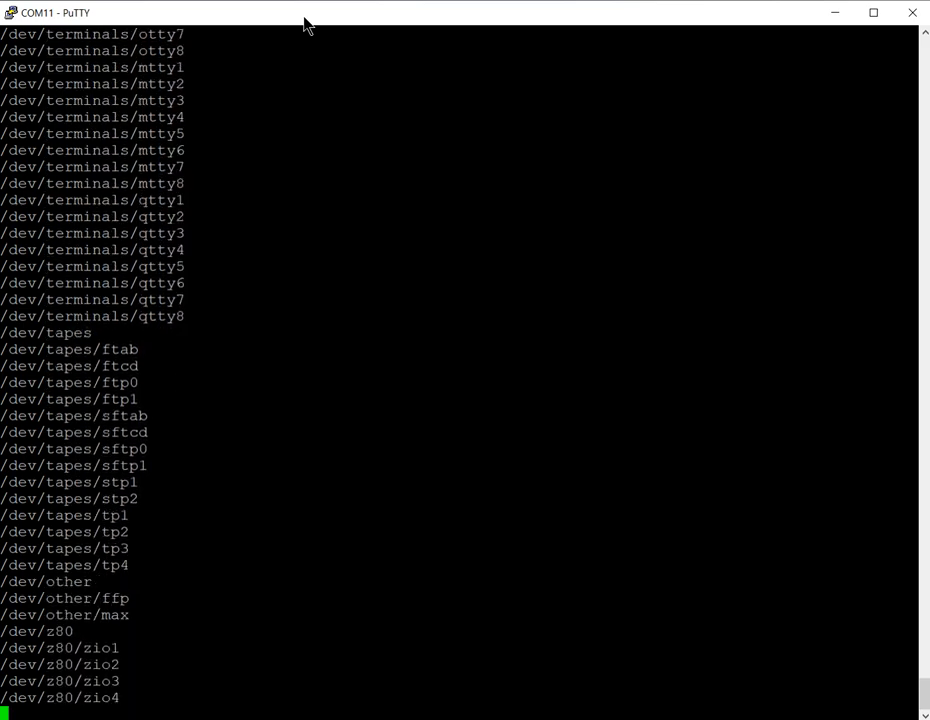
scroll(down, 3)
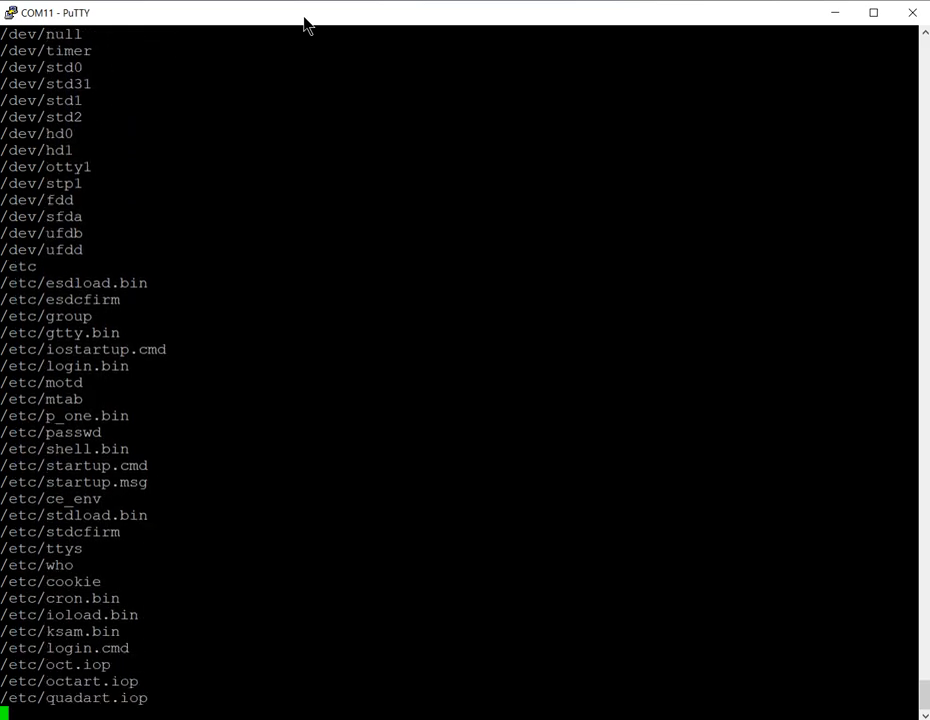
scroll(down, 3)
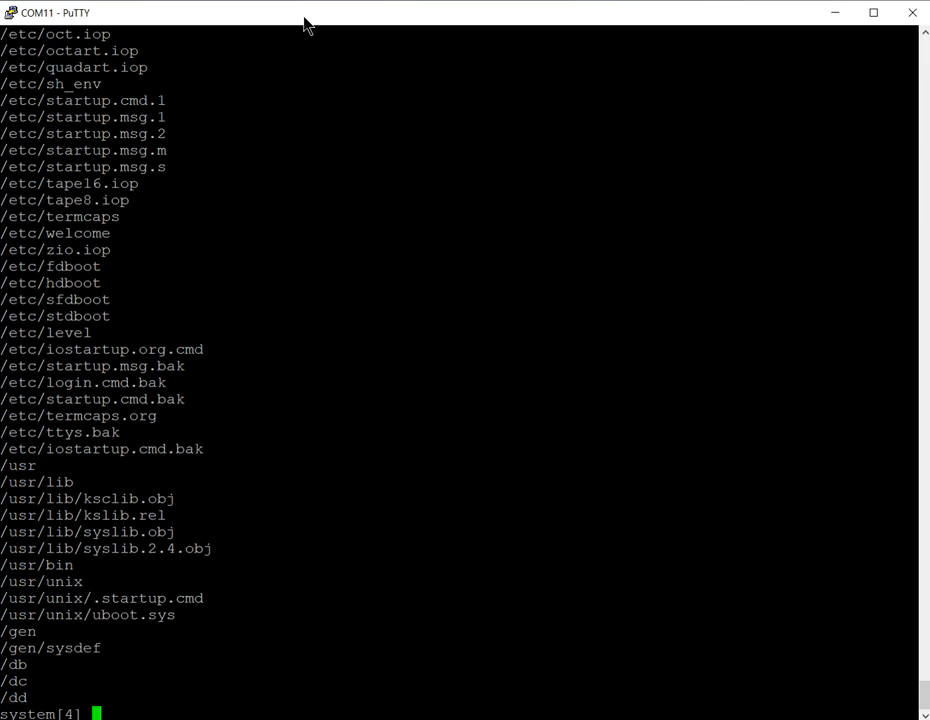
Step: Run diskinfo std31 to show the disk parameters, partitions 0 and 31, and alternate track table
text(diskinfo s)
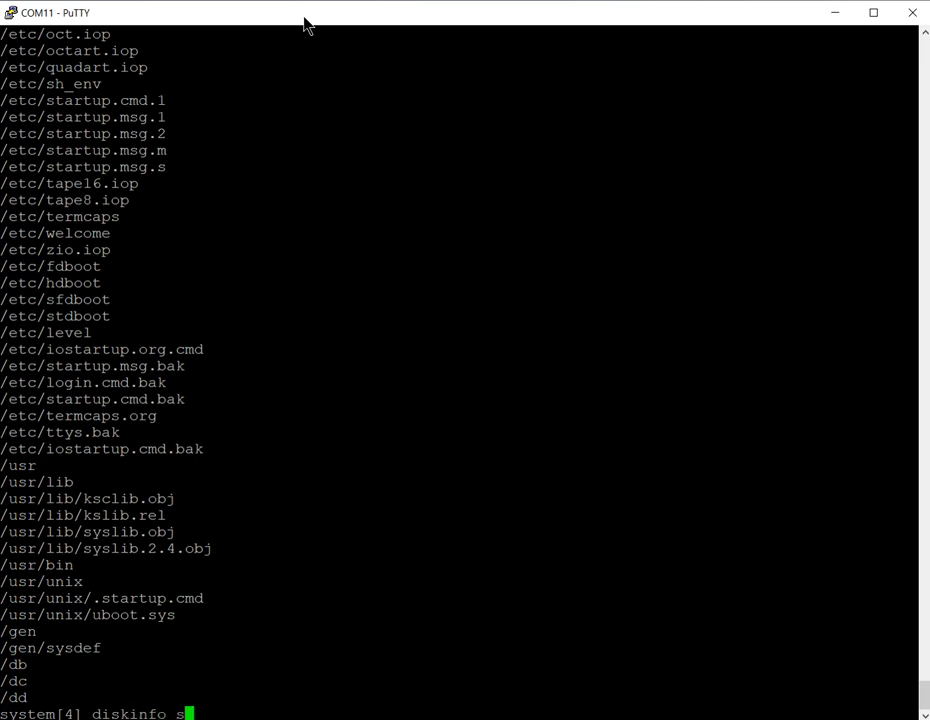
text(td31)
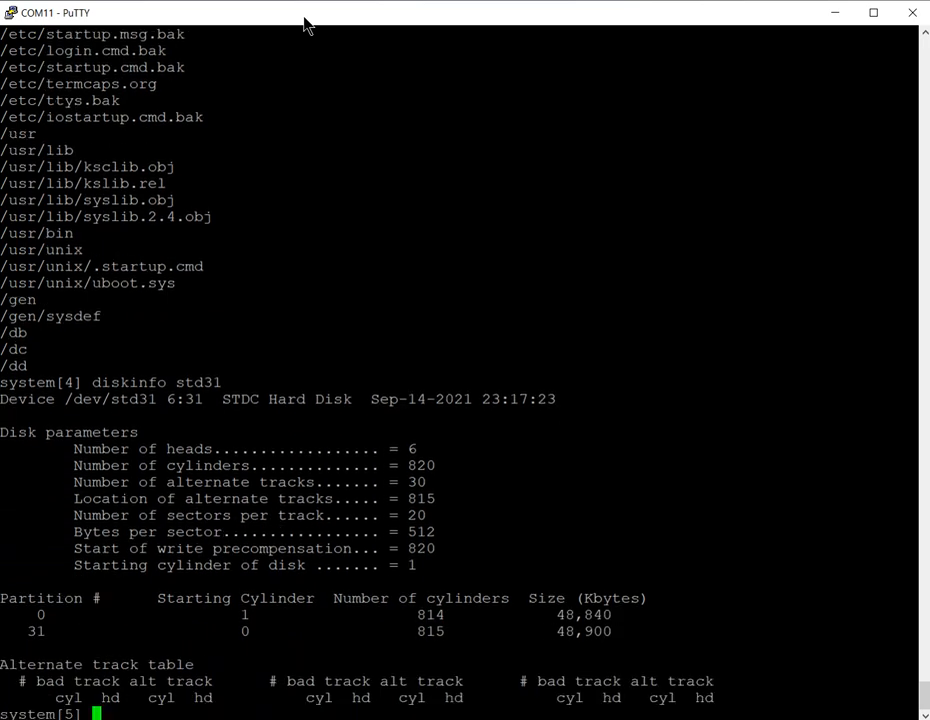
mouse_move(398, 432)
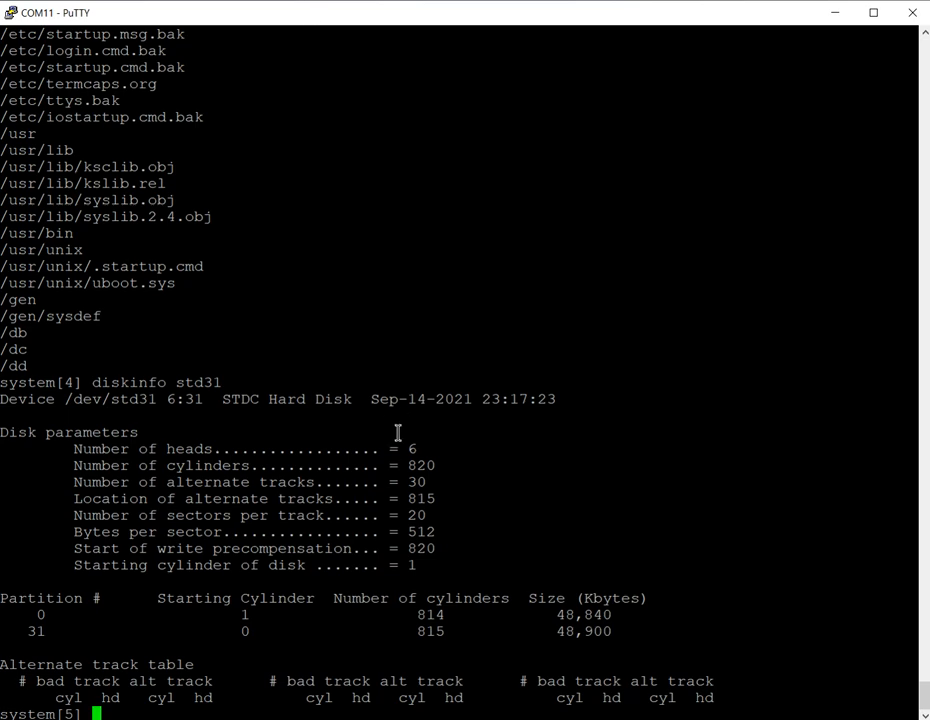
mouse_move(520, 548)
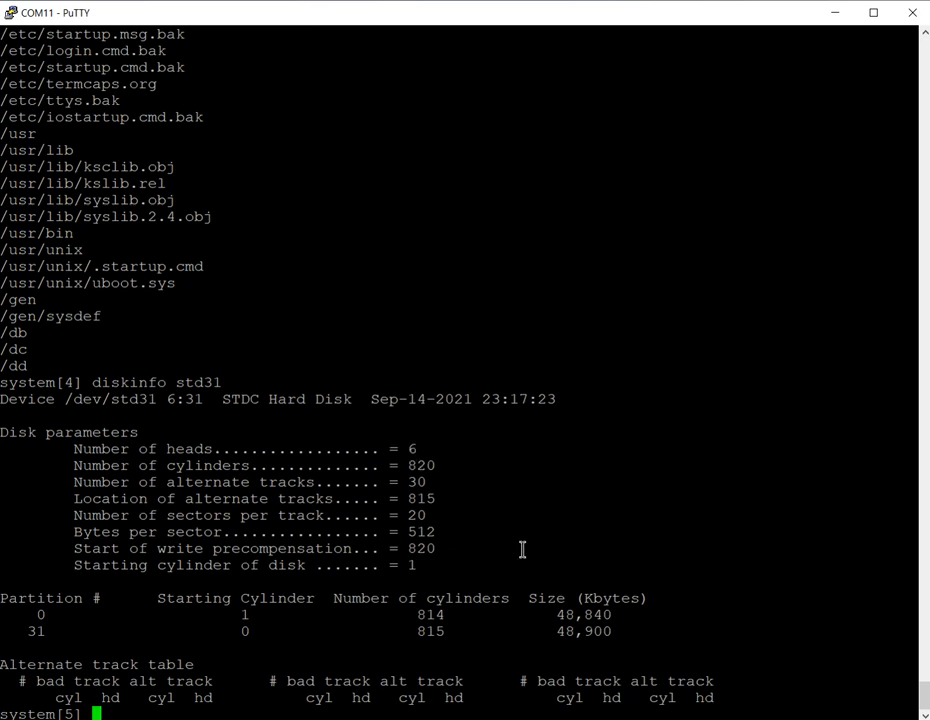
mouse_move(552, 616)
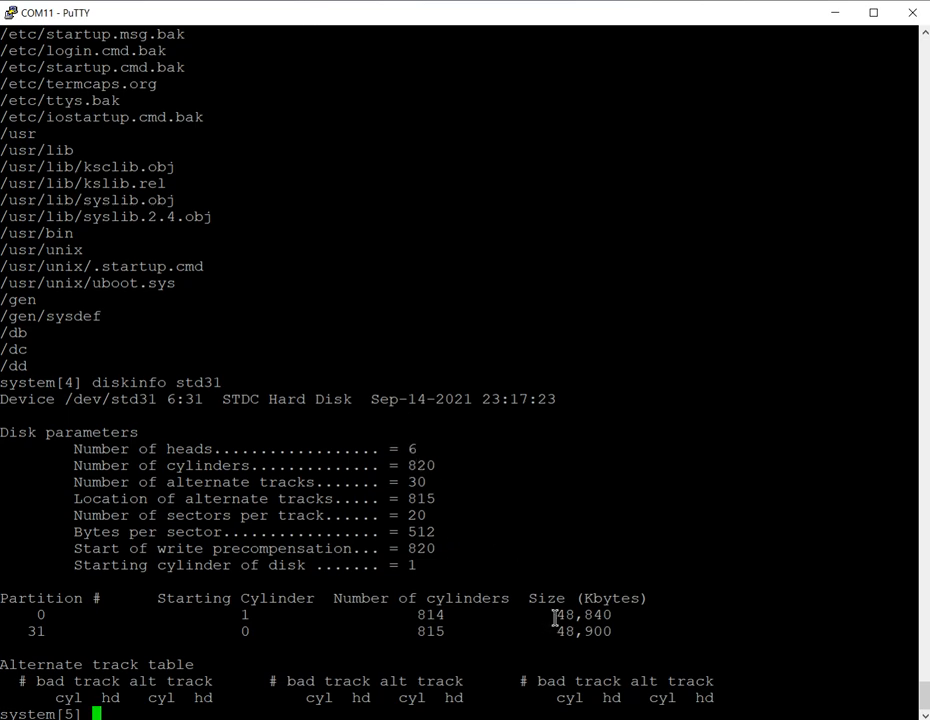
mouse_move(254, 612)
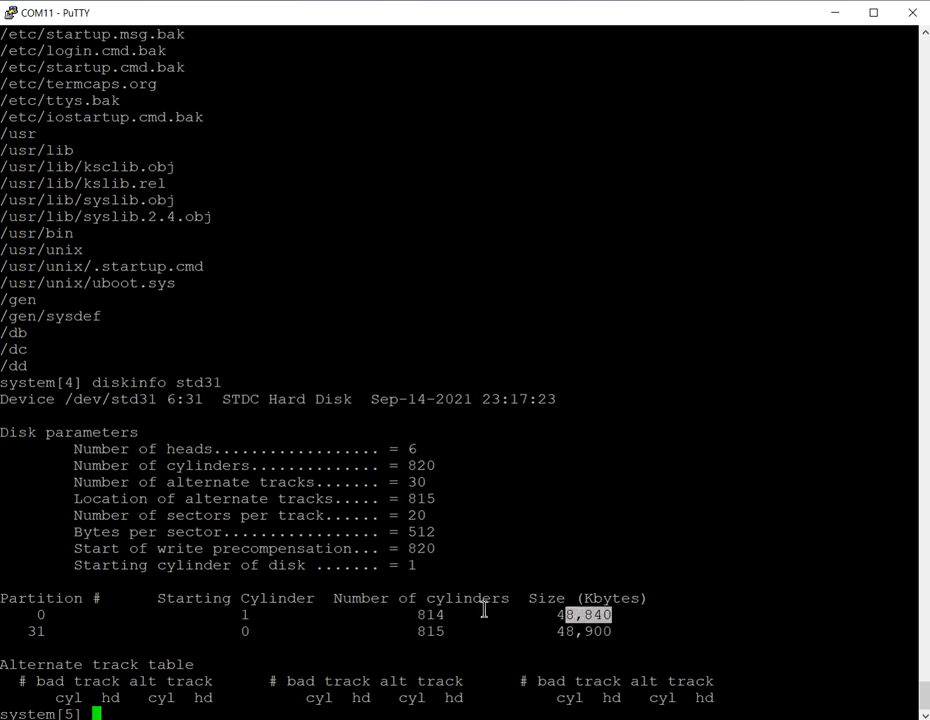
mouse_move(438, 640)
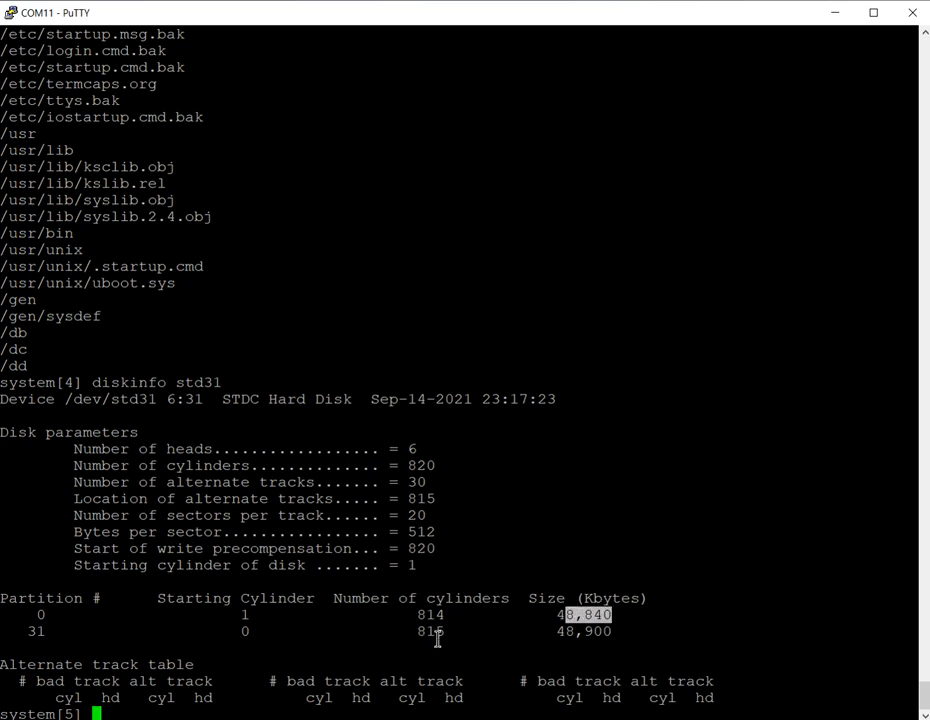
mouse_move(318, 558)
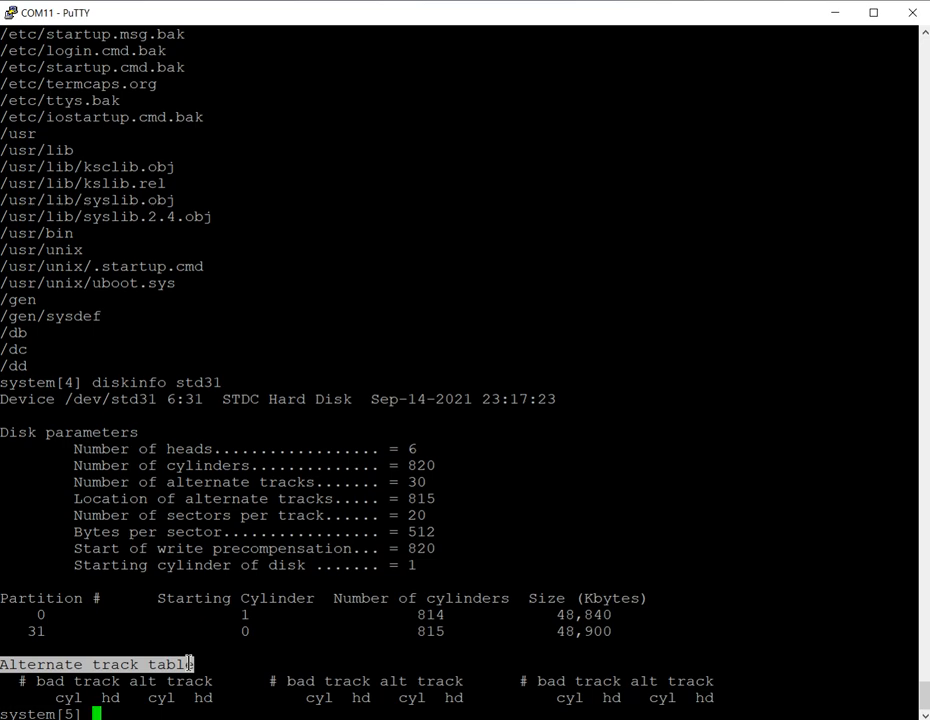
mouse_move(68, 624)
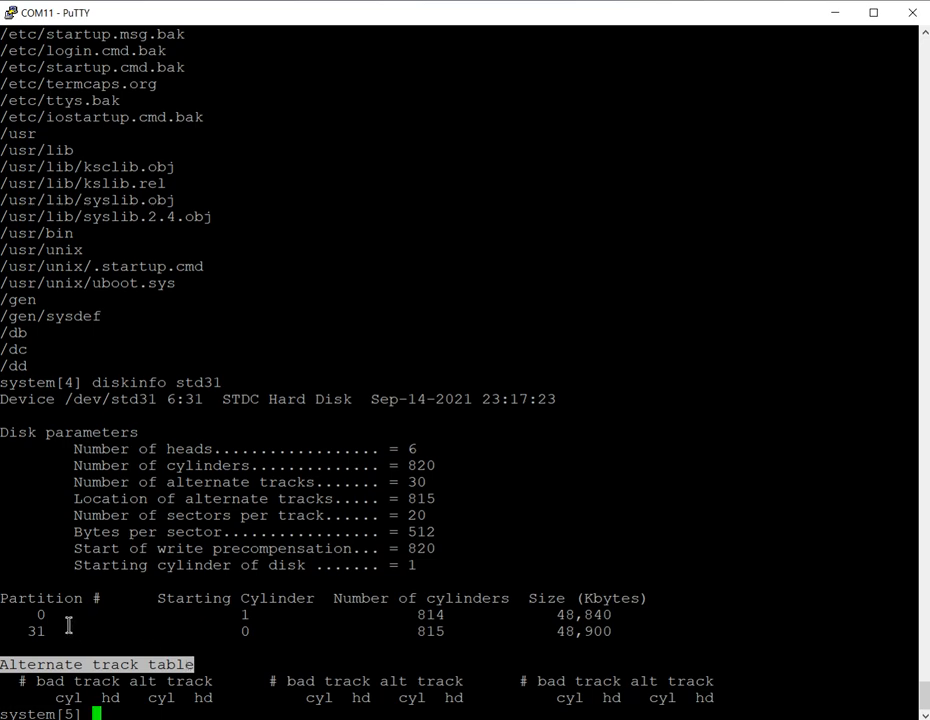
mouse_move(236, 638)
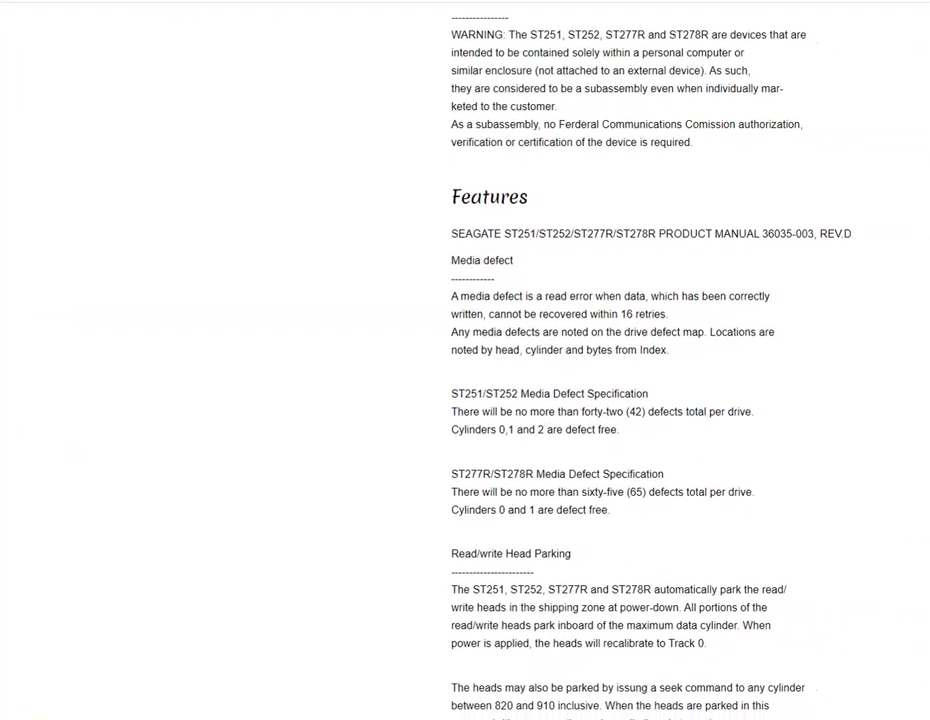
Step: Scroll the Seagate ST251 manual to its Features section on media defects and head parking
scroll(down, 3)
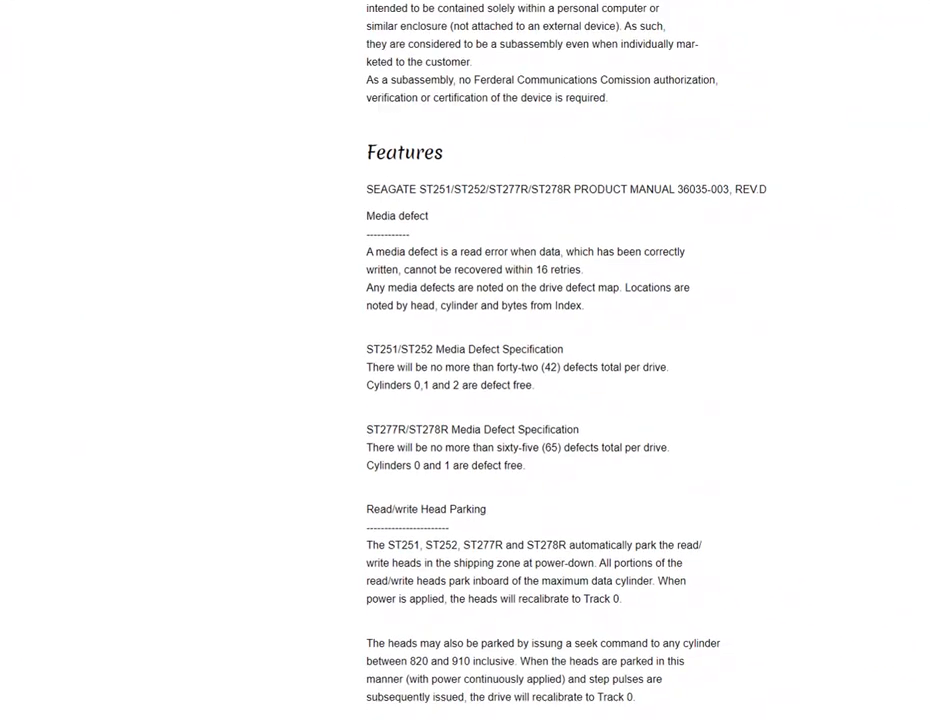
scroll(up, 3)
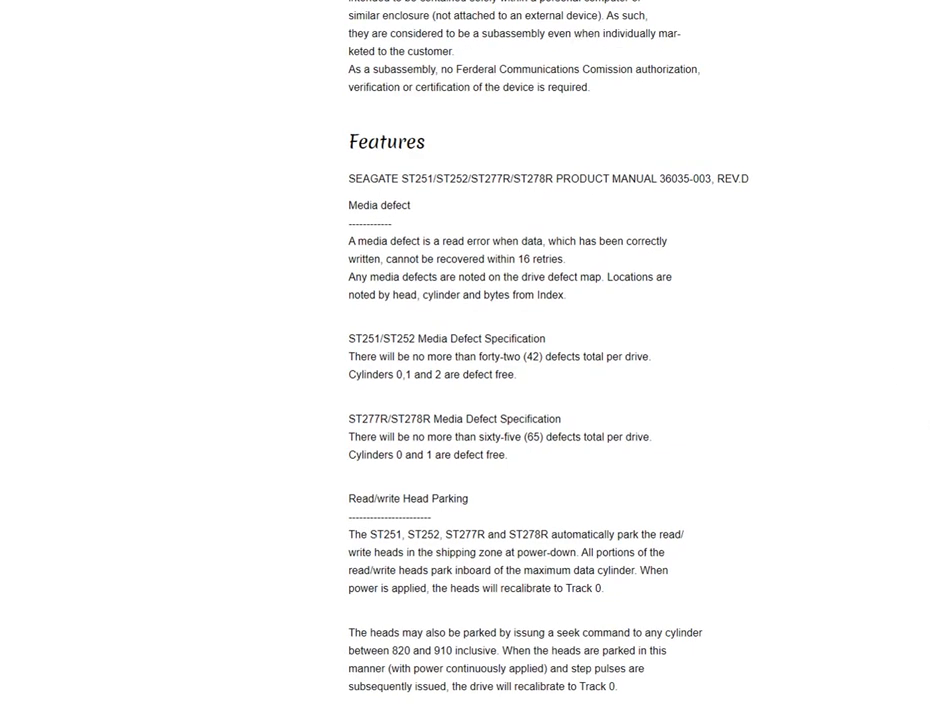
scroll(down, 3)
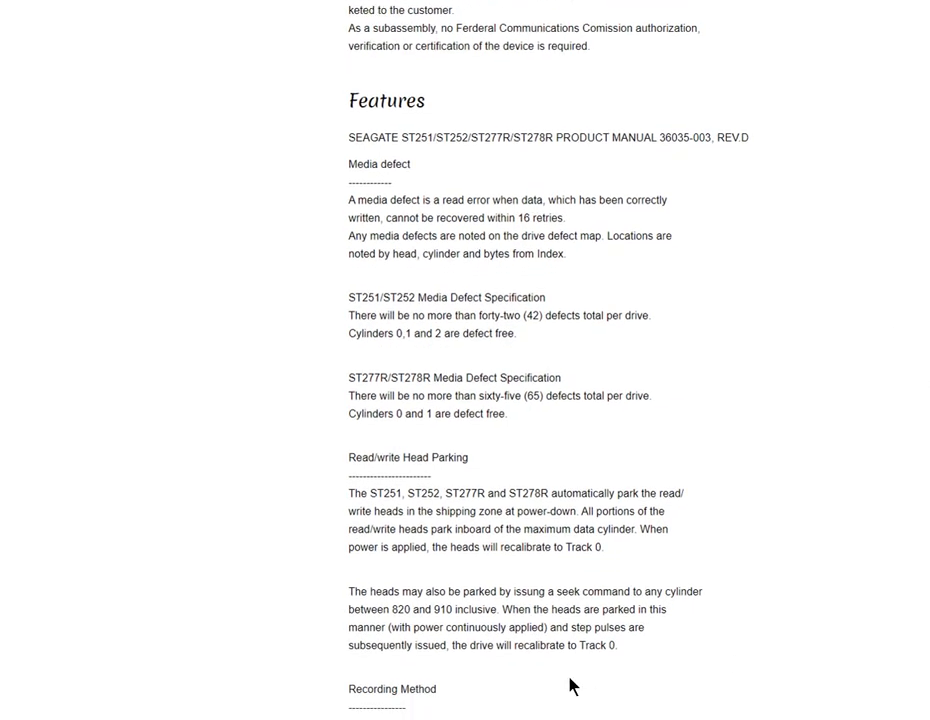
mouse_move(424, 504)
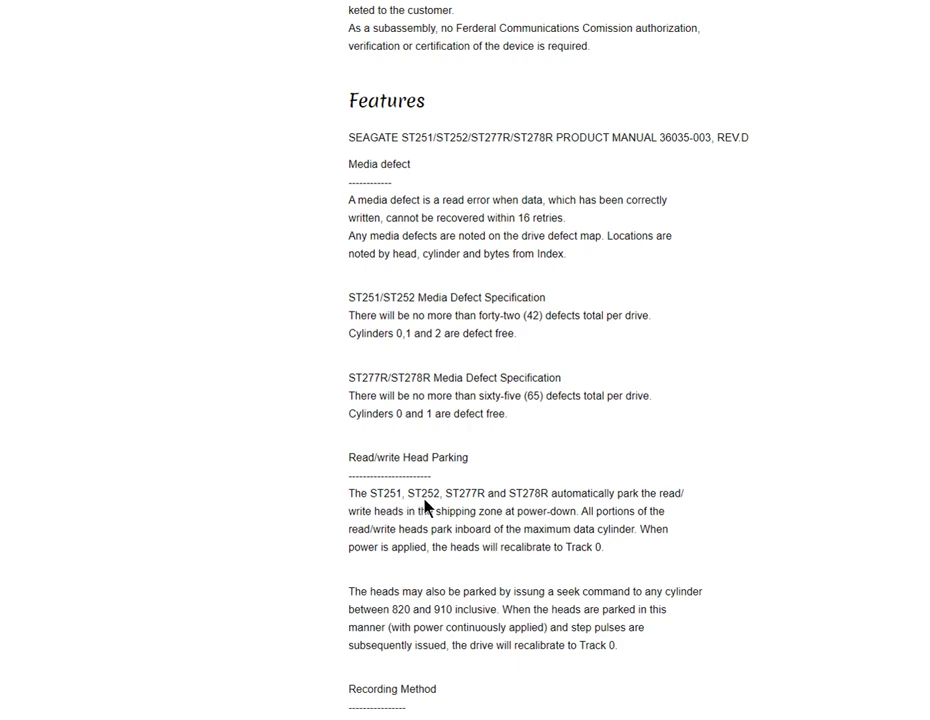
mouse_move(642, 492)
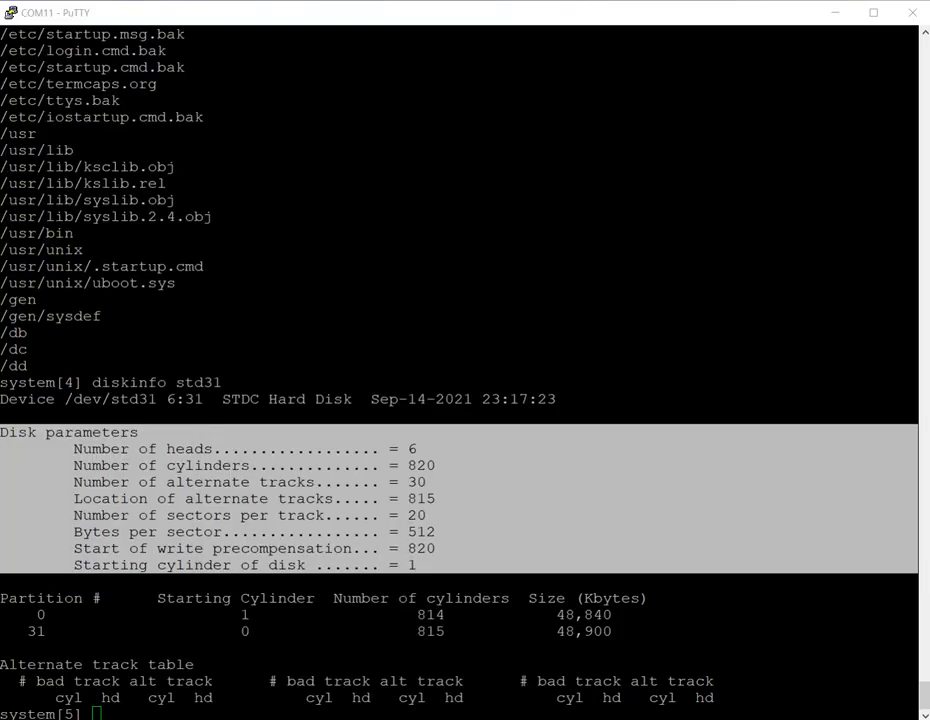
mouse_move(396, 352)
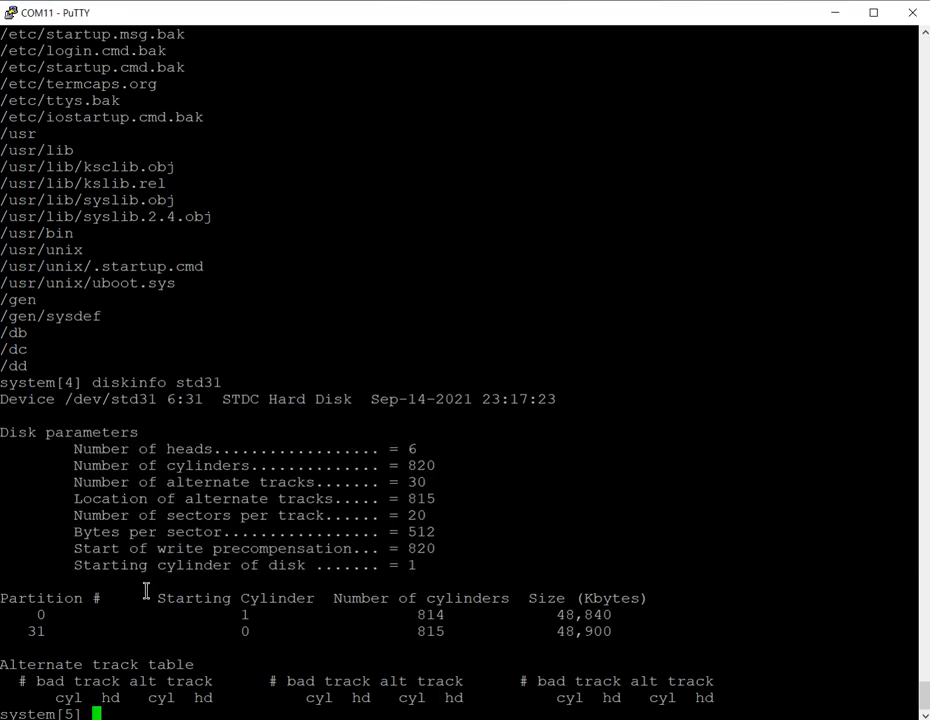
Step: Type kill -2 1 at the system prompt without executing it
text(kill)
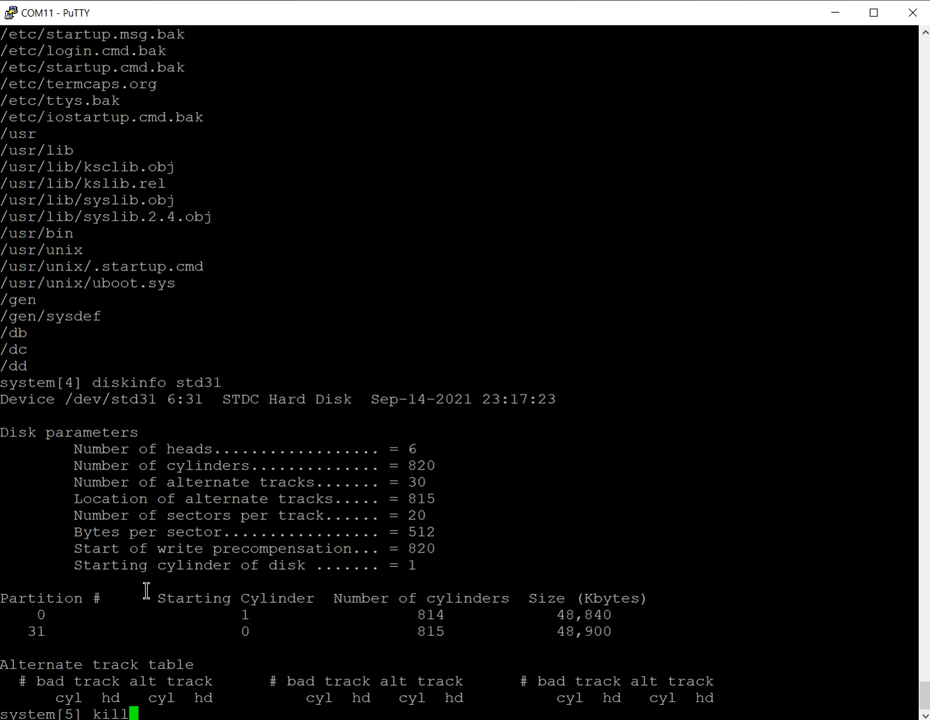
text(-2 1)
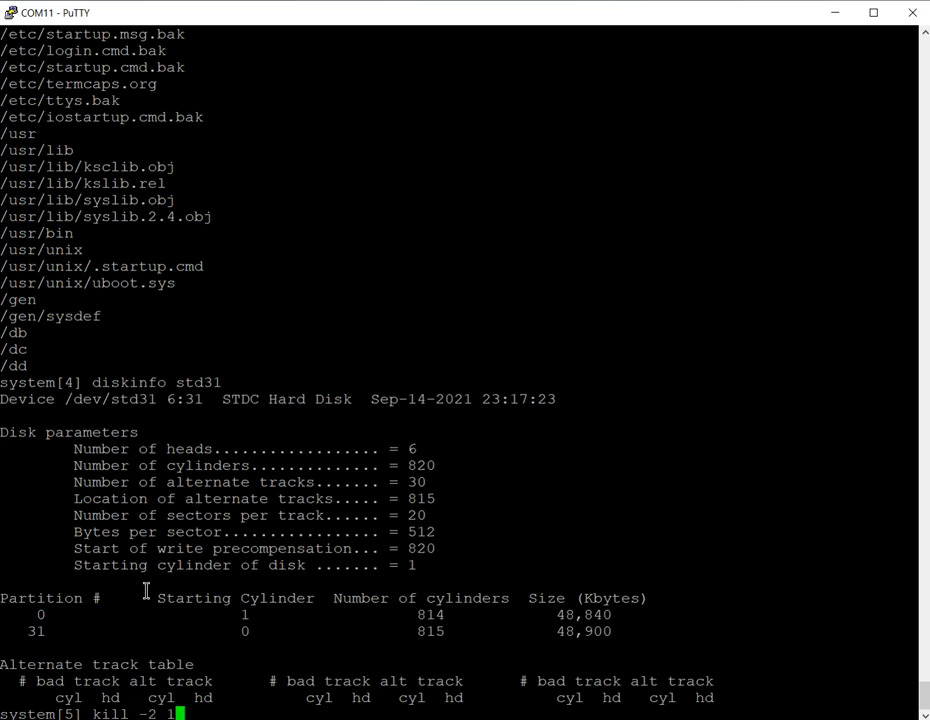